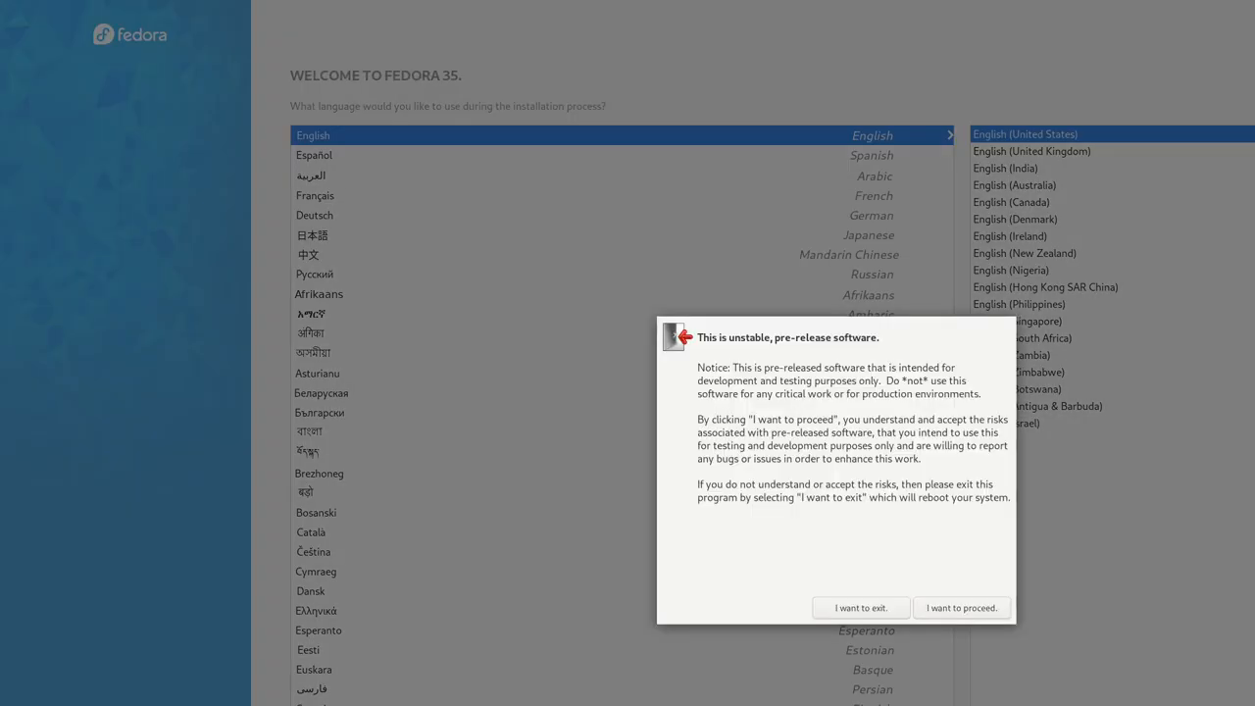
Step: Accept the pre-release warning, keep English, and confirm automatic partitioning on the 20 GiB disk
left_click(961, 608)
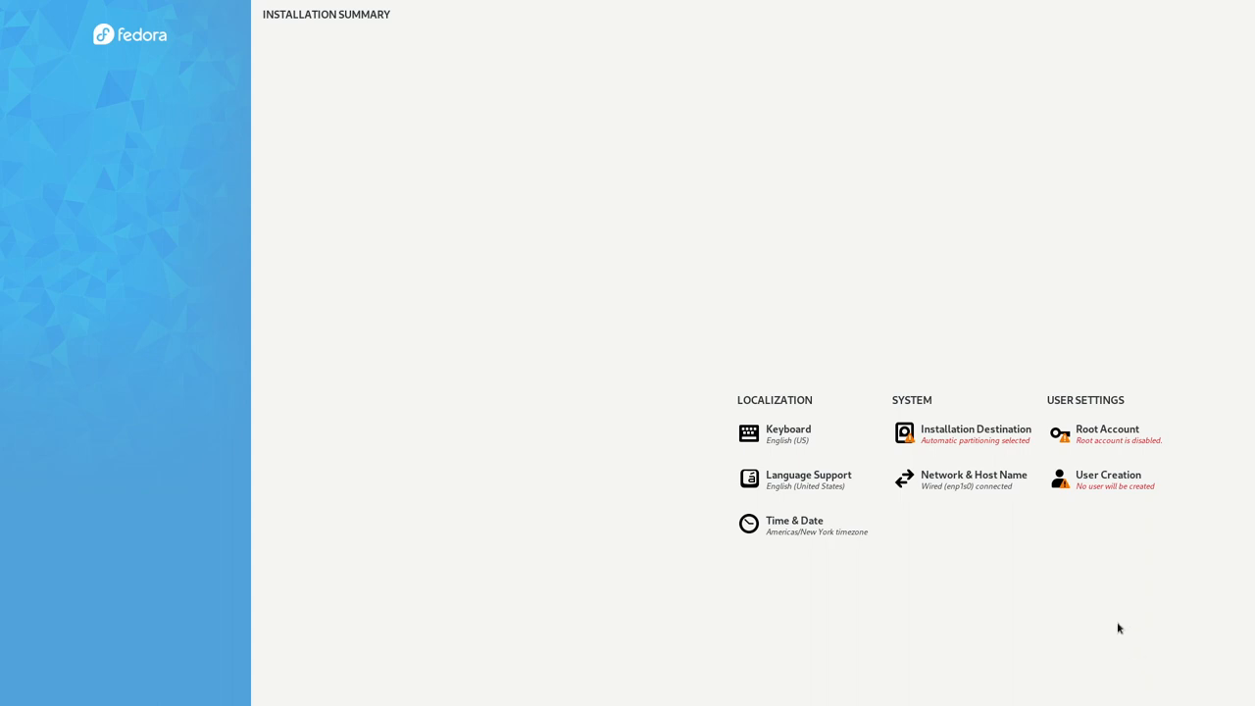
mouse_move(1099, 643)
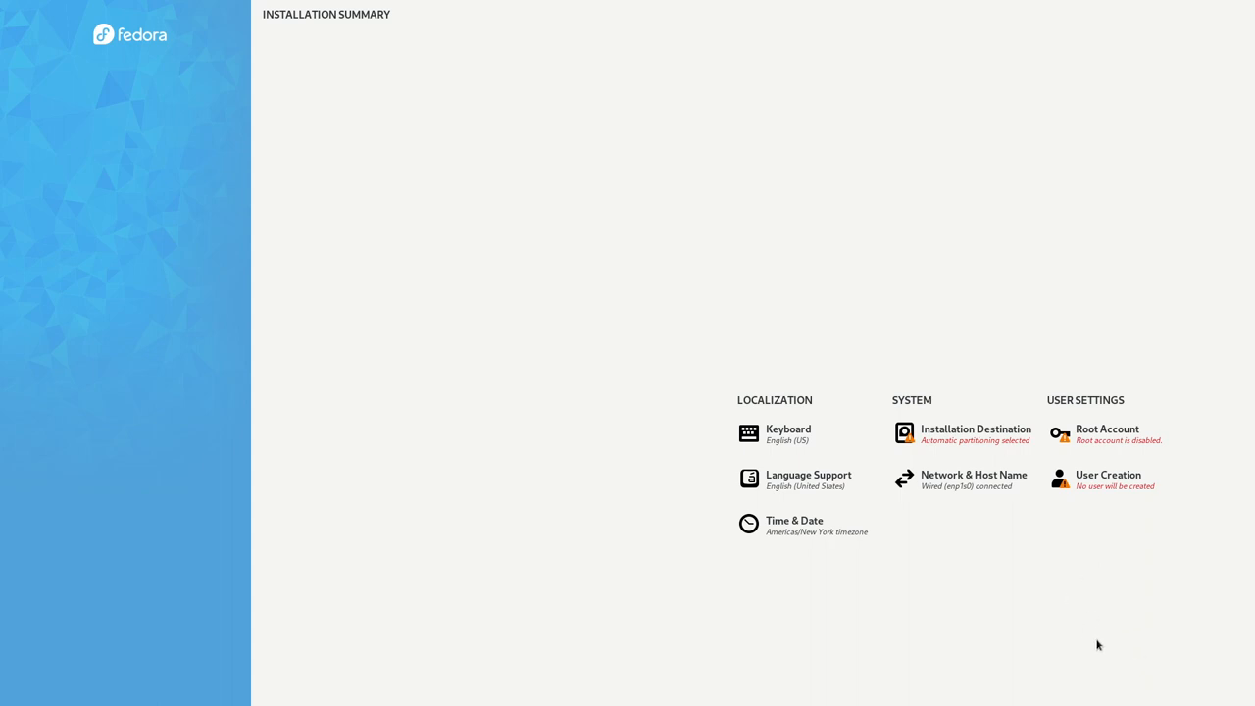
mouse_move(969, 425)
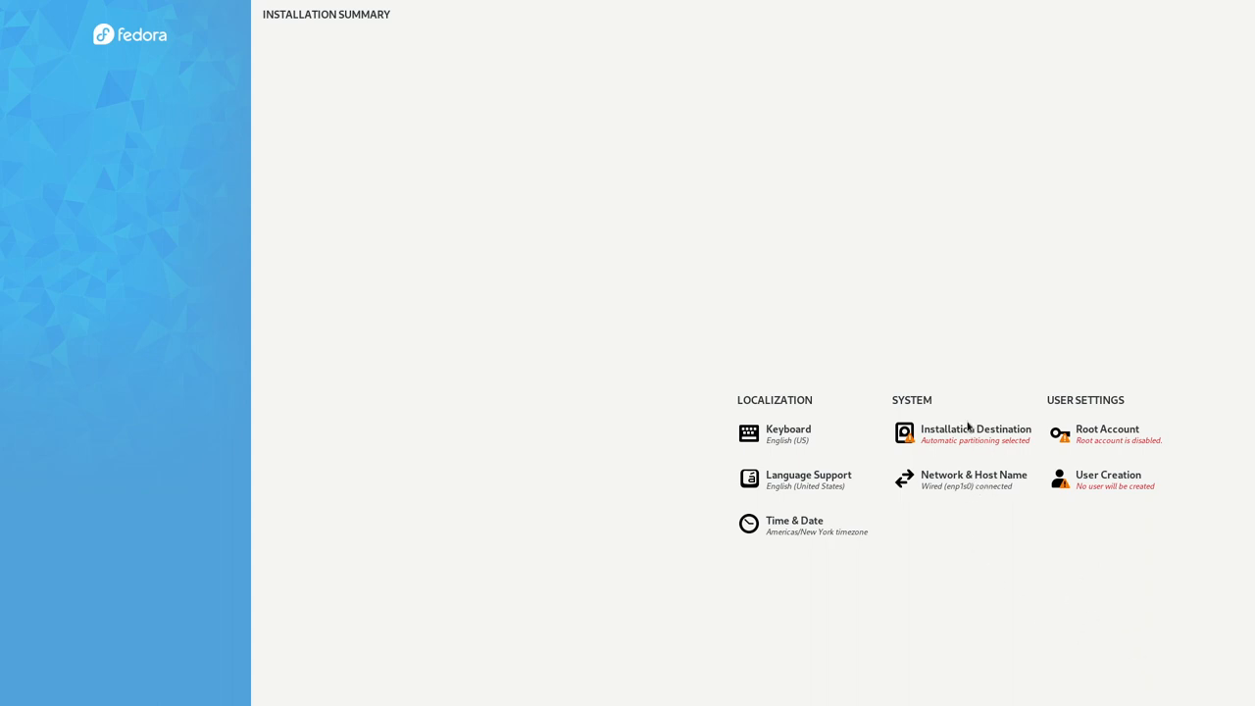
left_click(976, 430)
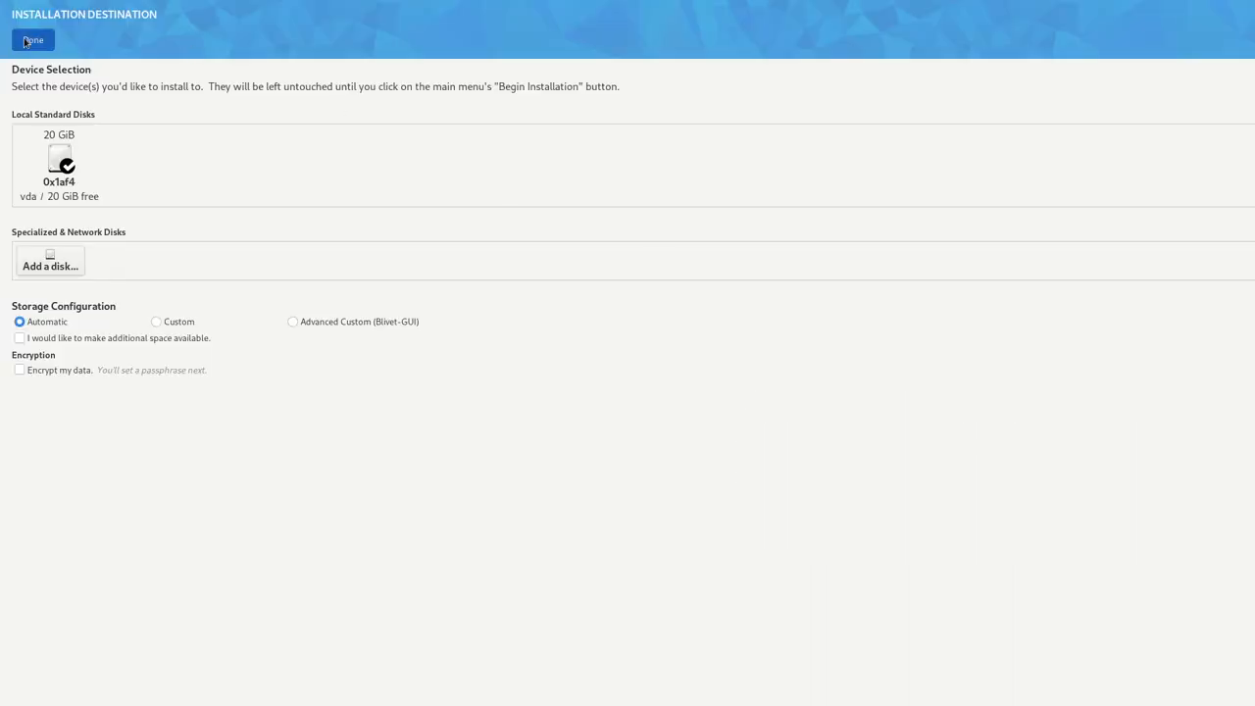
left_click(32, 39)
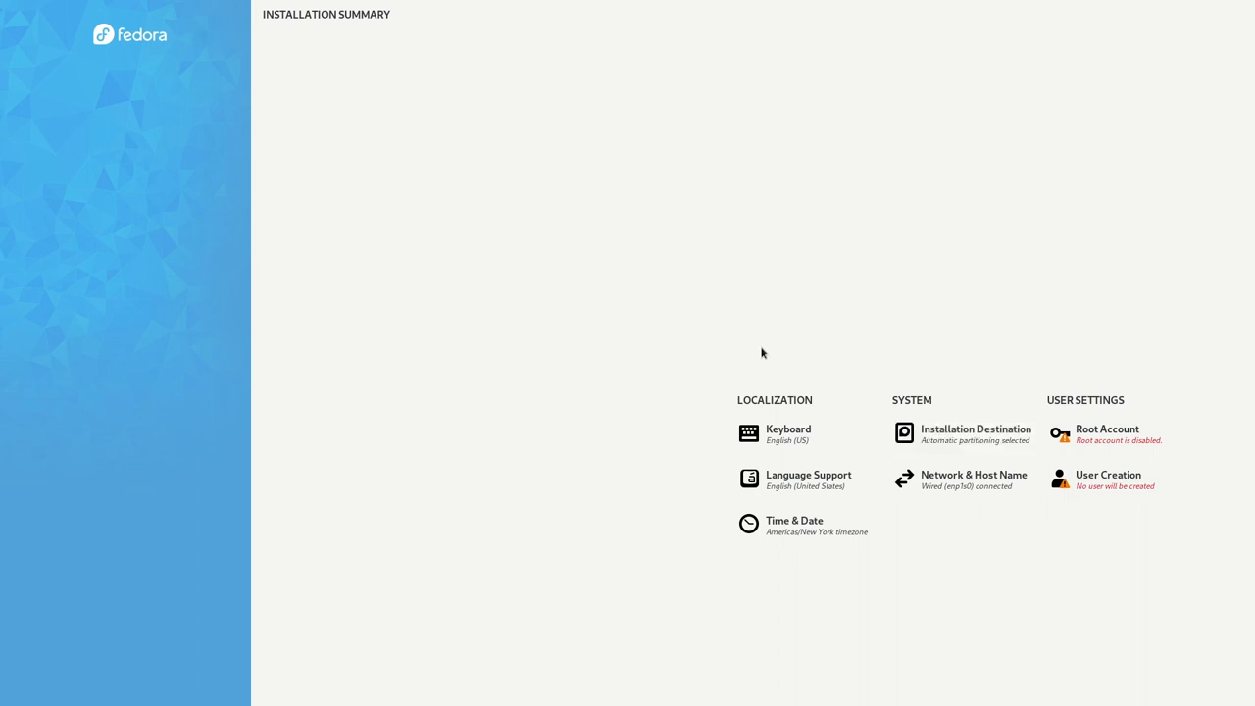
mouse_move(839, 382)
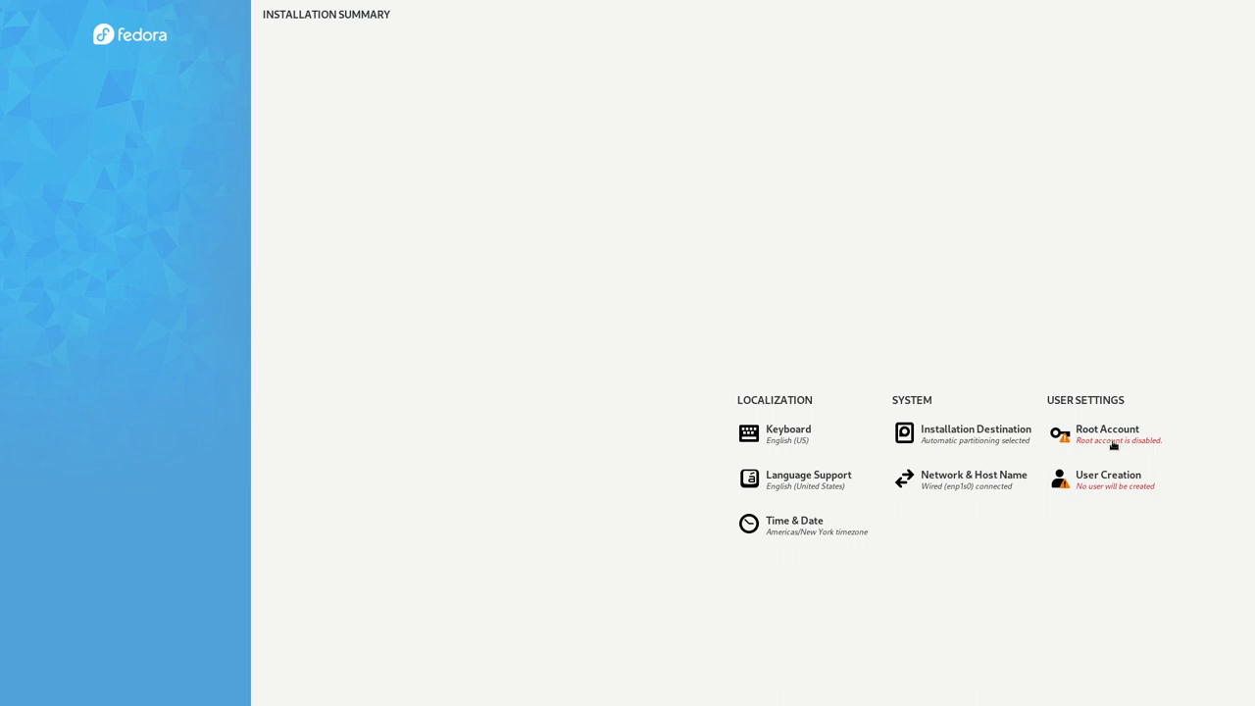
left_click(1106, 433)
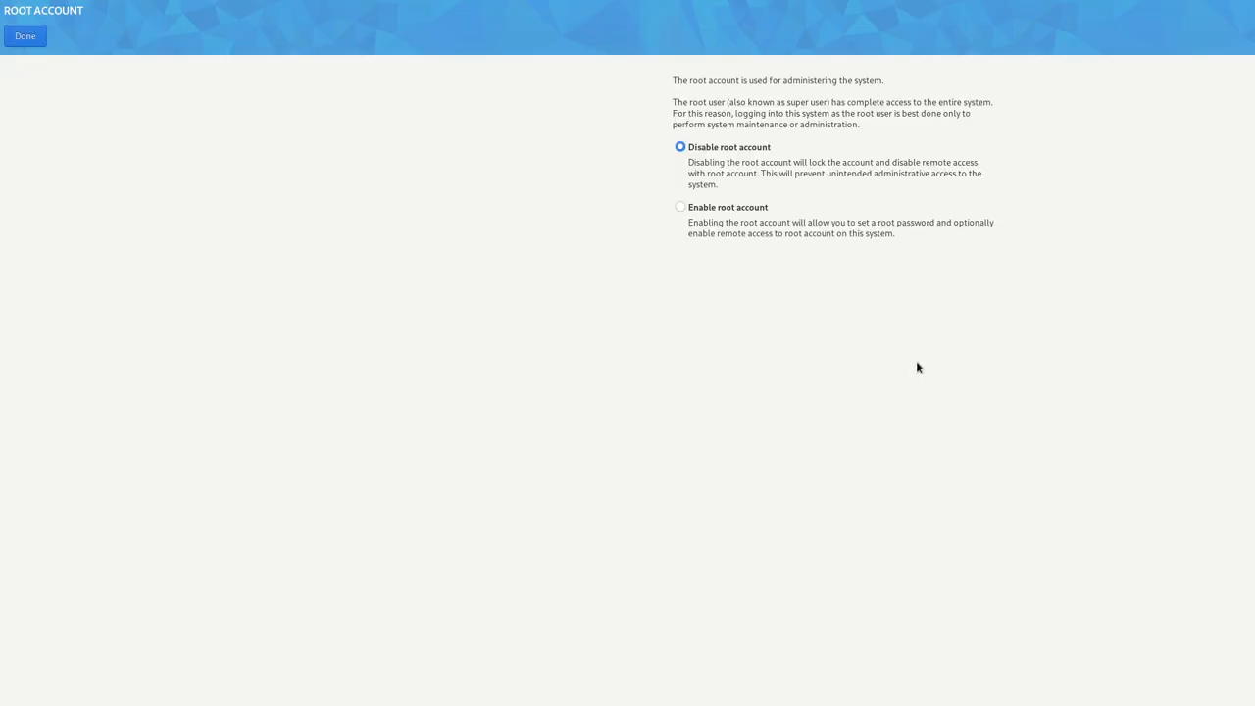
mouse_move(672, 176)
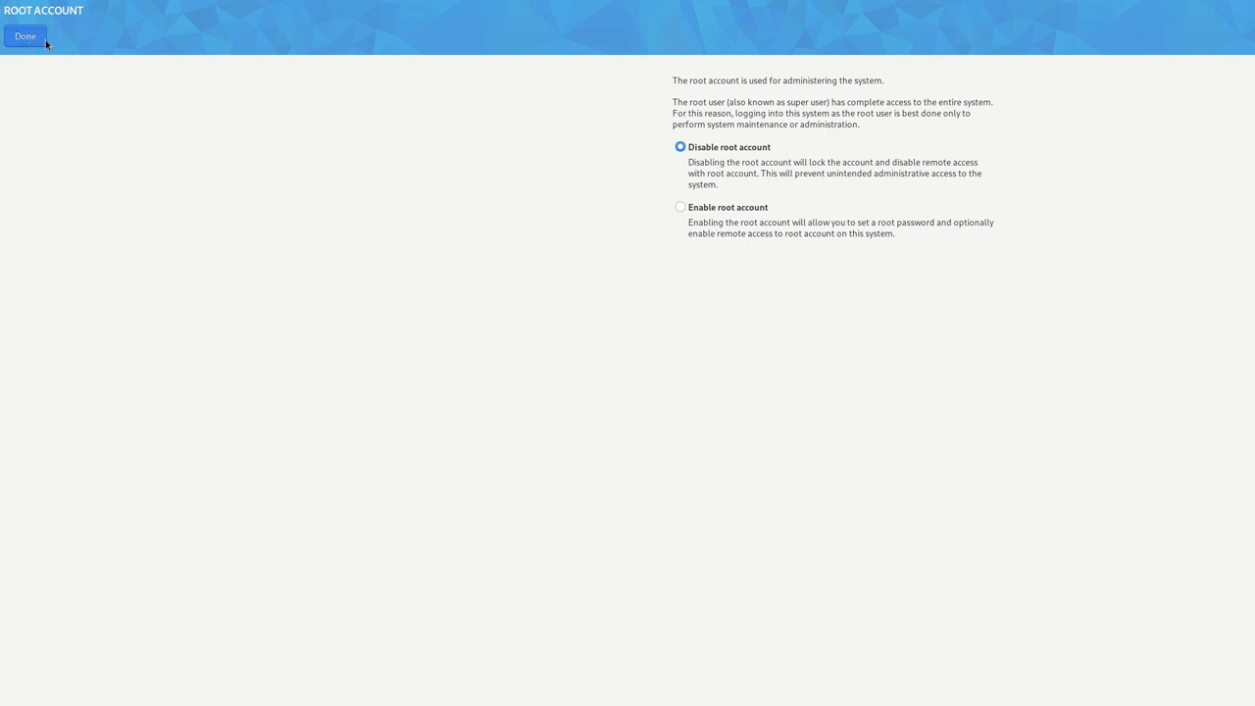
mouse_move(51, 55)
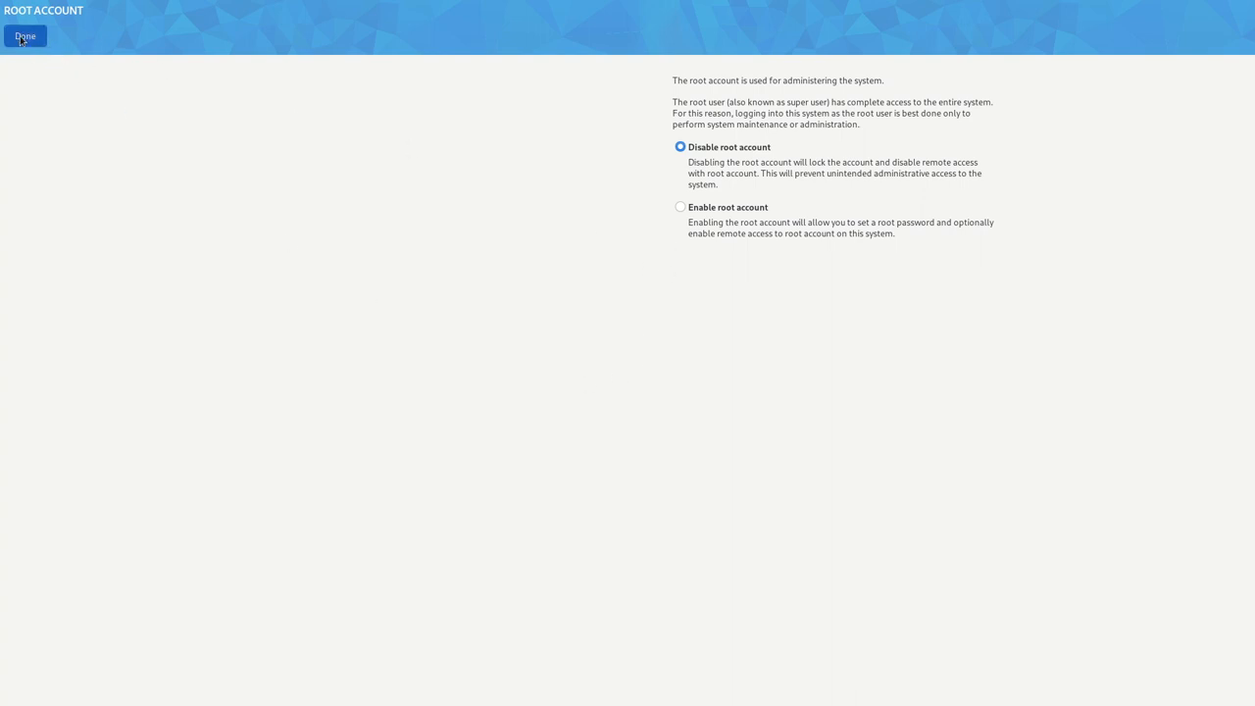
left_click(23, 35)
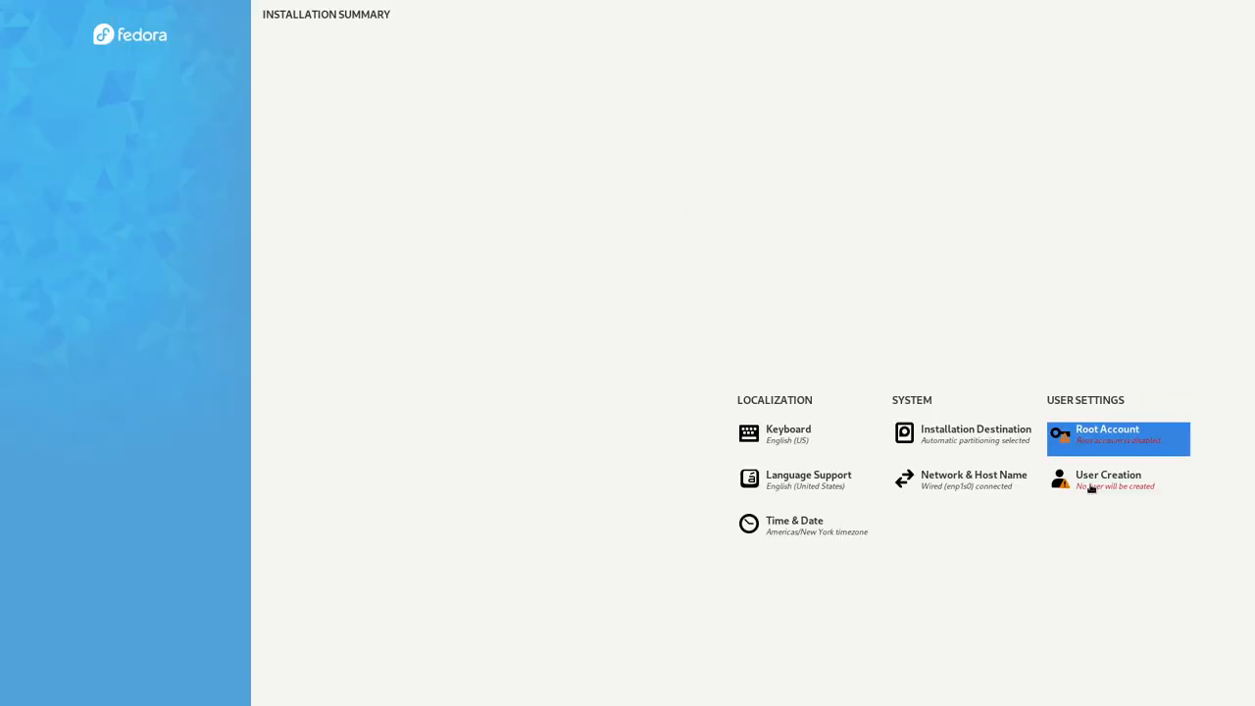
Step: Bring up the User Creation form and begin entering the name 'Er'
left_click(1108, 478)
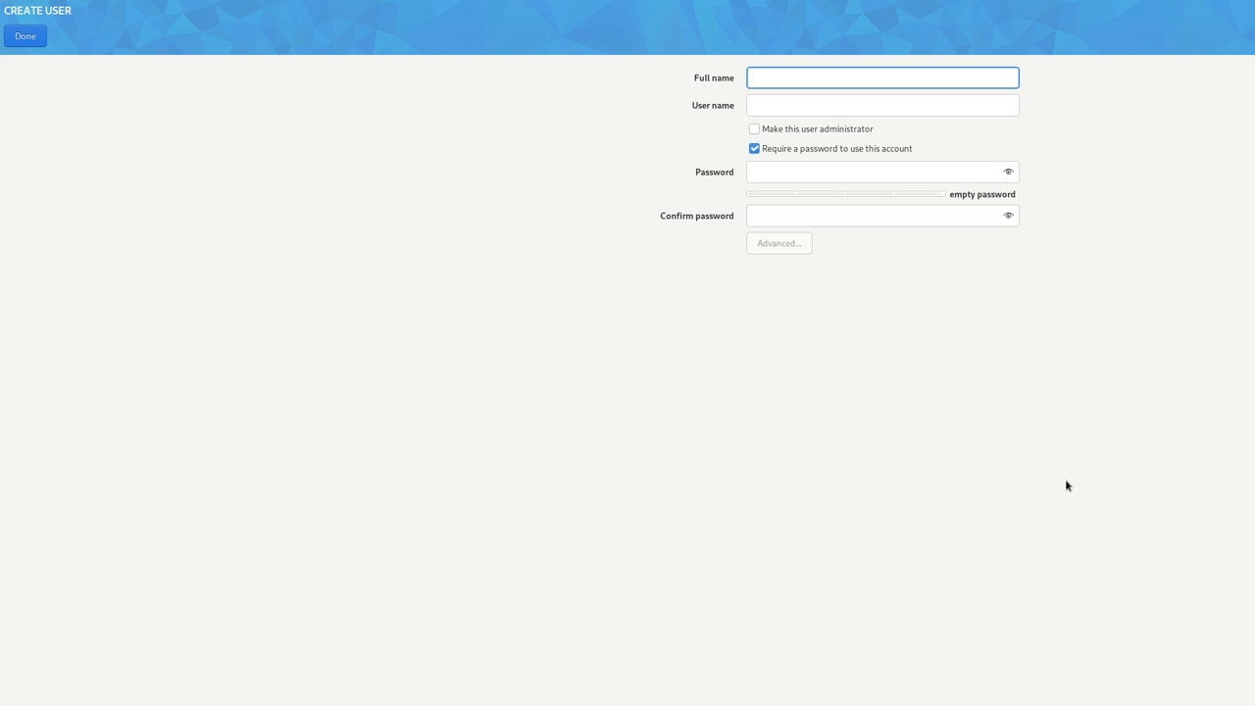
type("Er")
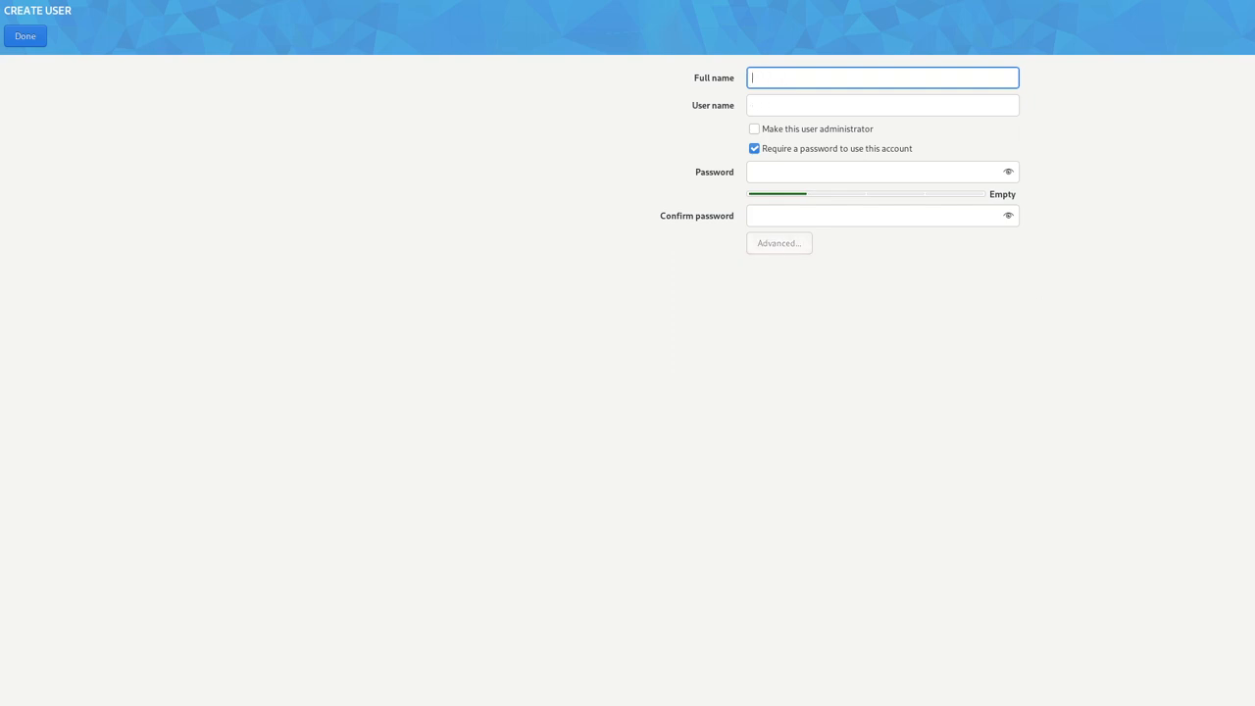
left_click(23, 36)
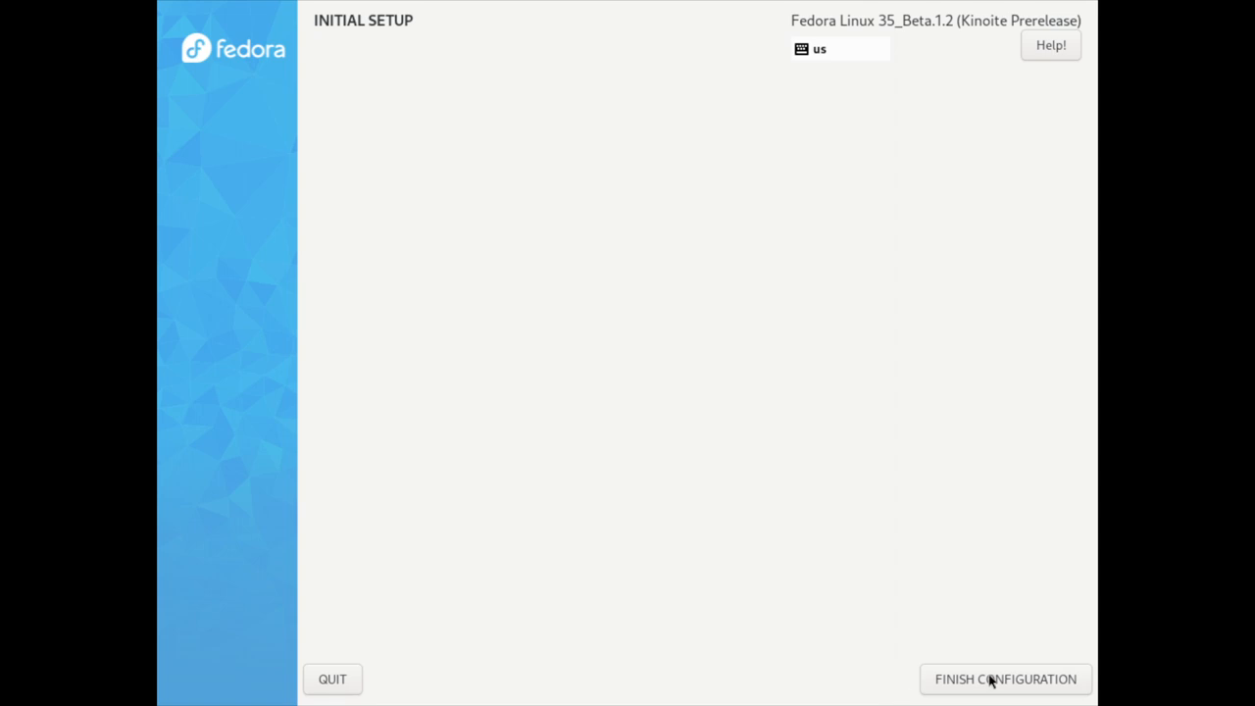
Step: Finish the Initial Setup configuration so the system proceeds to the login screen
left_click(1004, 679)
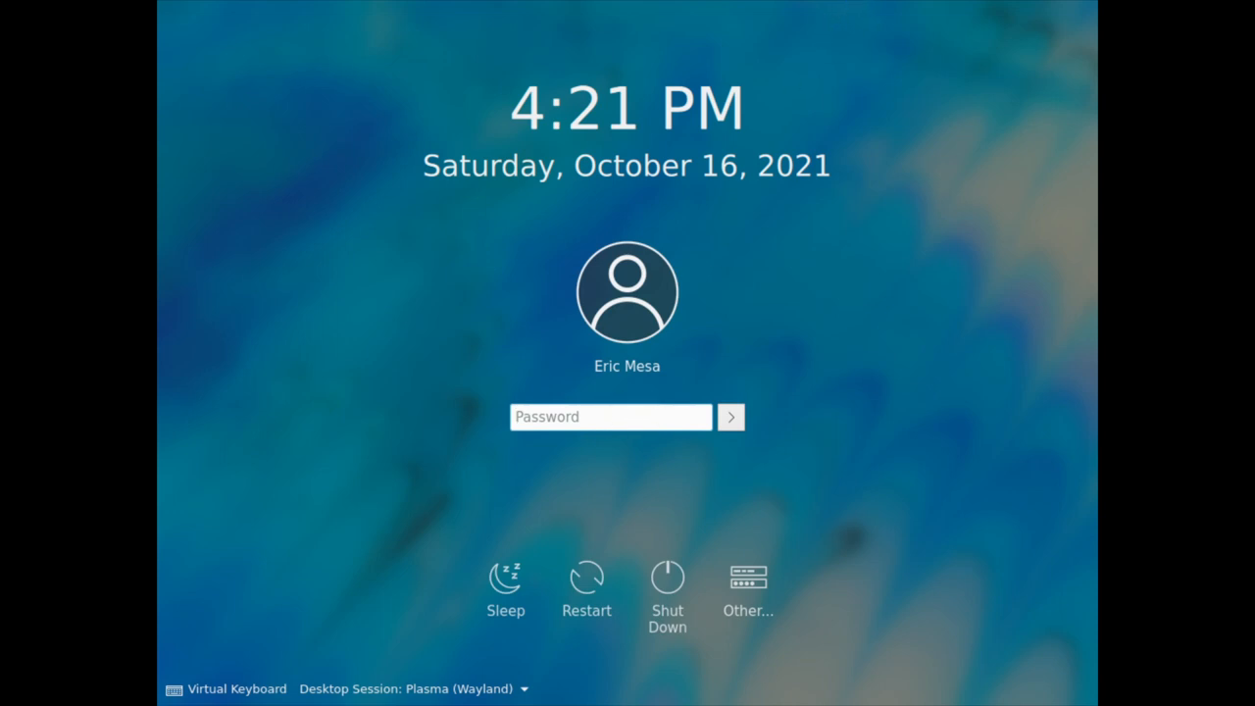
mouse_move(615, 473)
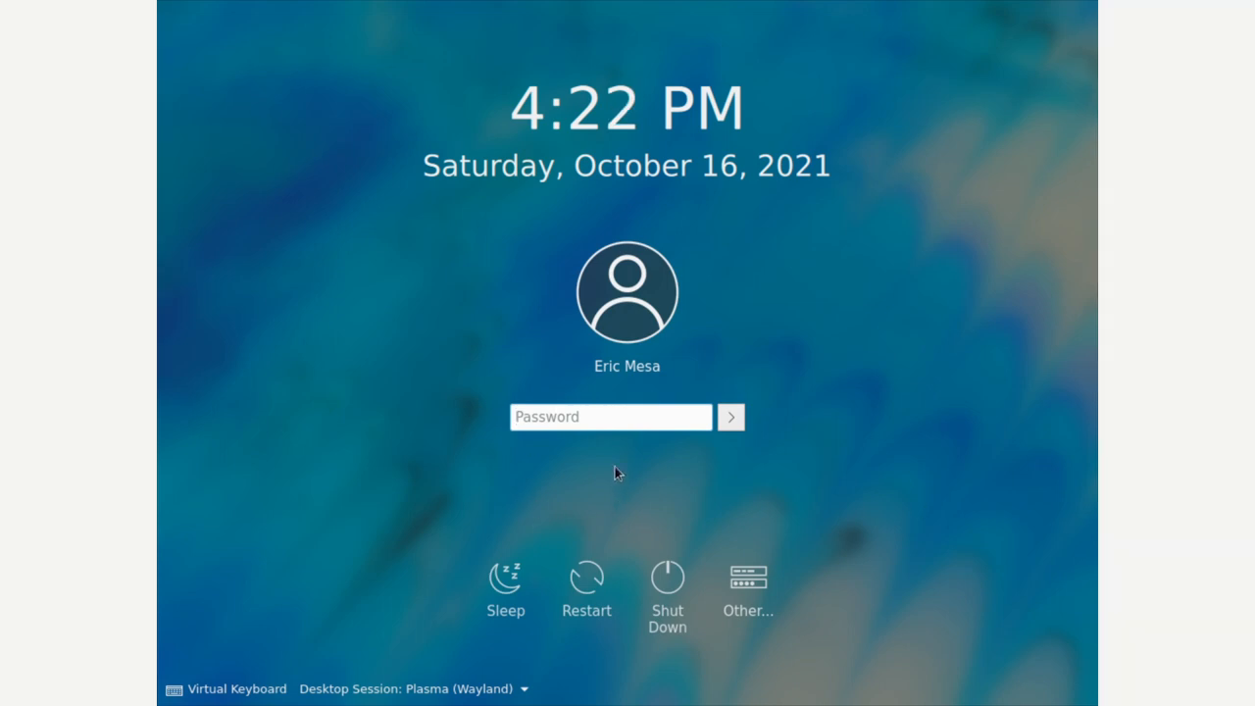
Step: Sign in to the Plasma (Wayland) session with the account password
type("•")
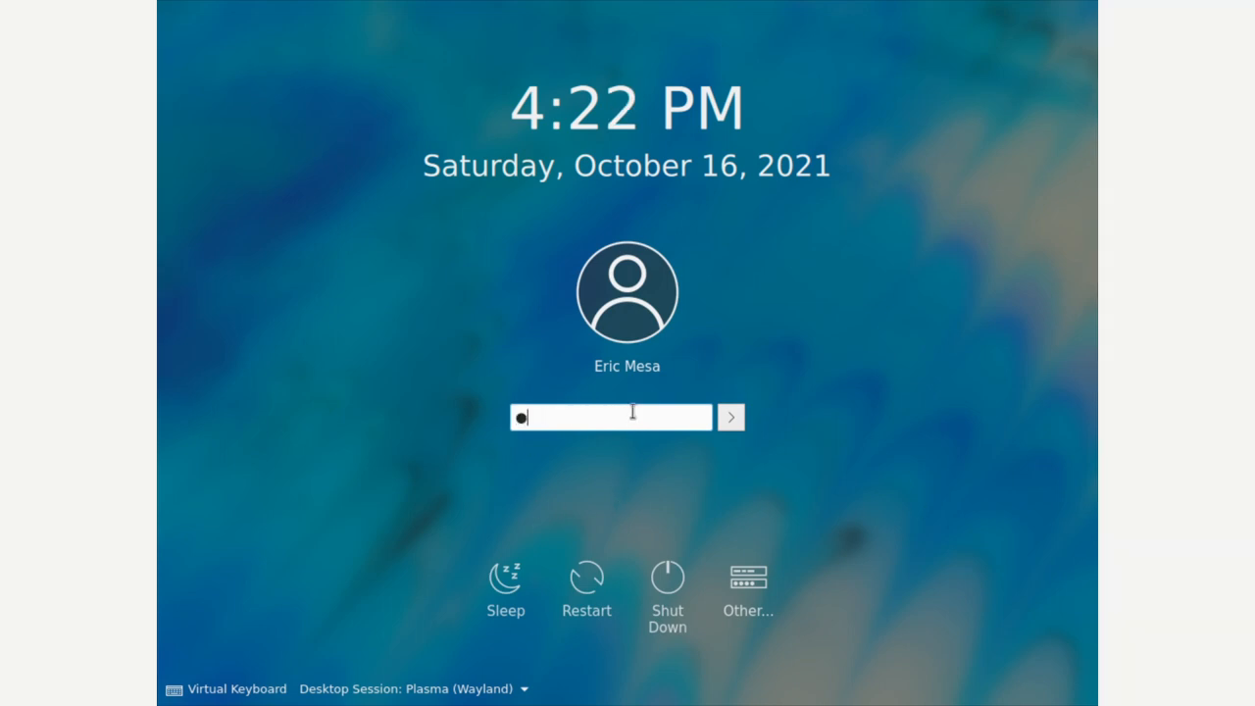
type("password")
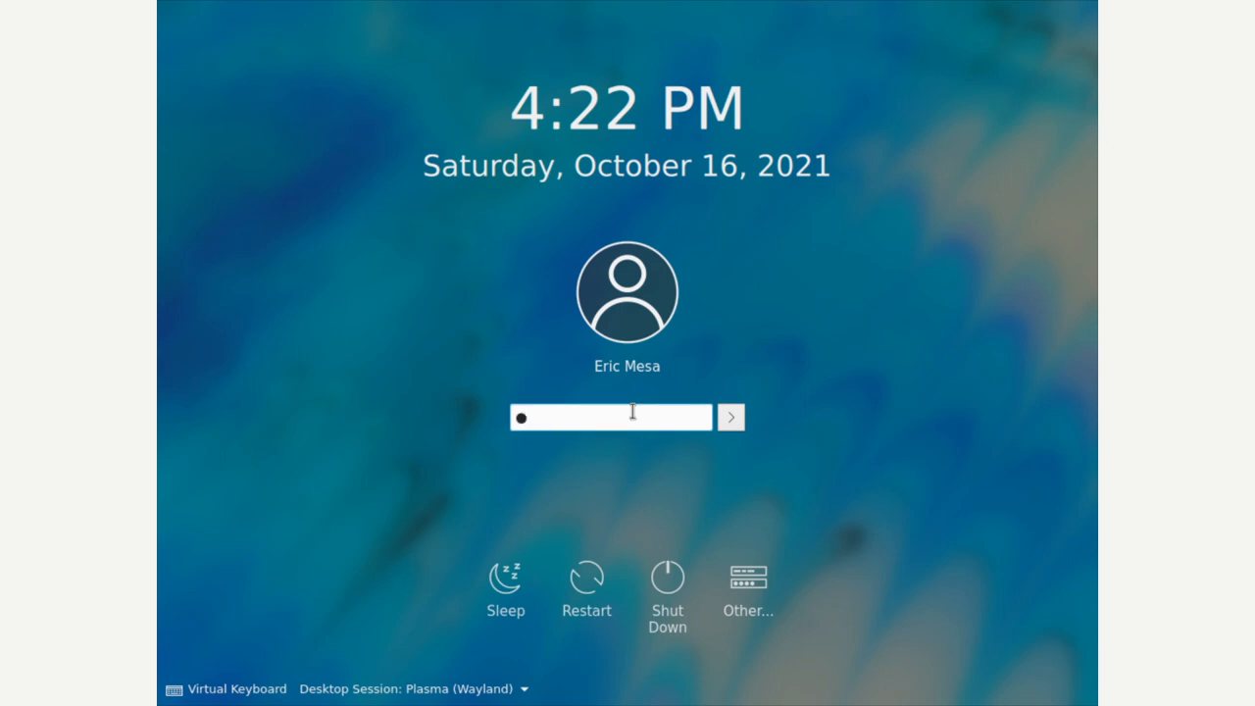
type("password")
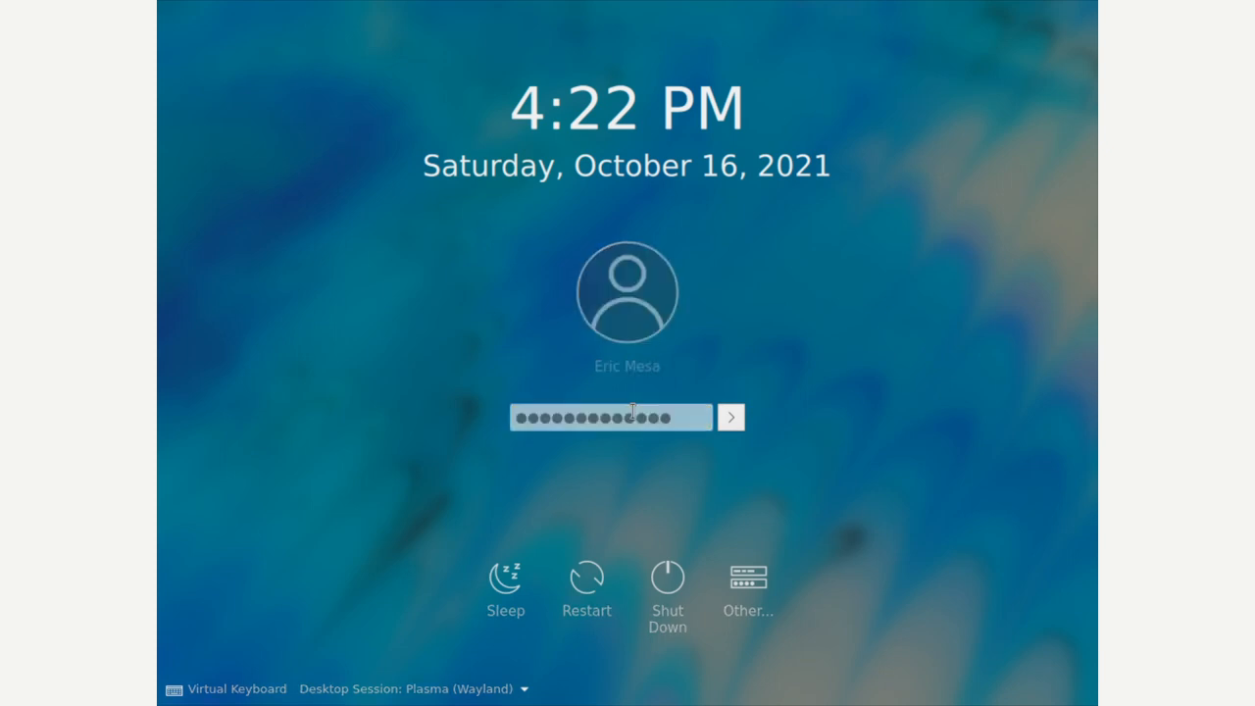
left_click(730, 415)
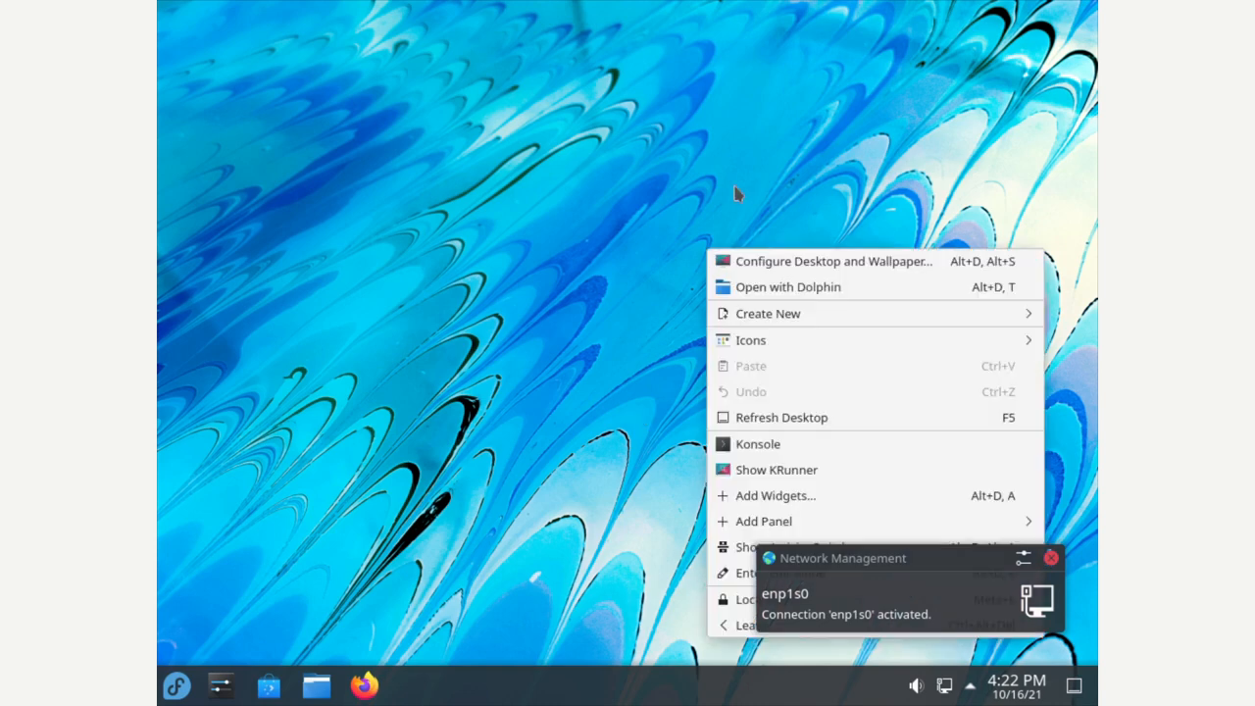
left_click(553, 243)
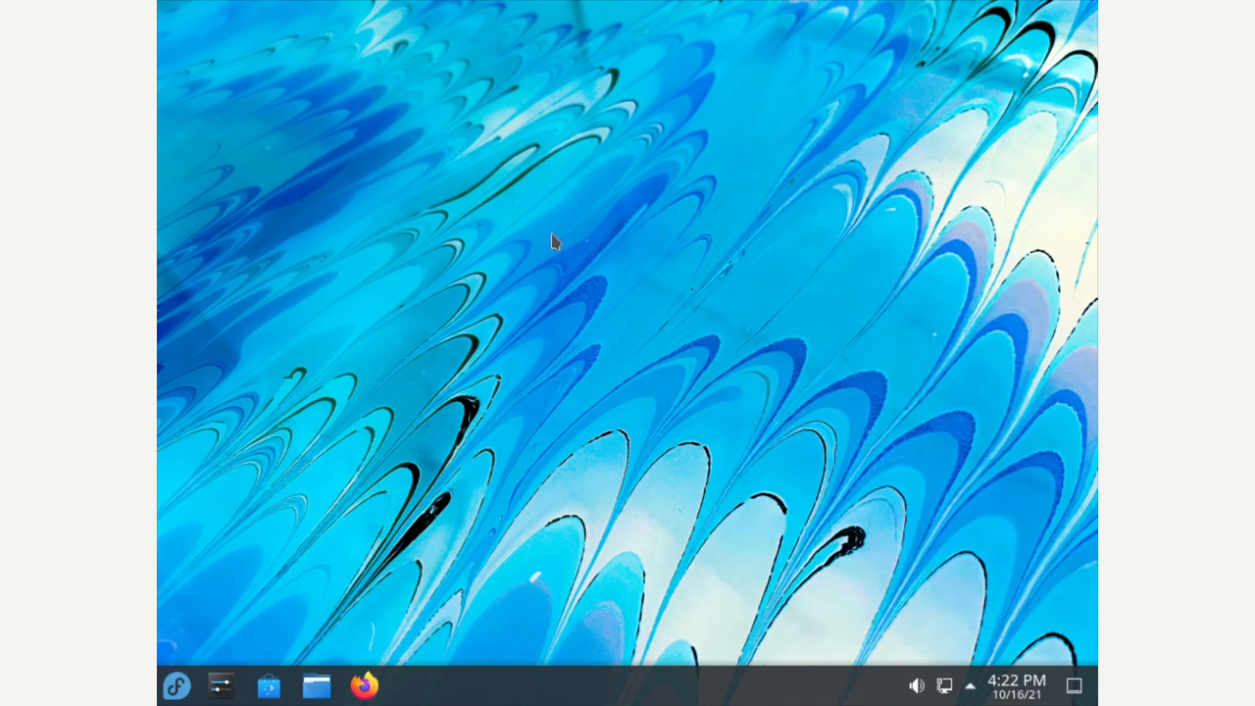
mouse_move(141, 624)
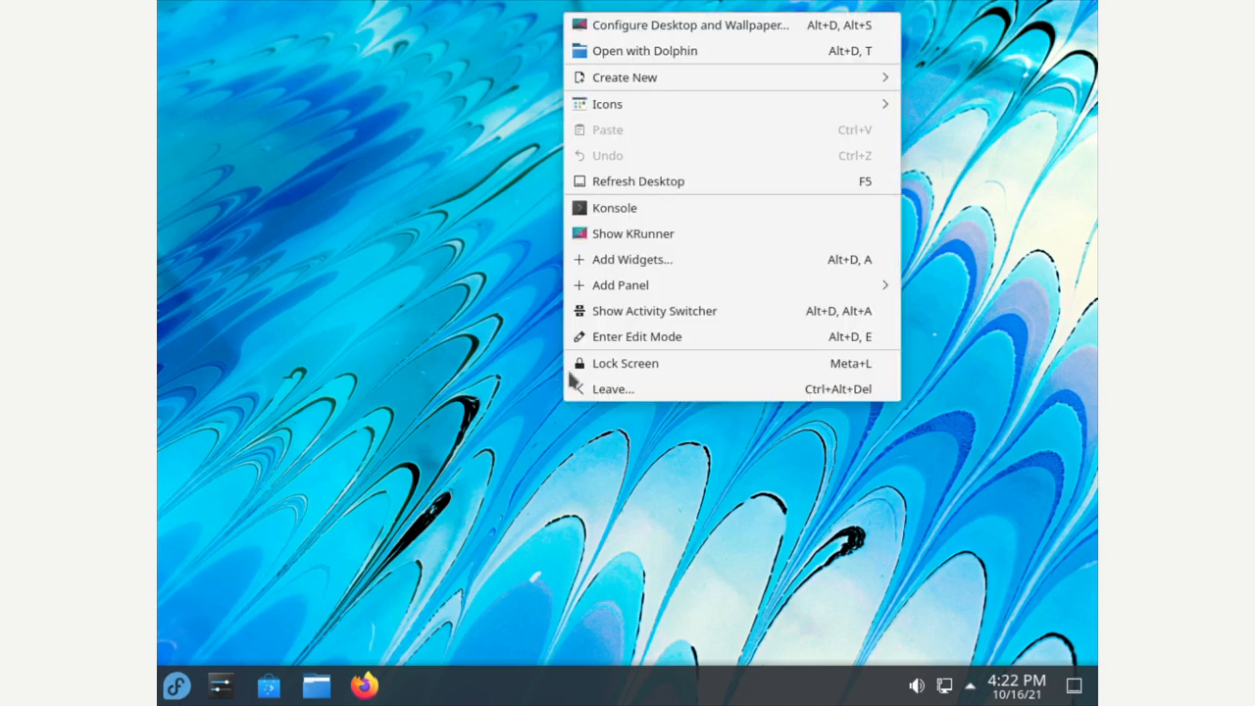
mouse_move(608, 104)
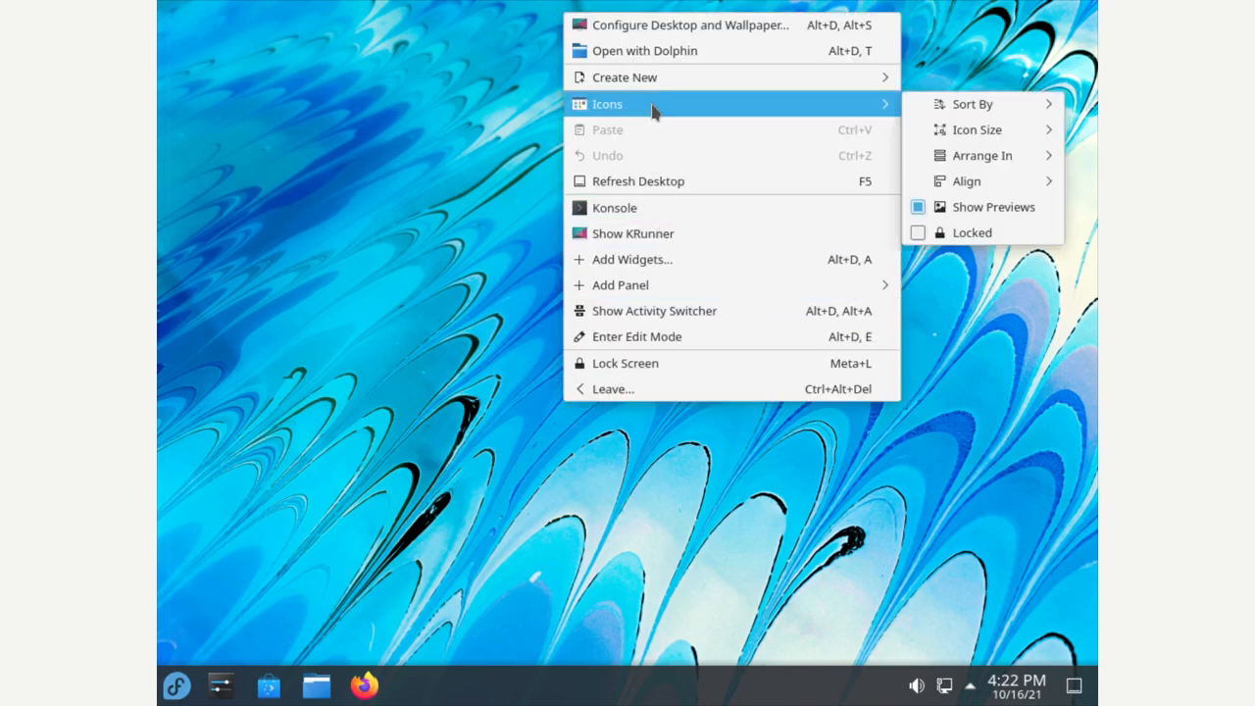
mouse_move(730, 218)
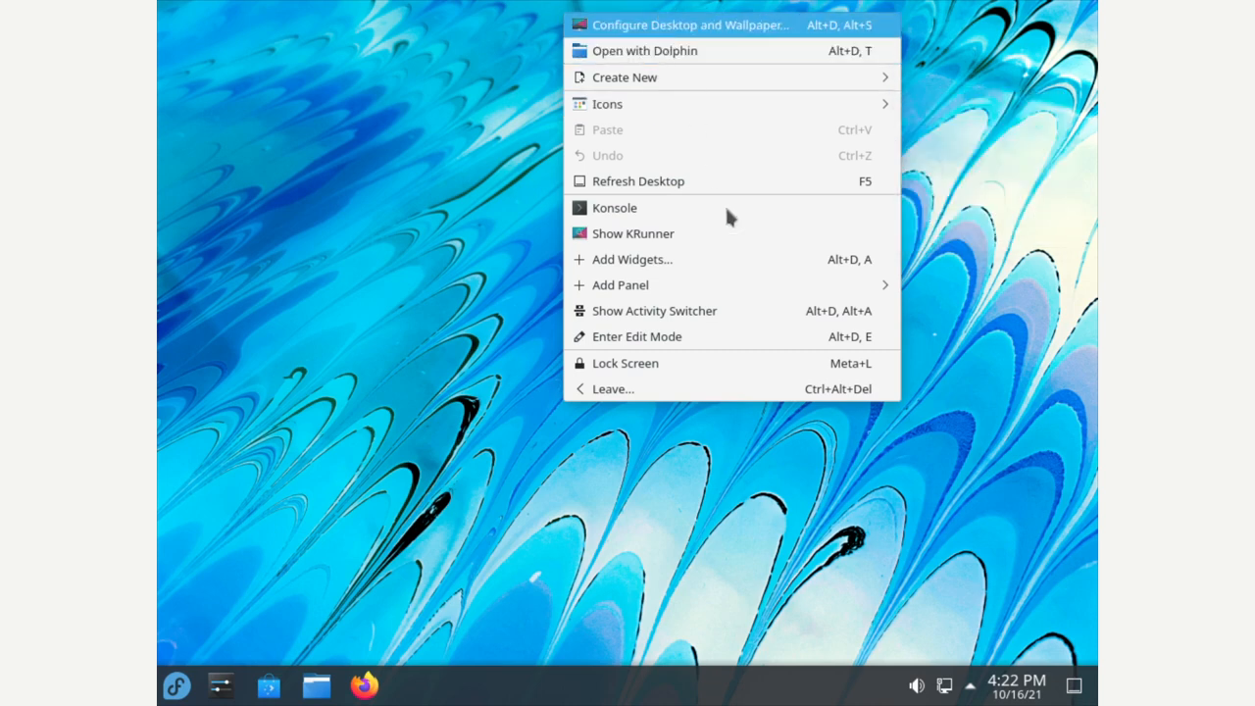
left_click(690, 23)
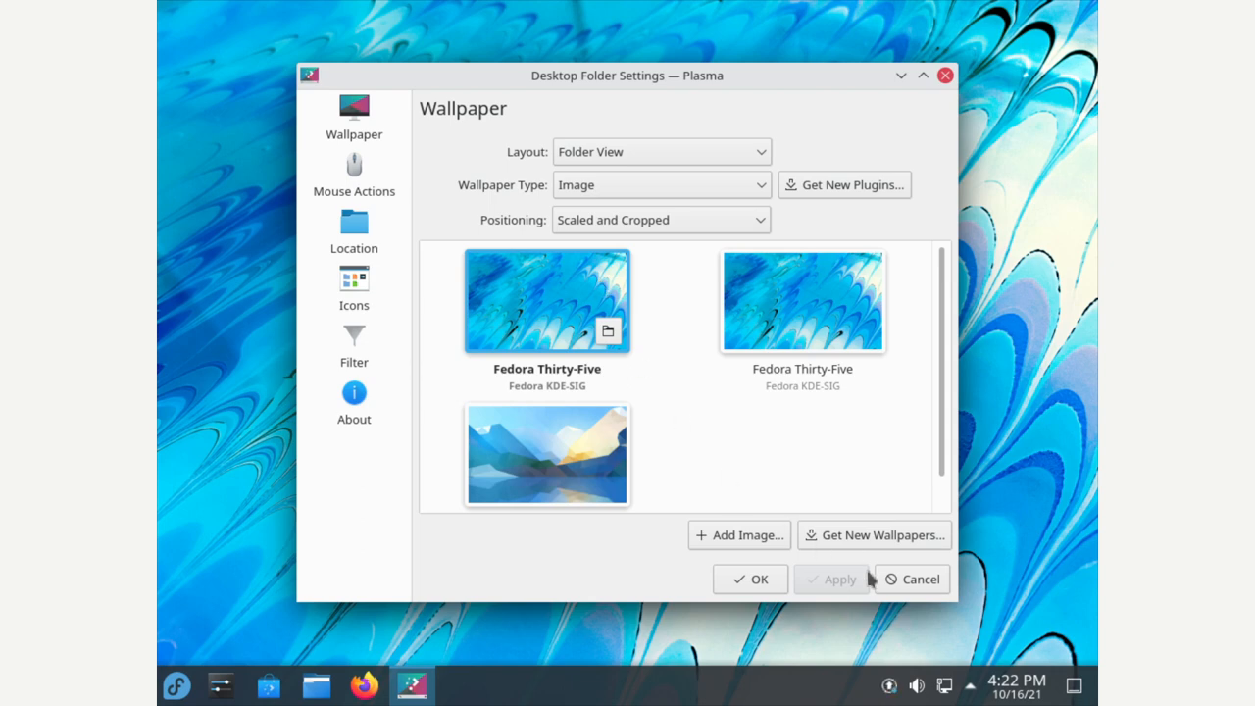
left_click(749, 579)
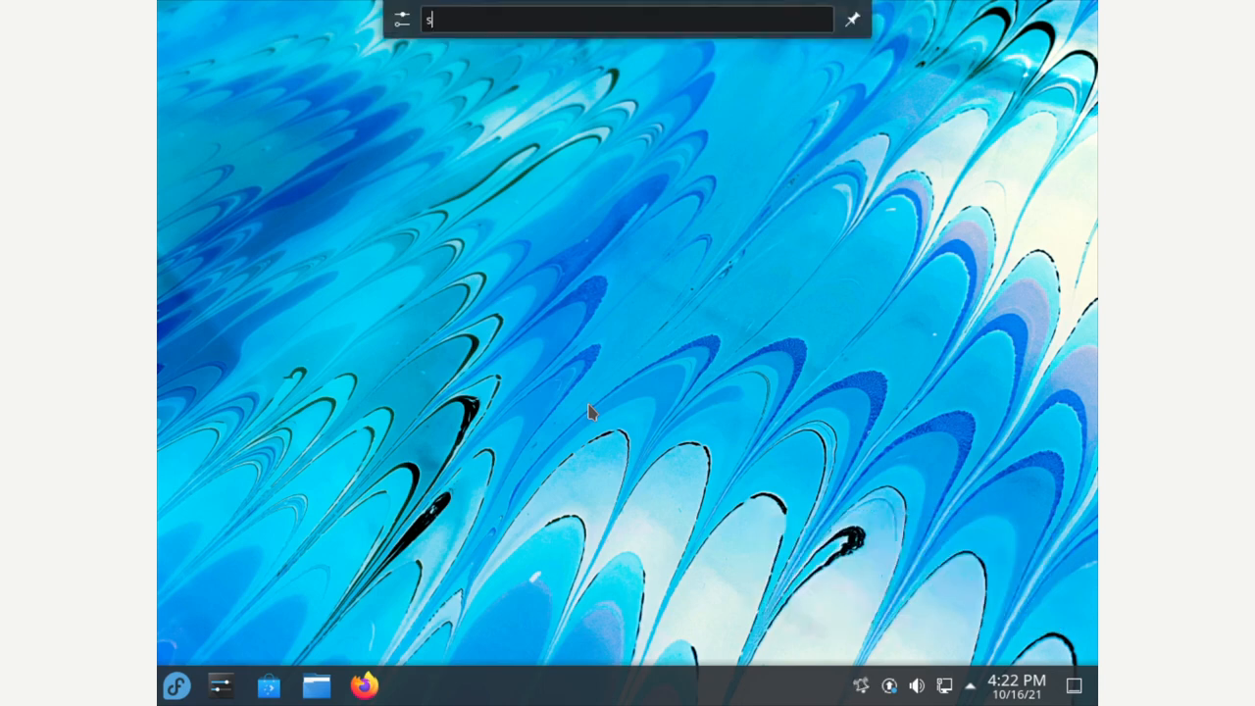
left_click(851, 20)
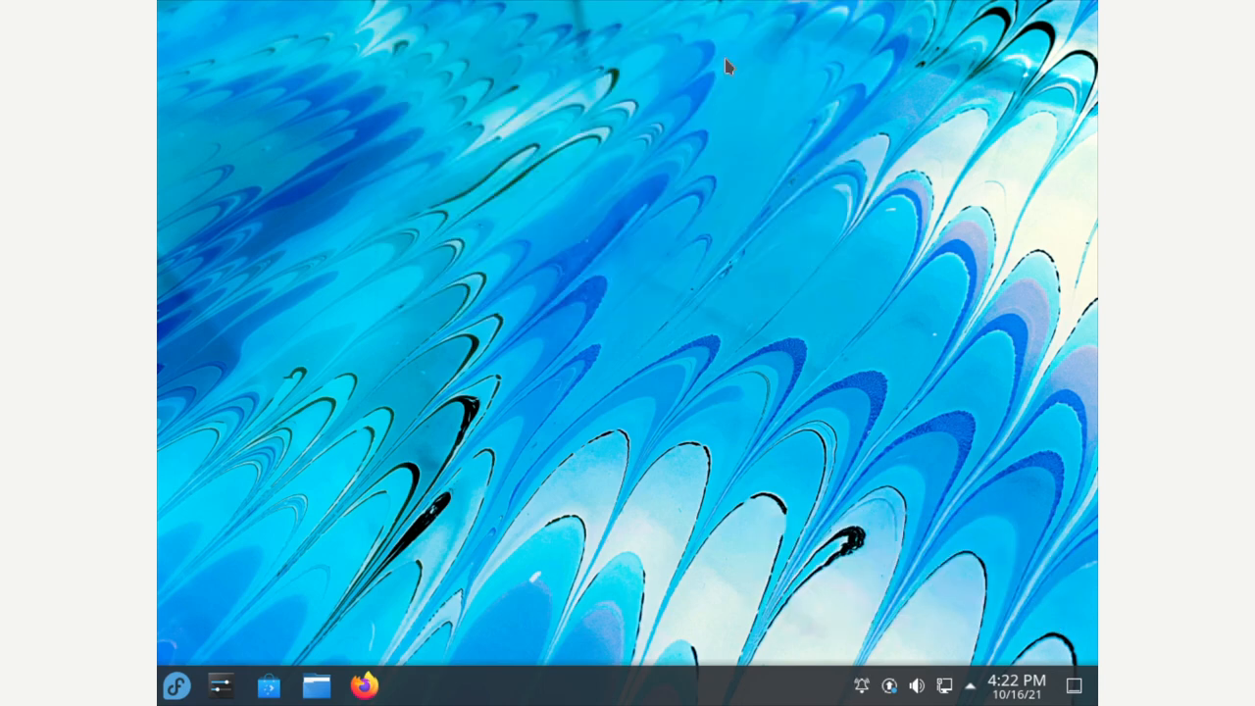
mouse_move(631, 317)
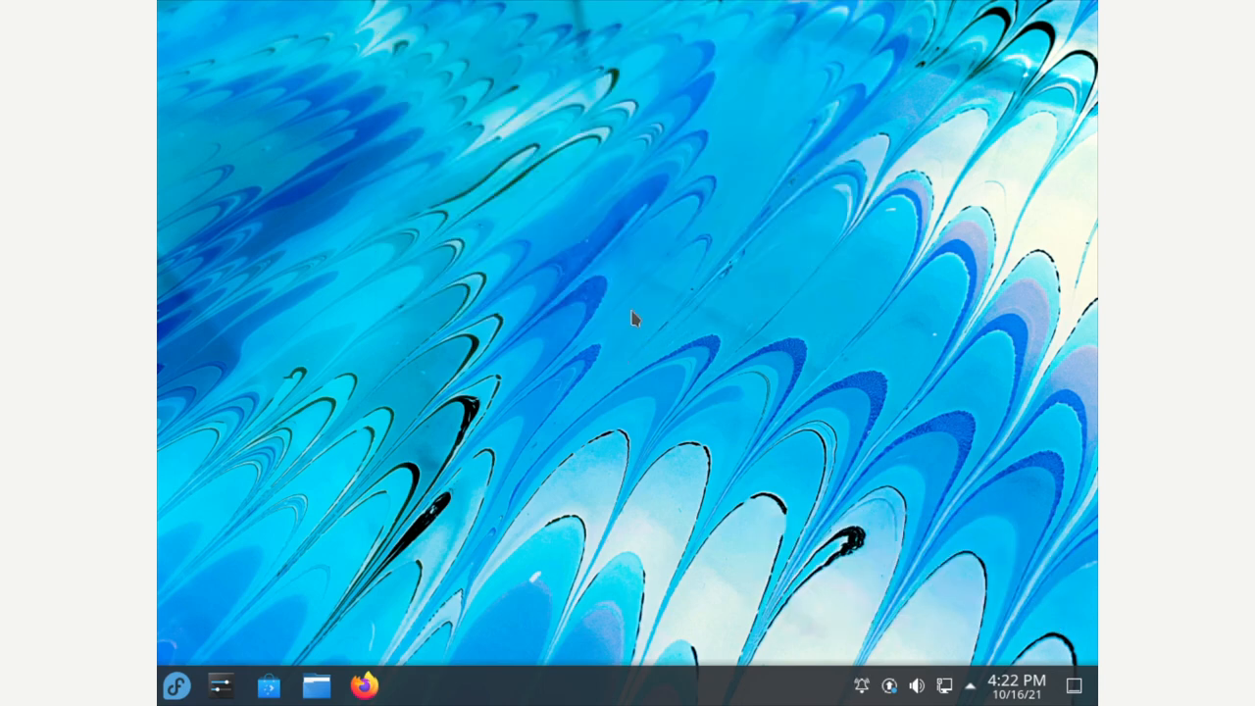
Step: Set the display resolution to 1920x1080 (16:9) in Display and Monitor settings
left_click(219, 686)
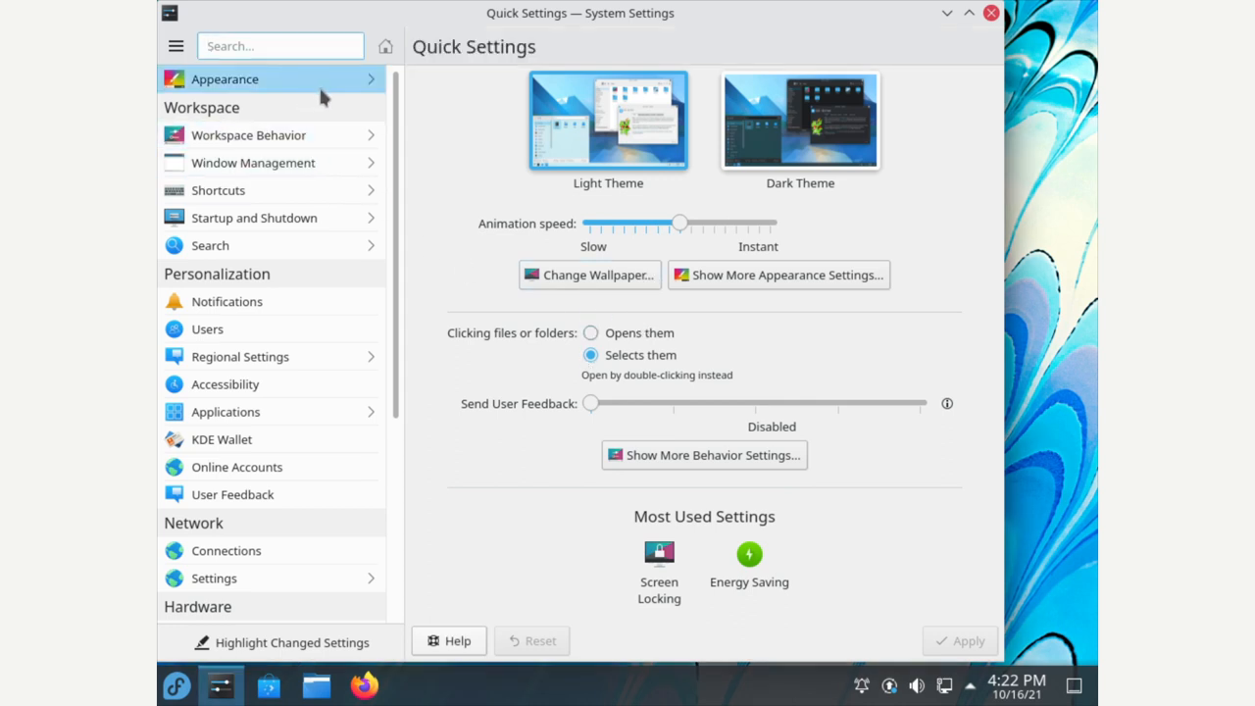
left_click(800, 119)
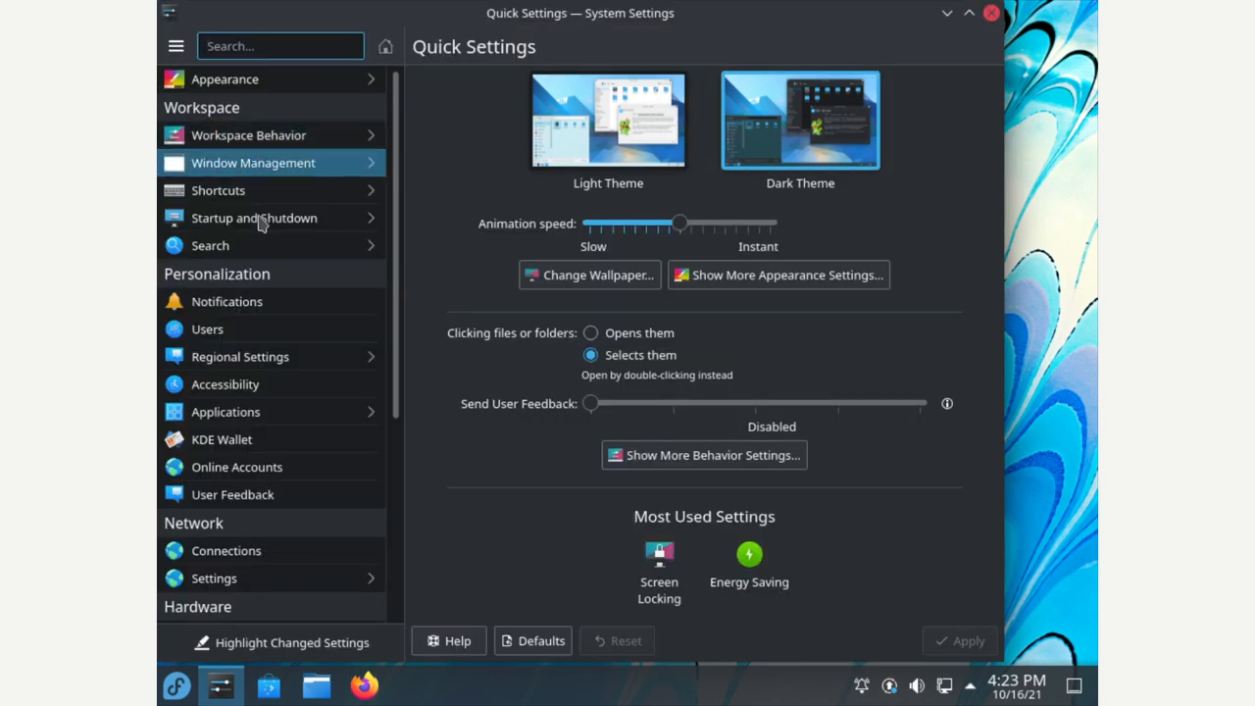
mouse_move(274, 318)
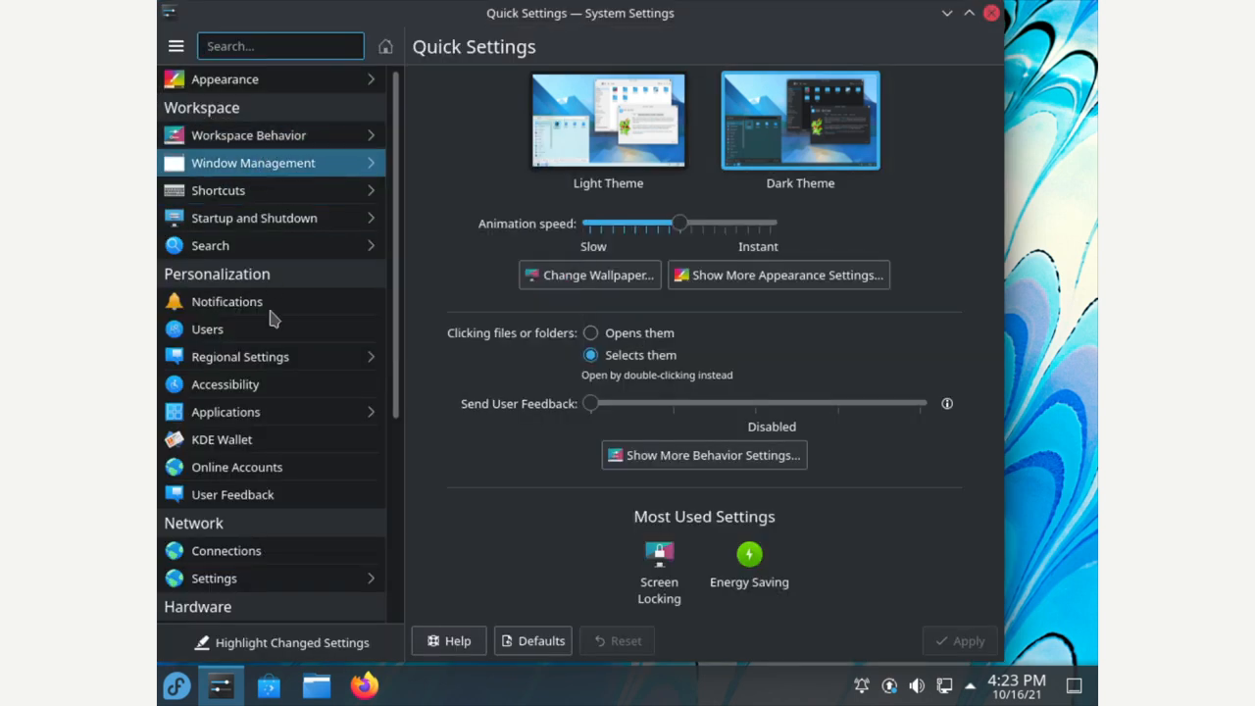
scroll("down", 3)
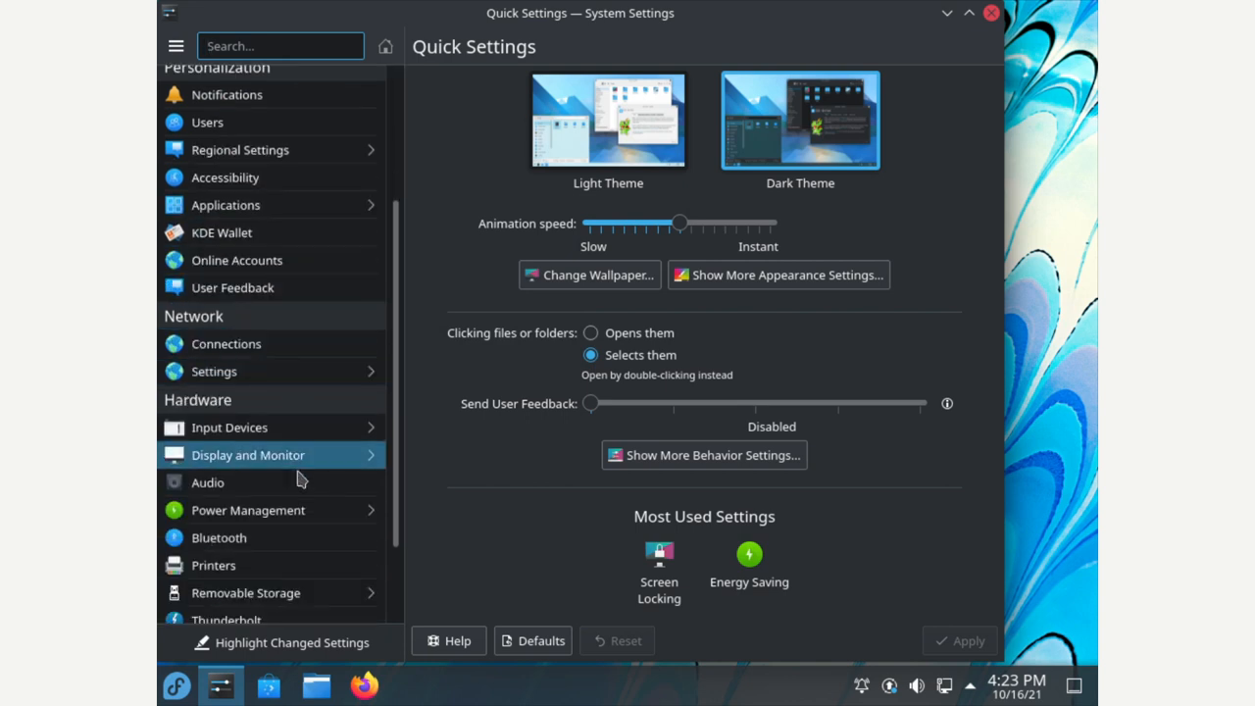
left_click(247, 455)
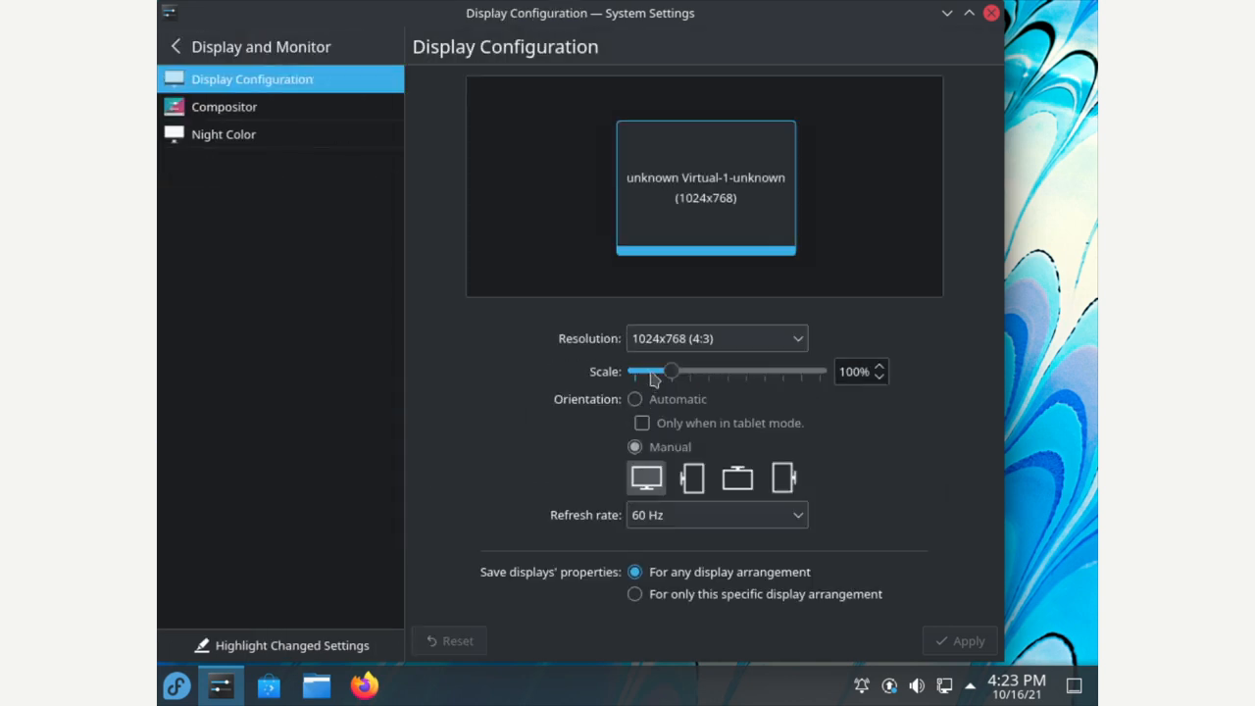
left_click(718, 337)
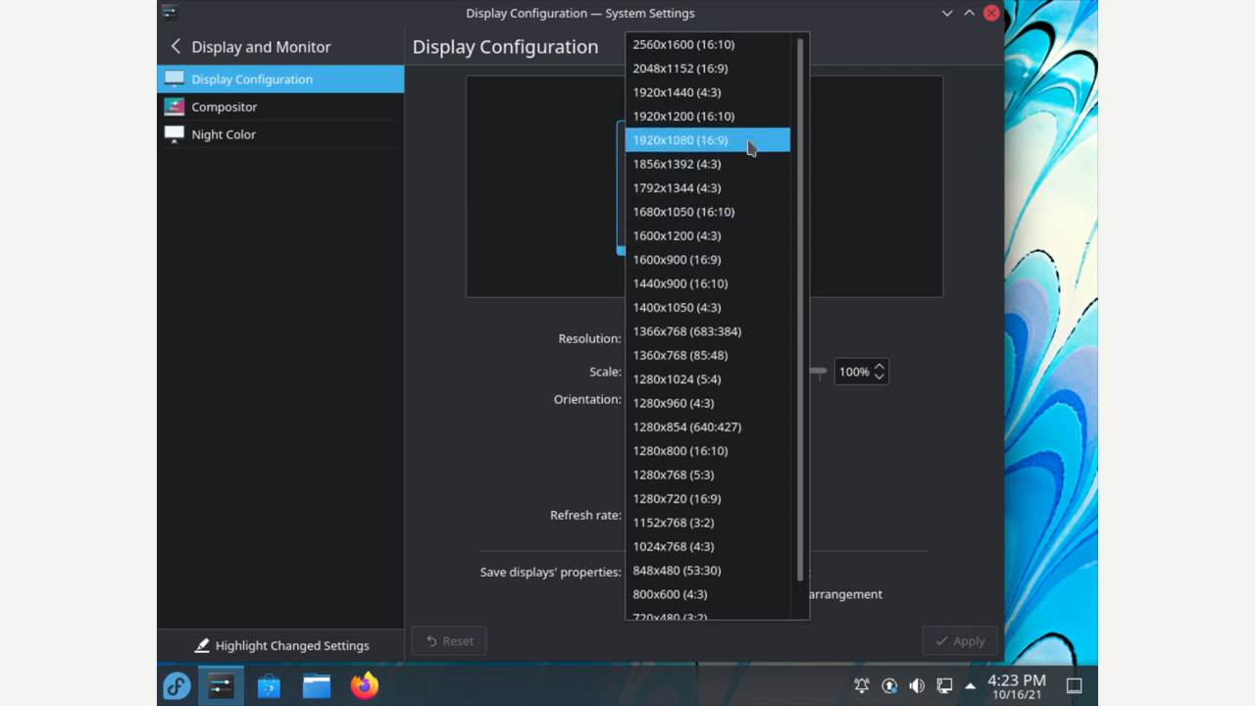
left_click(678, 139)
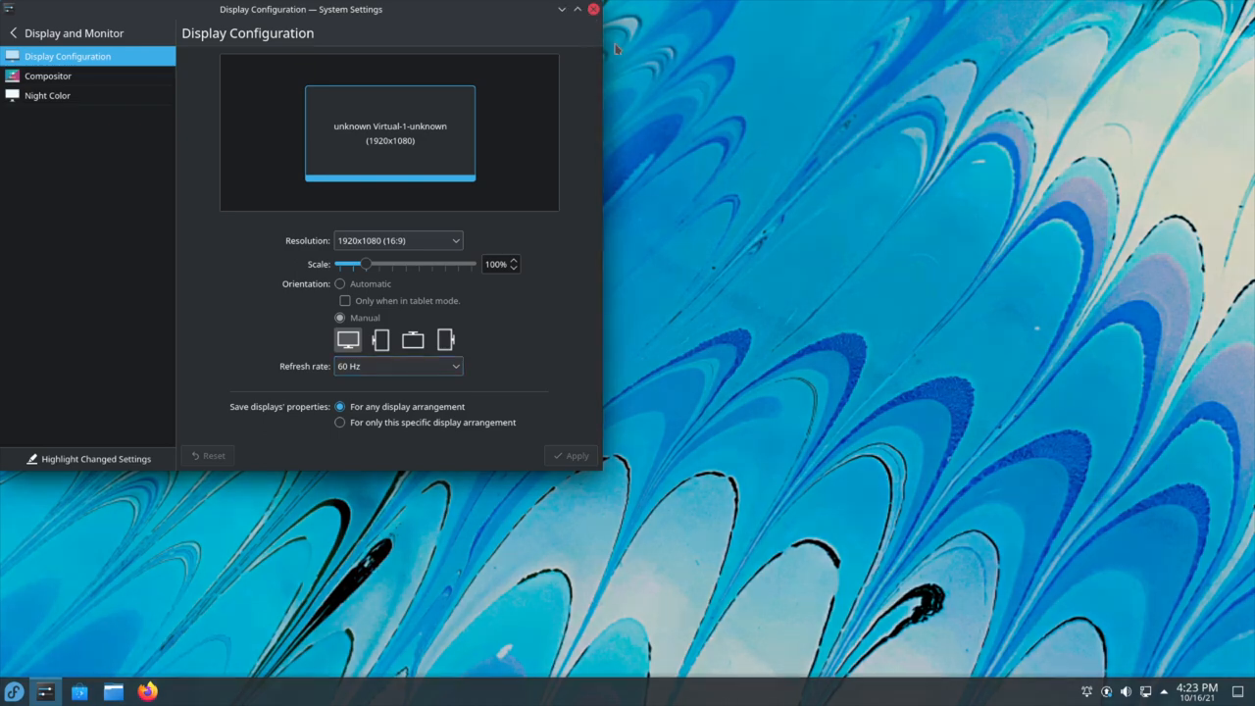
mouse_move(534, 72)
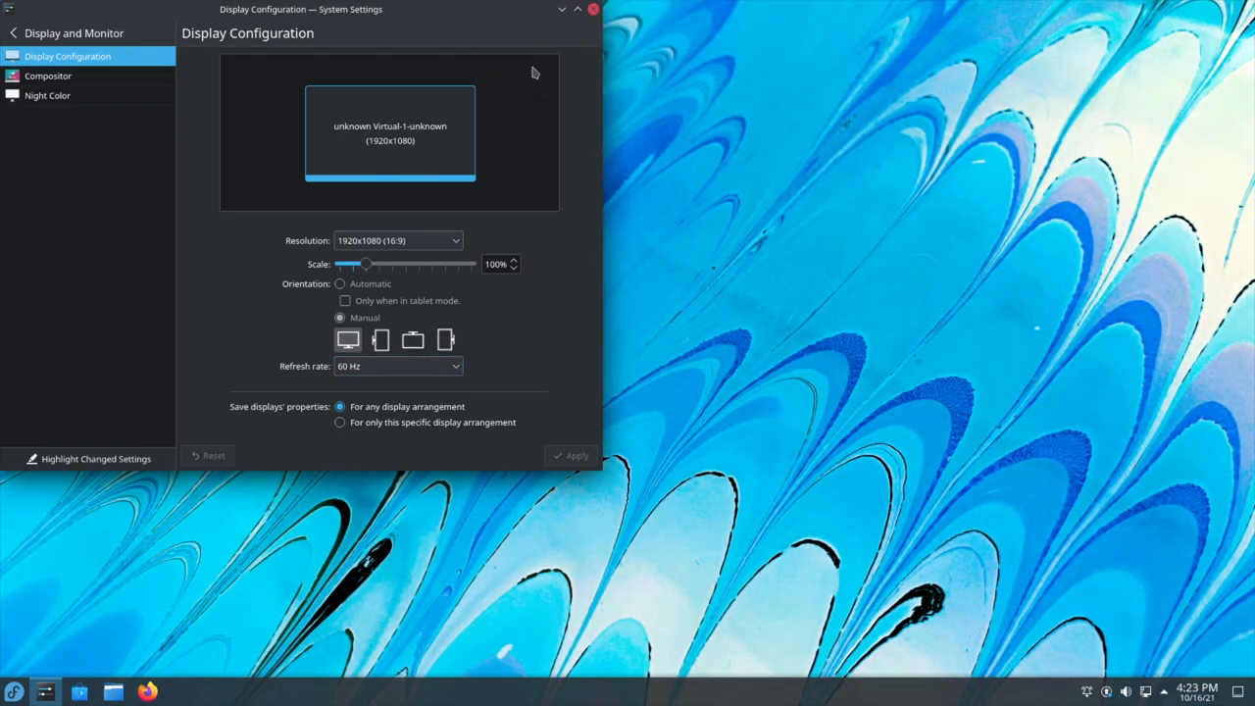
Step: Close System Settings and set the Altai mountain wallpaper via Configure Desktop and Wallpaper
left_click(593, 7)
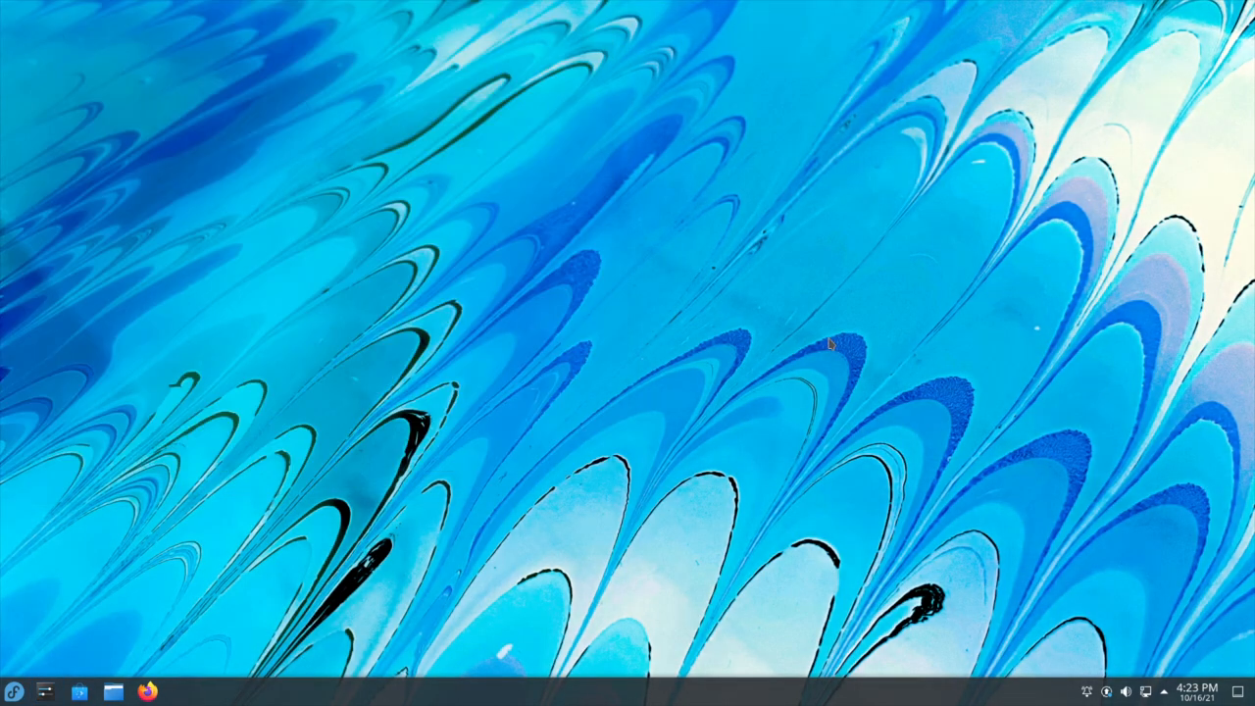
right_click(827, 343)
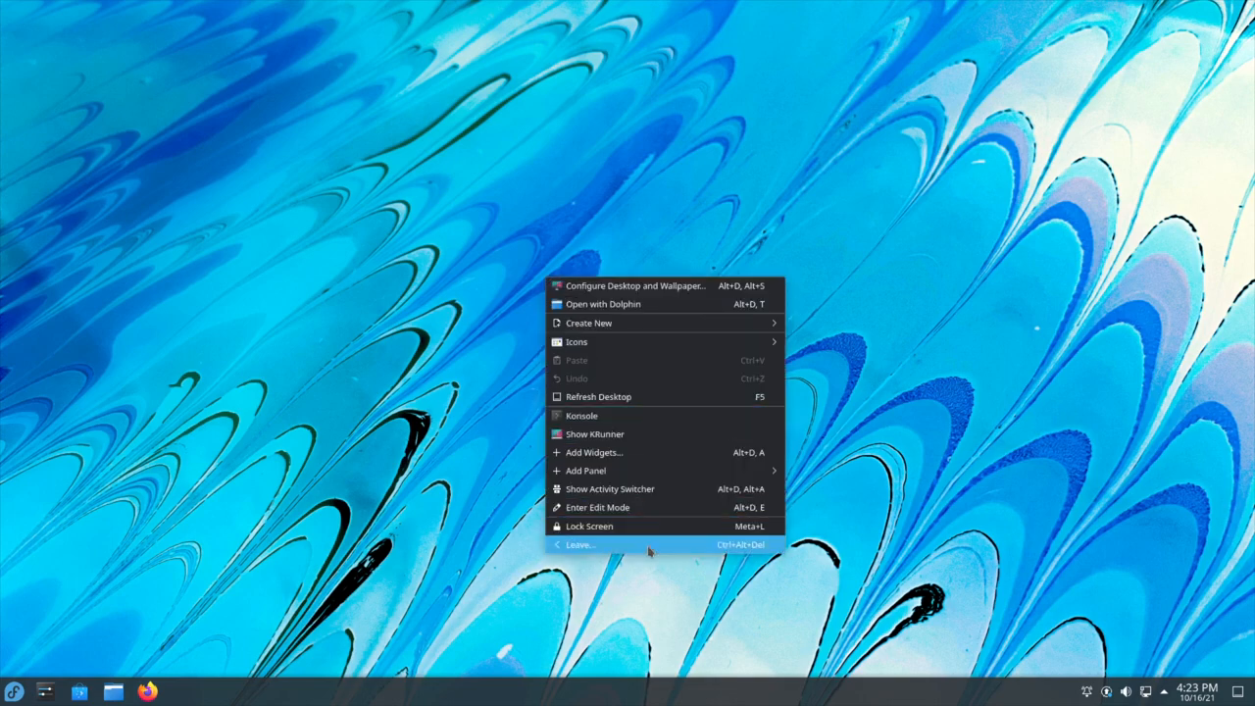
left_click(659, 310)
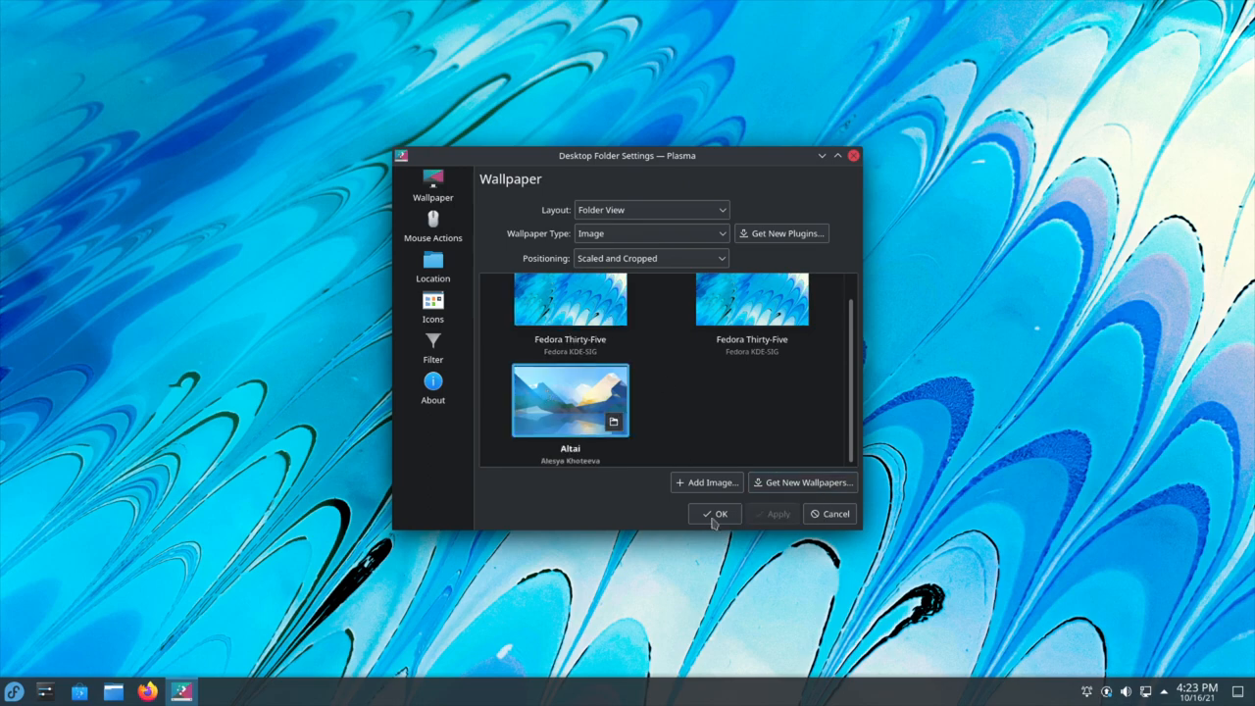
left_click(714, 514)
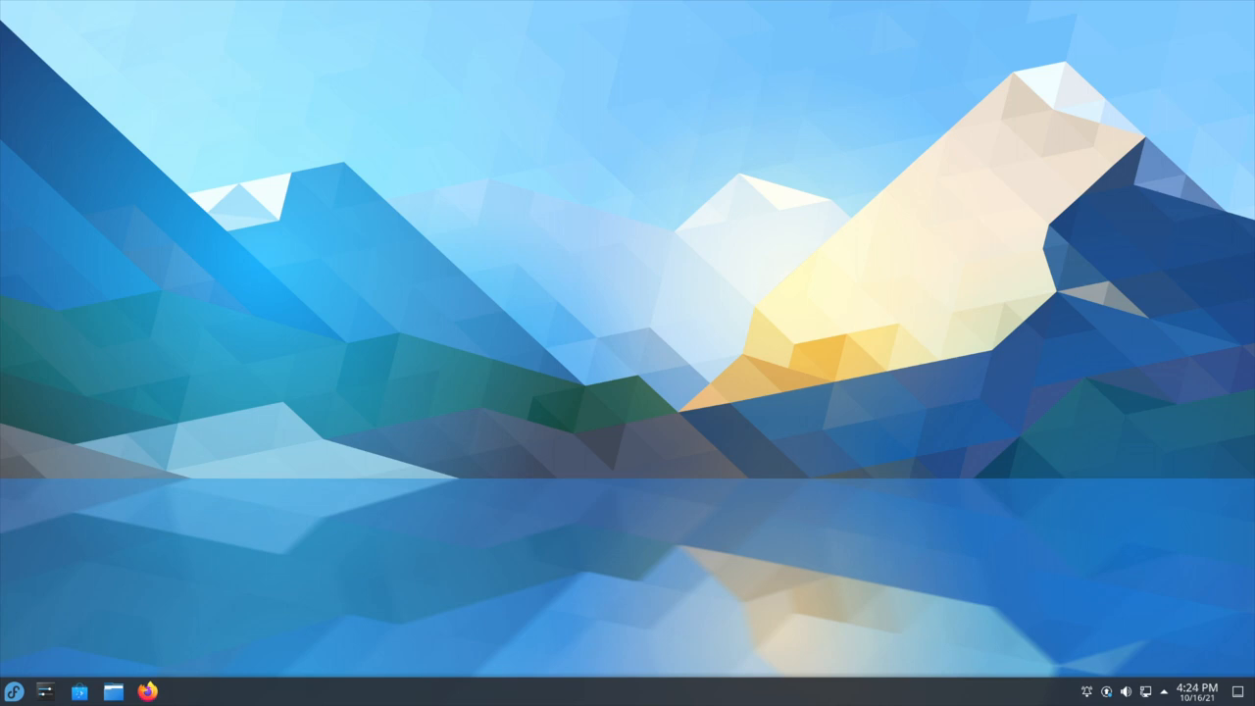
mouse_move(373, 433)
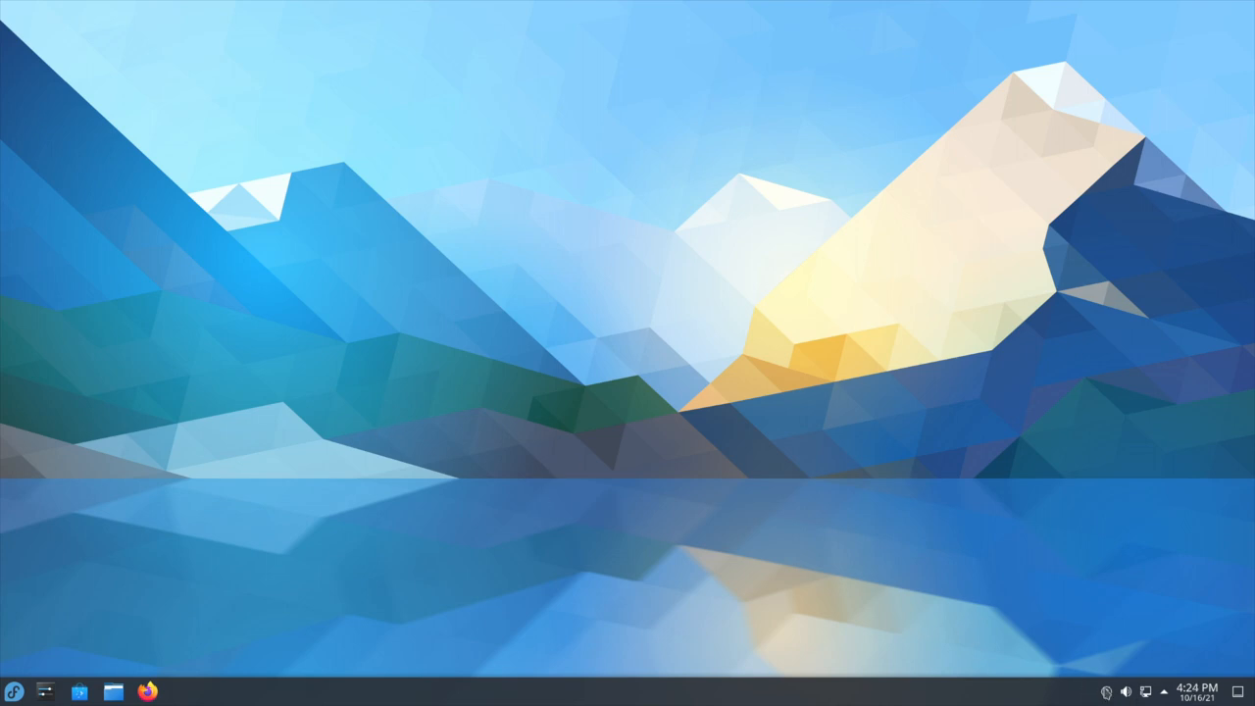
mouse_move(1075, 676)
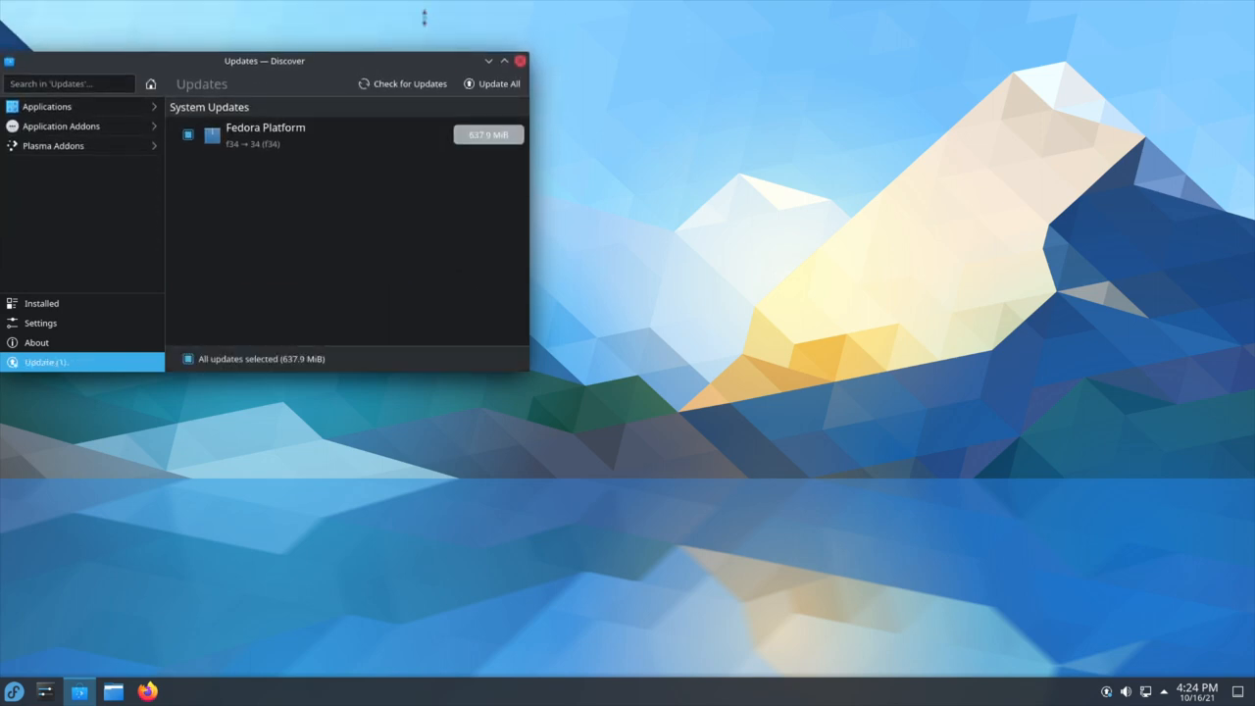
Step: Move the Discover updates window toward the centre of the screen
left_click_drag(265, 61, 443, 161)
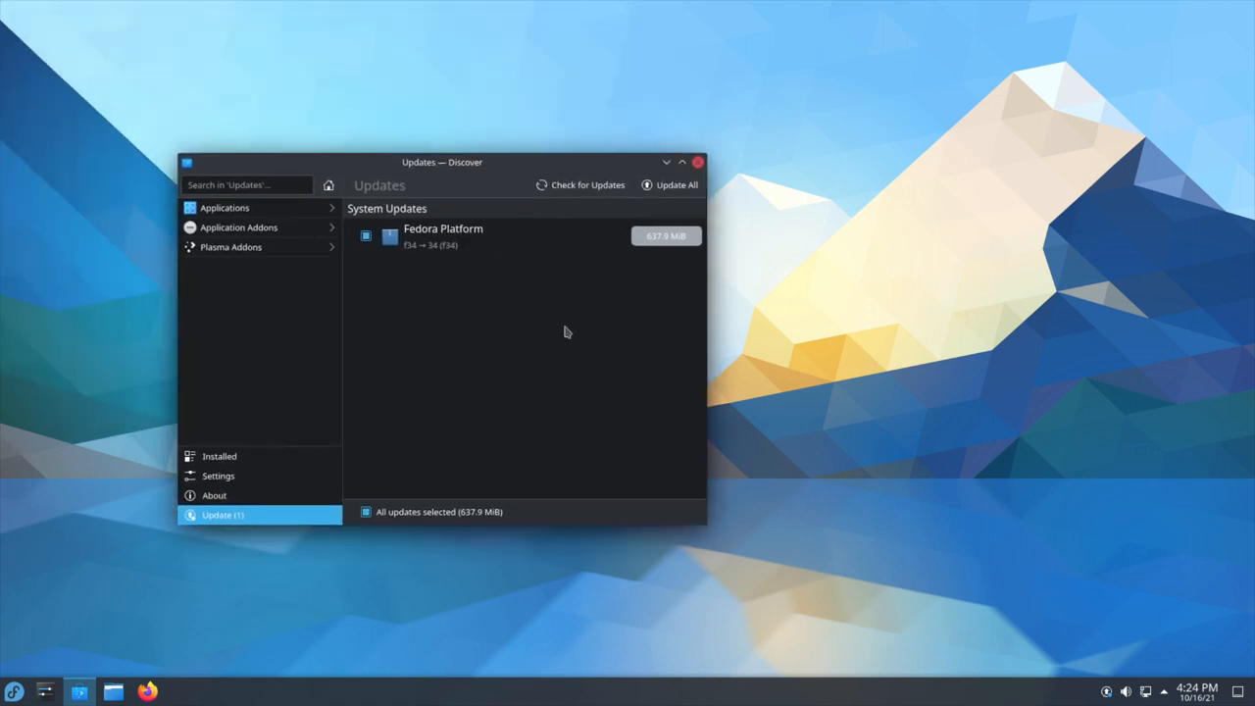
mouse_move(1126, 694)
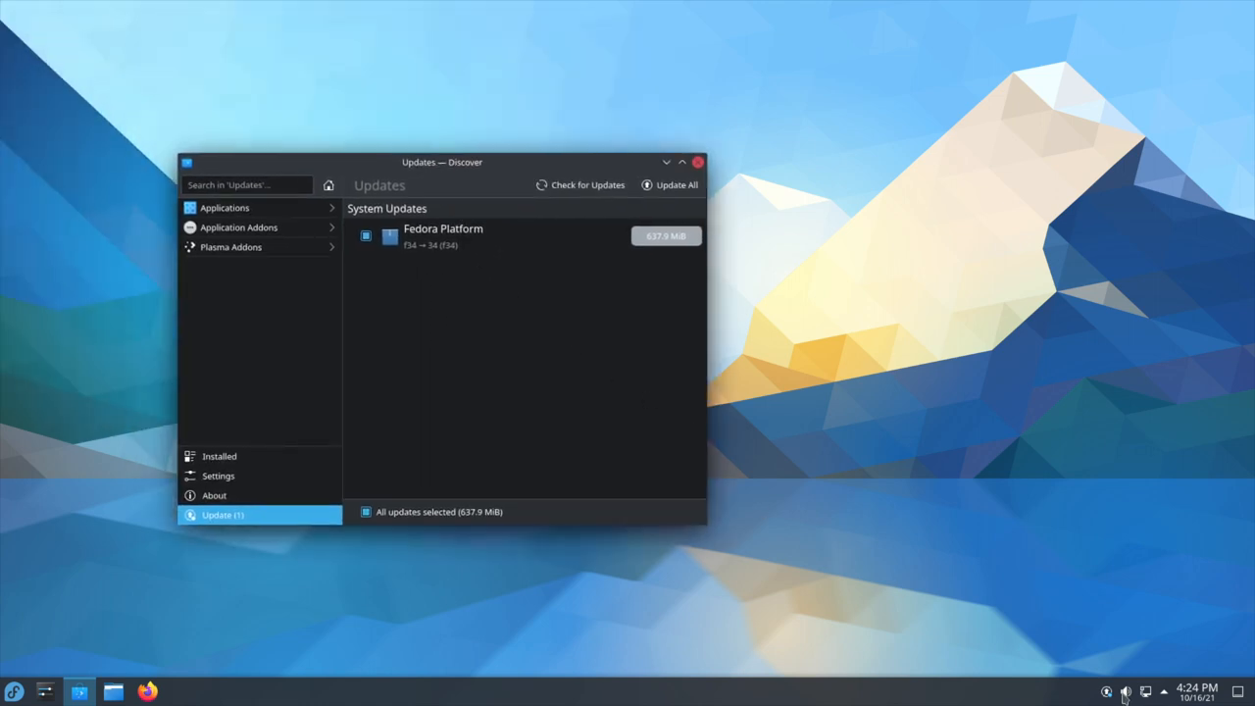
mouse_move(1012, 513)
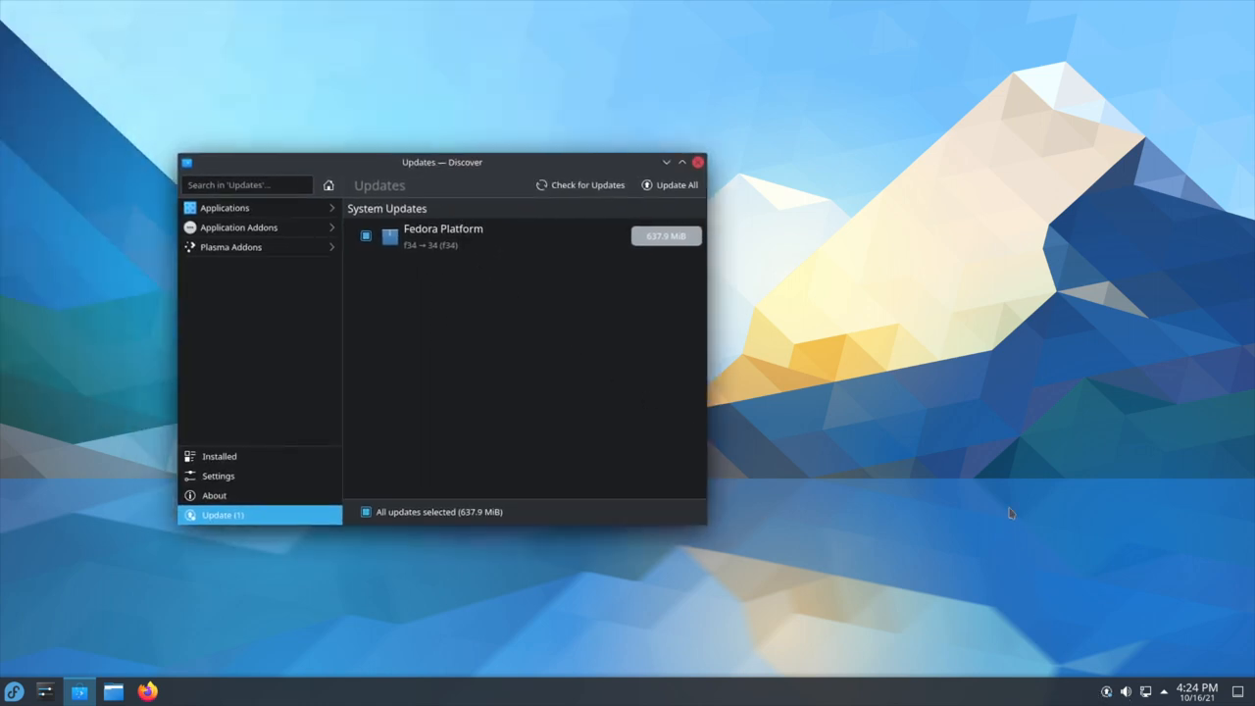
mouse_move(1012, 474)
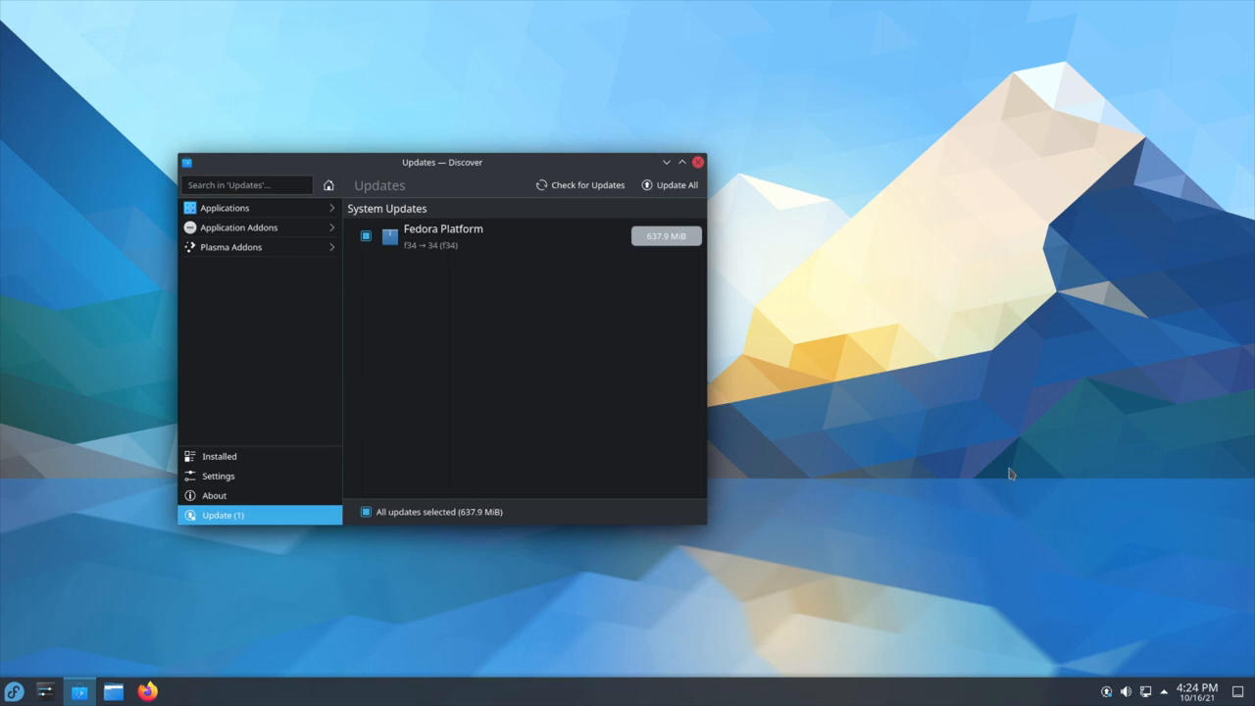
mouse_move(898, 410)
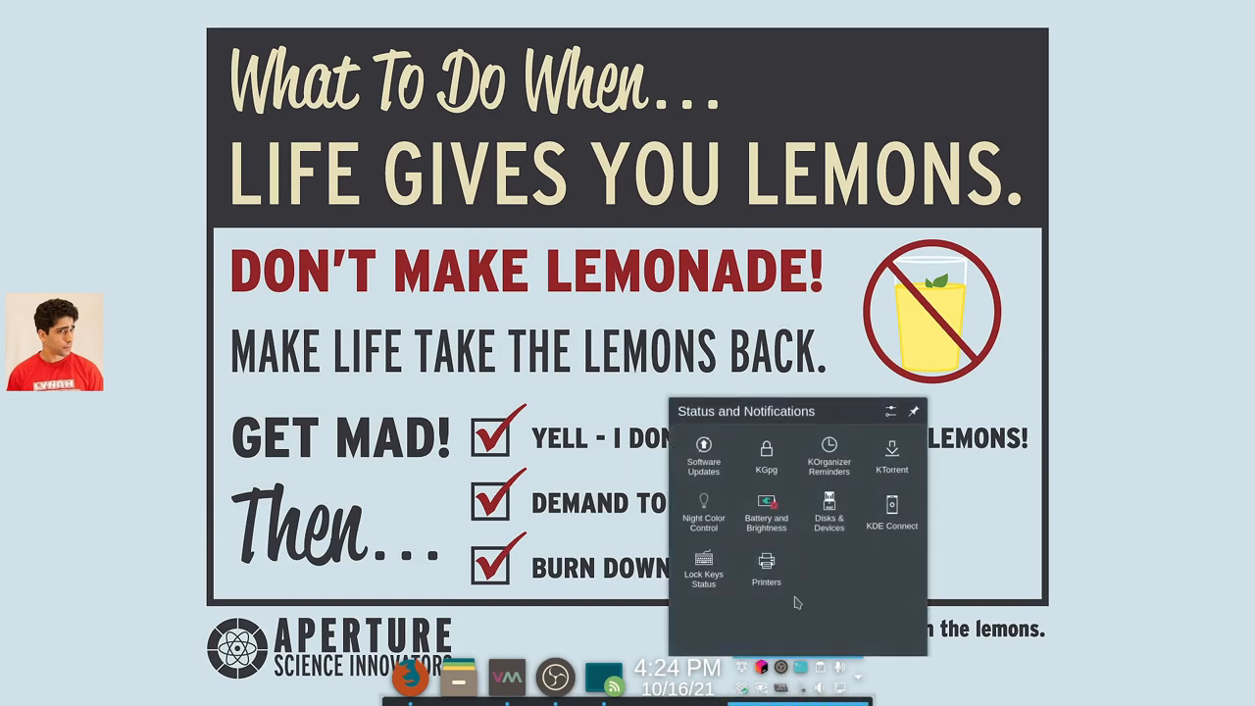
Step: Check for updates again from the system tray's Software Updates entry and review the list
left_click(702, 455)
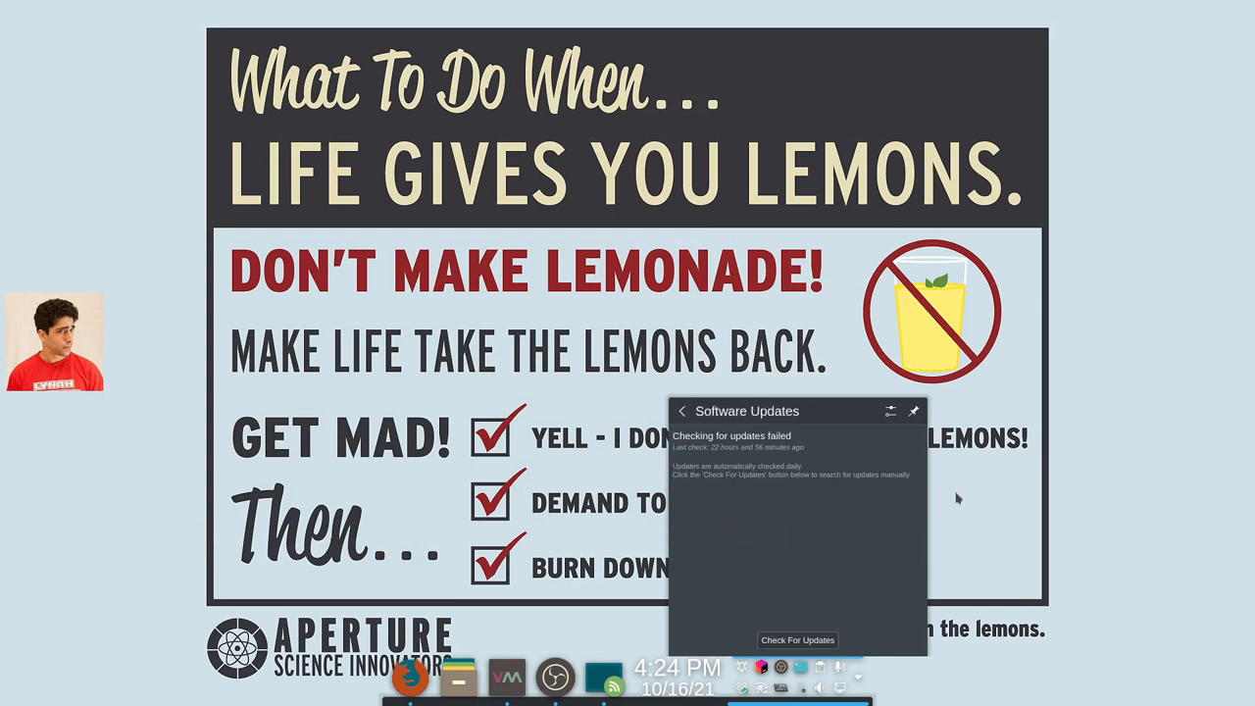
mouse_move(778, 647)
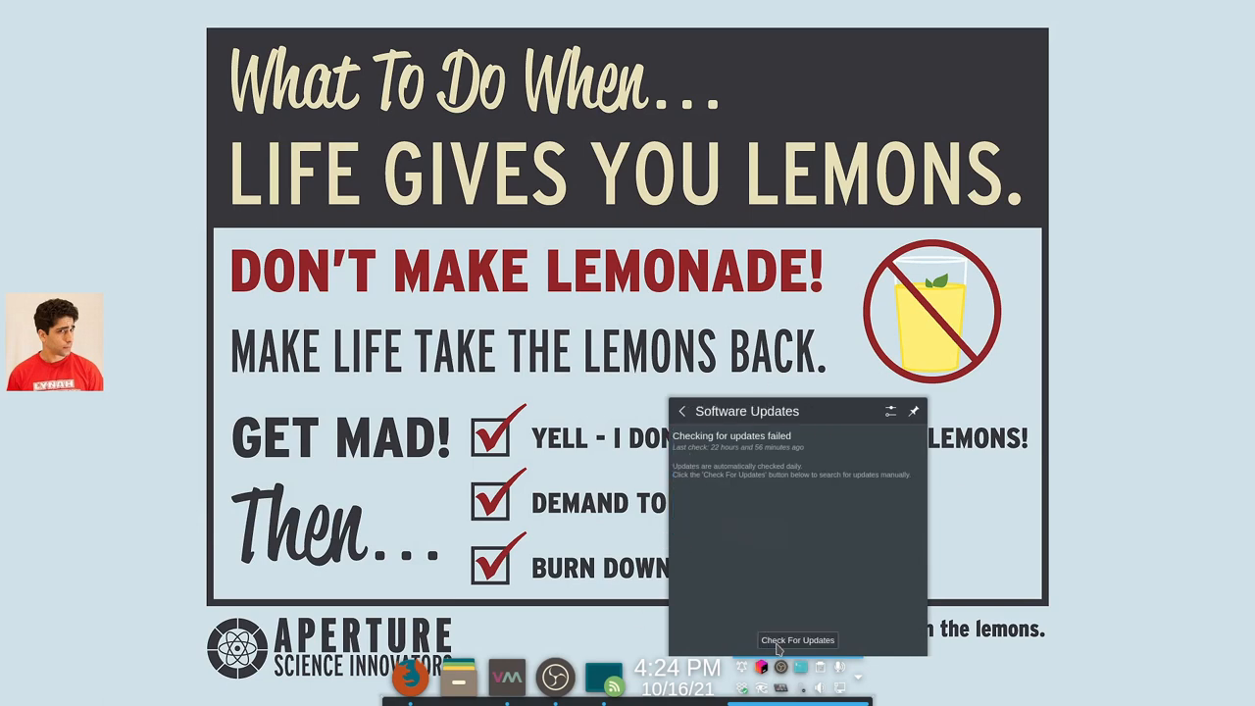
left_click(796, 639)
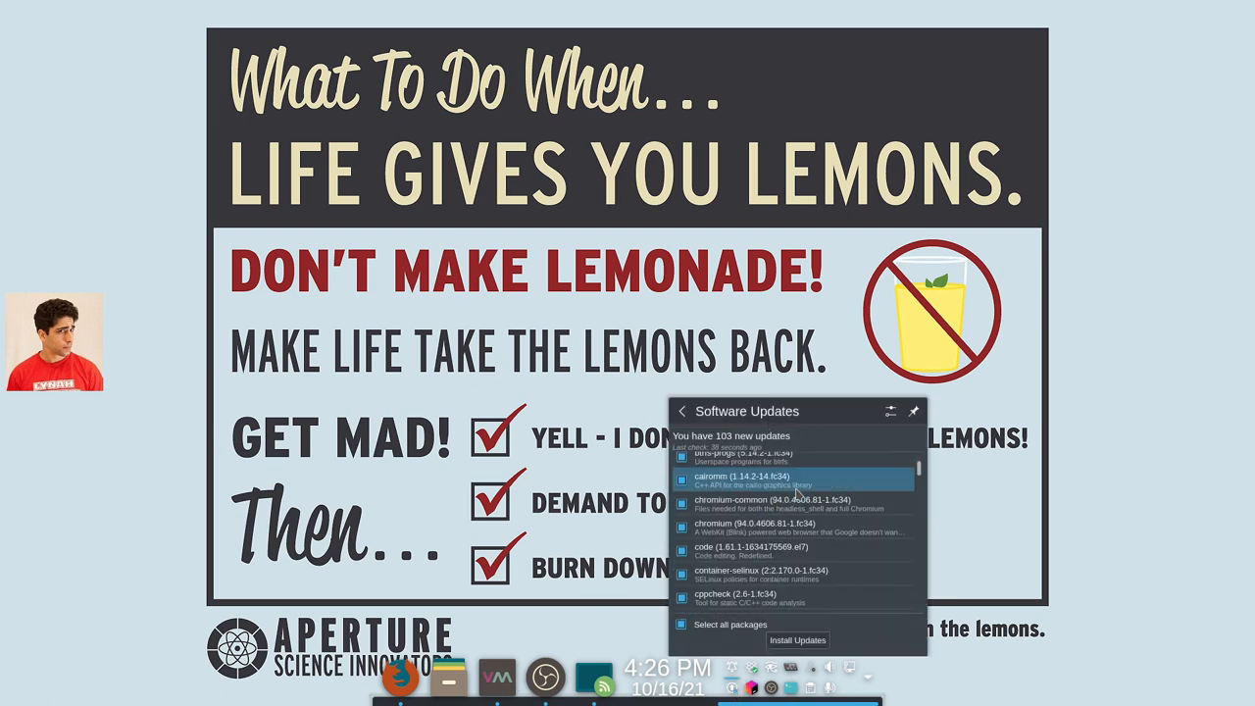
scroll("down", 3)
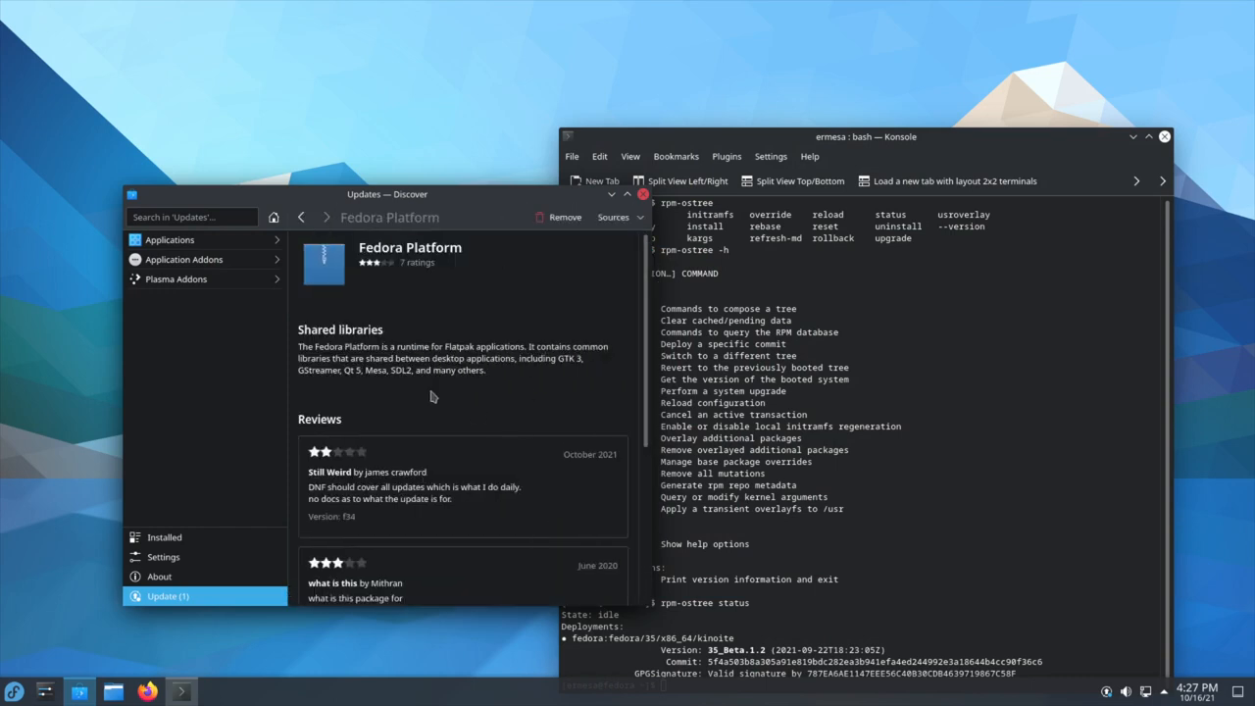
scroll("down", 3)
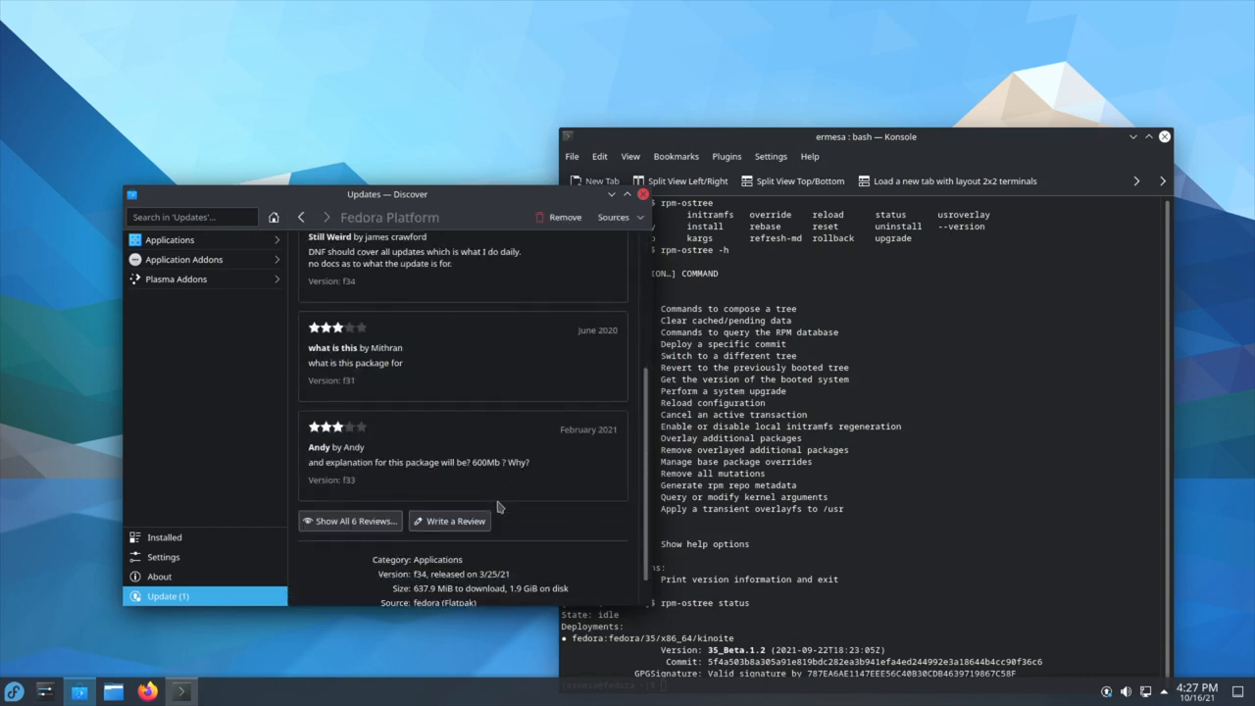
scroll("down", 3)
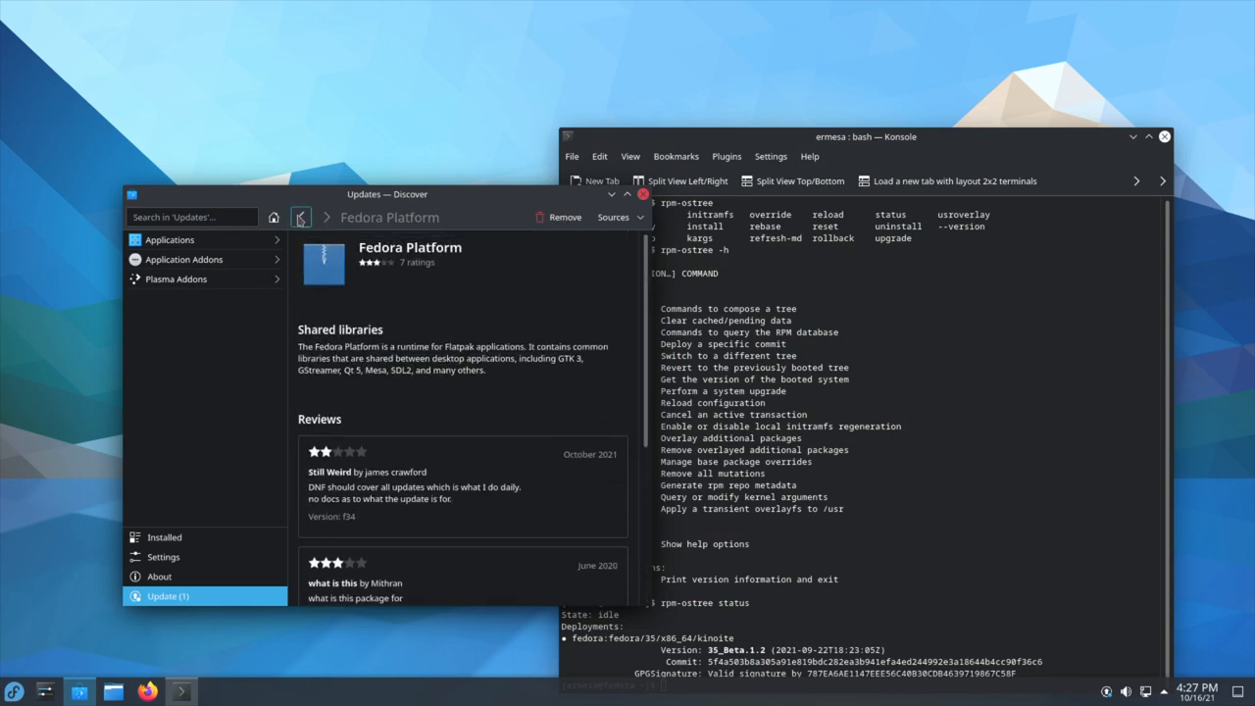
left_click(302, 216)
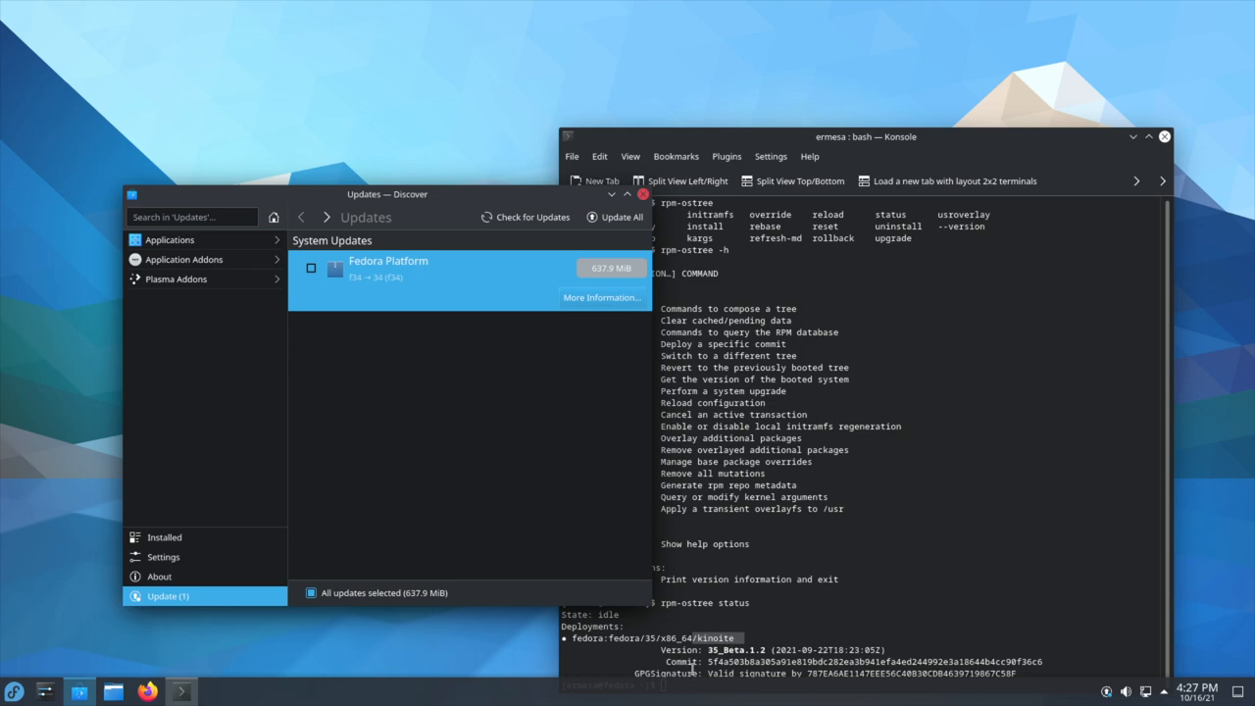
mouse_move(525, 290)
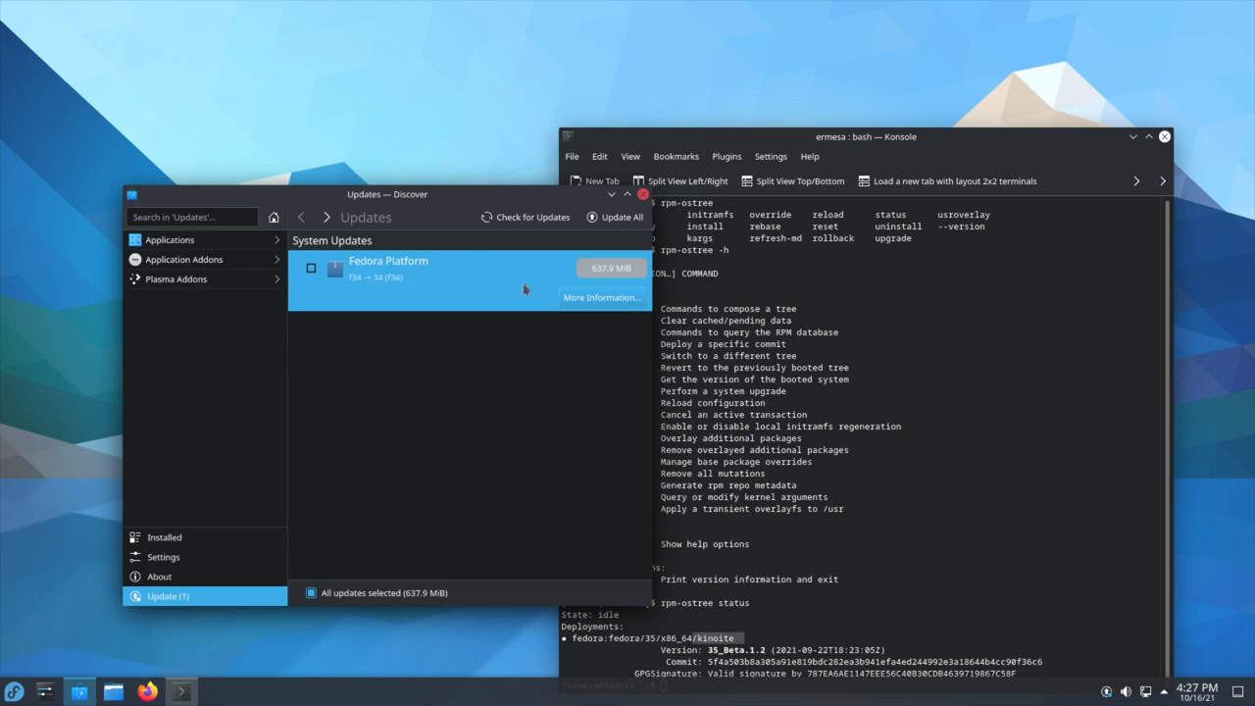
Step: Start installing the Fedora Platform update with Update All
left_click(616, 216)
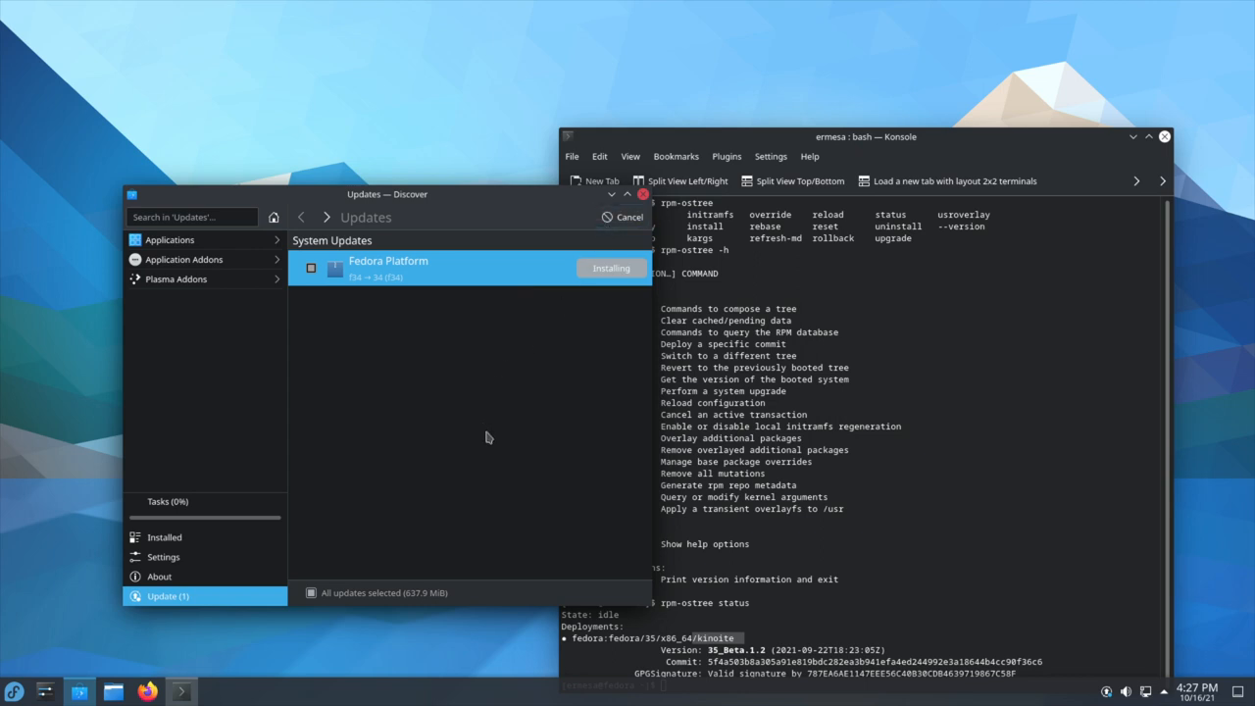
mouse_move(481, 431)
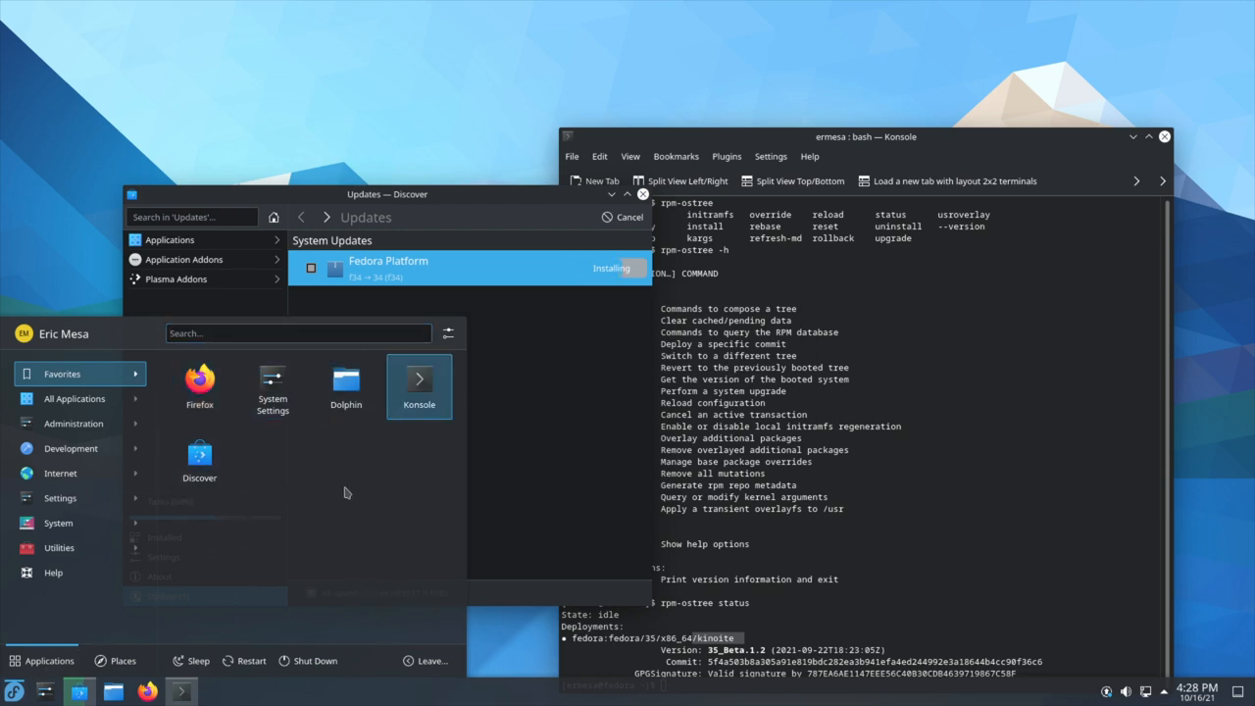
mouse_move(185, 549)
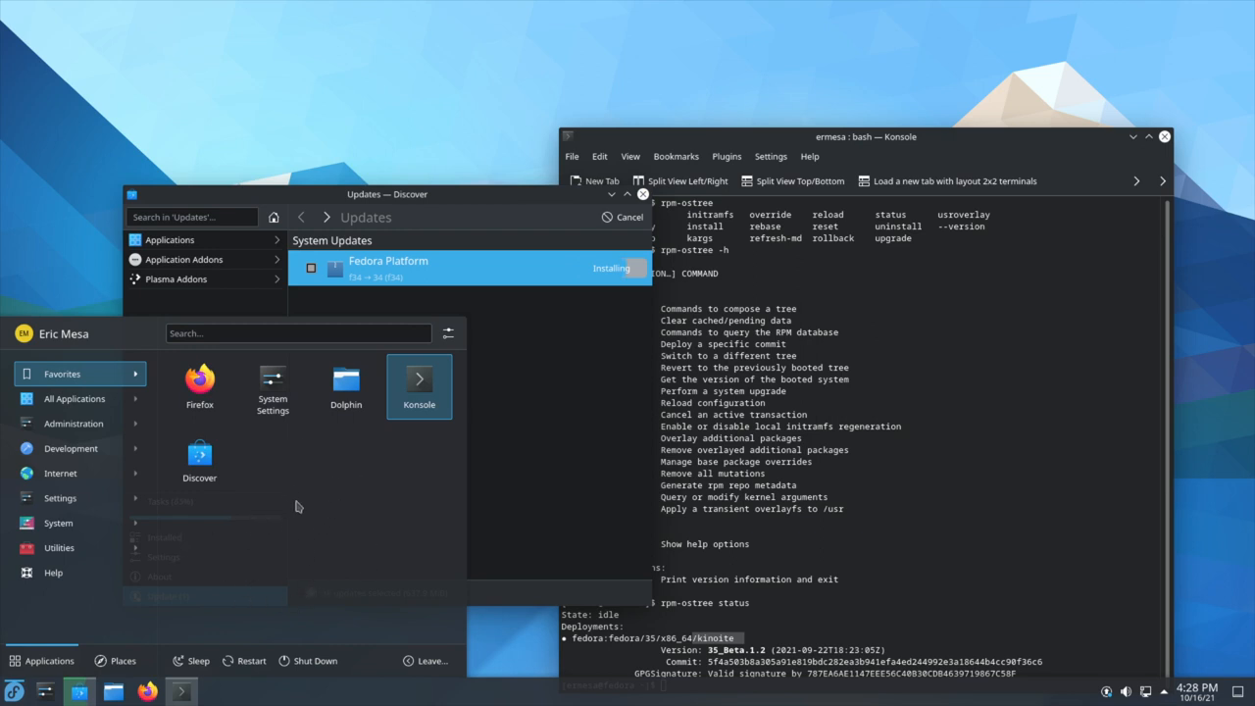
mouse_move(278, 459)
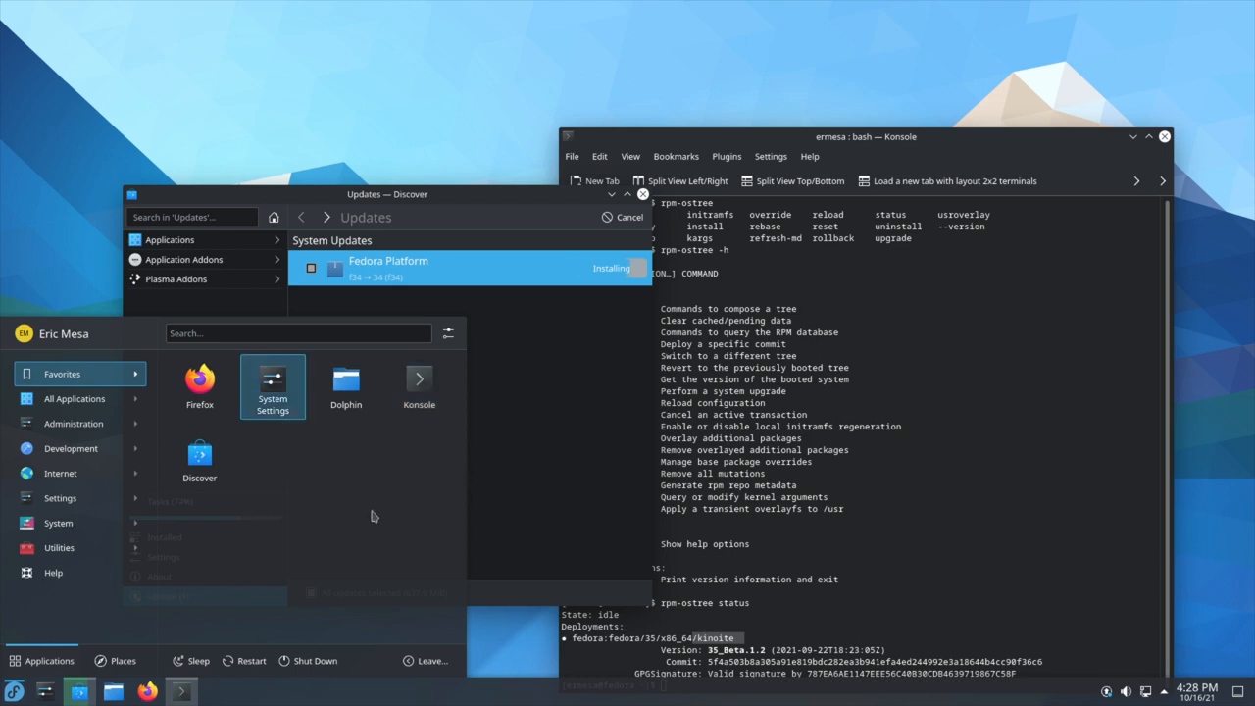
mouse_move(439, 525)
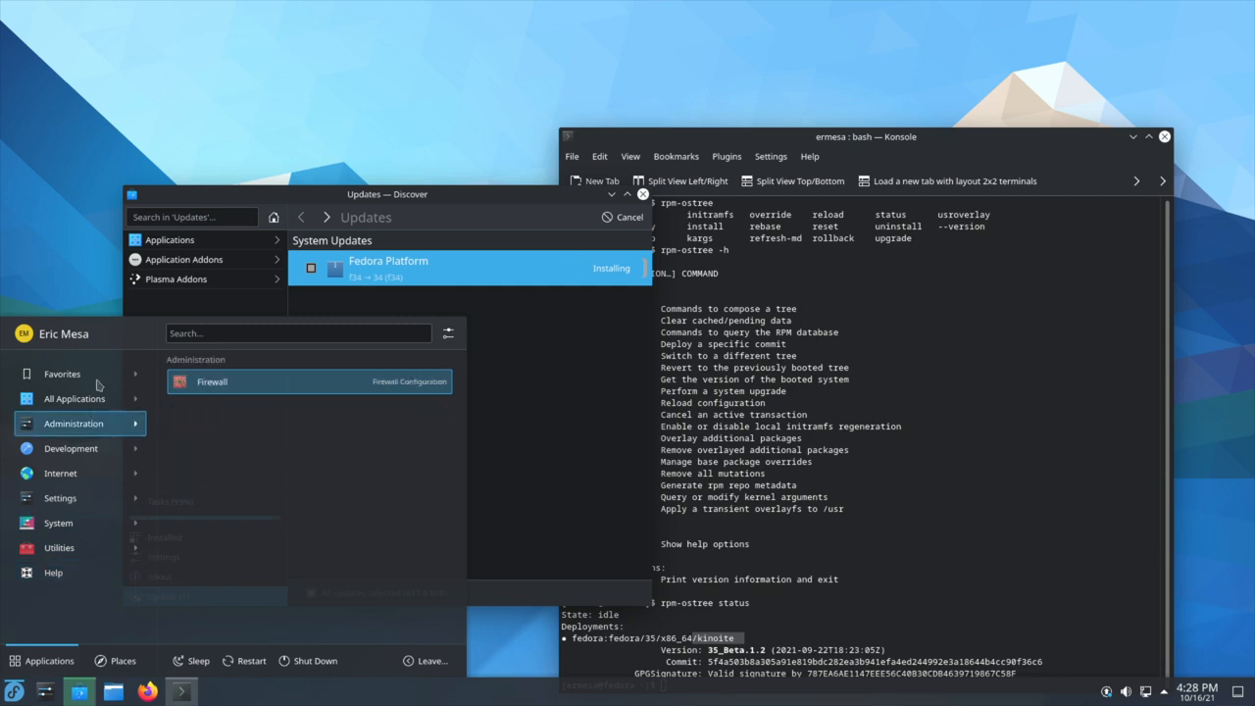
left_click(74, 398)
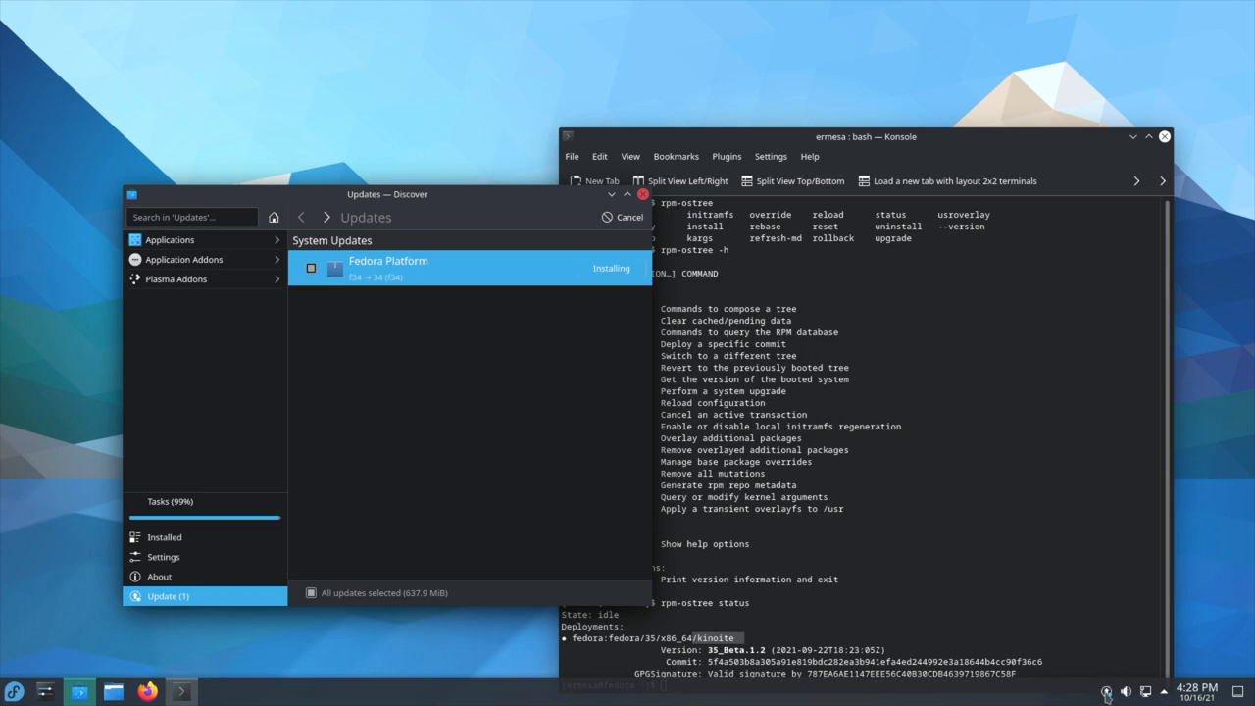
mouse_move(490, 471)
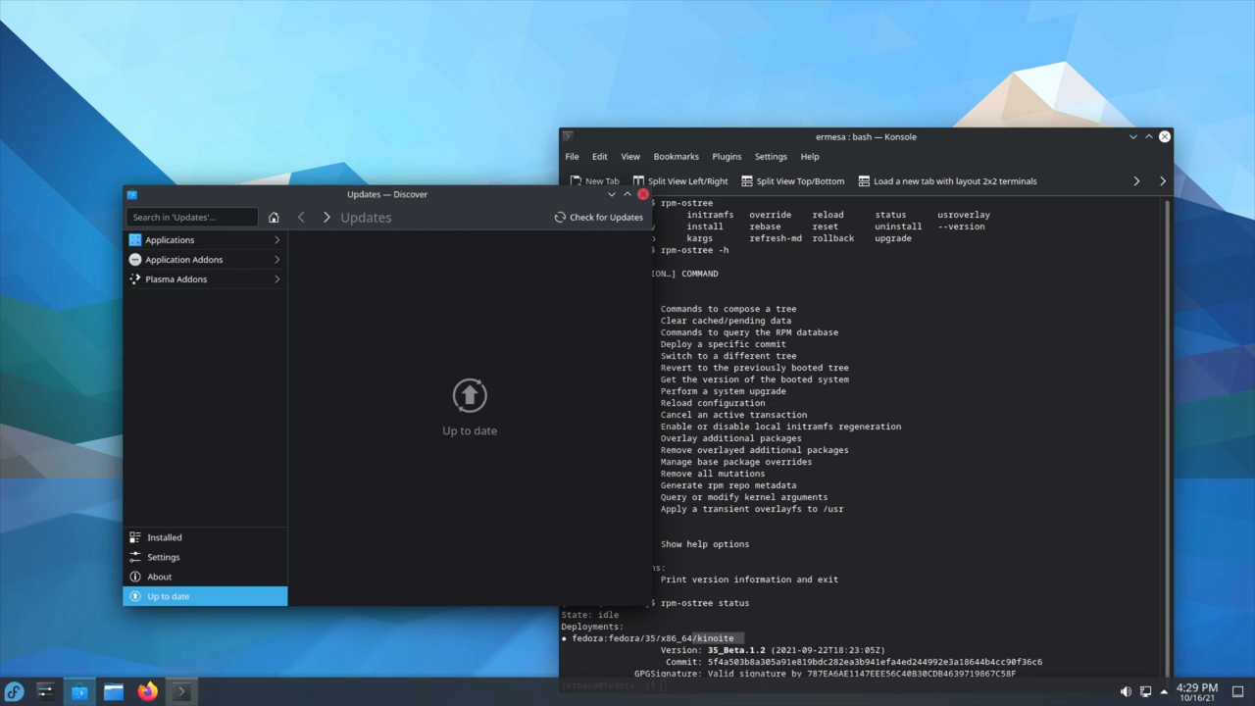
Step: Close the Konsole window after the Fedora Platform update reports up to date
left_click(1165, 138)
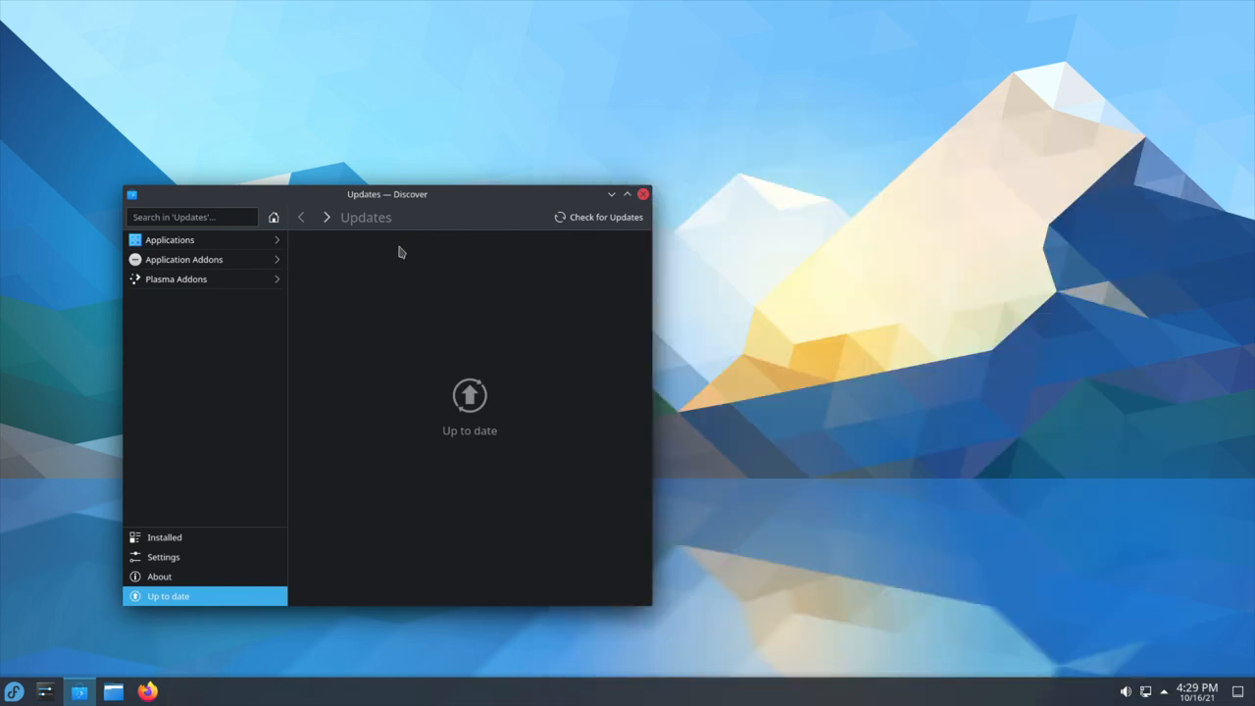
mouse_move(500, 279)
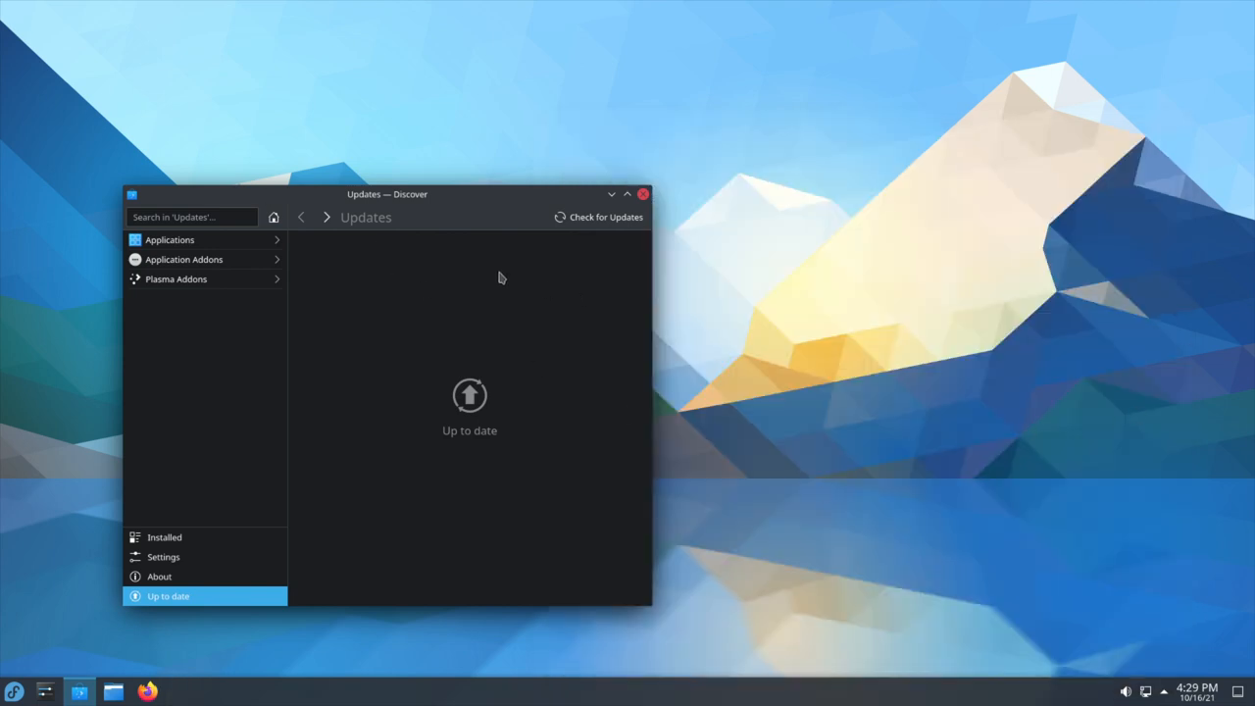
mouse_move(612, 384)
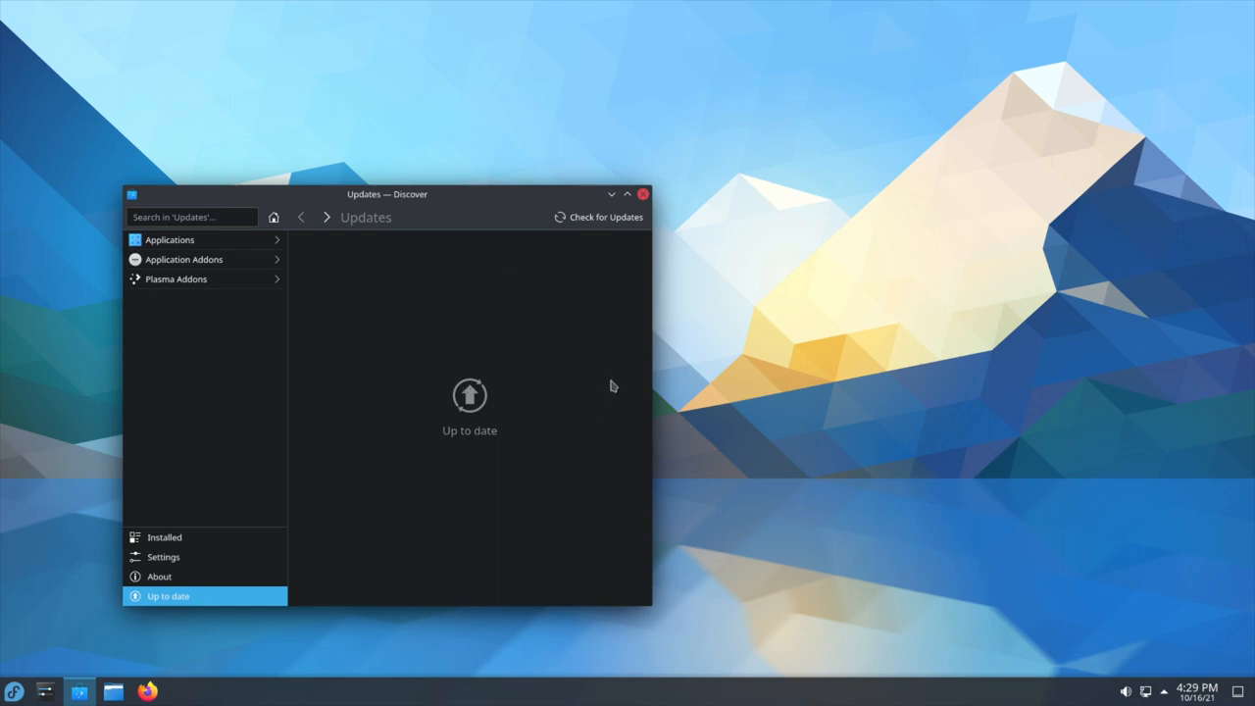
mouse_move(592, 276)
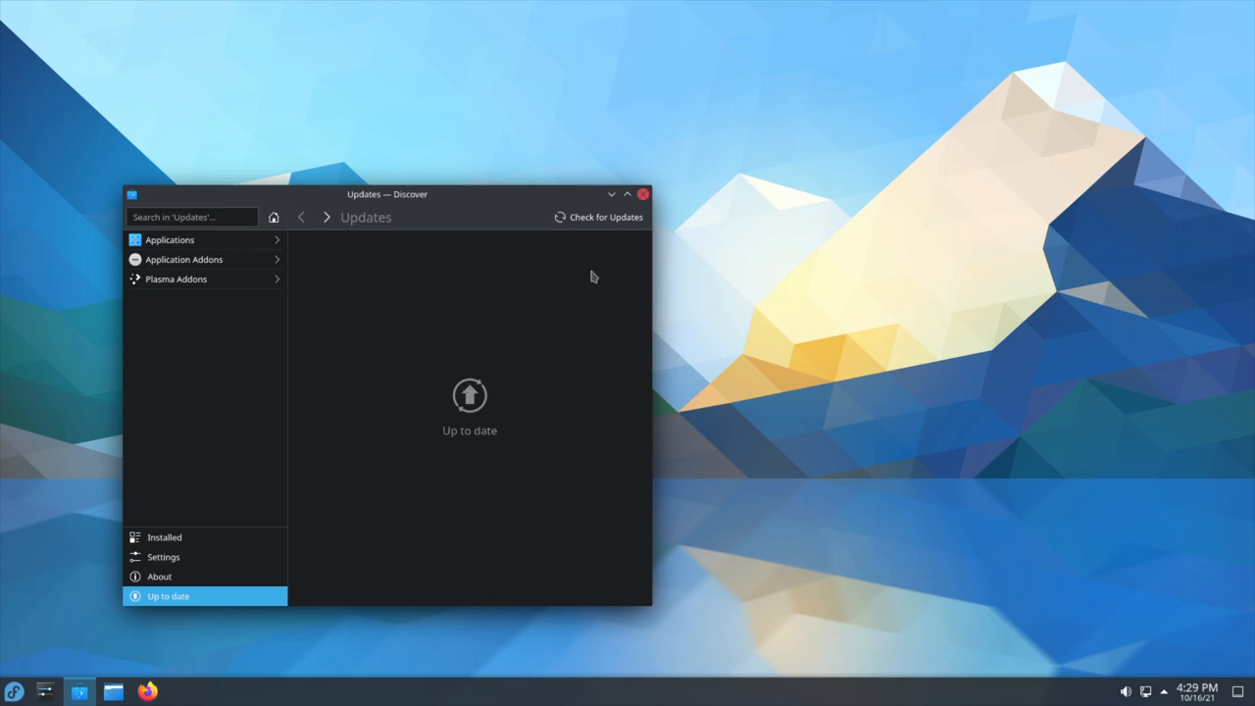
Step: View Discover's About page with version details, then close the window to the desktop
left_click(159, 577)
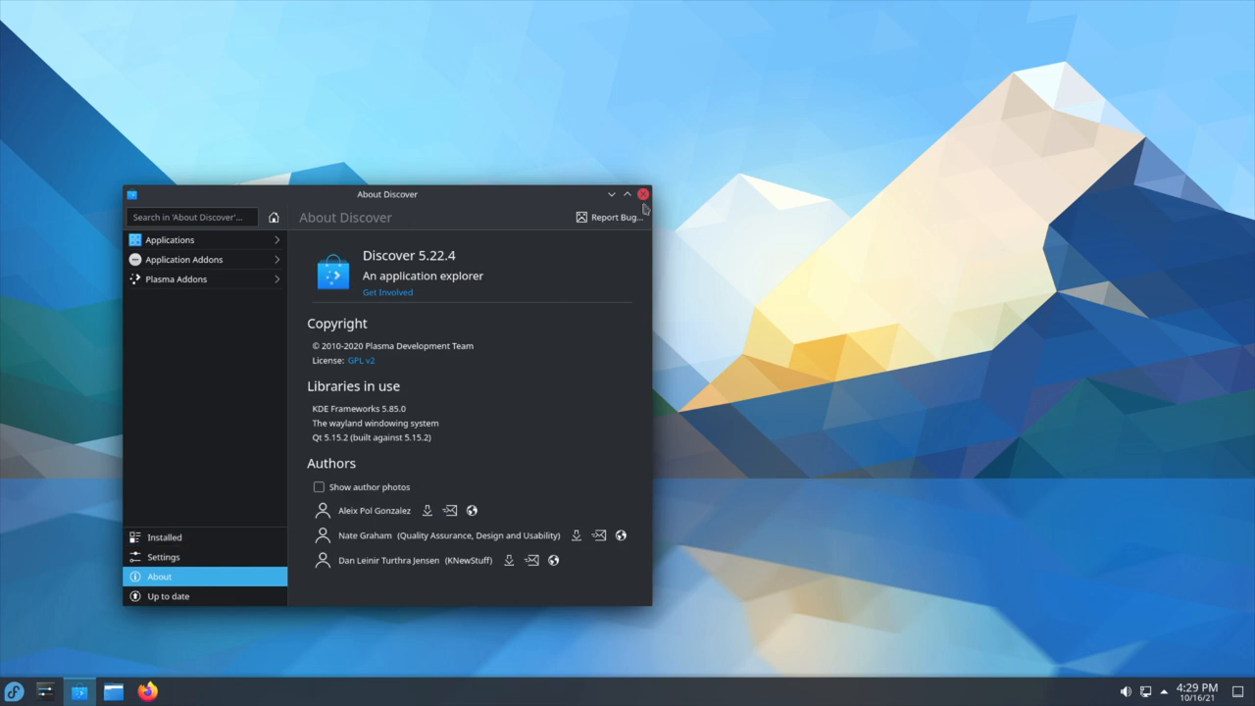
left_click(644, 195)
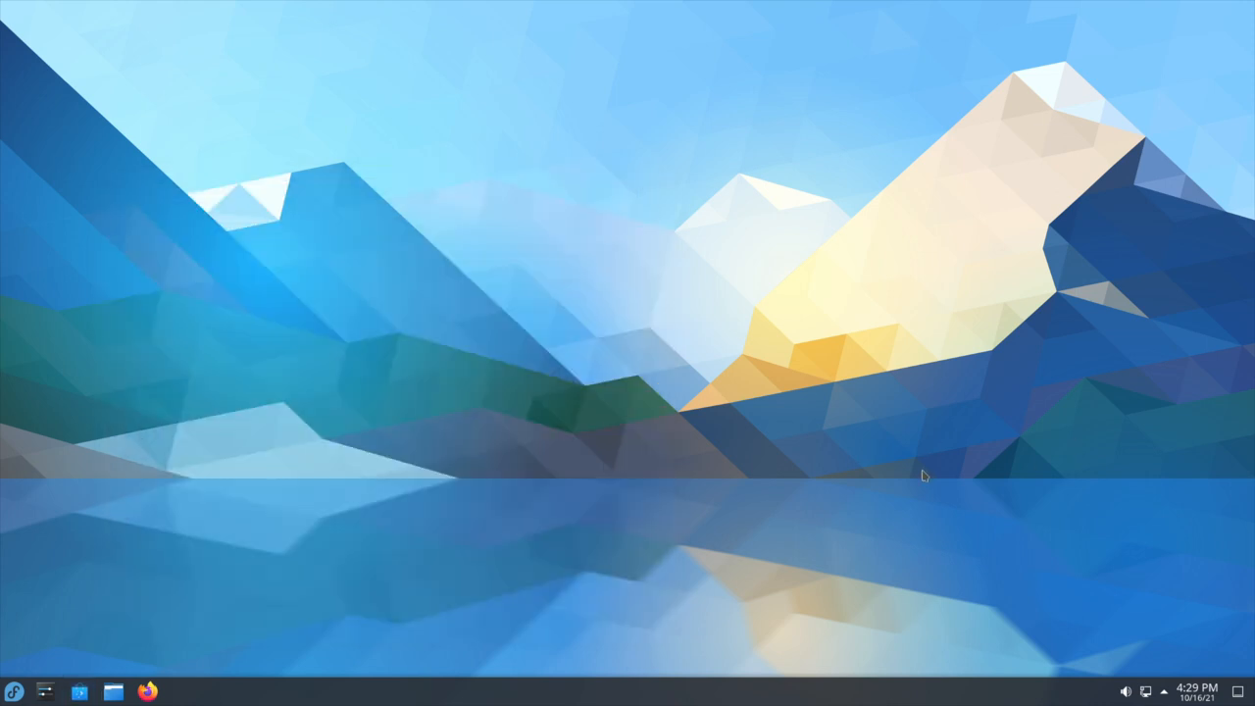
mouse_move(14, 690)
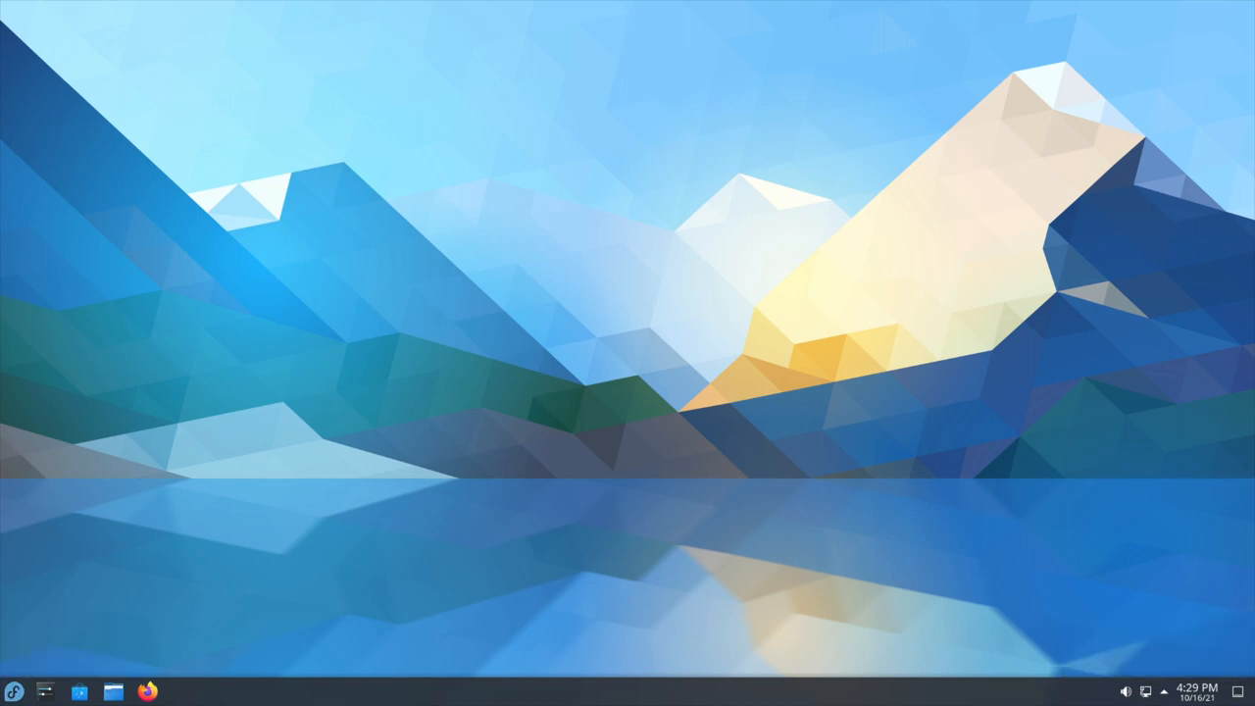
mouse_move(976, 381)
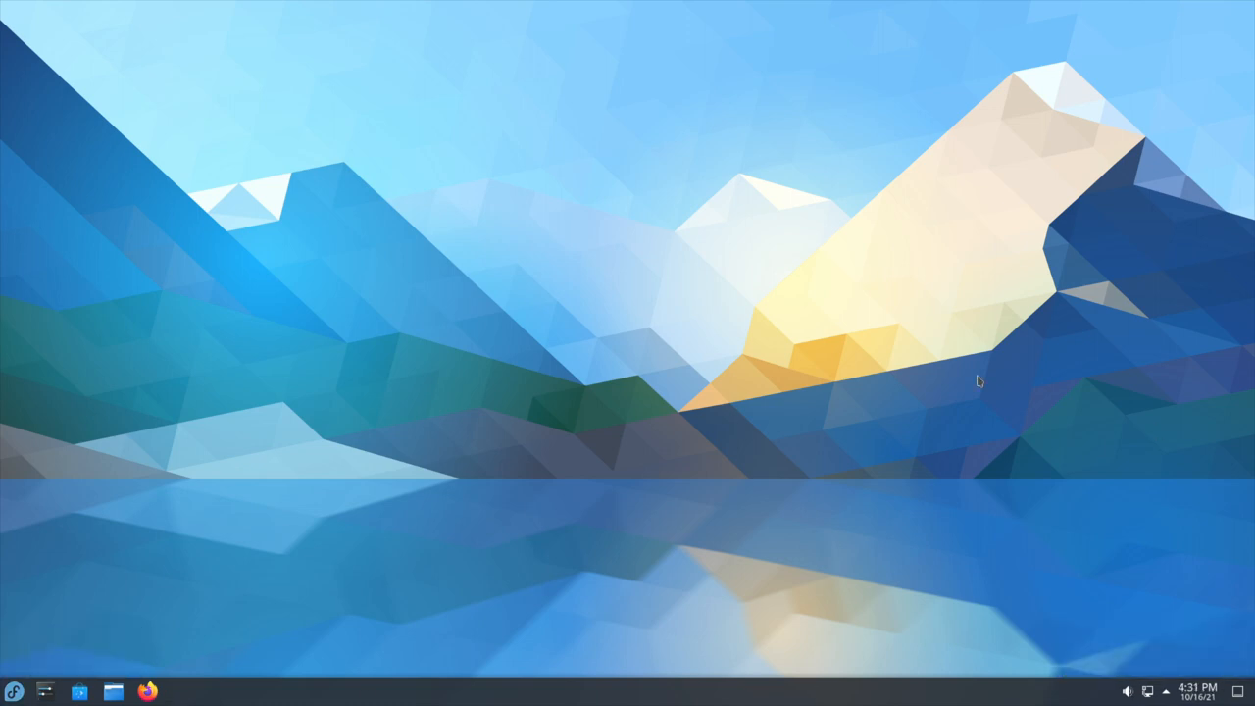
mouse_move(400, 306)
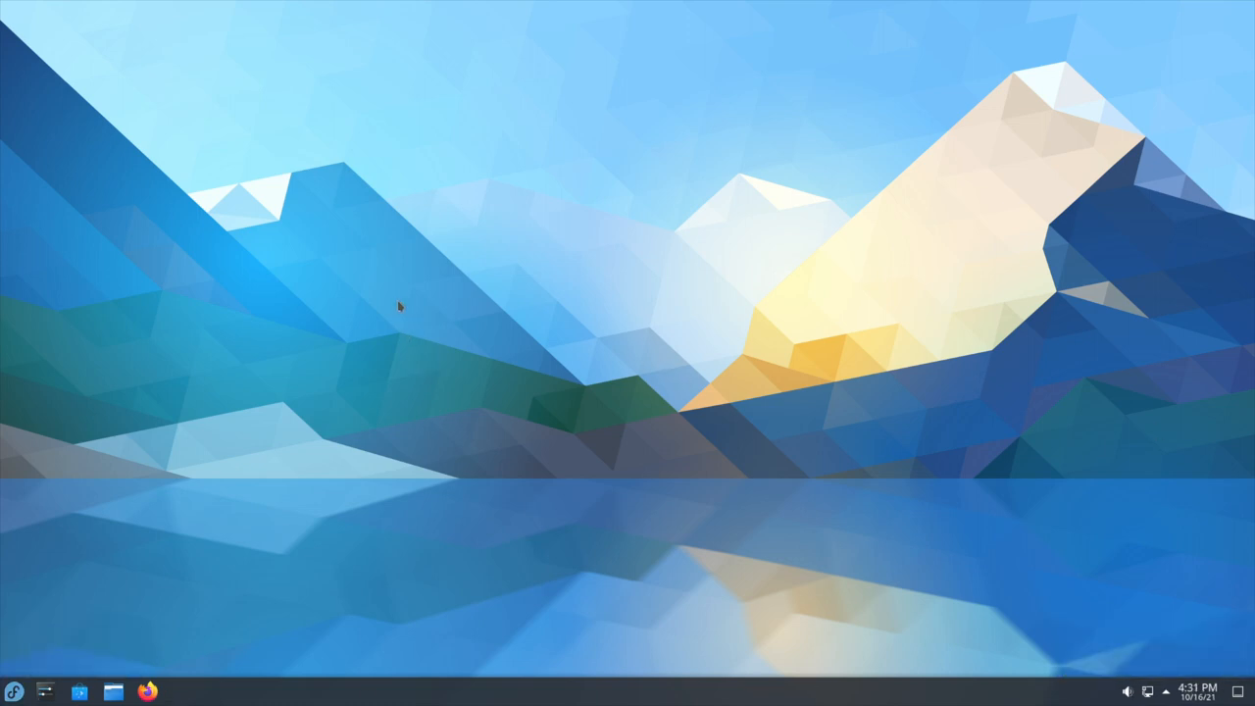
mouse_move(505, 500)
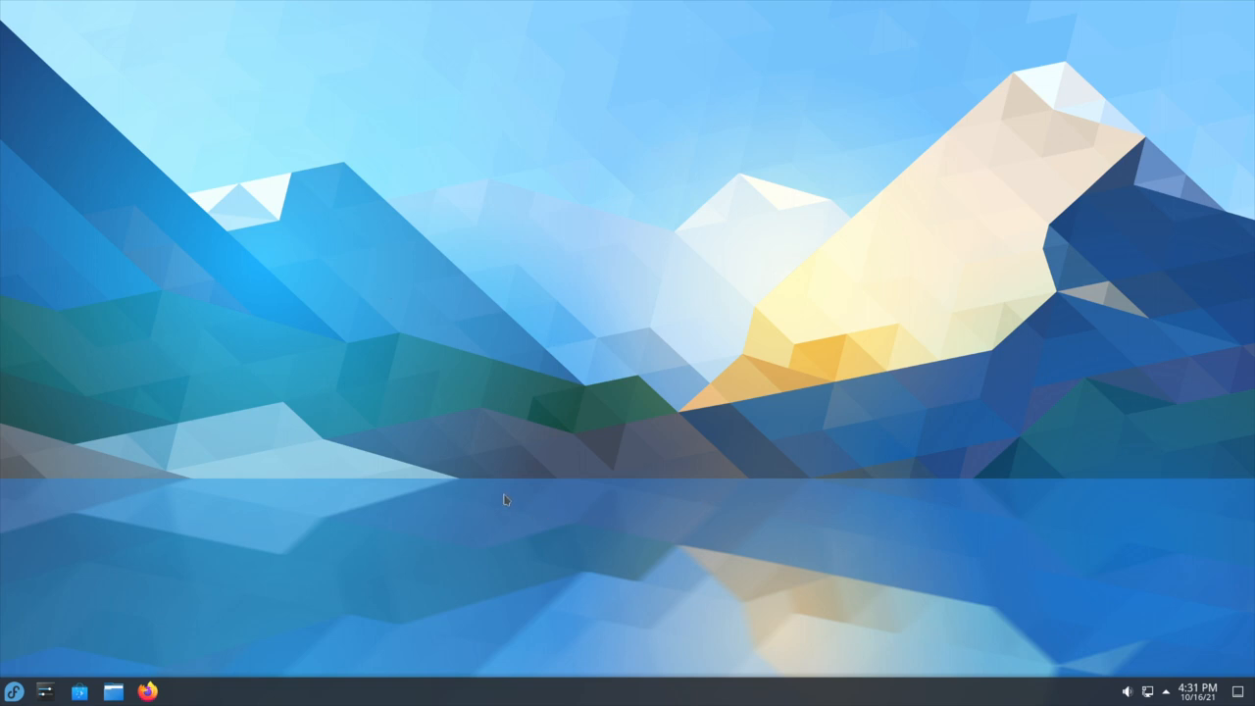
mouse_move(421, 598)
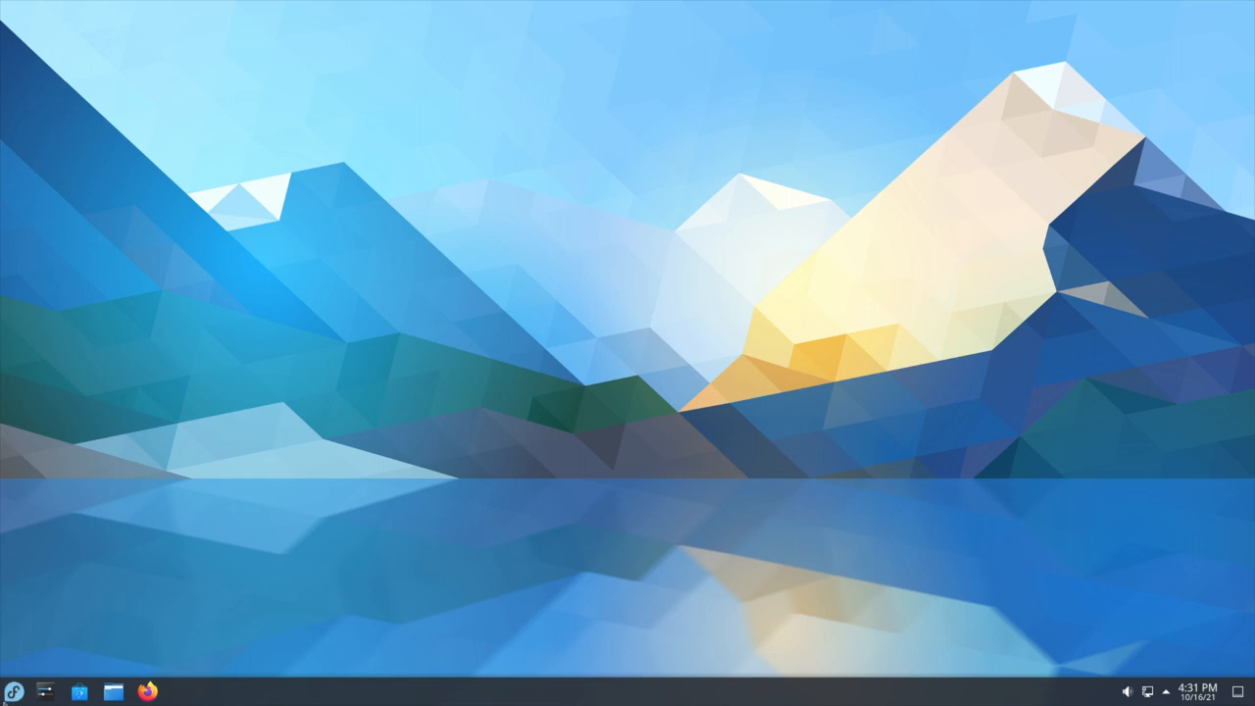
Step: Relaunch Discover from the taskbar and show the Applications catalog listing Transmission, Stellarium and GIMP
left_click(14, 690)
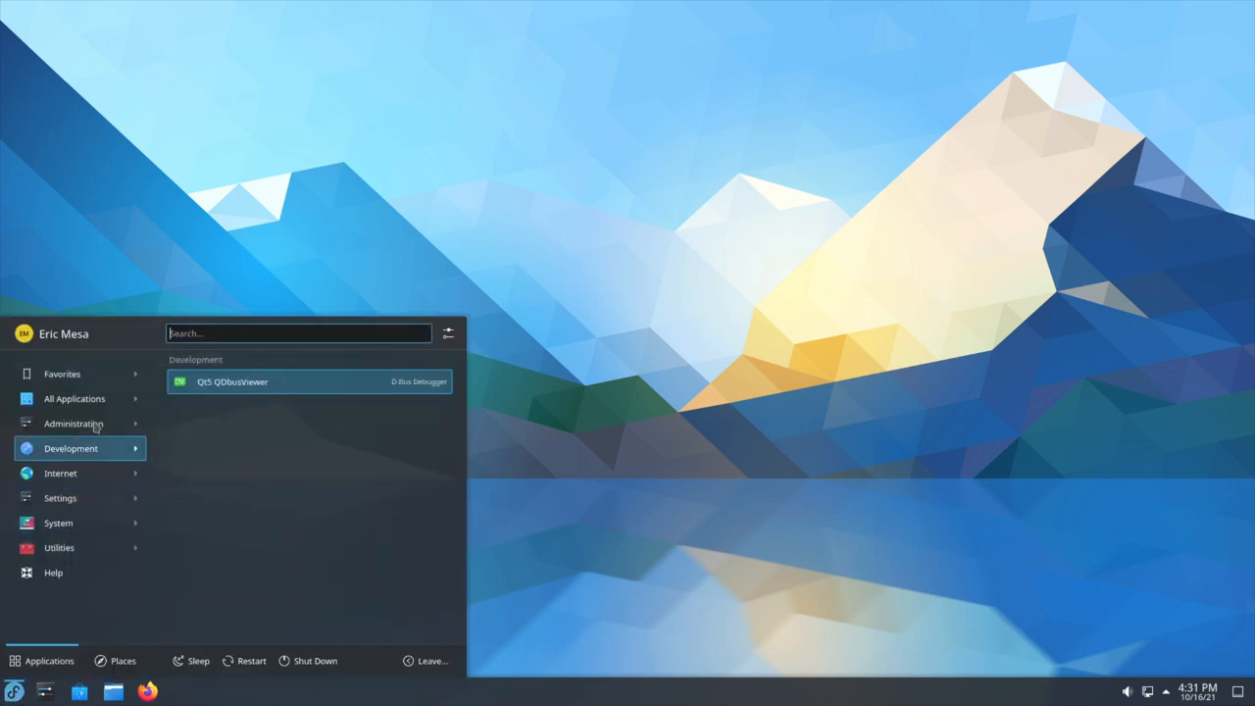
left_click(74, 398)
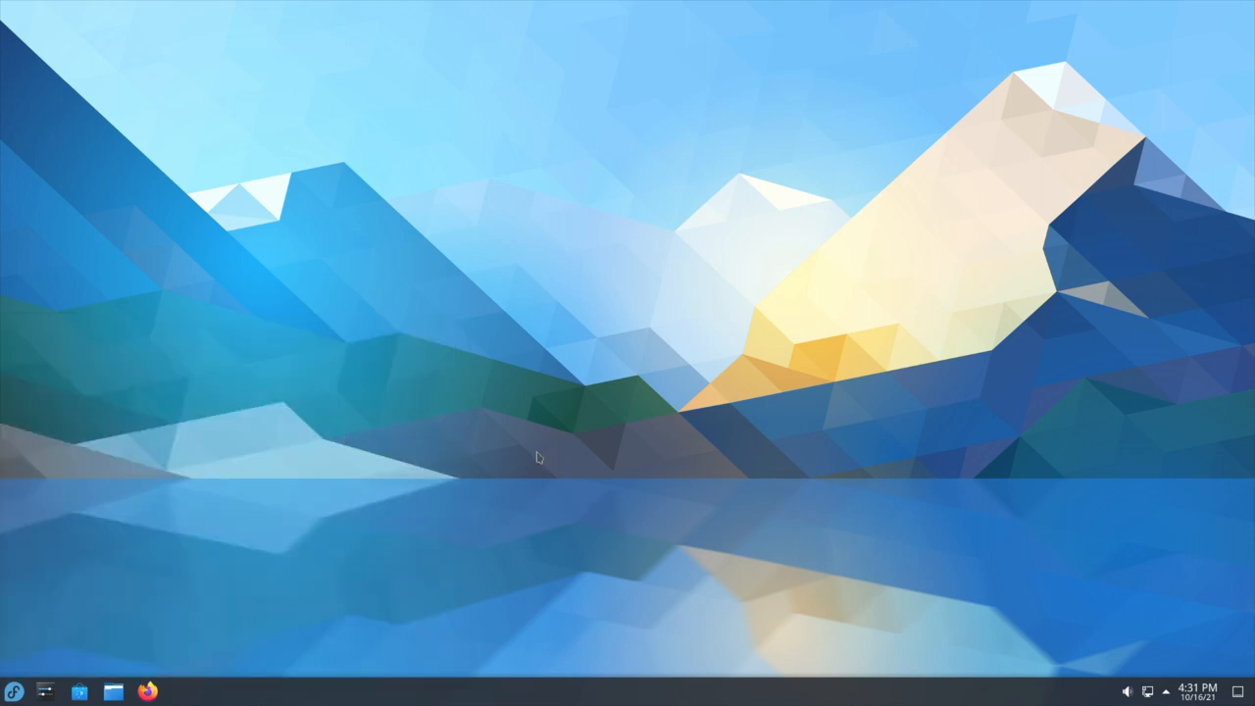
left_click(78, 690)
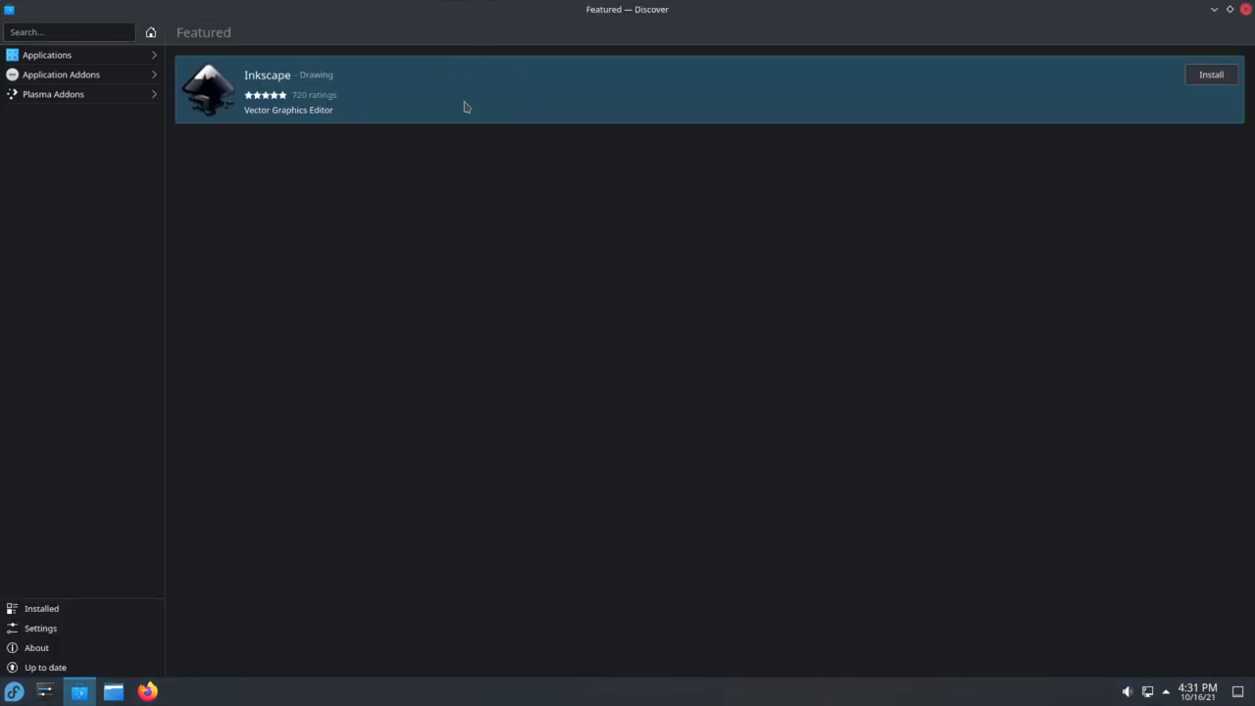
mouse_move(345, 314)
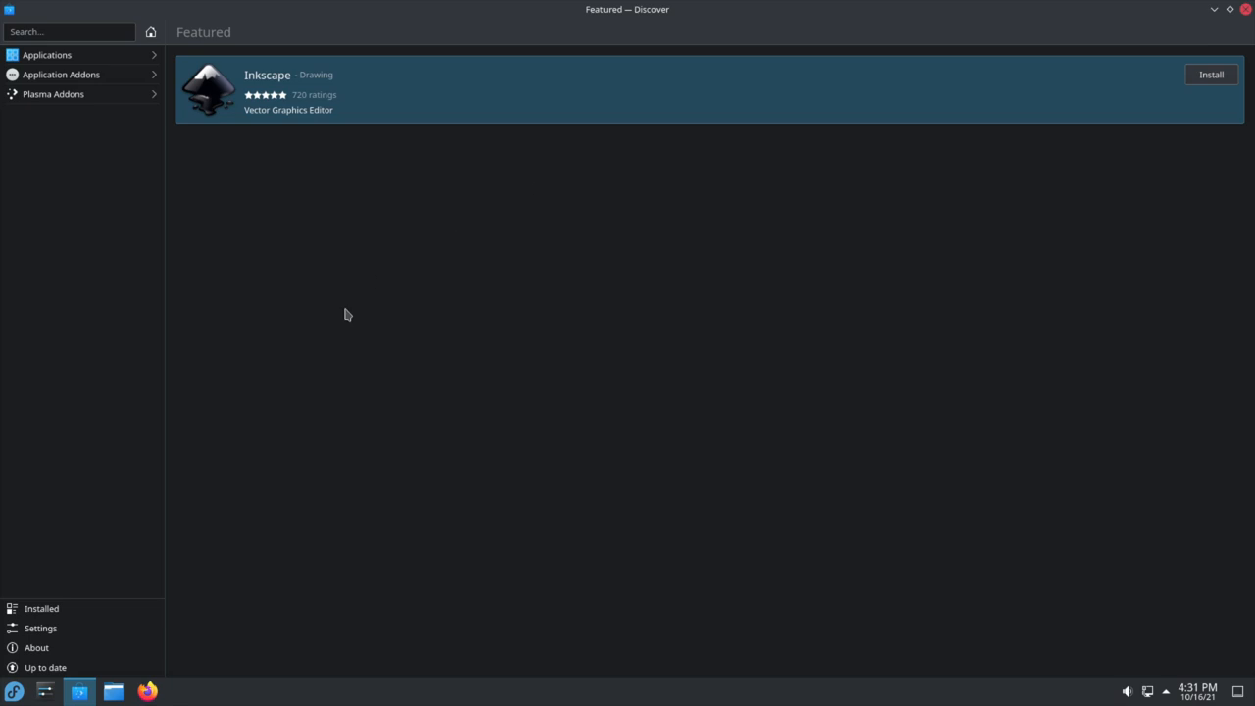
mouse_move(404, 260)
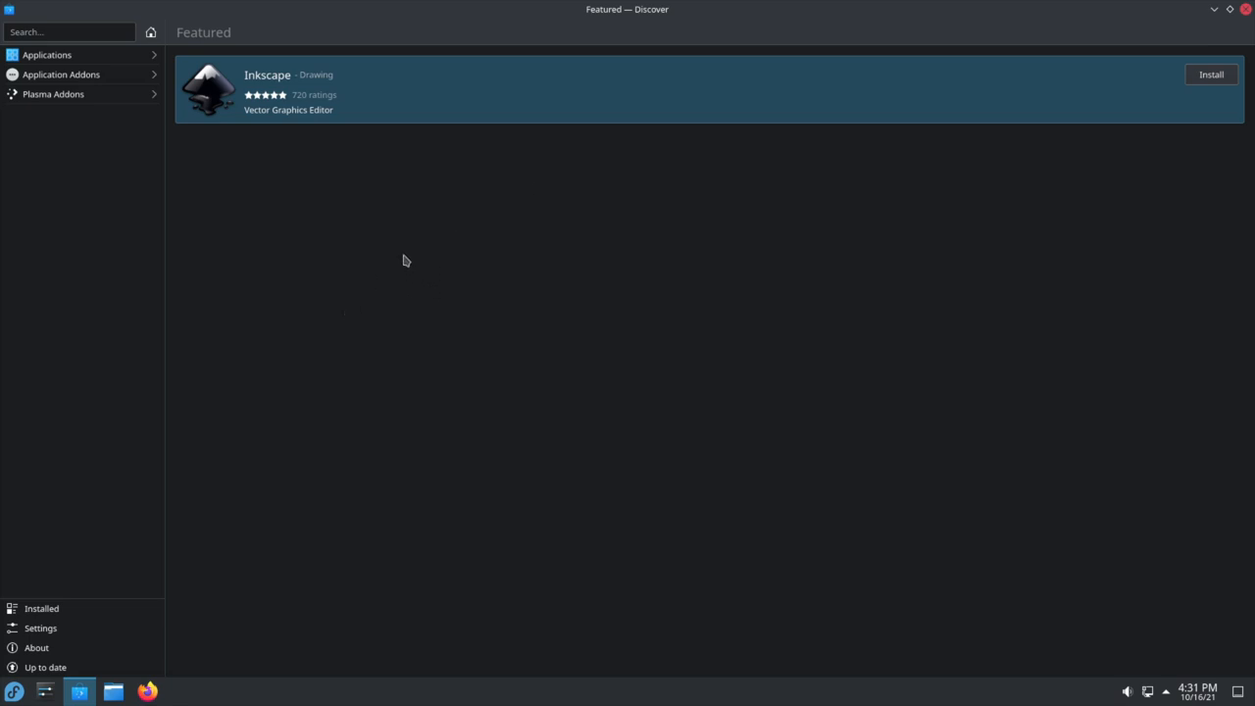
mouse_move(126, 237)
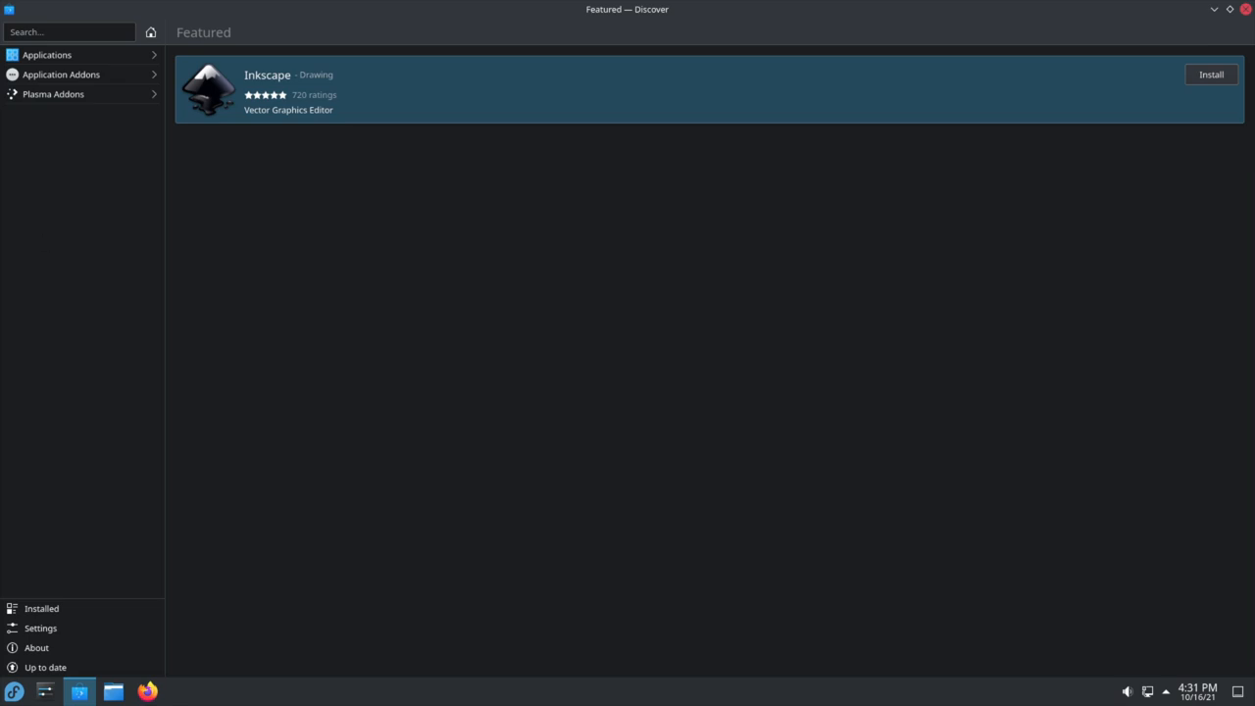
left_click(48, 55)
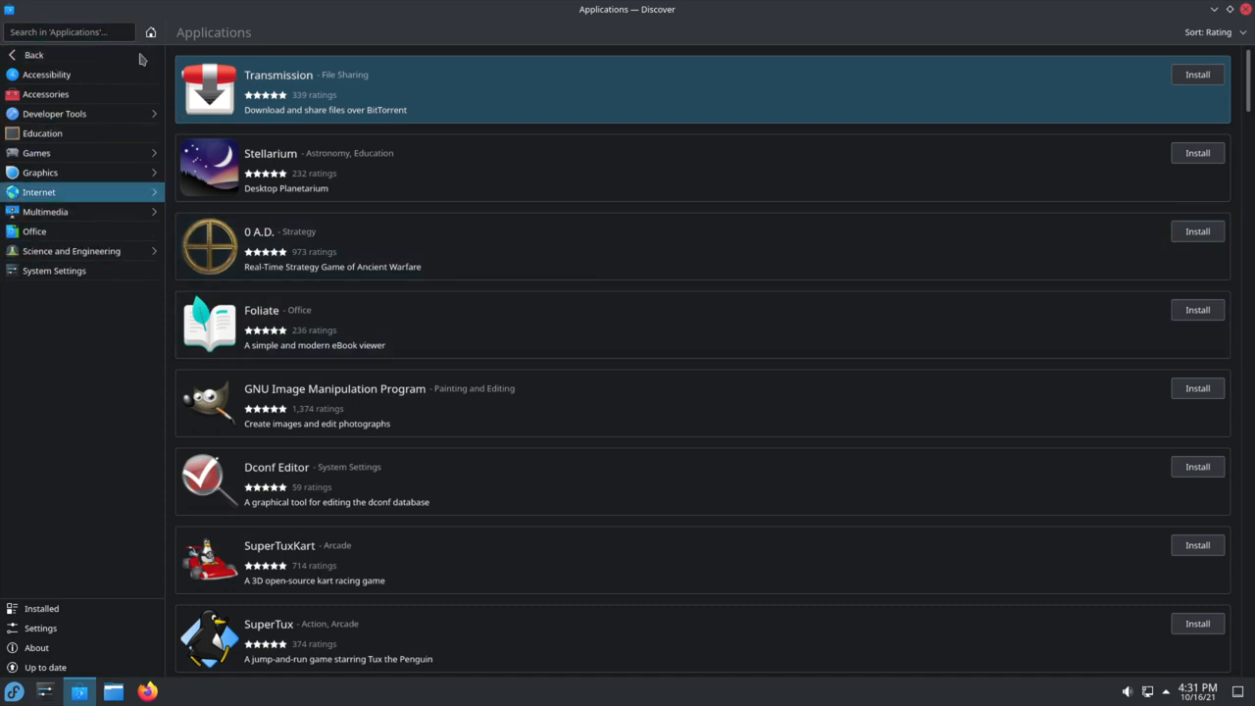
mouse_move(71, 251)
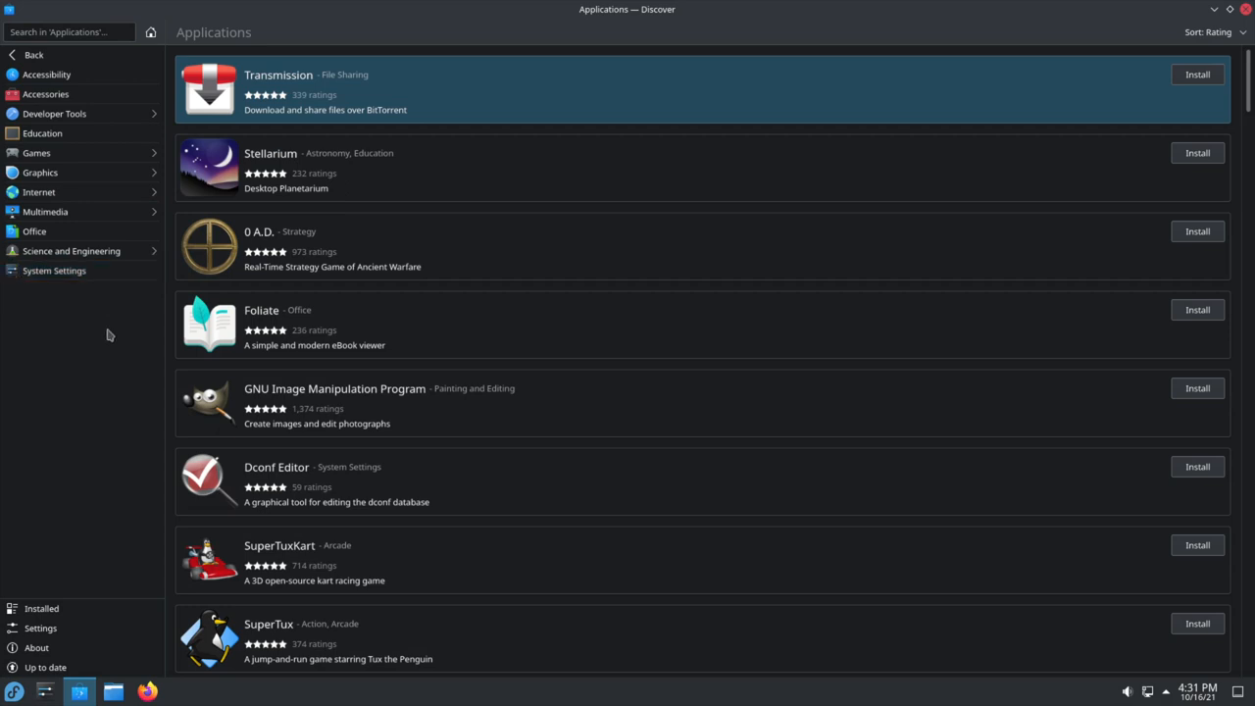
mouse_move(47, 74)
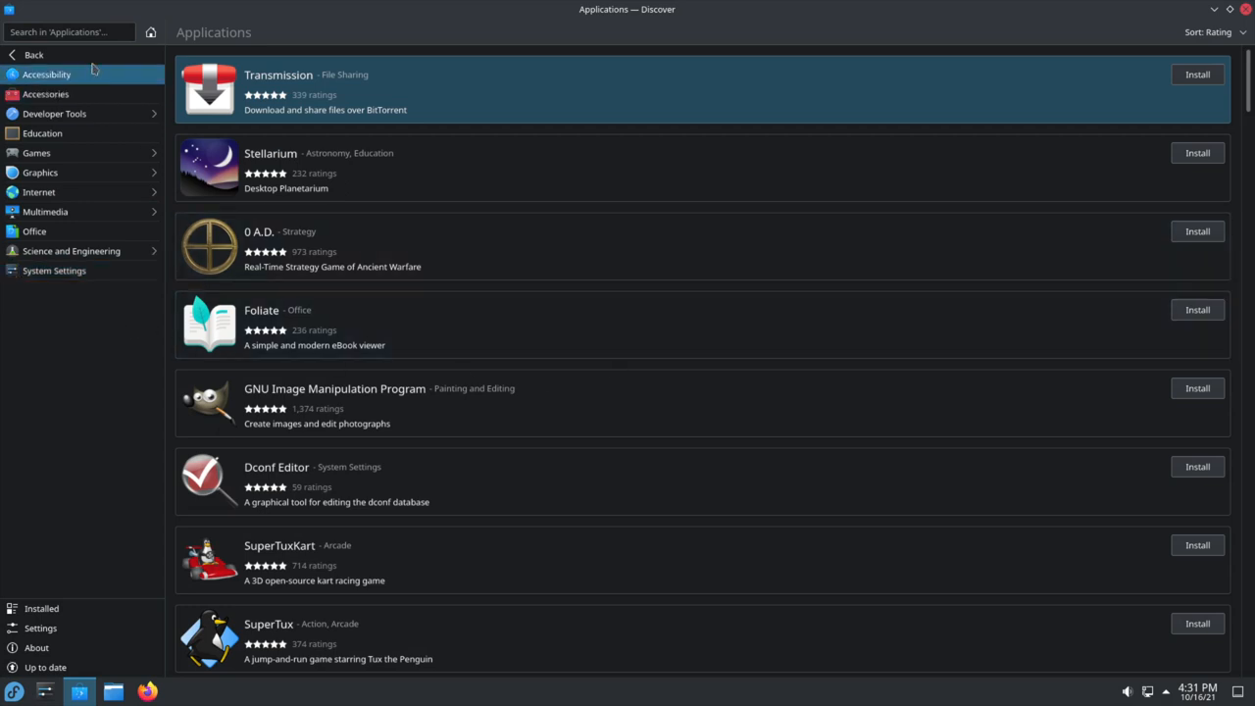
mouse_move(82, 153)
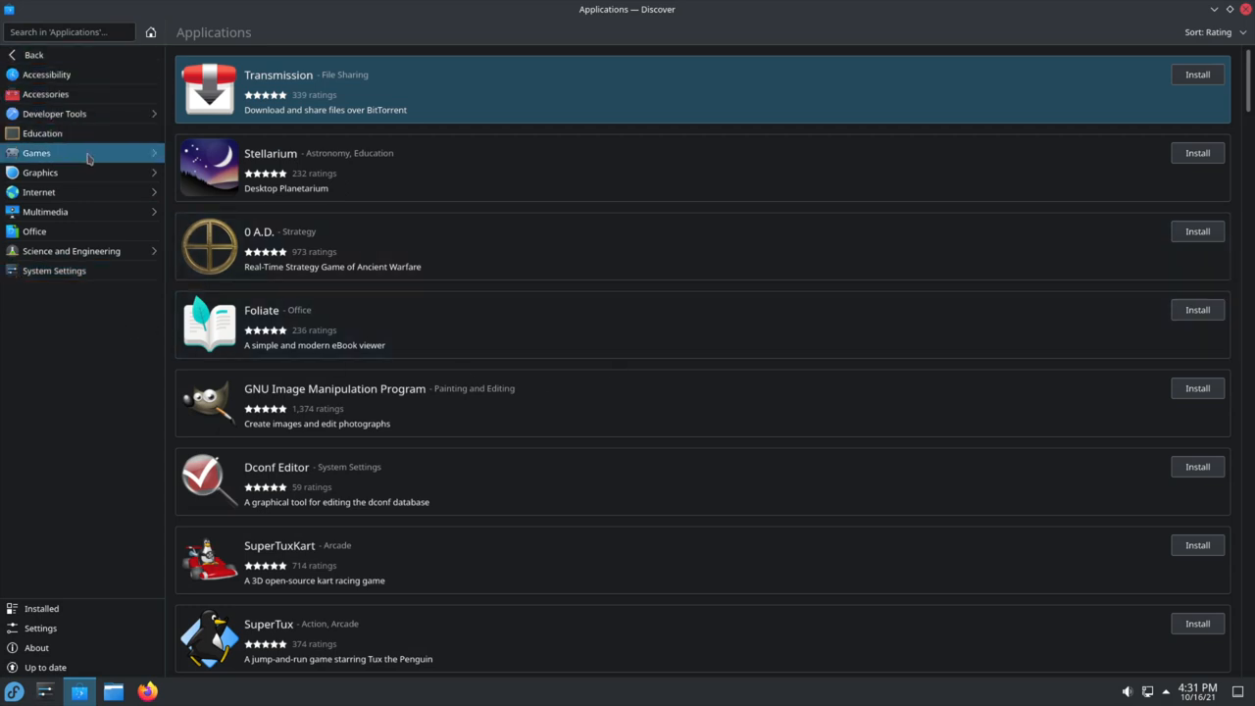
mouse_move(82, 173)
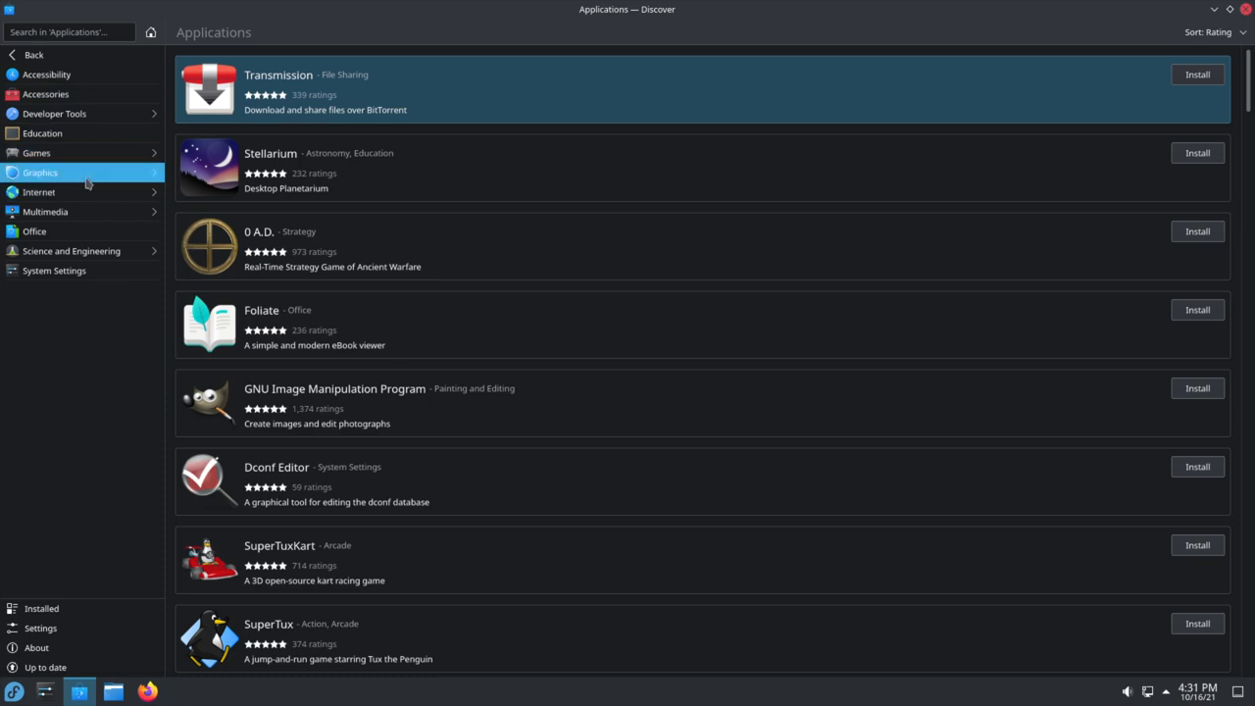
Step: Browse the Graphics subcategories Painting and Editing, Publishing, Scanning and OCR and Viewers
left_click(39, 173)
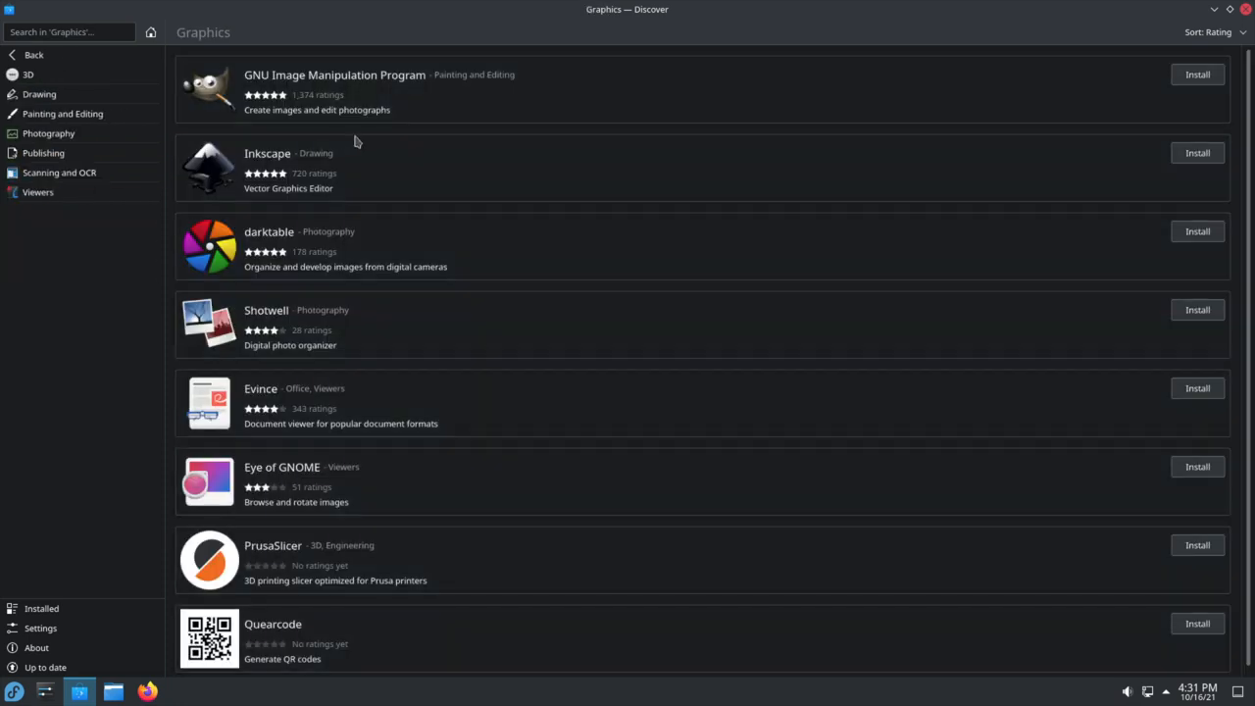
mouse_move(490, 330)
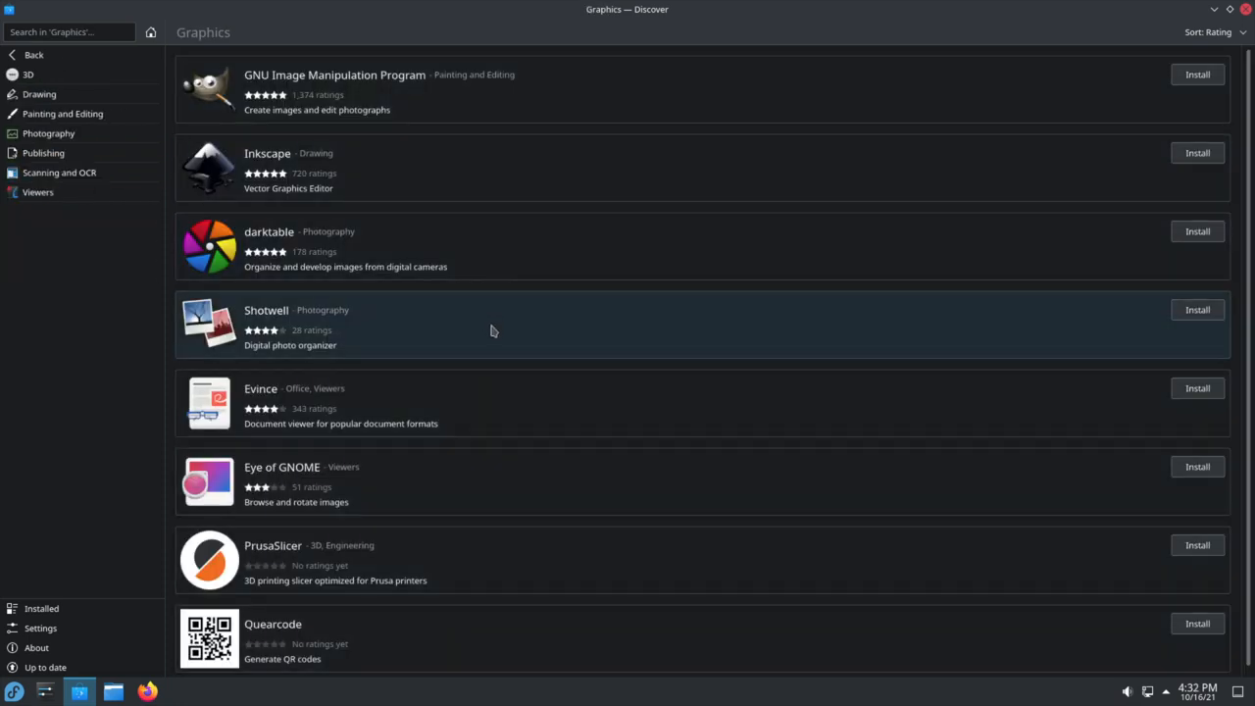
mouse_move(494, 593)
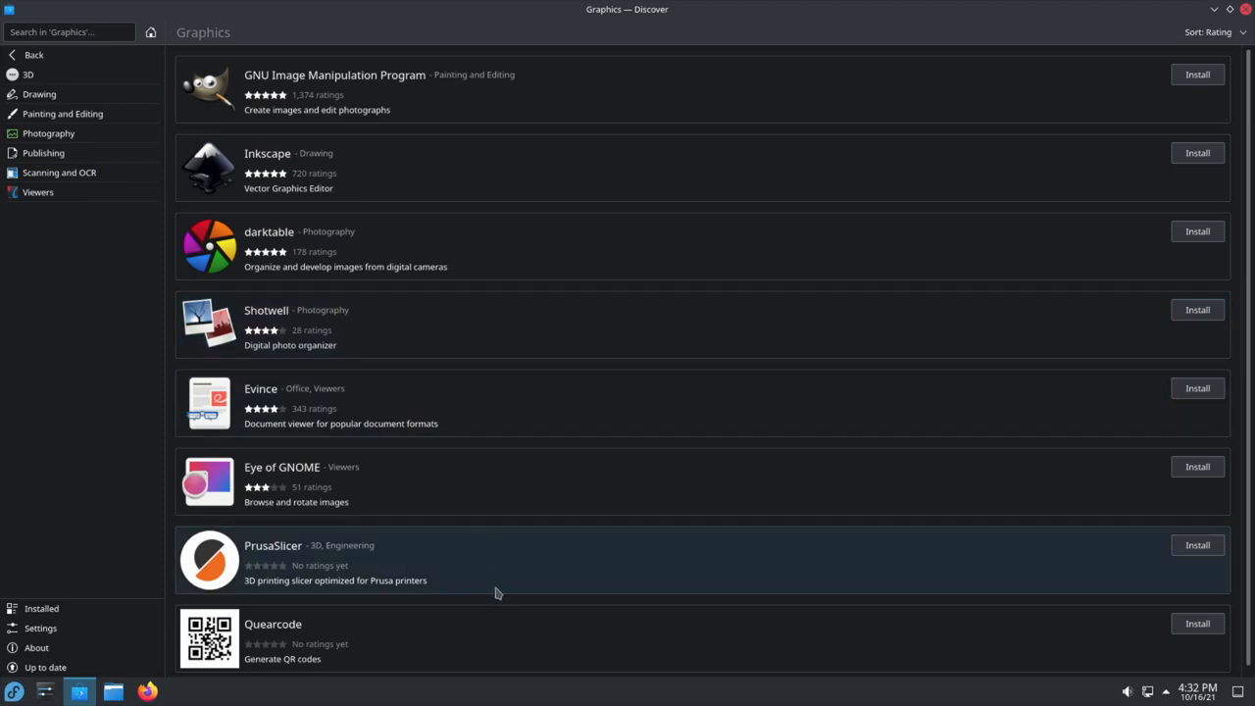
mouse_move(442, 102)
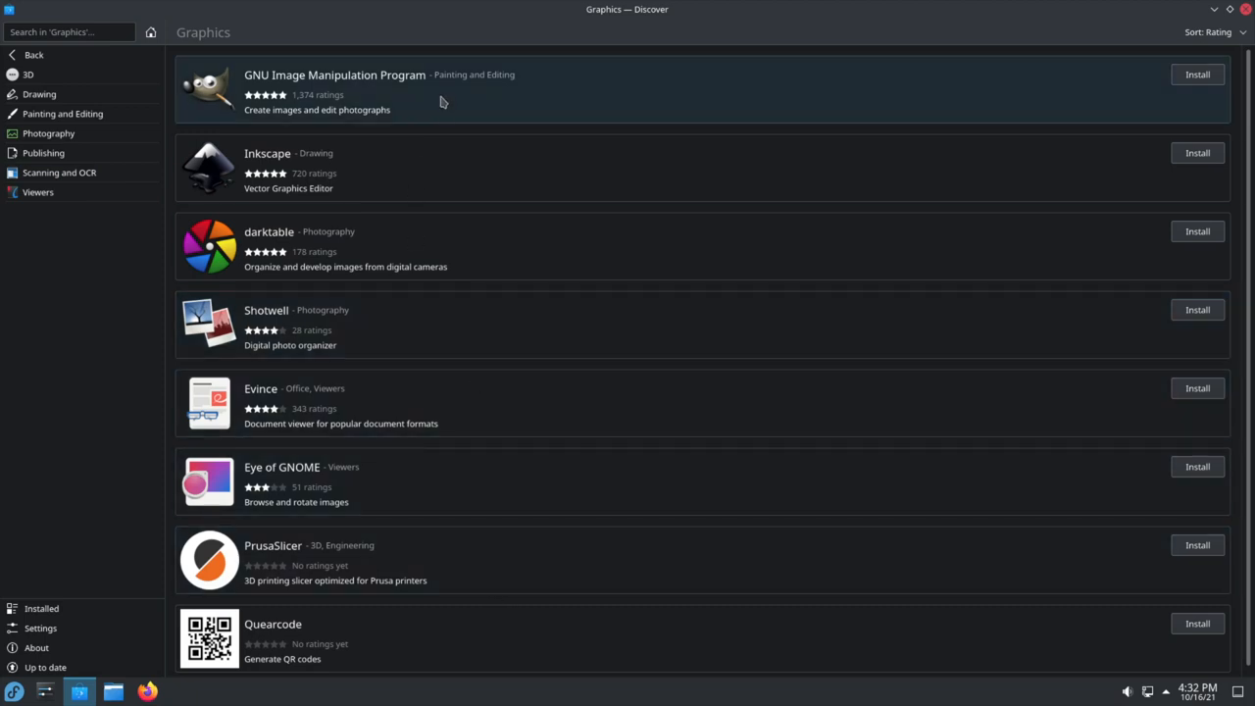
mouse_move(494, 547)
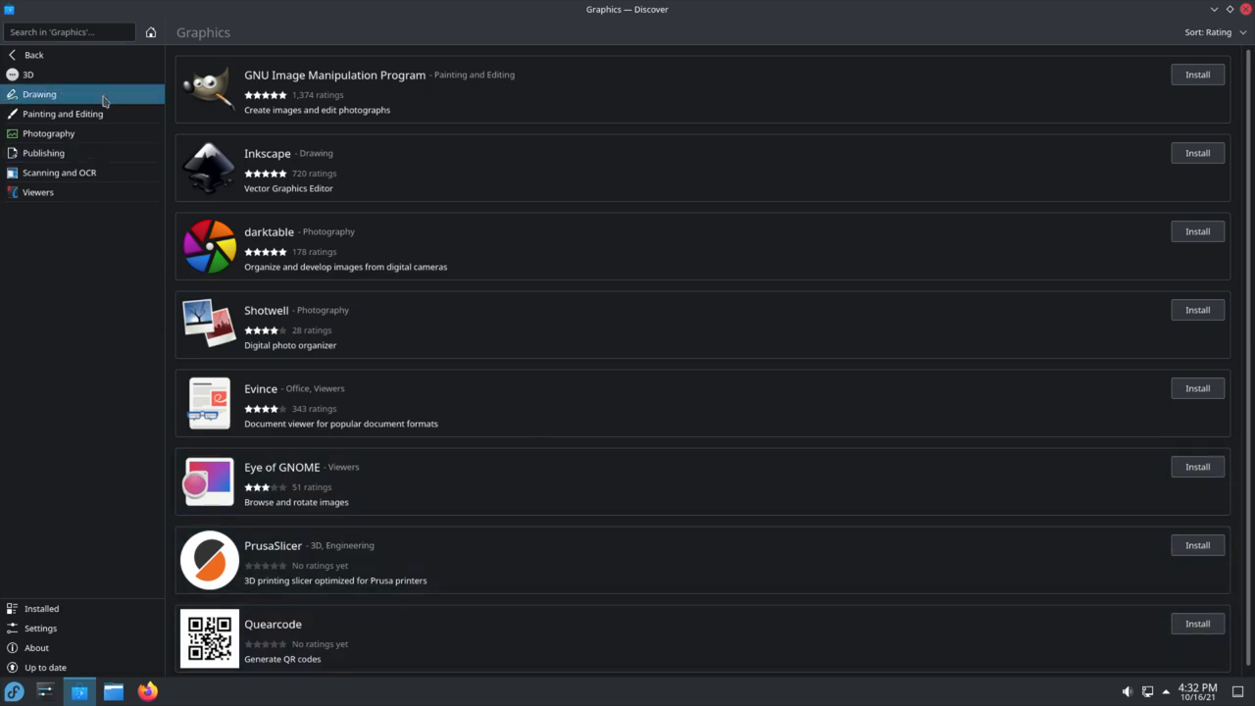
left_click(63, 112)
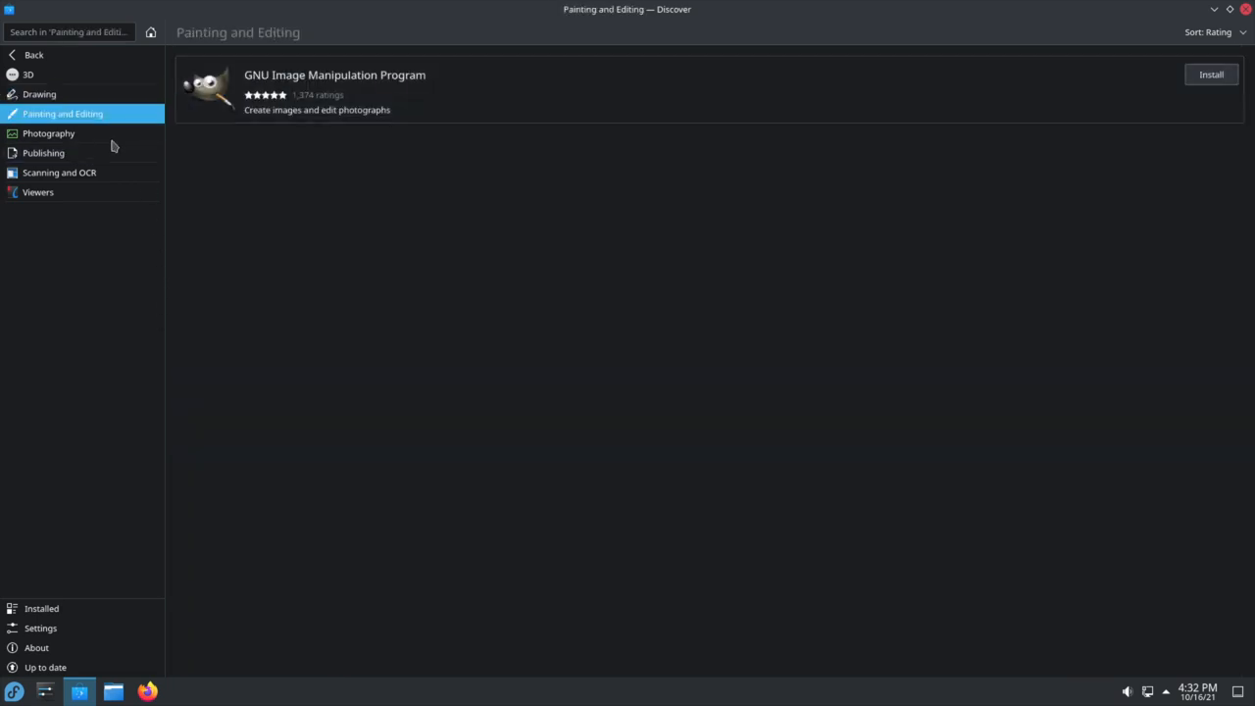
left_click(43, 153)
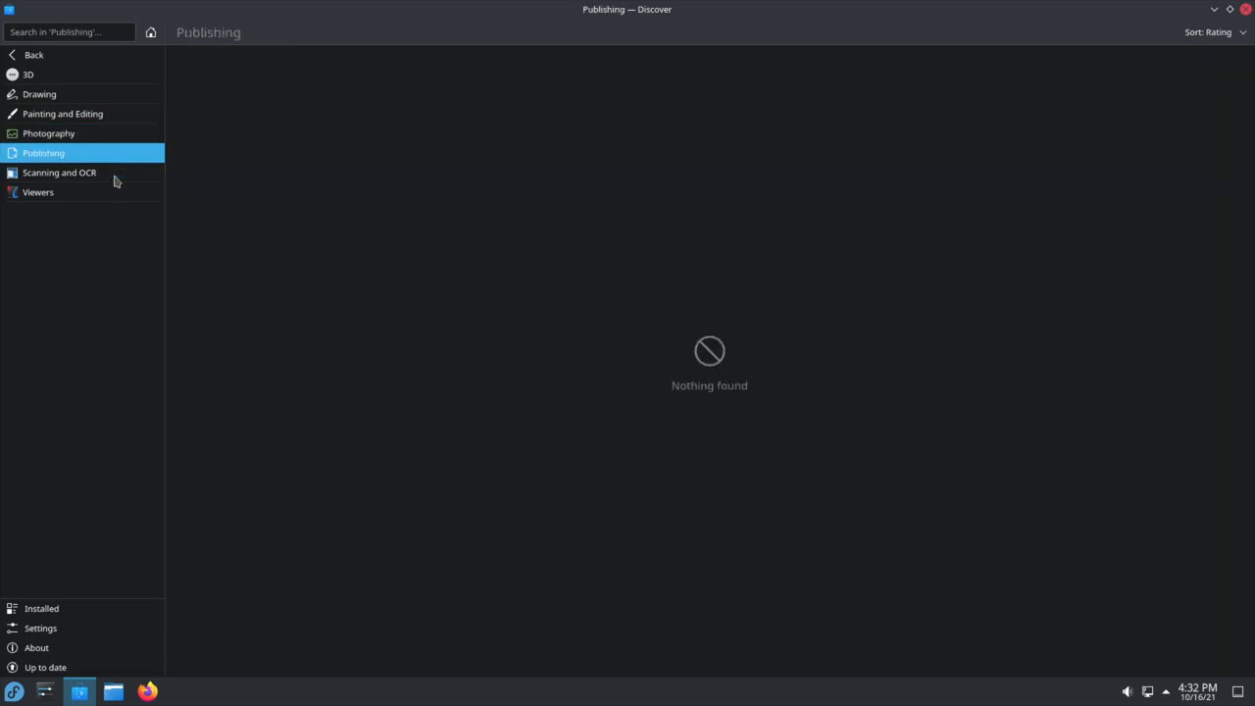
left_click(58, 173)
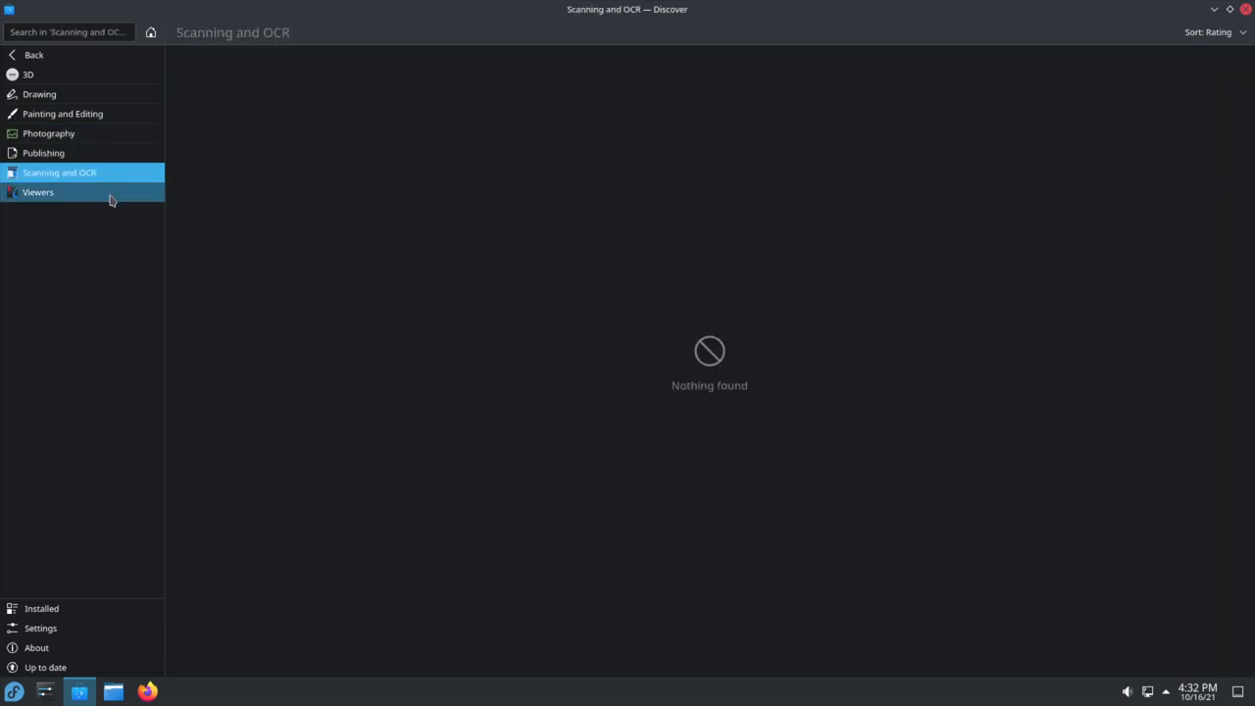
left_click(39, 192)
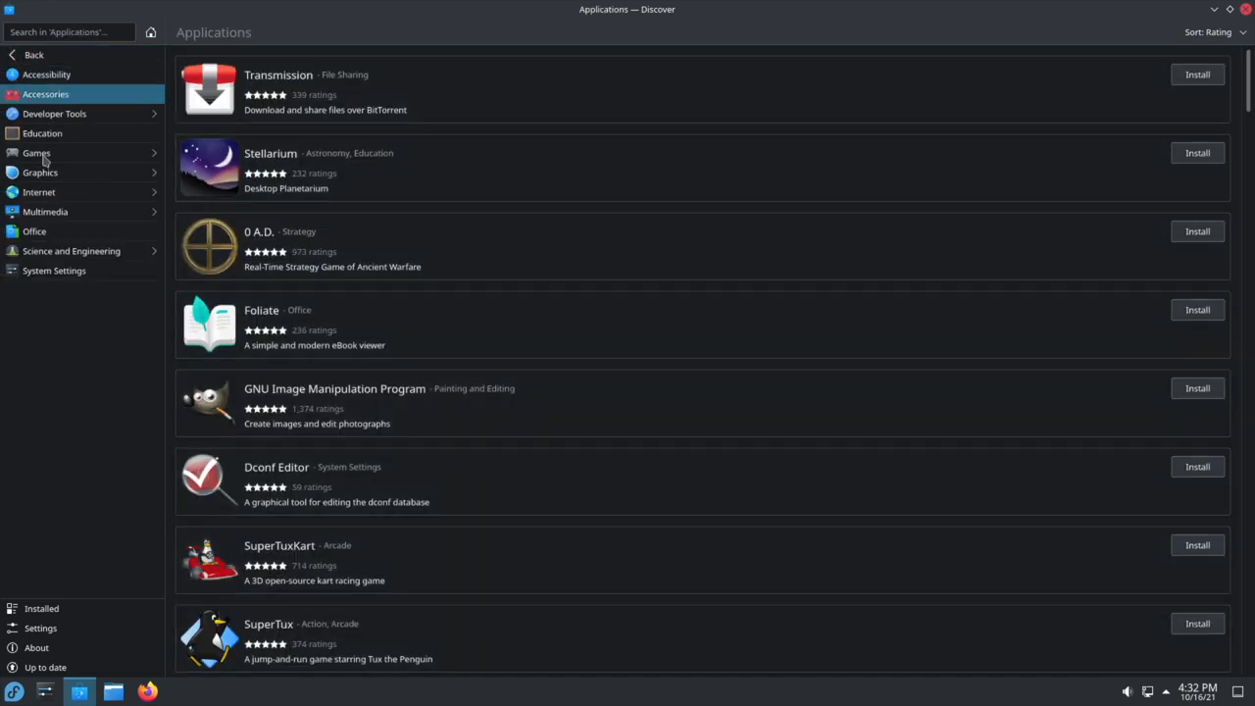
Step: Browse the Office and Internet categories, then show Science and Engineering listing Stellarium and PrusaSlicer
left_click(35, 231)
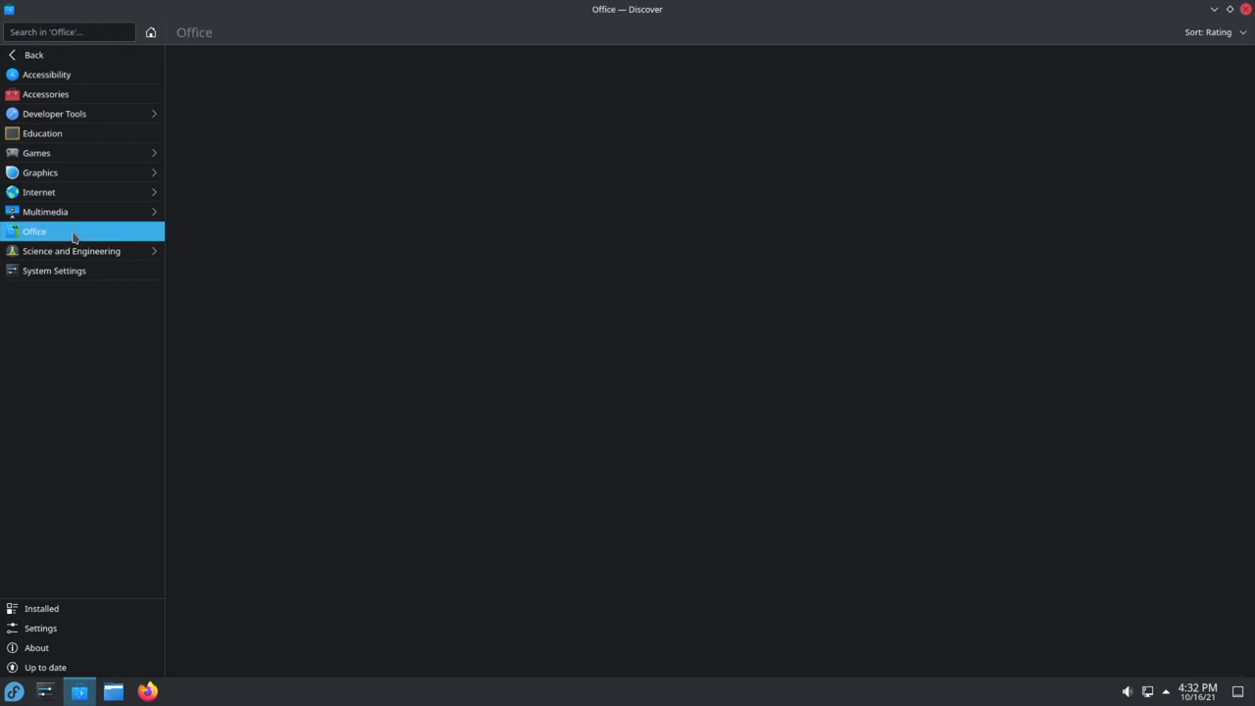
left_click(35, 231)
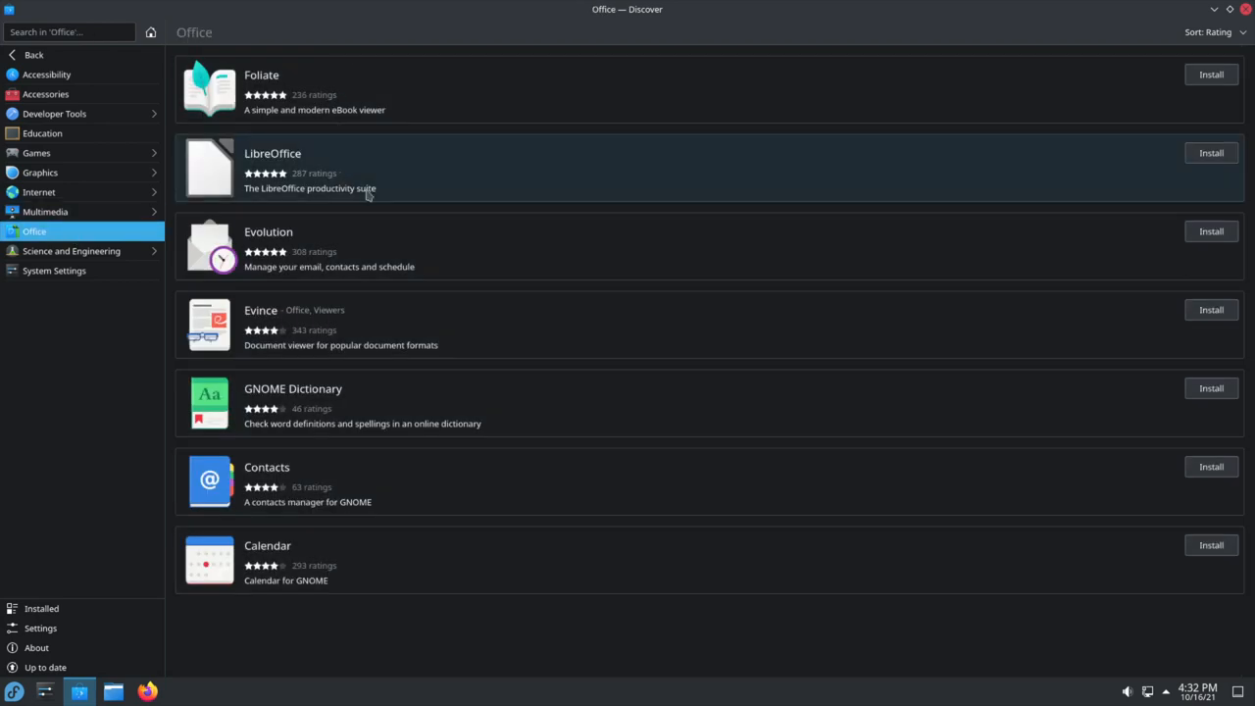
mouse_move(502, 357)
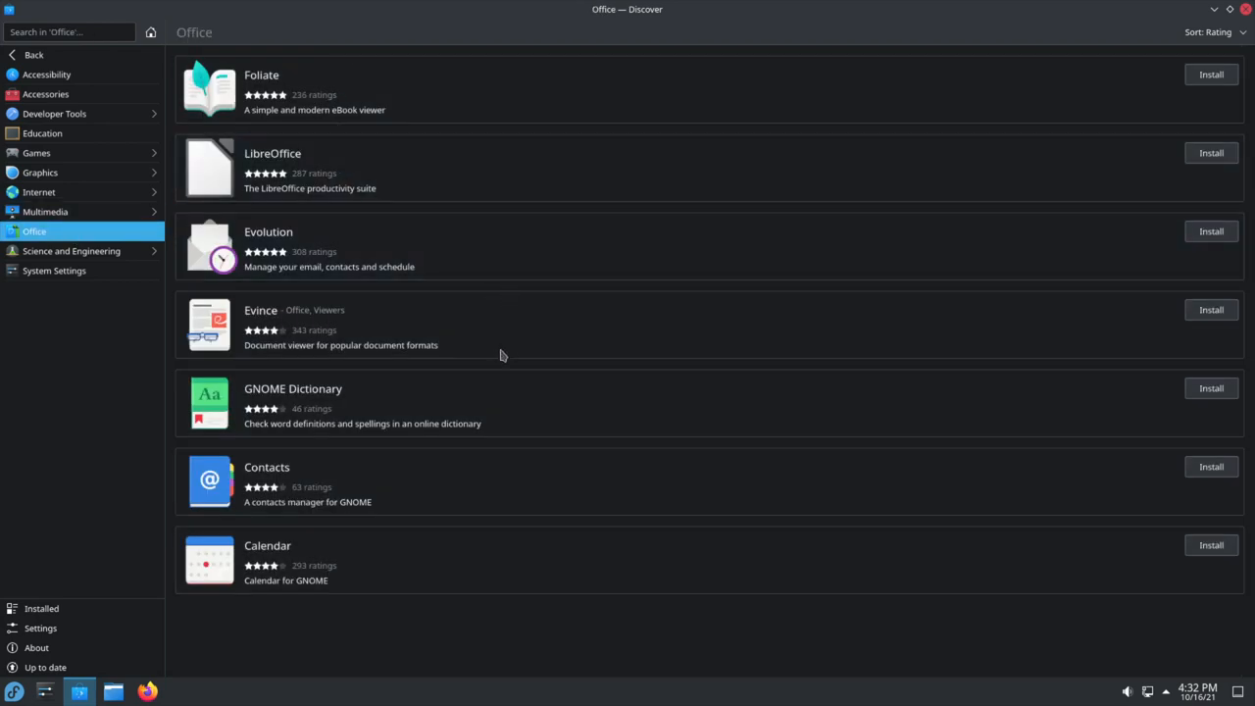
mouse_move(471, 672)
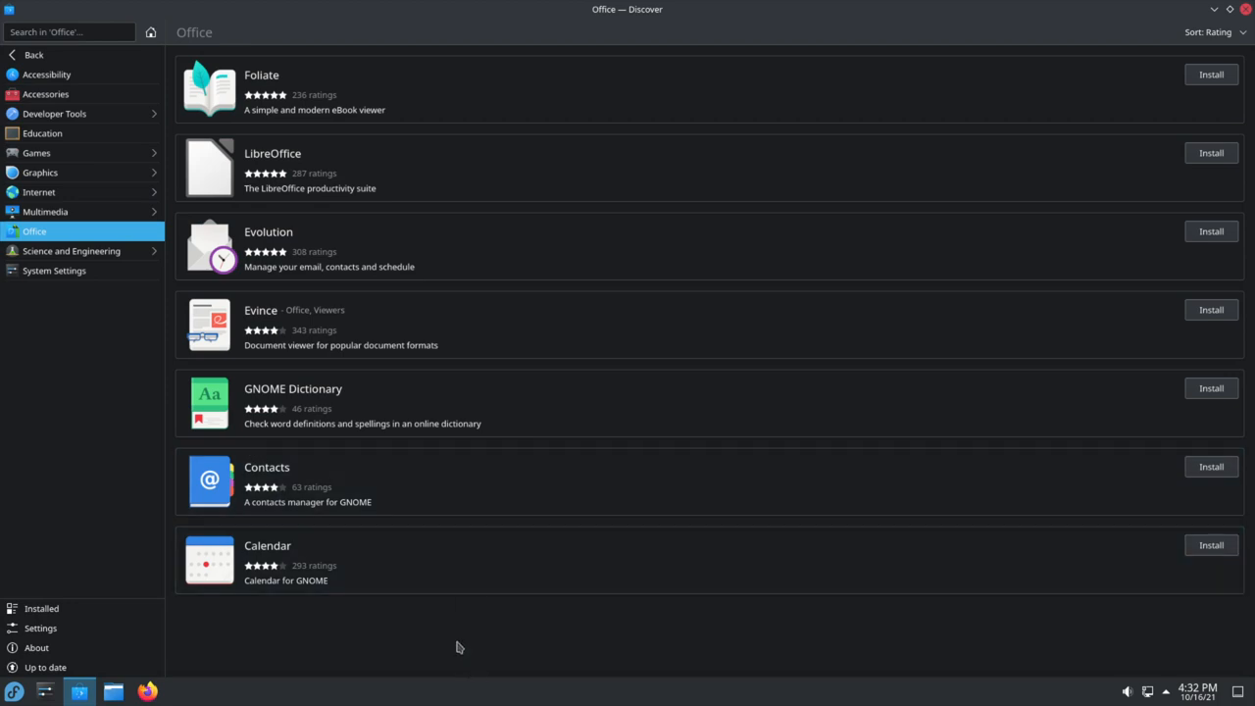
mouse_move(487, 110)
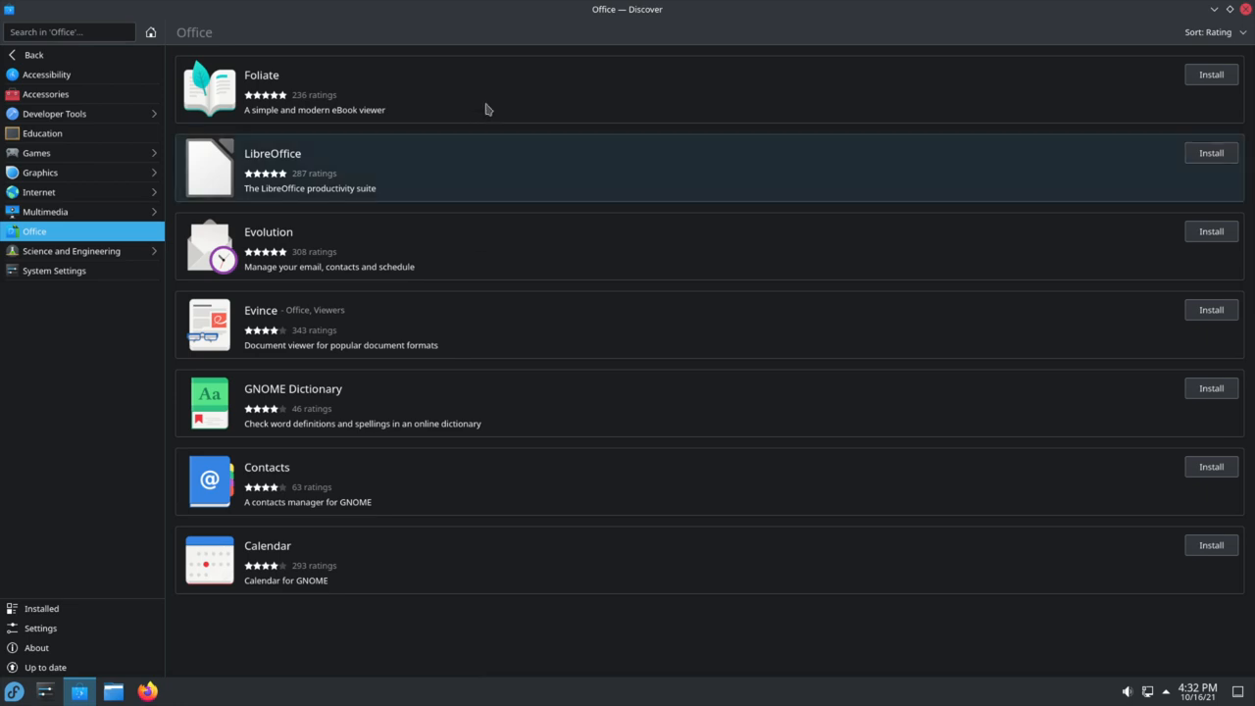
mouse_move(390, 243)
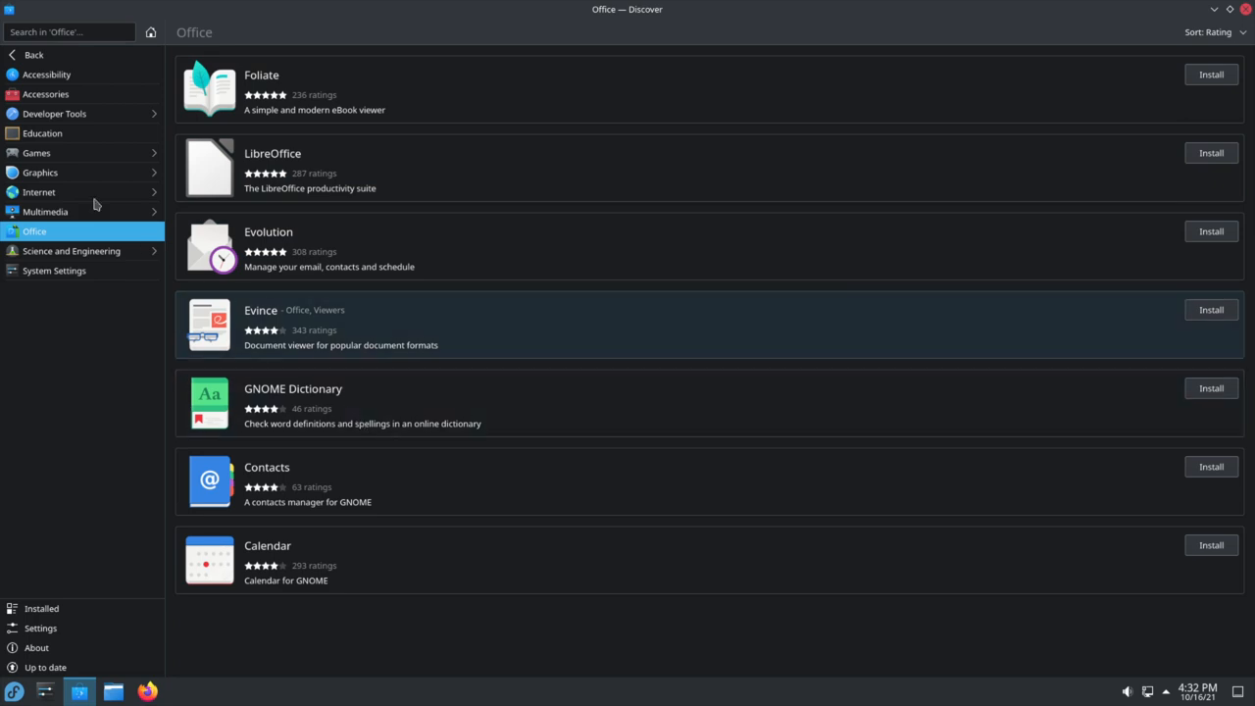
left_click(39, 192)
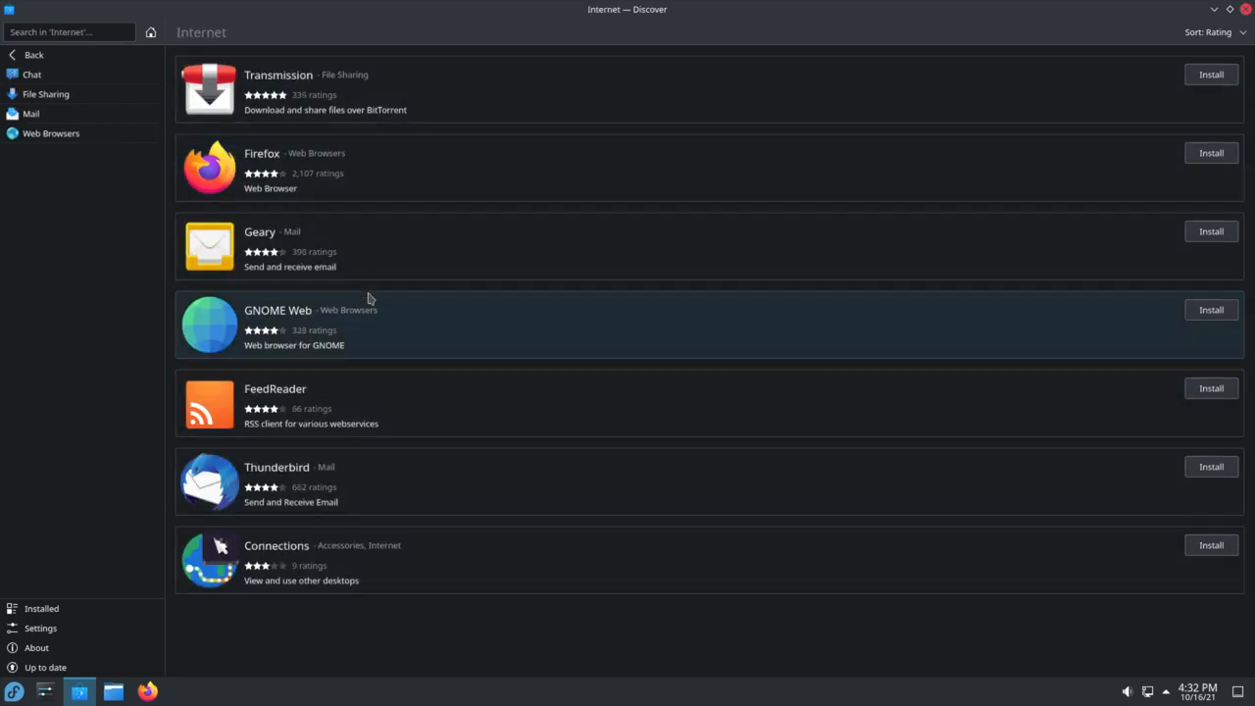
mouse_move(608, 434)
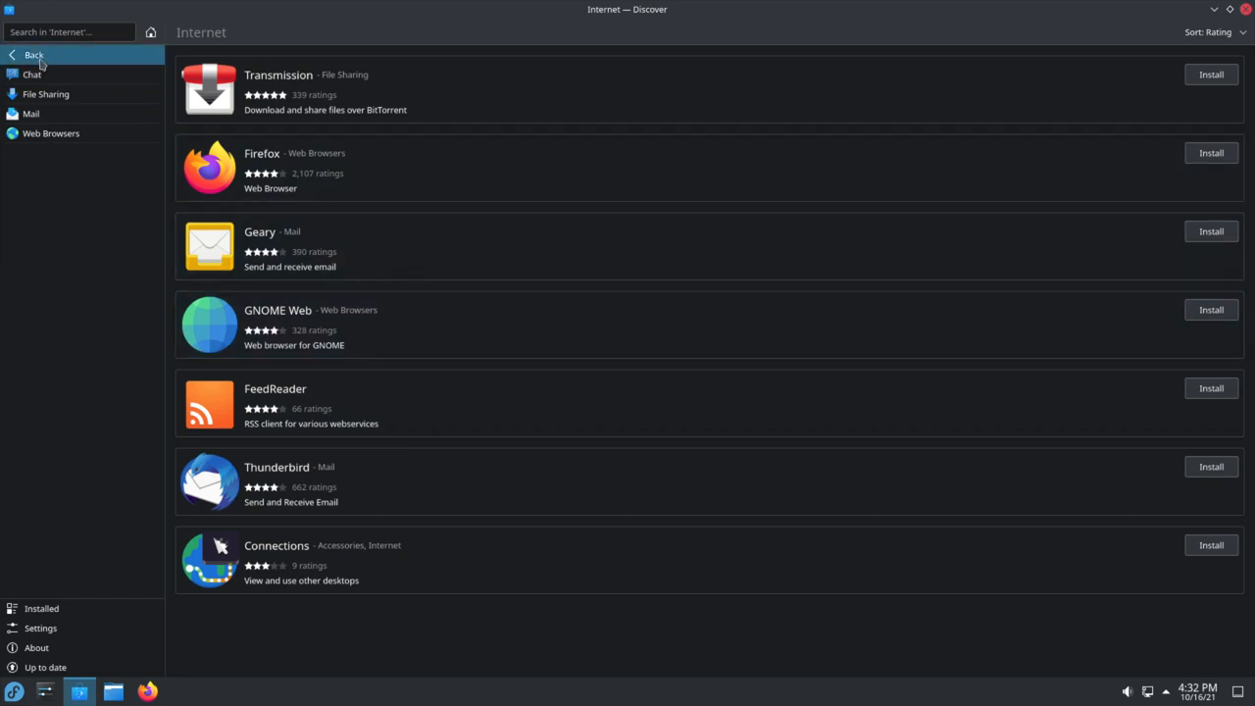
left_click(34, 55)
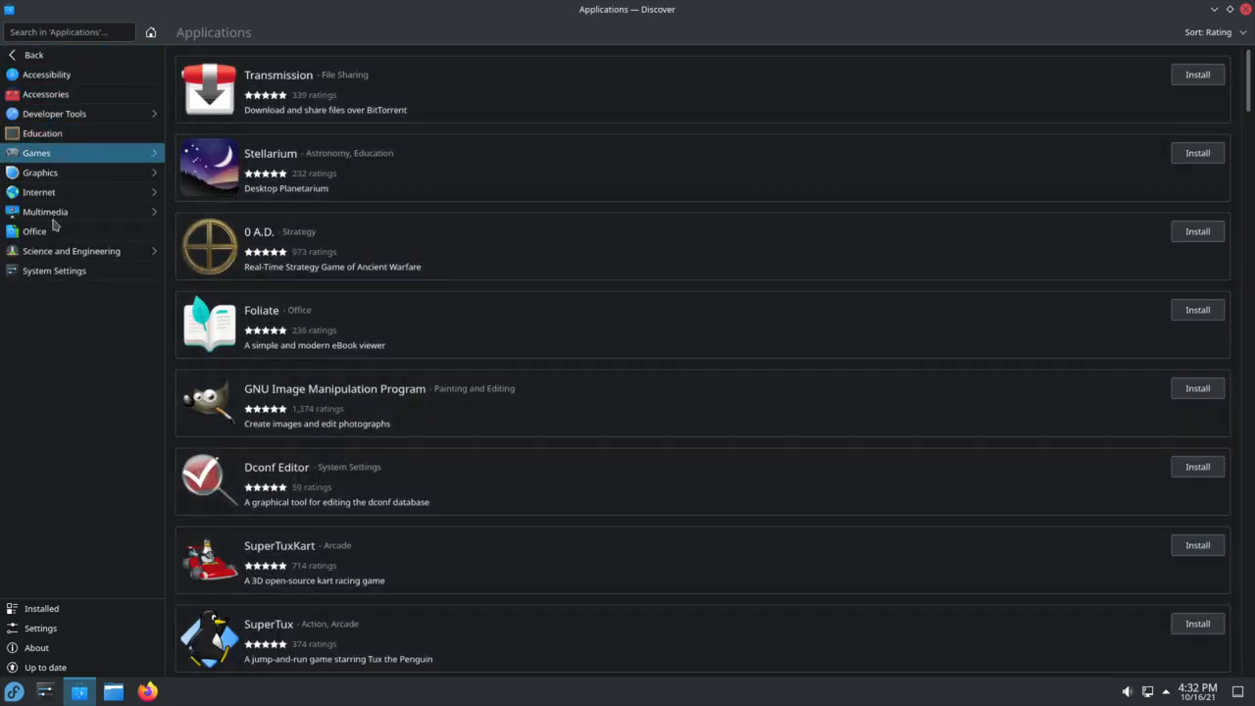
left_click(70, 251)
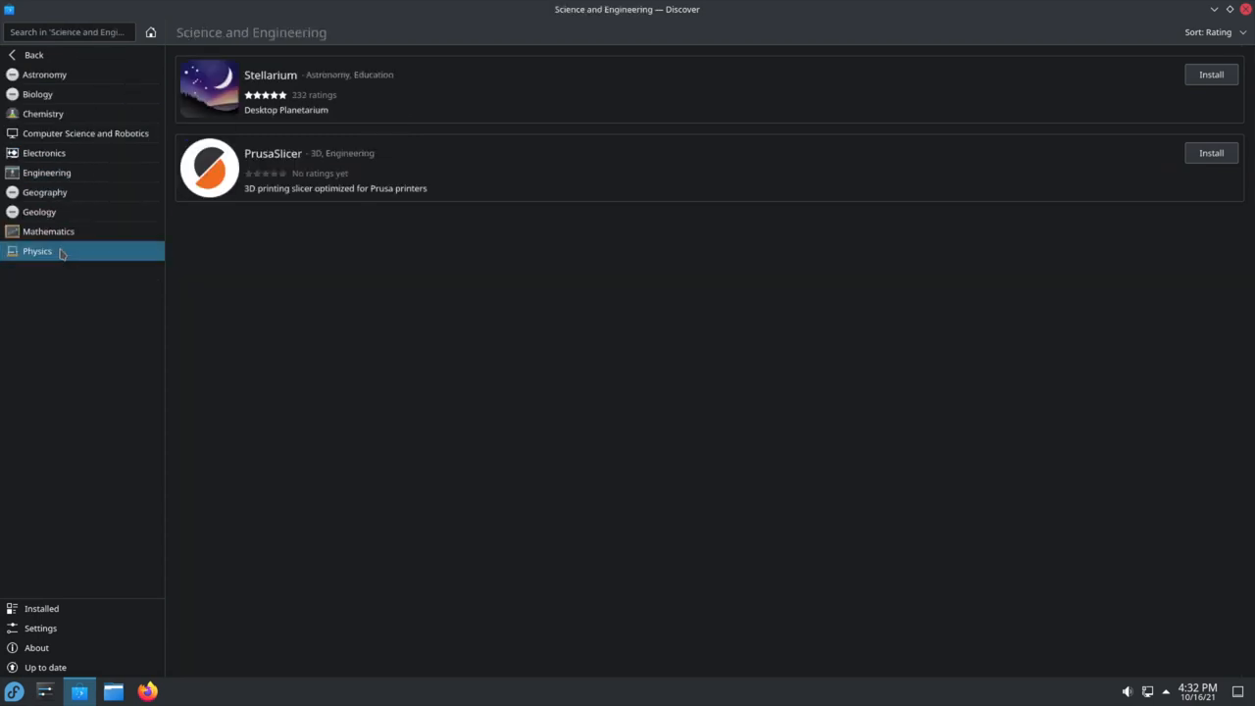
mouse_move(36, 54)
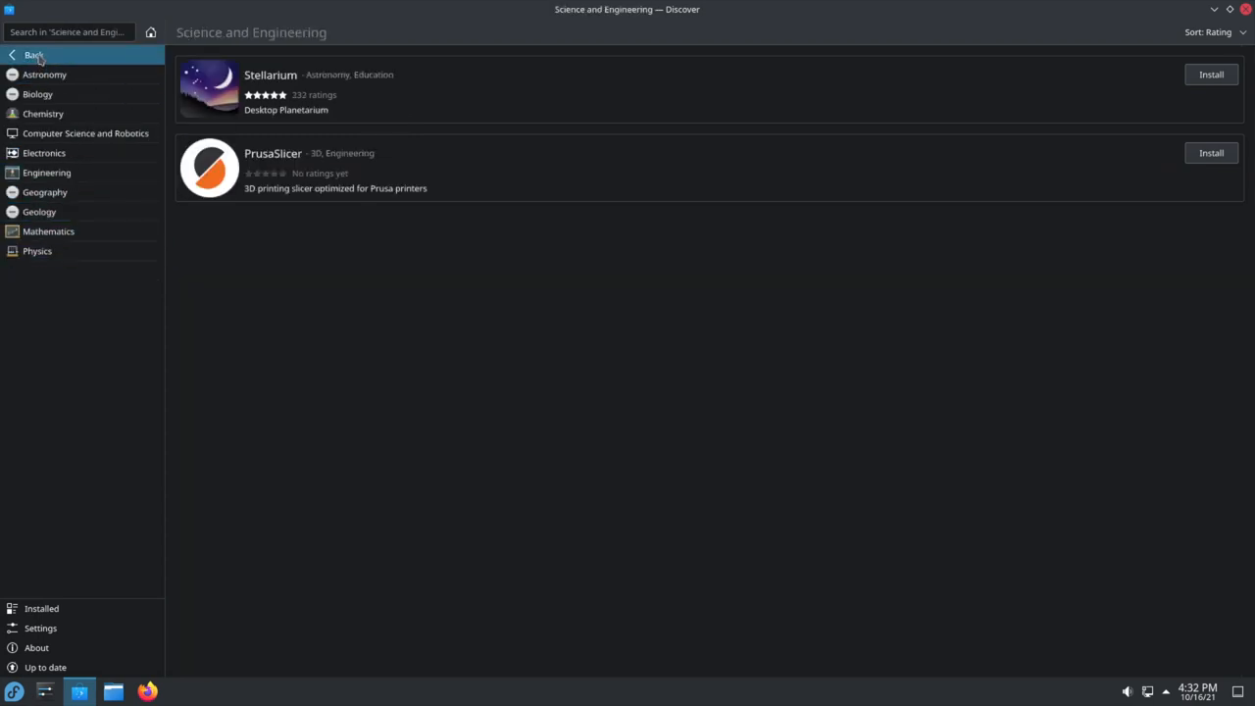
Step: Leave Science and Engineering, peek at Plasma Addons and Featured, then show the software sources Settings page
left_click(39, 627)
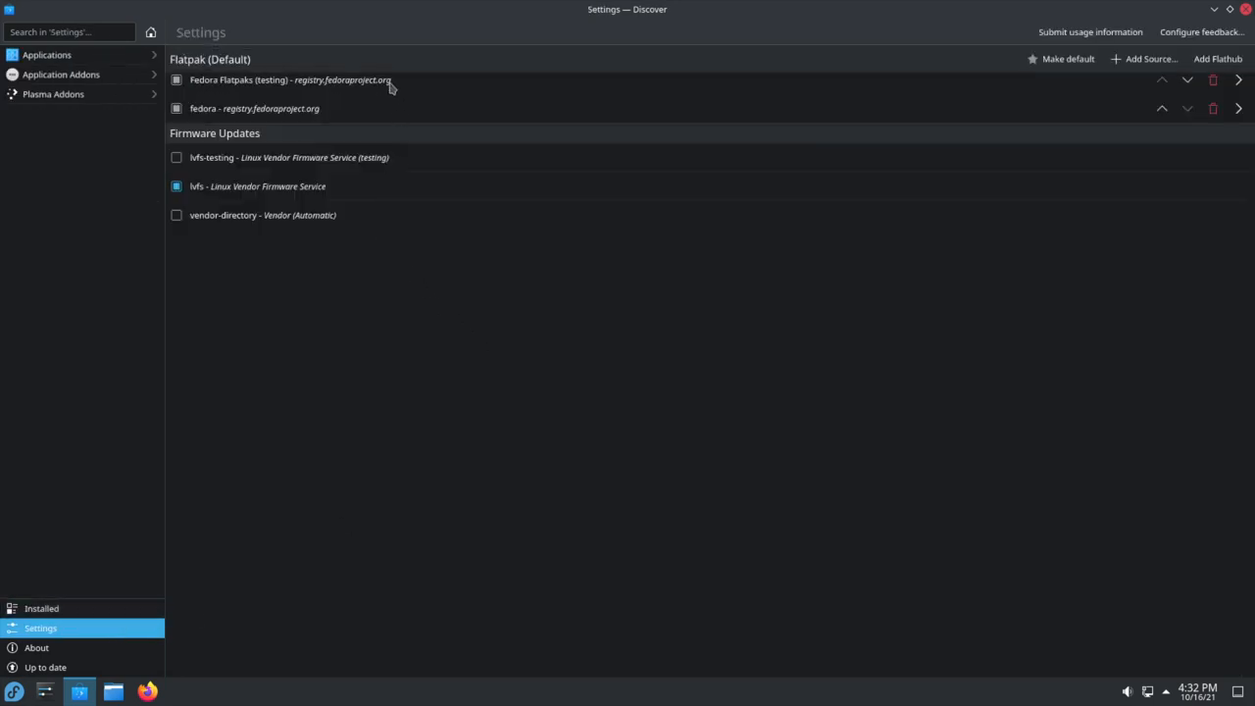
mouse_move(467, 86)
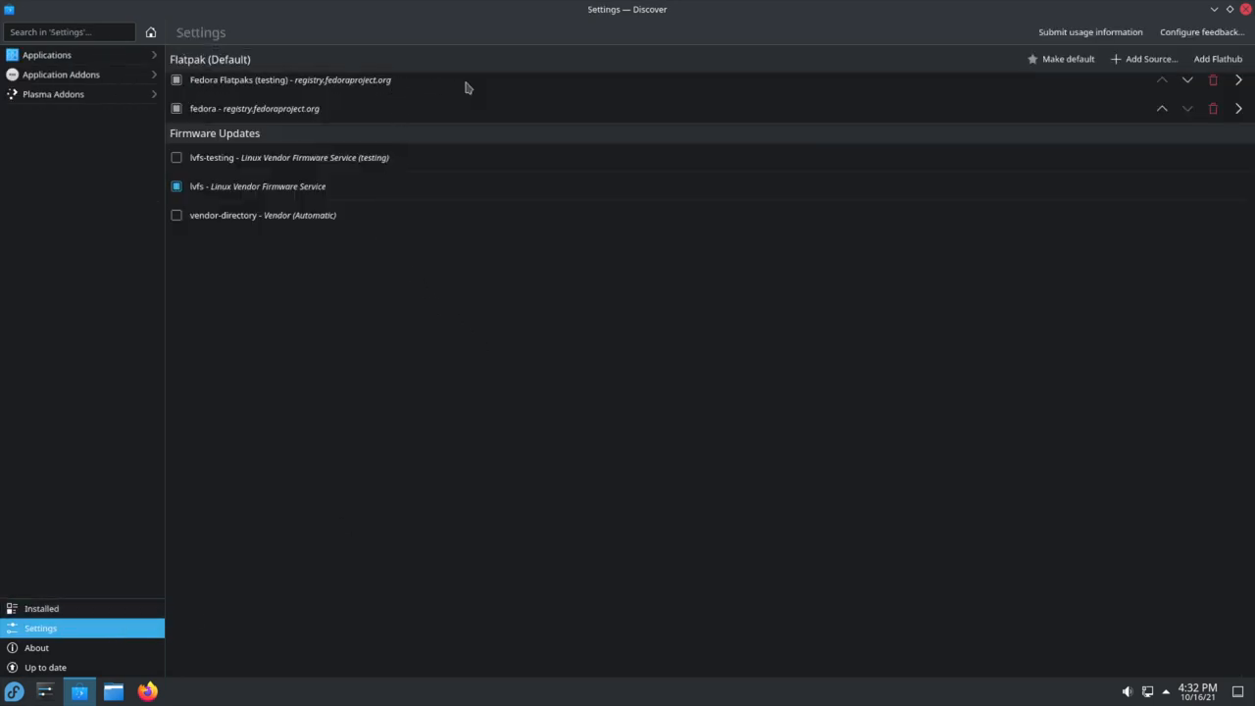
mouse_move(334, 118)
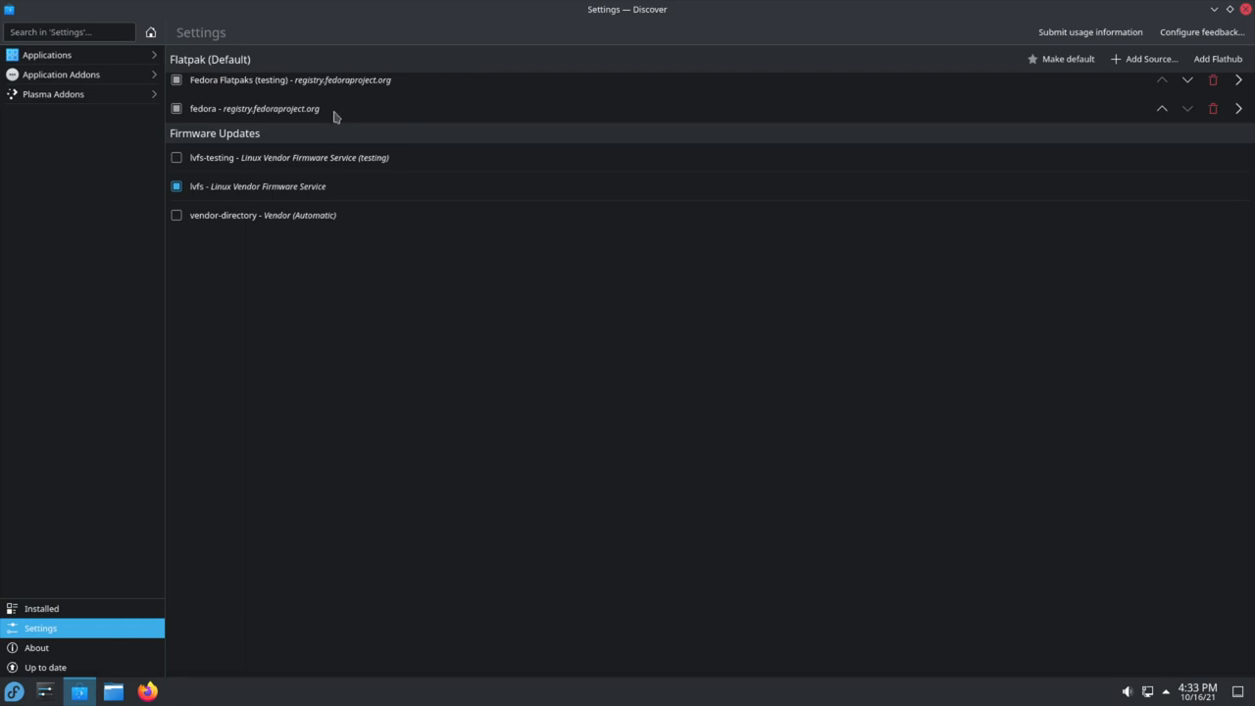
mouse_move(416, 176)
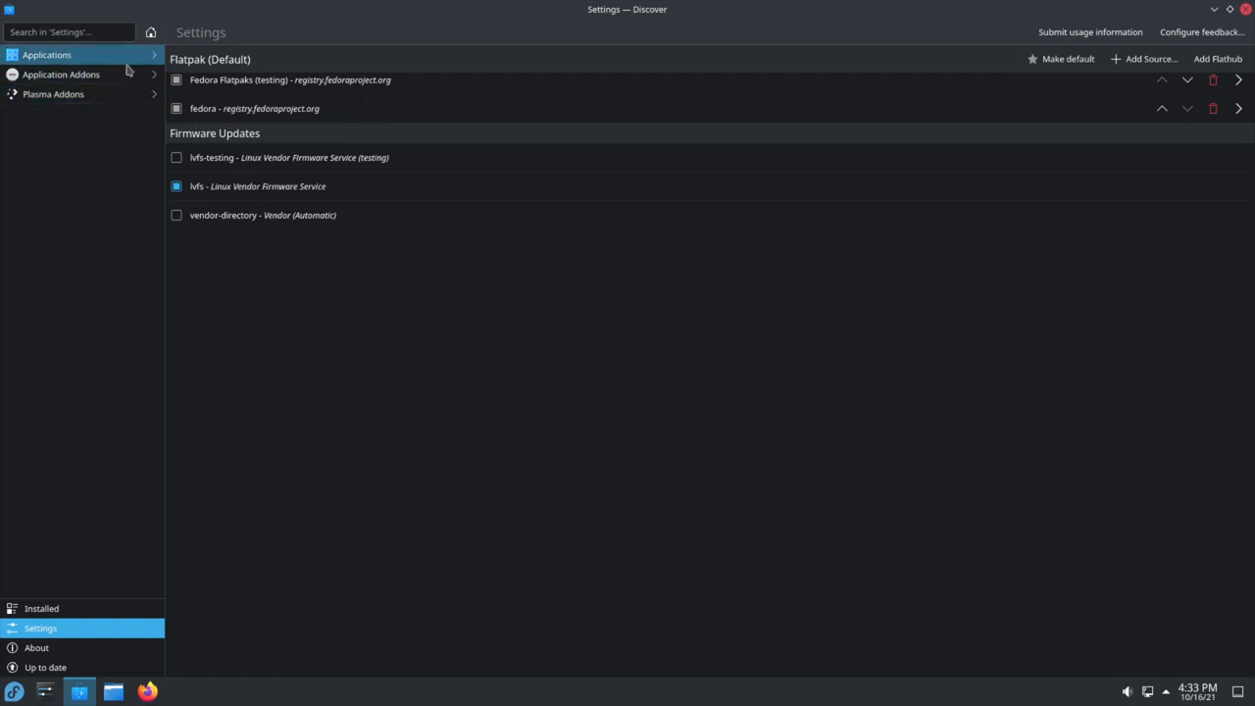
left_click(52, 94)
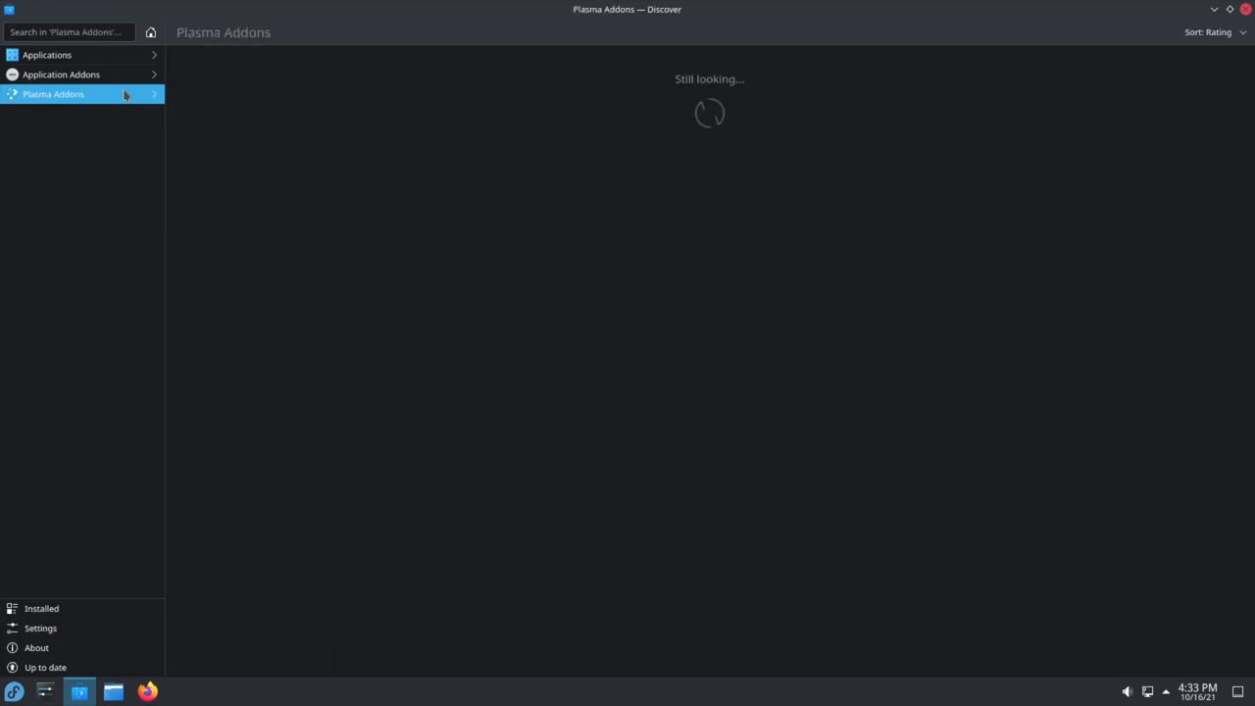
left_click(53, 94)
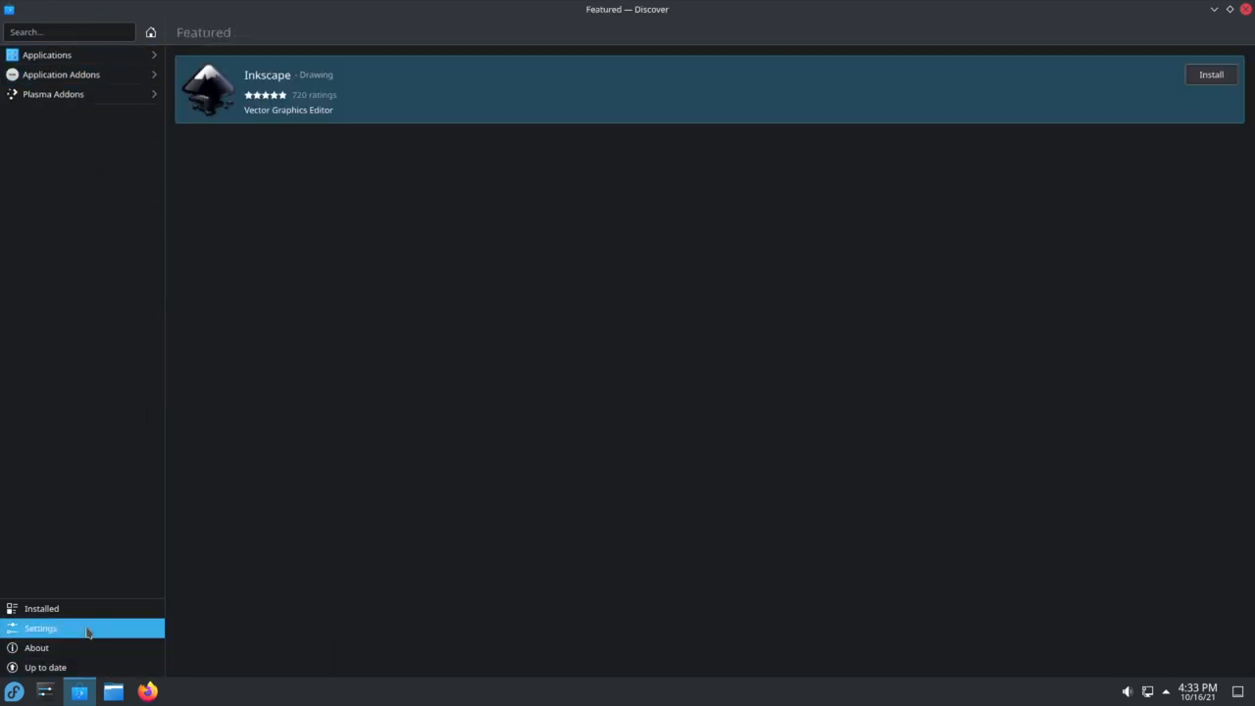
left_click(40, 628)
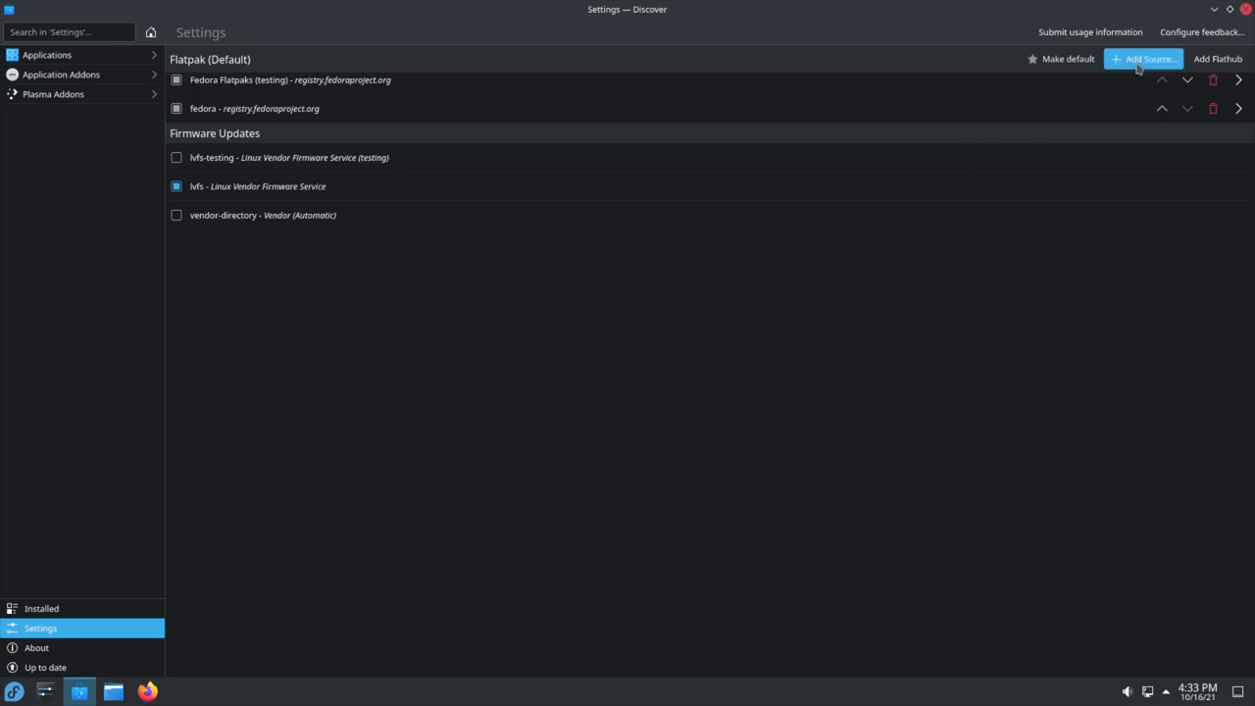
Step: Add Flathub as a Flatpak source and confirm the administrator authentication
left_click(1145, 59)
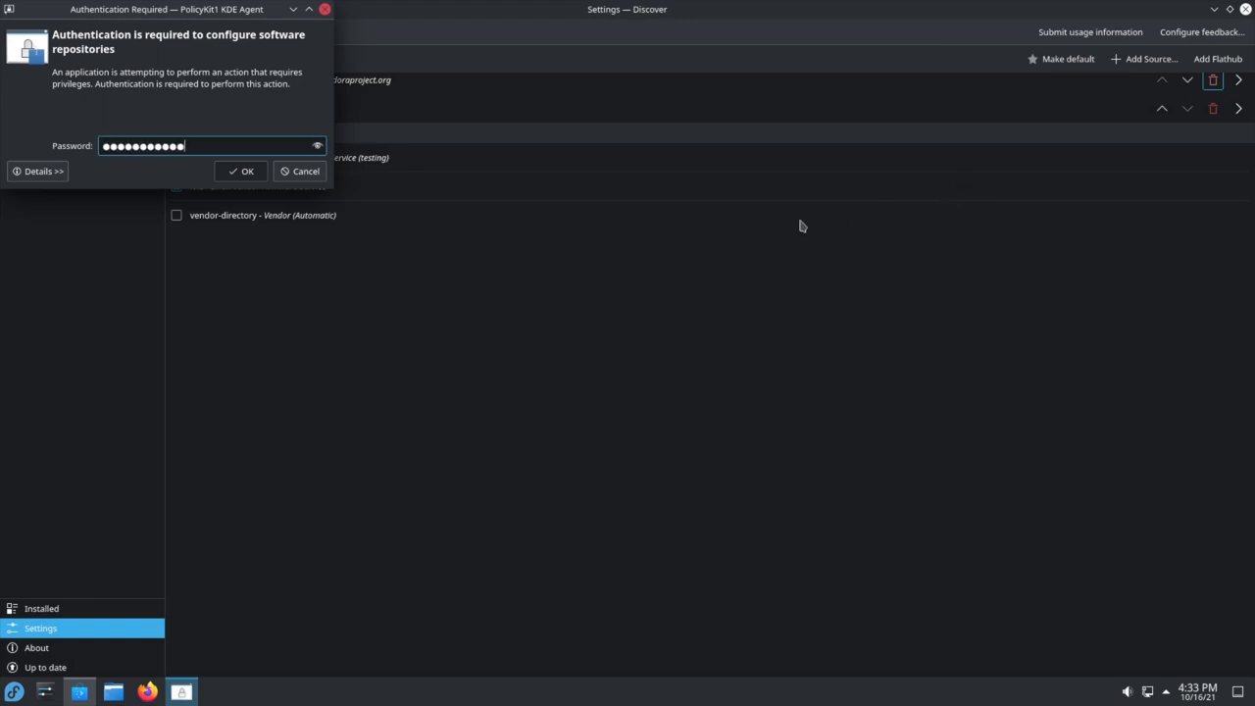
left_click(239, 171)
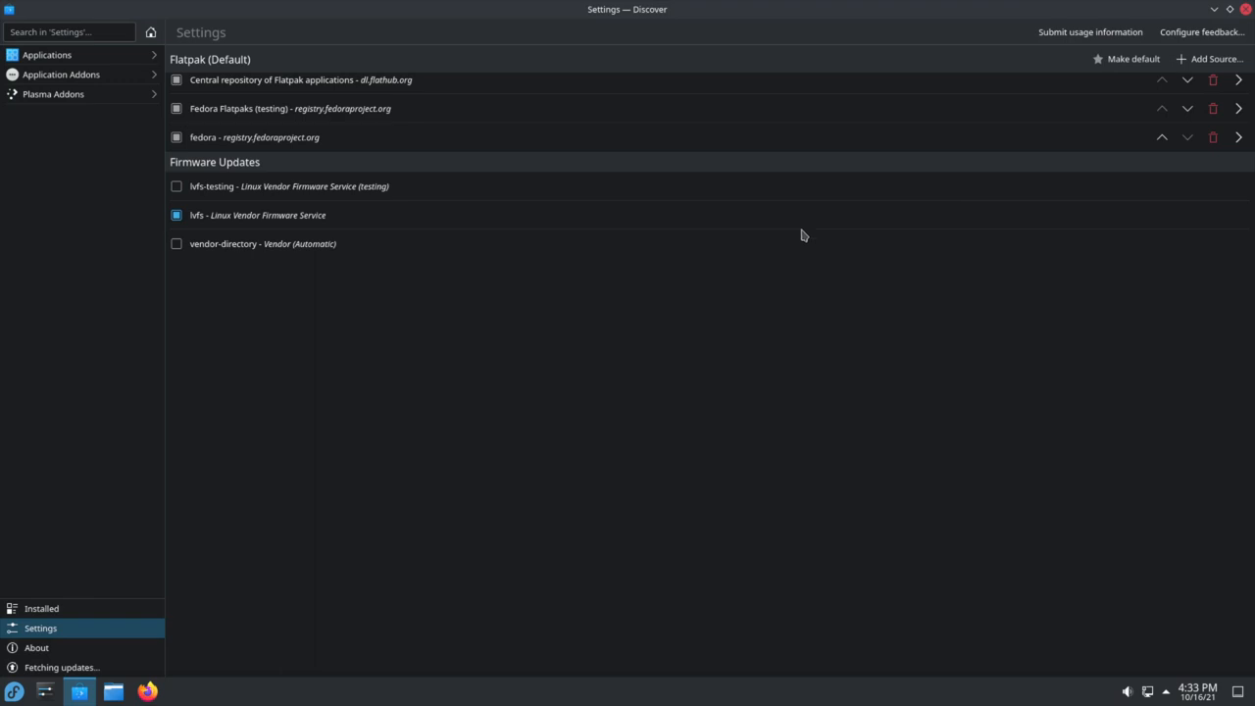
mouse_move(765, 447)
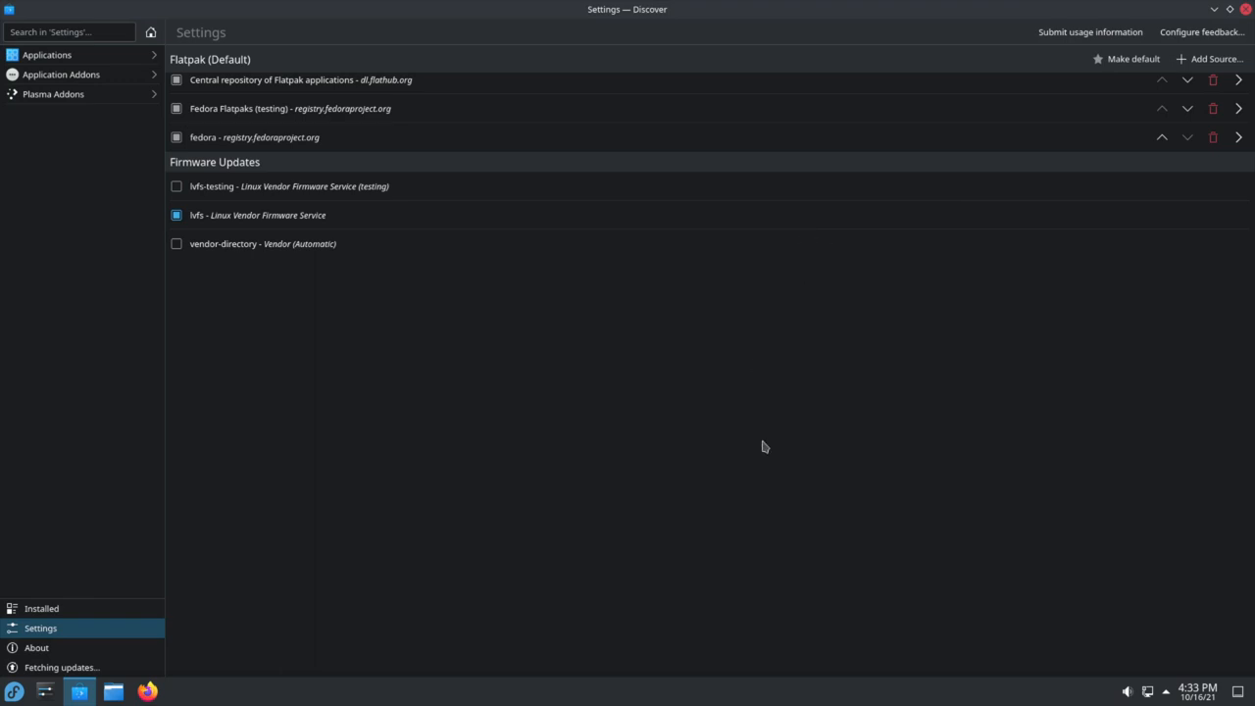
mouse_move(1016, 56)
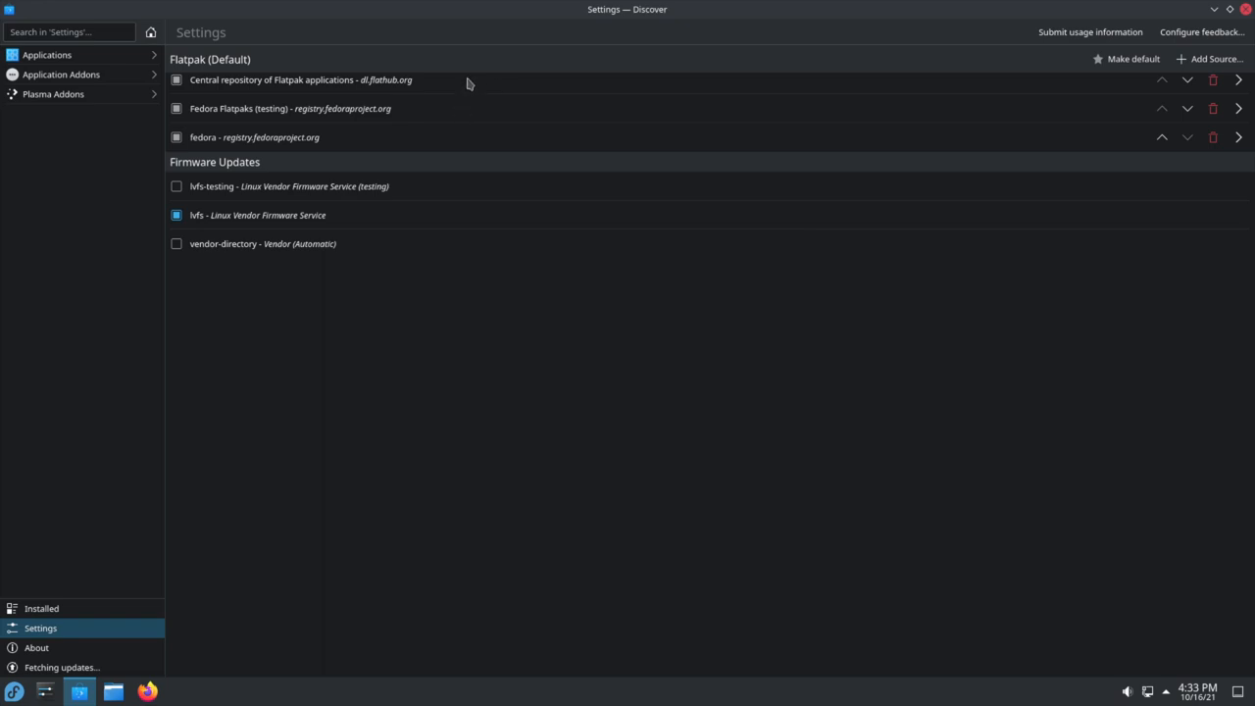
mouse_move(1207, 59)
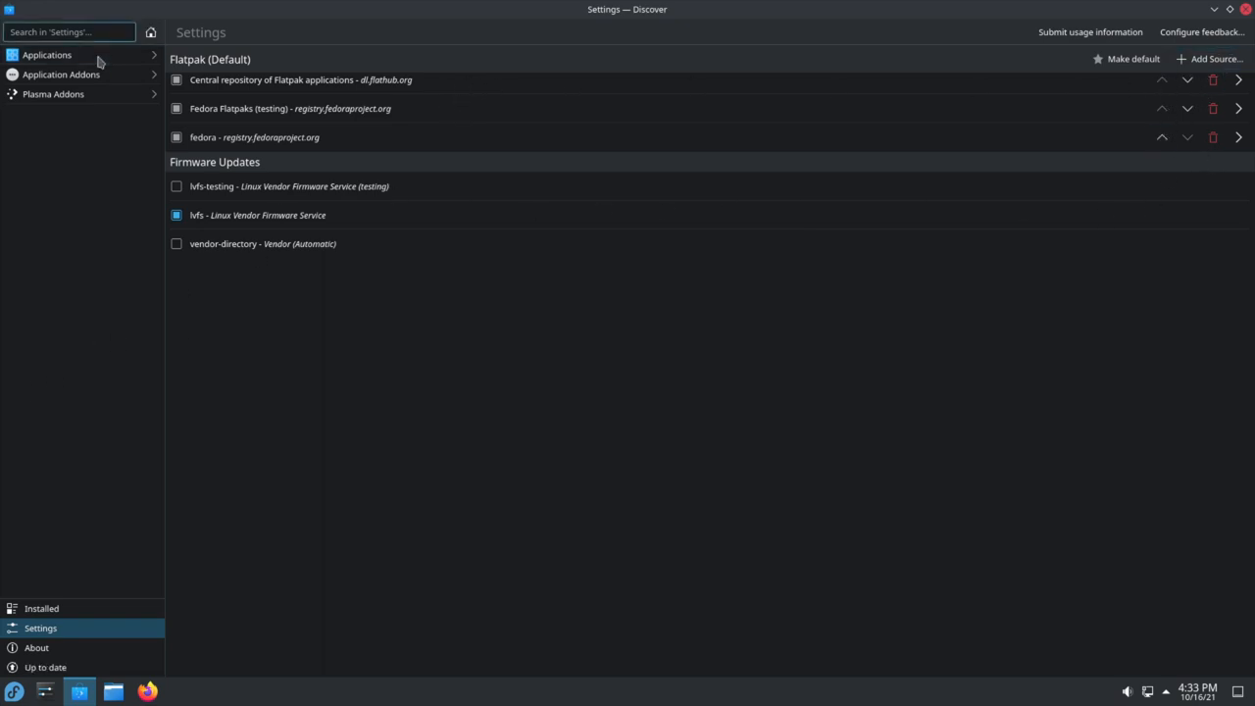
left_click(47, 55)
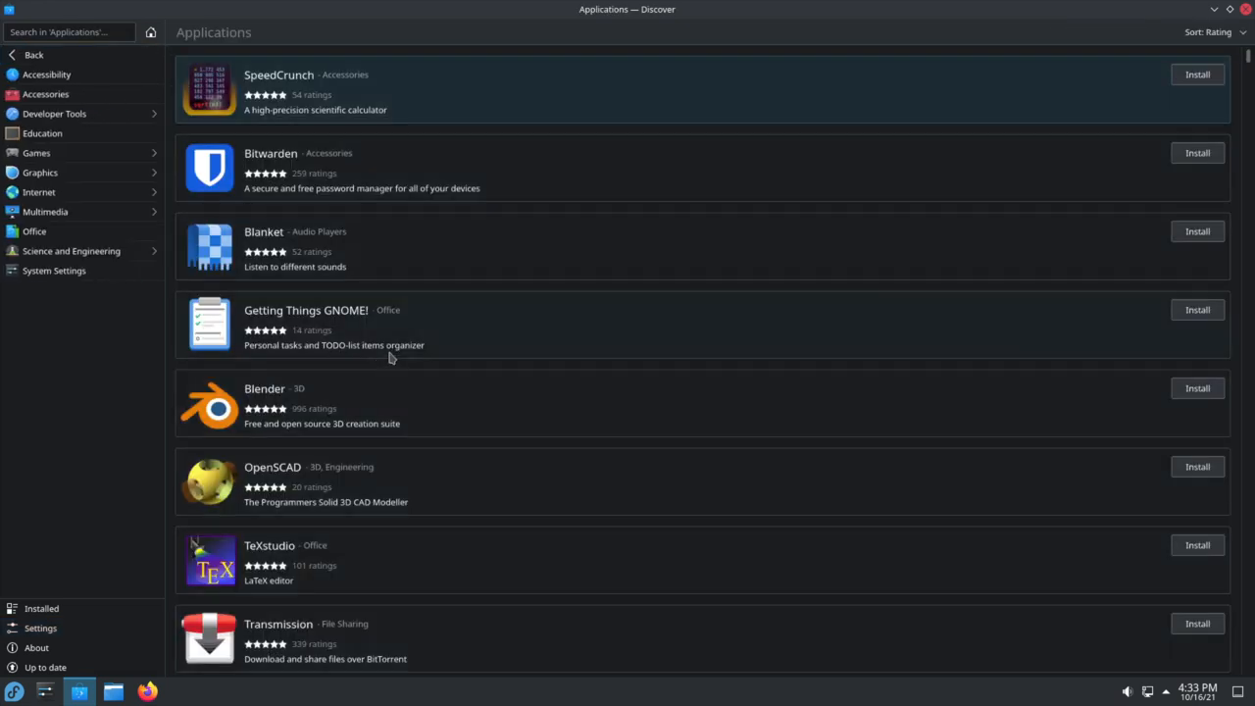
mouse_move(479, 345)
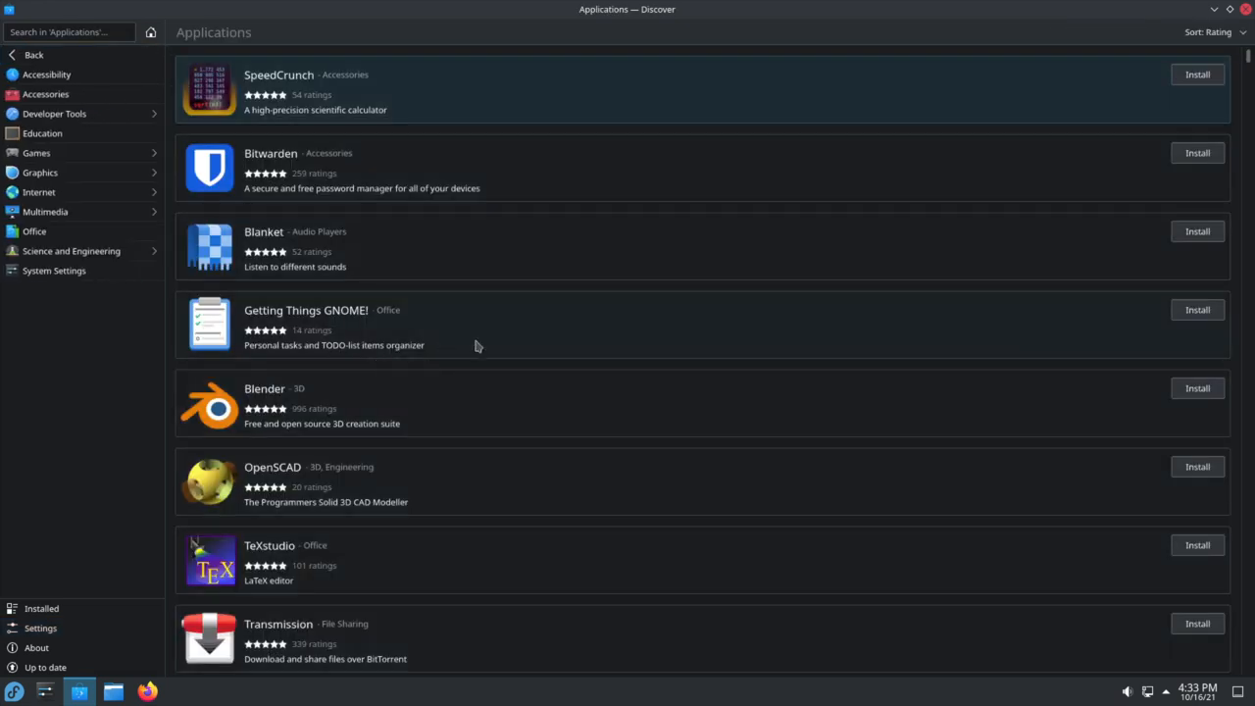
mouse_move(545, 432)
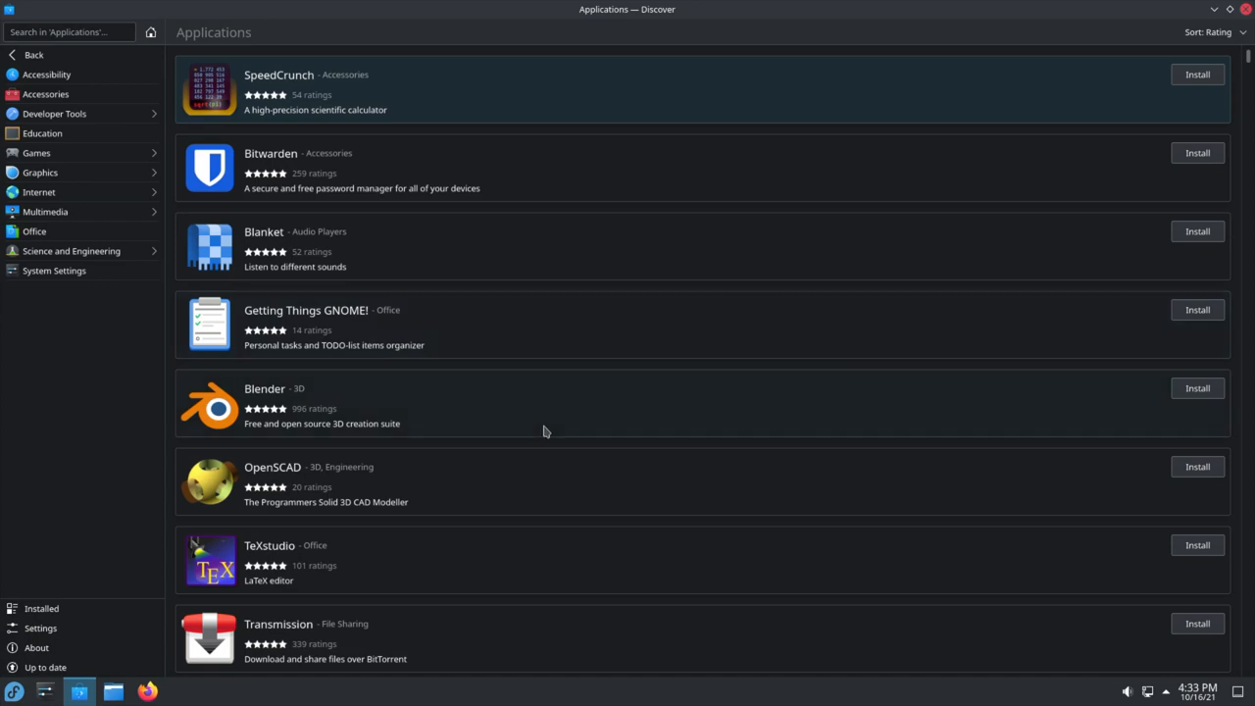
scroll("down", 3)
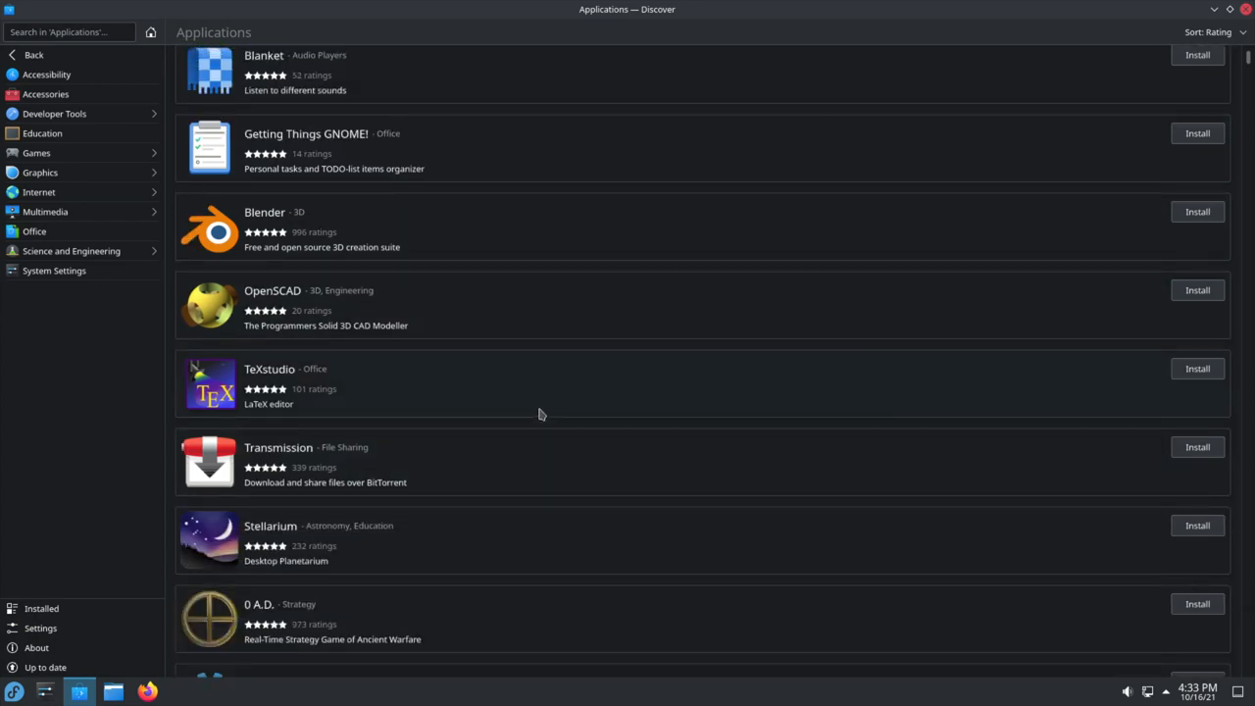
scroll("down", 3)
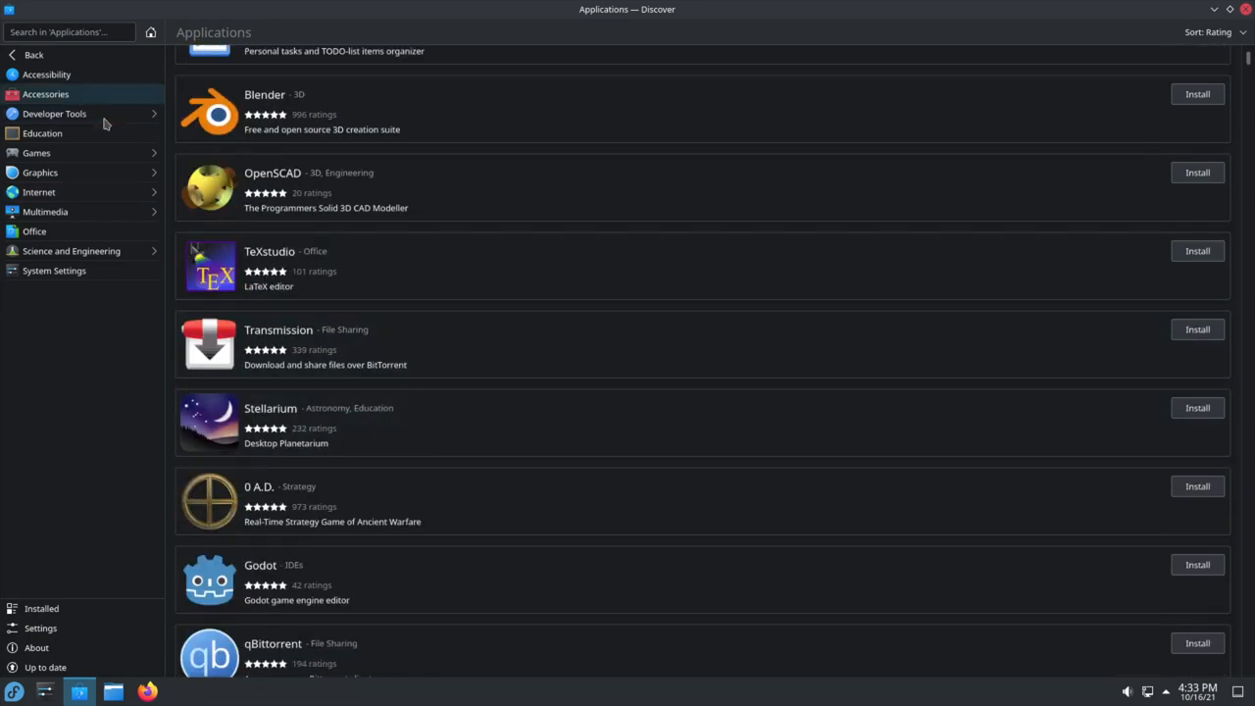
Step: Show the Internet category and scroll through Flathub apps like Element, Discord, Wireshark and Firefox
left_click(39, 192)
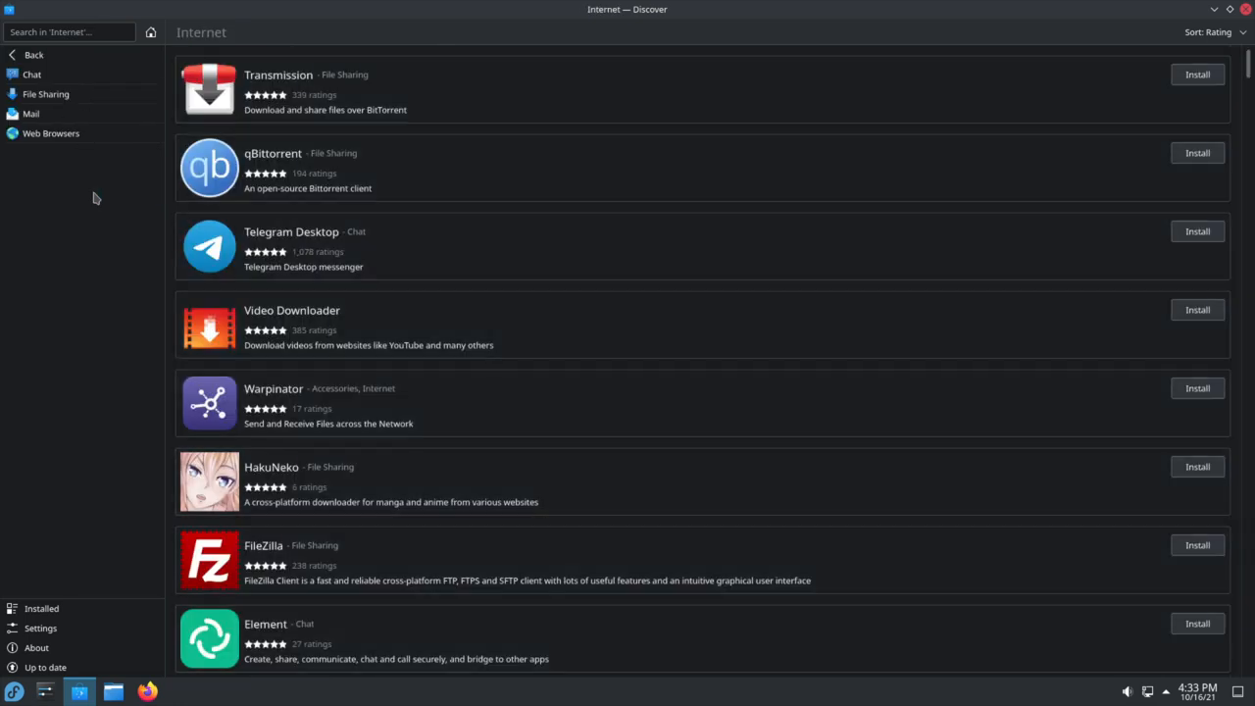
mouse_move(632, 300)
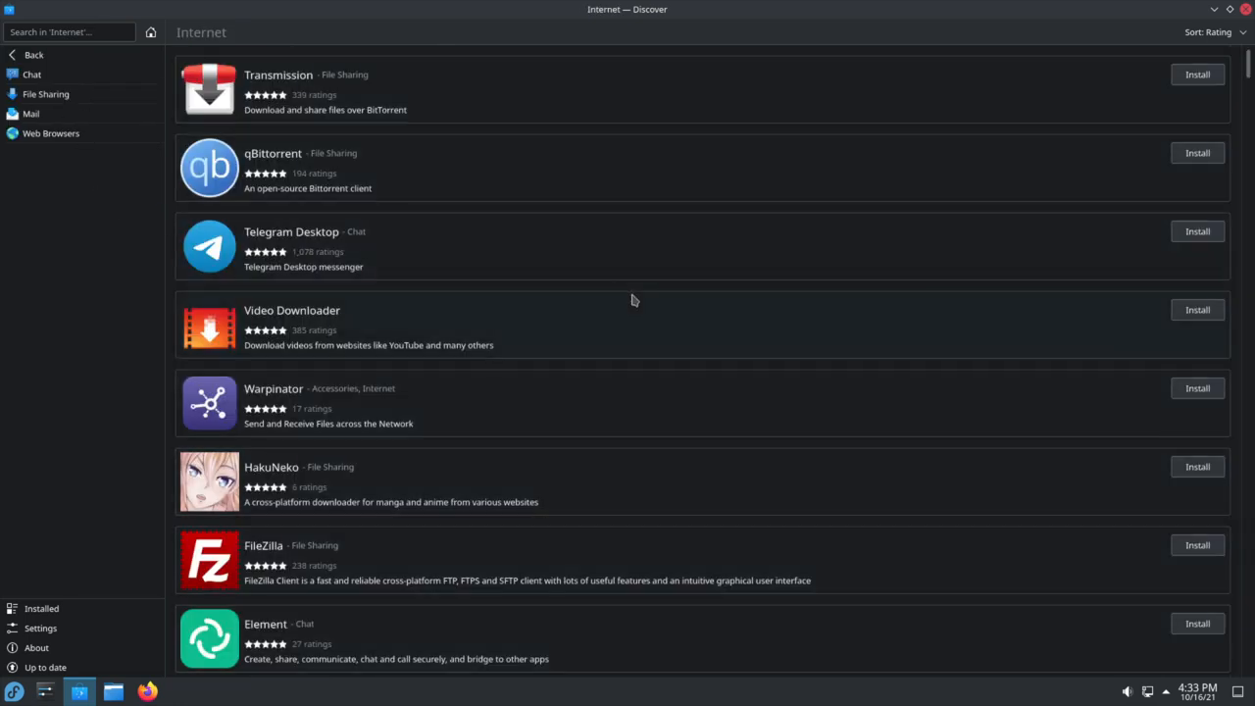
mouse_move(467, 486)
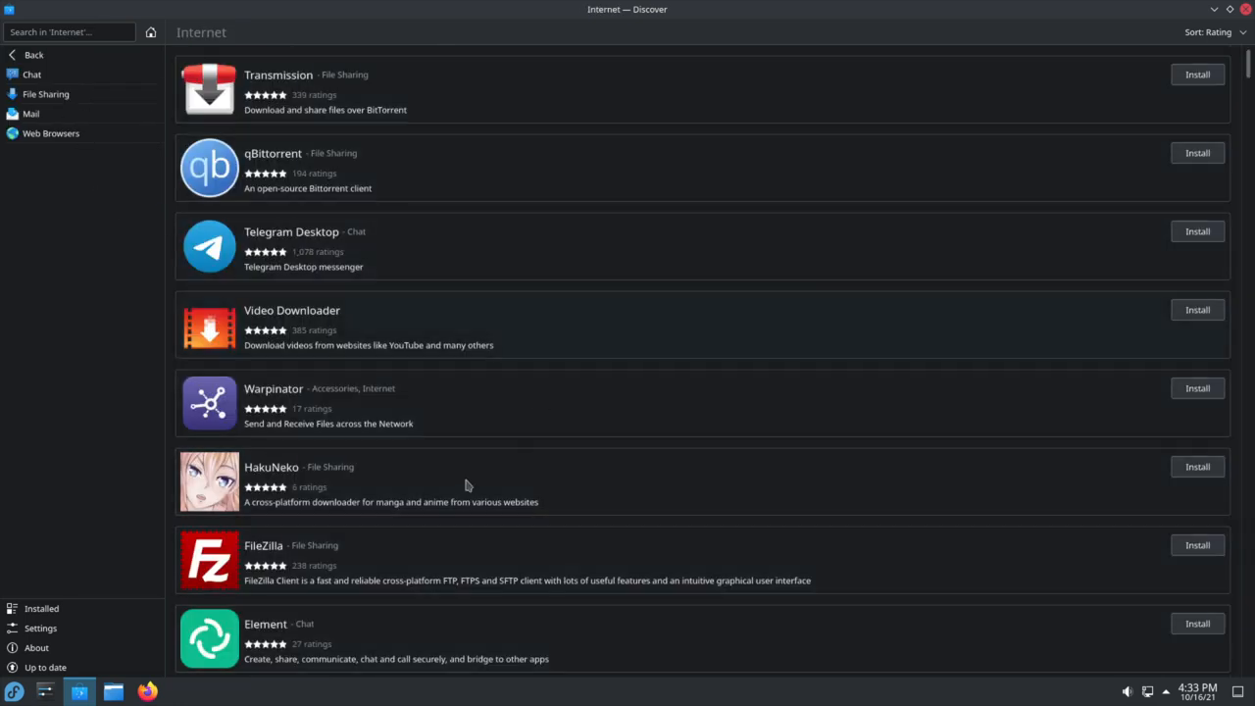
mouse_move(474, 561)
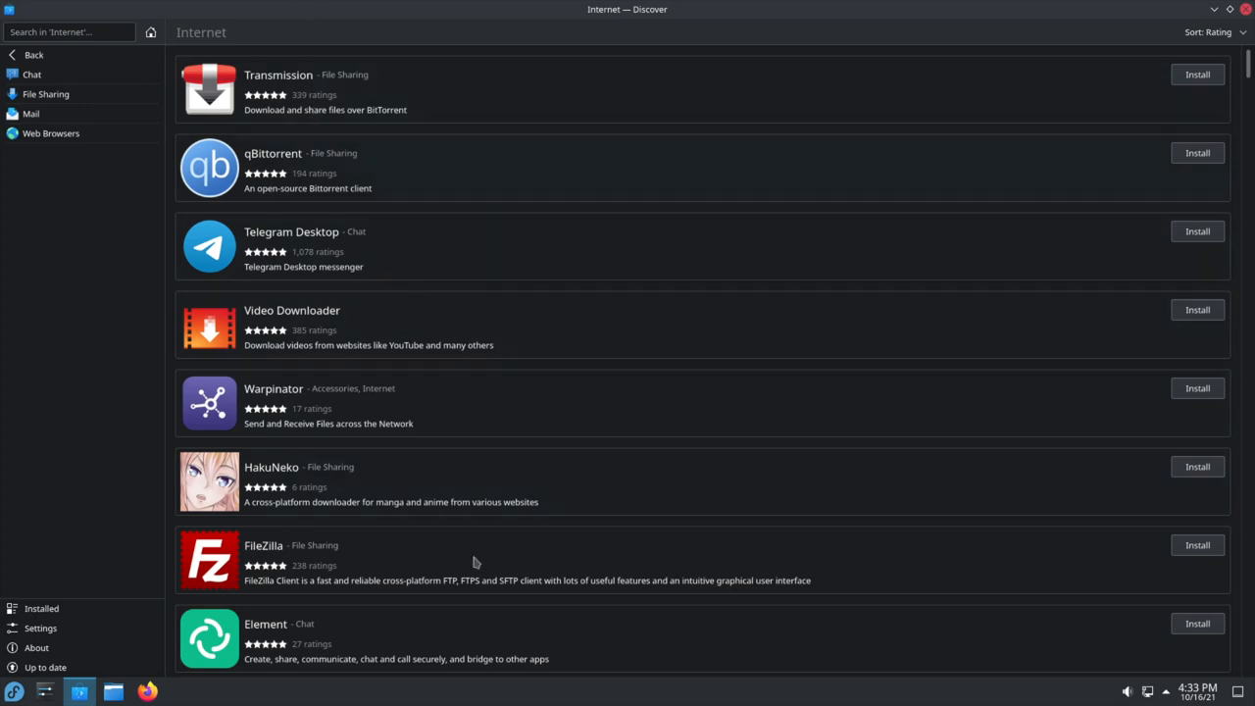
scroll("down", 3)
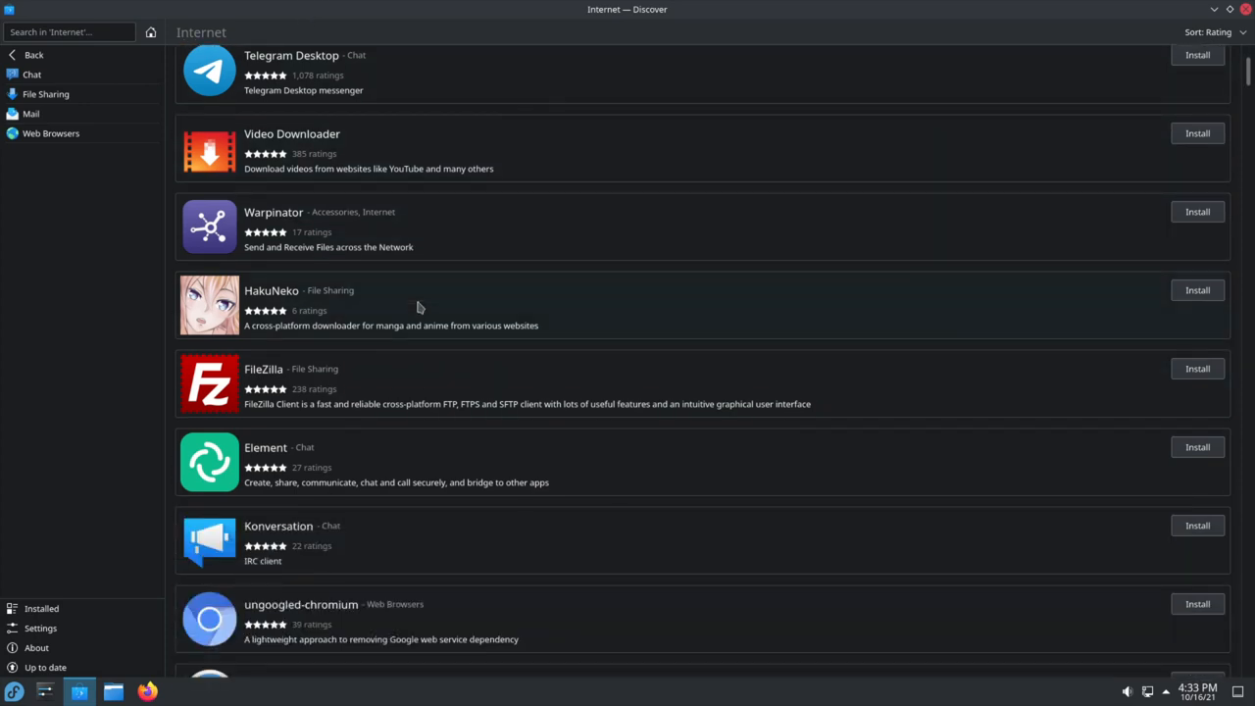
scroll("down", 3)
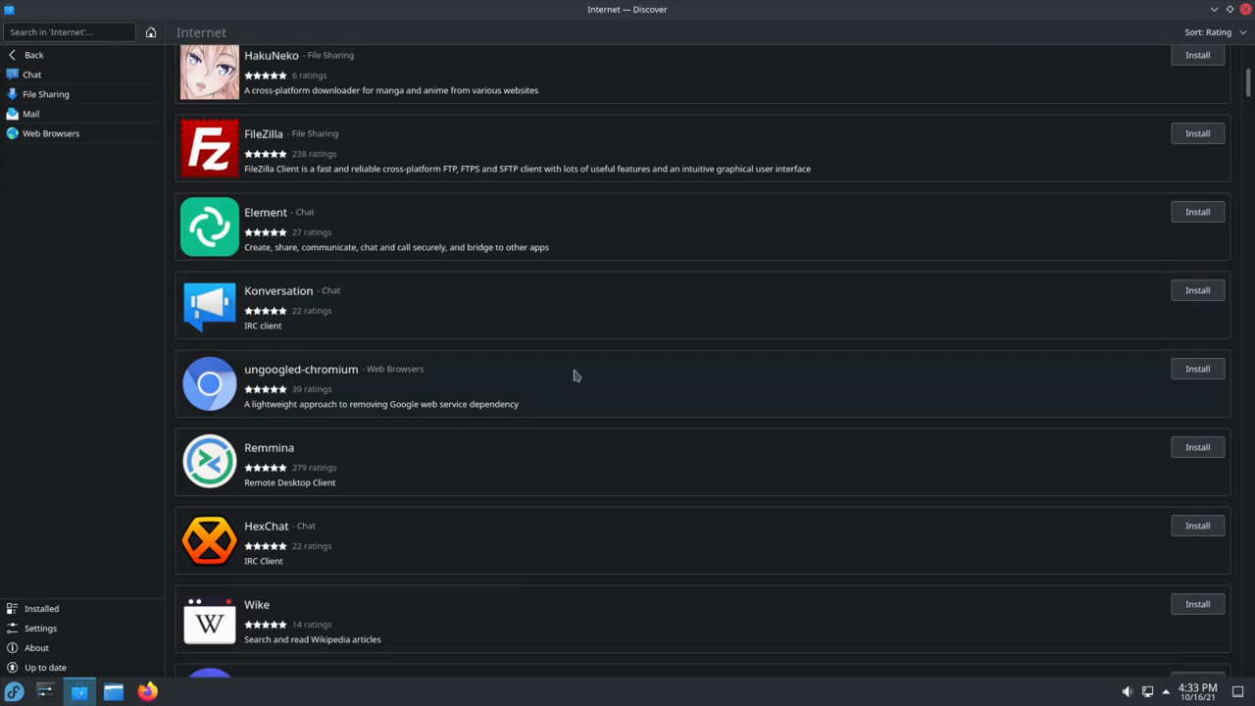
scroll("down", 3)
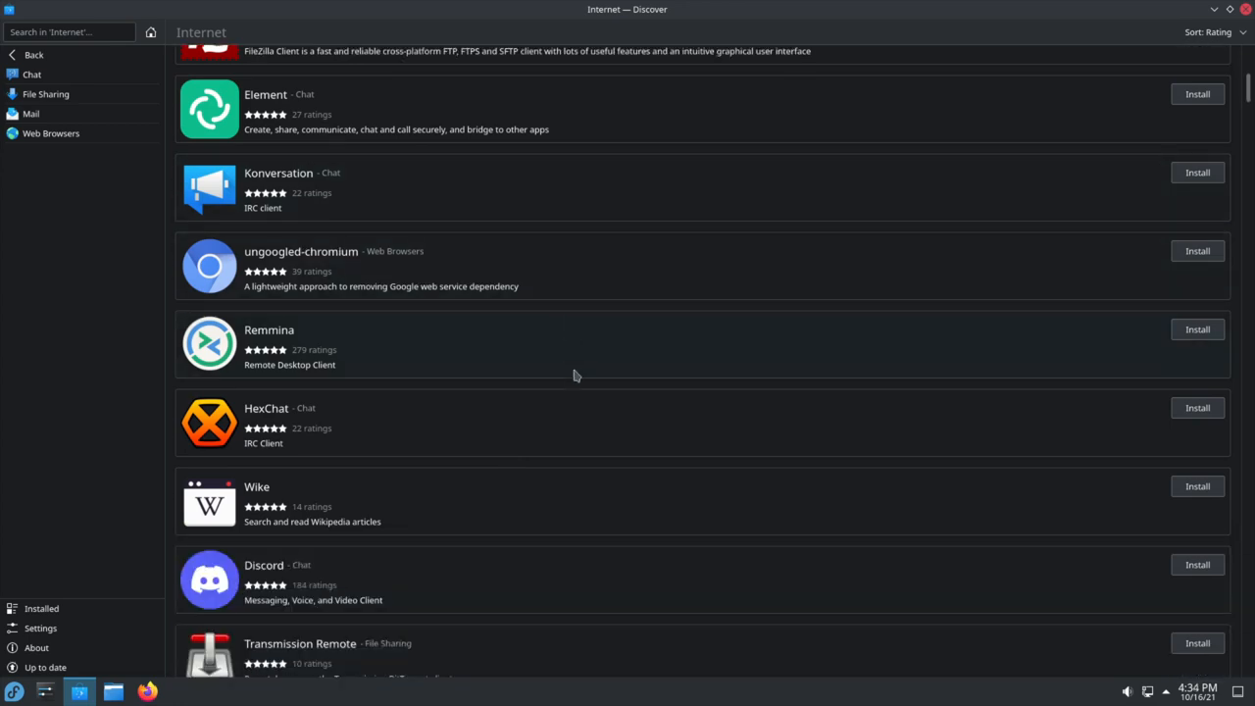
mouse_move(584, 363)
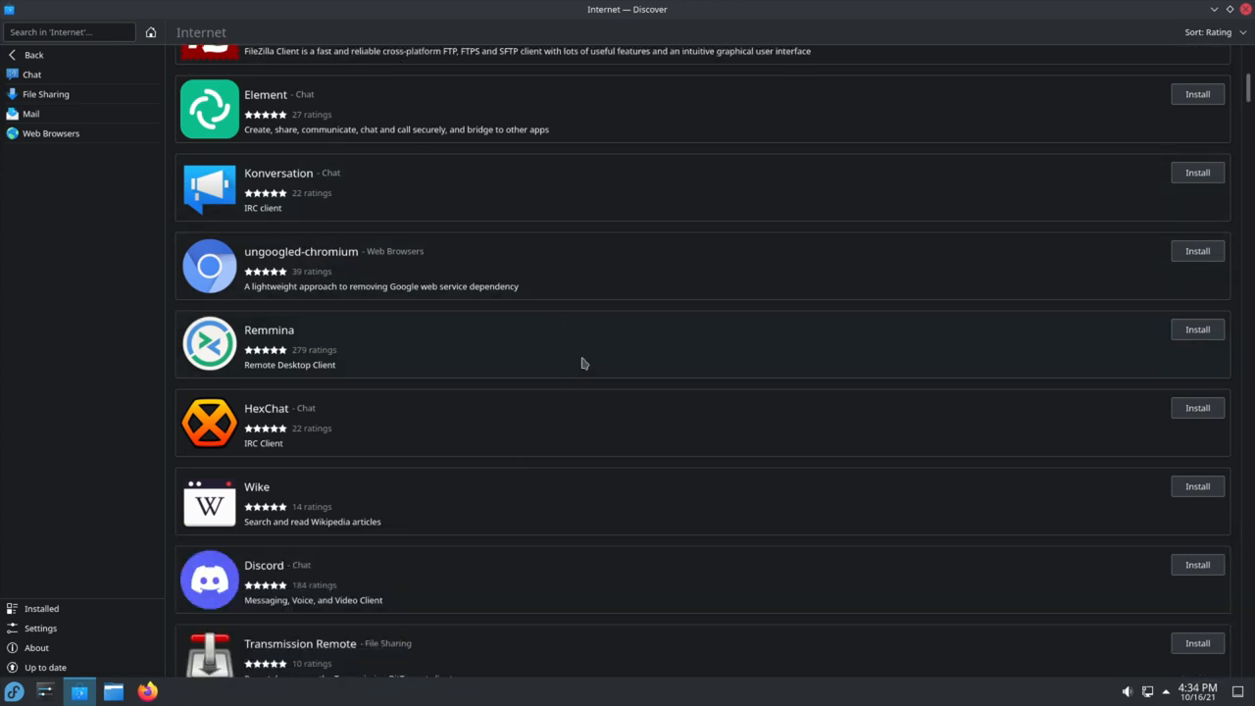
scroll("down", 3)
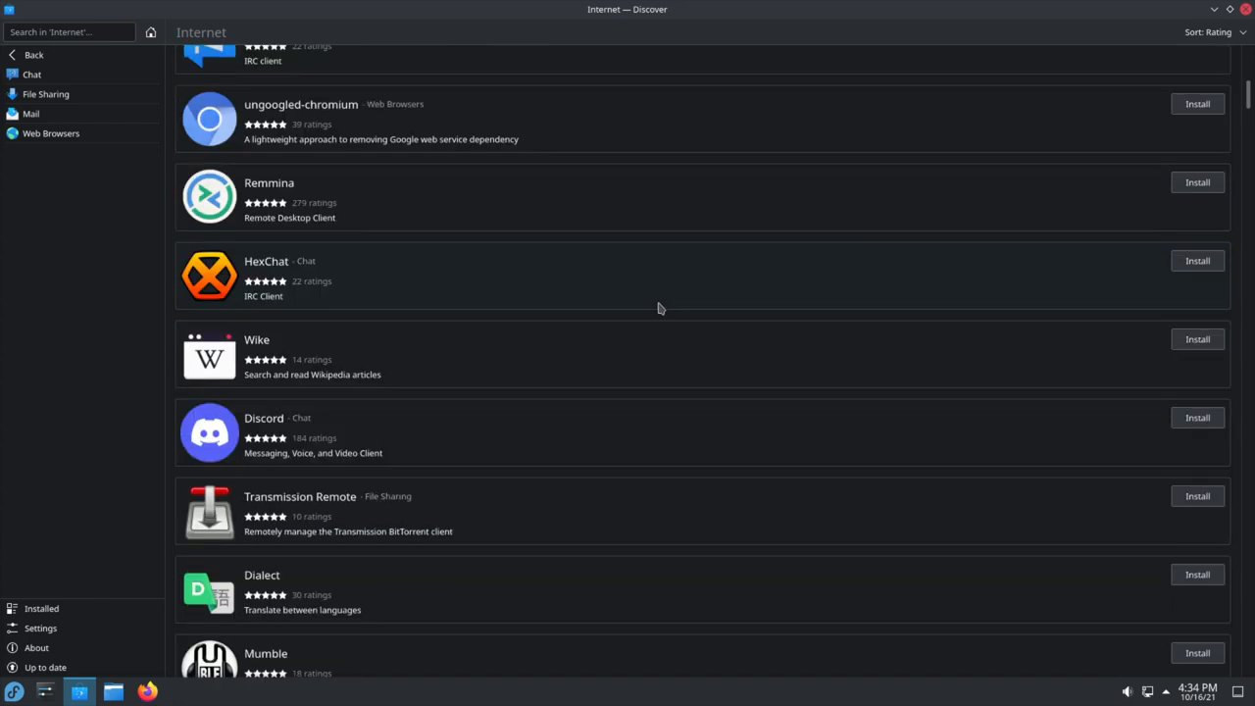
scroll("down", 3)
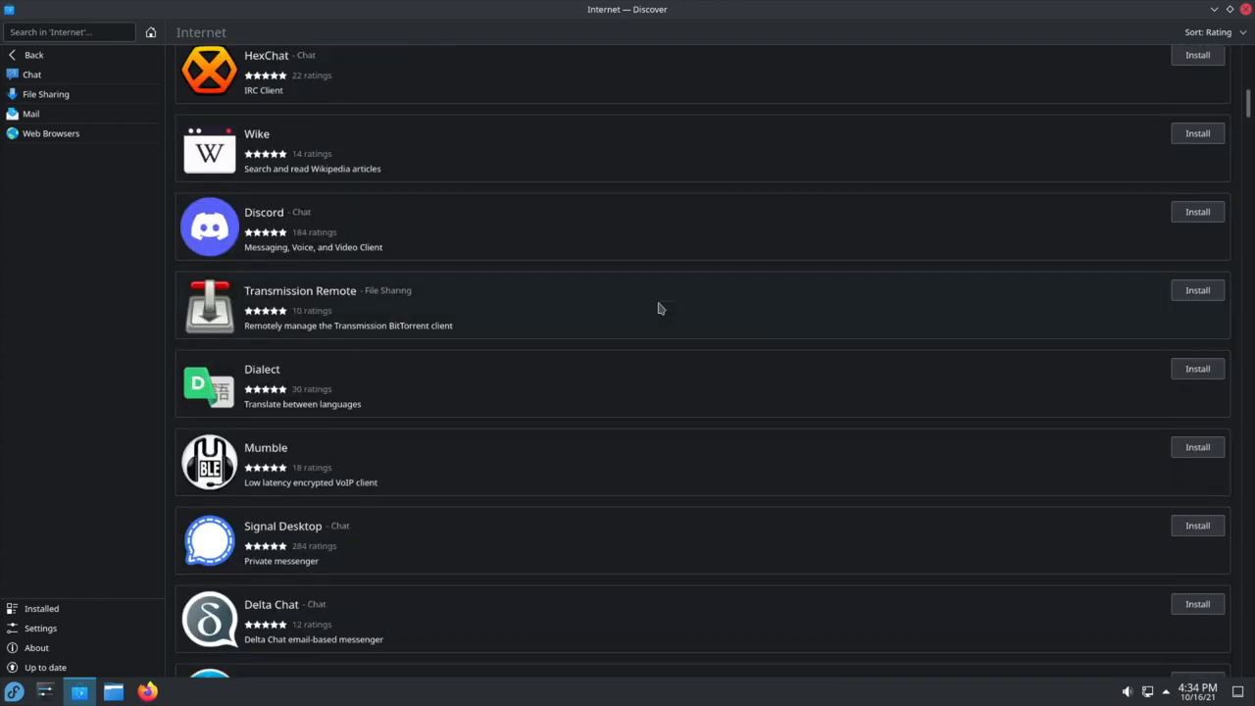
scroll("down", 3)
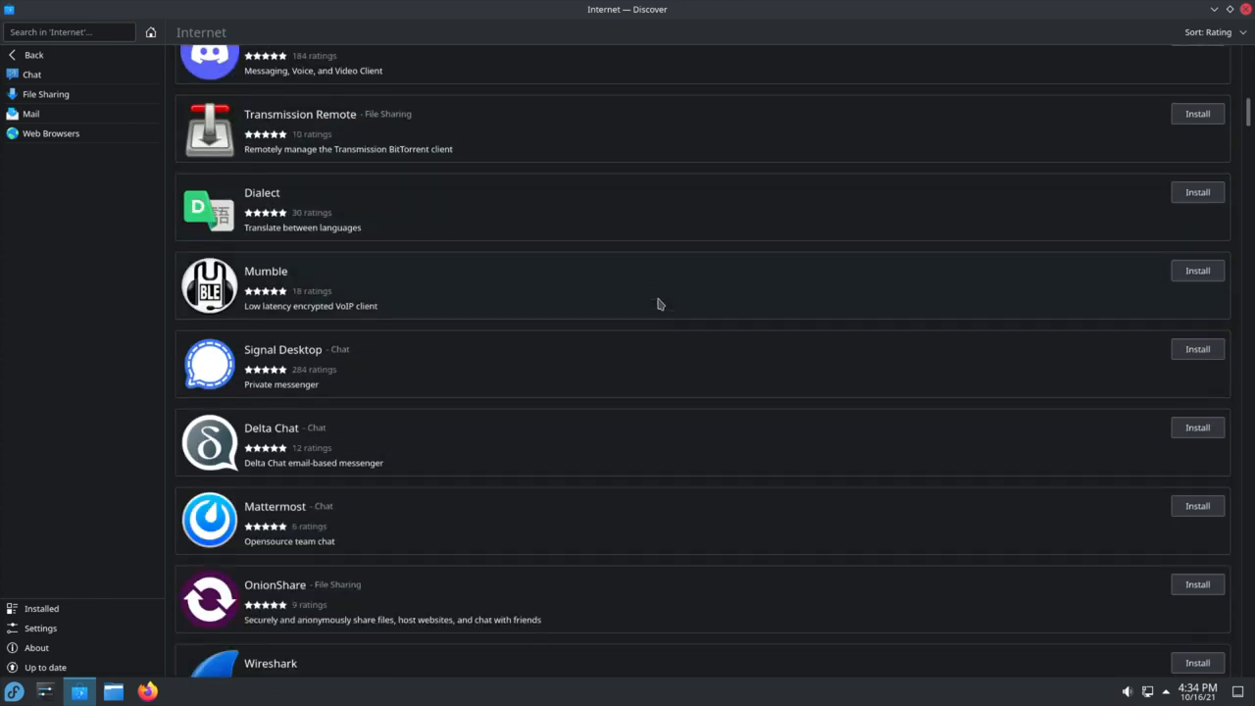
scroll("down", 3)
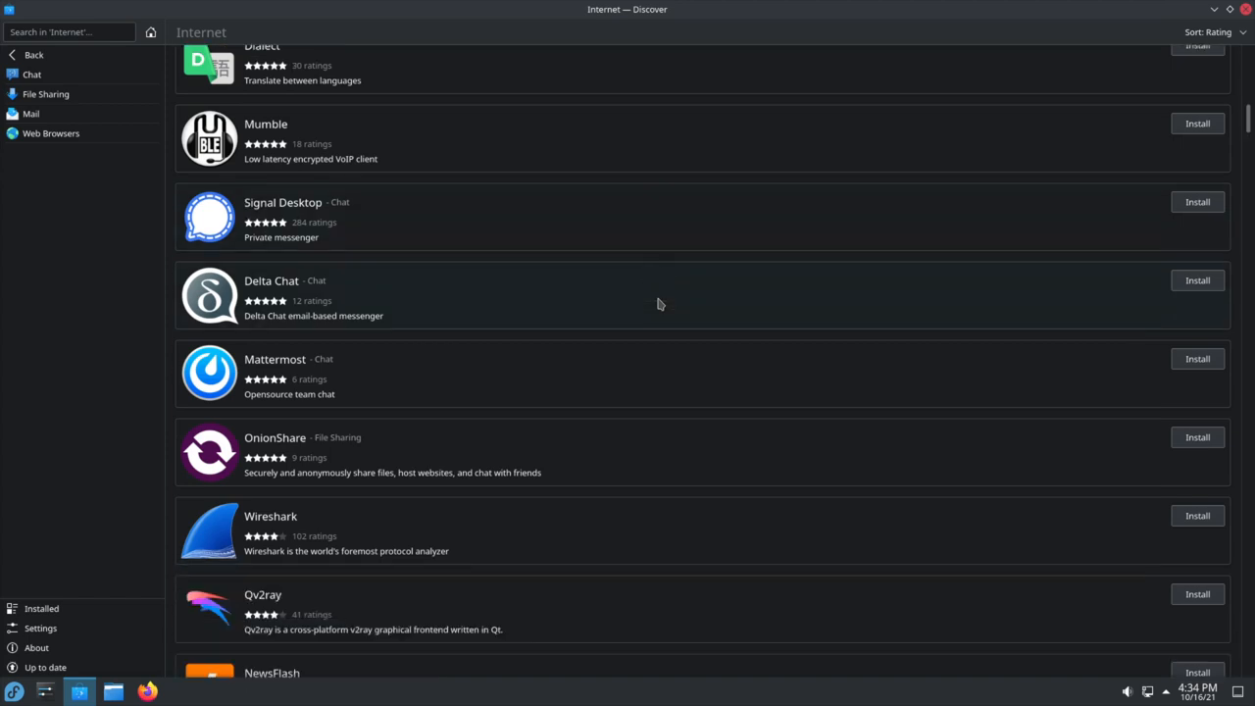
scroll("down", 3)
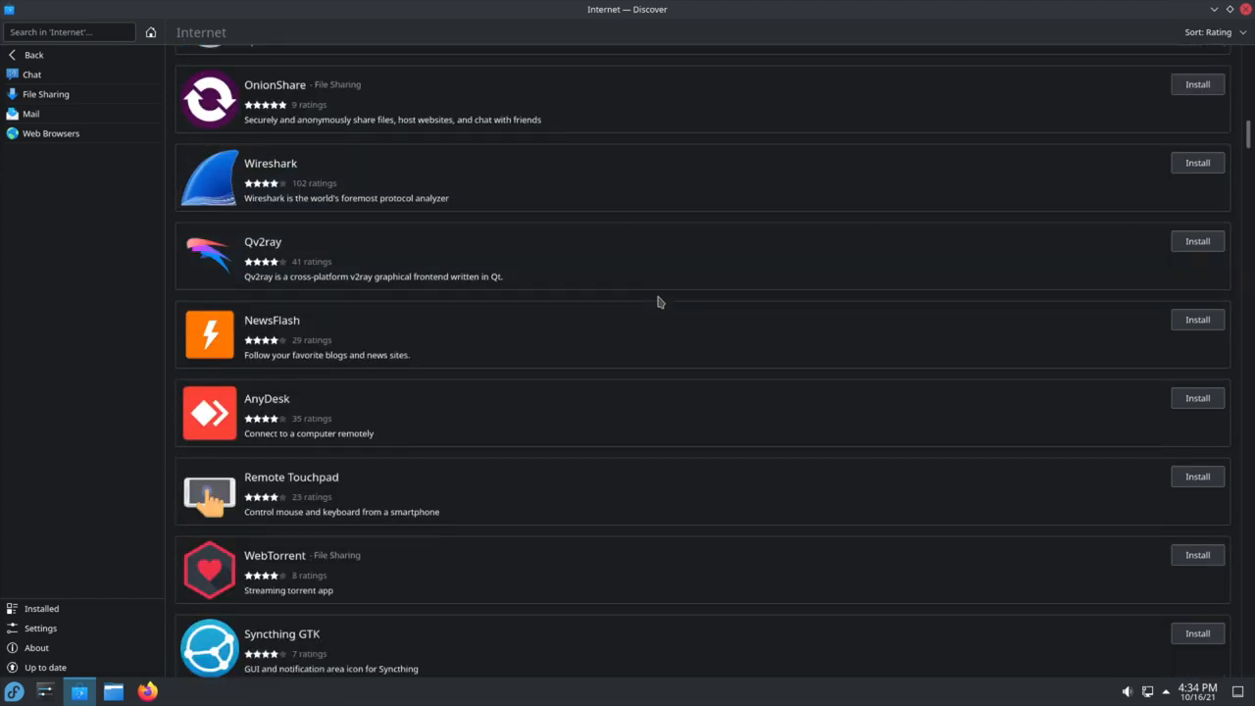
scroll("down", 3)
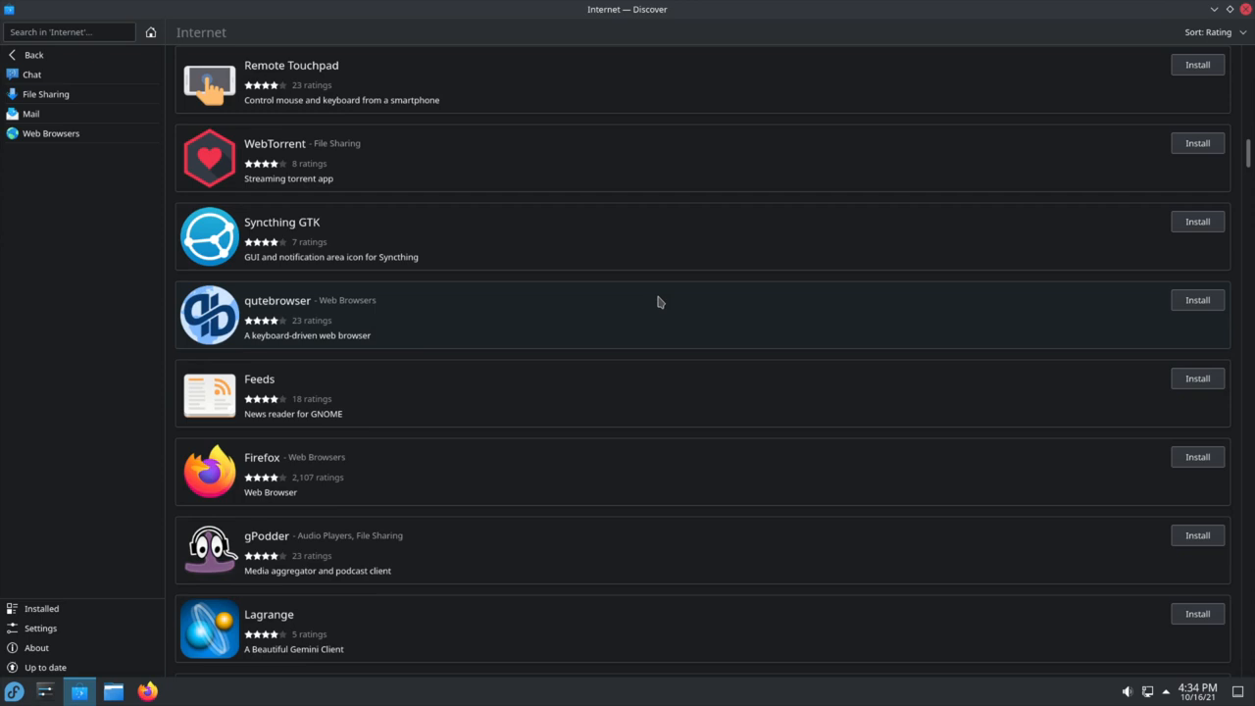
mouse_move(666, 443)
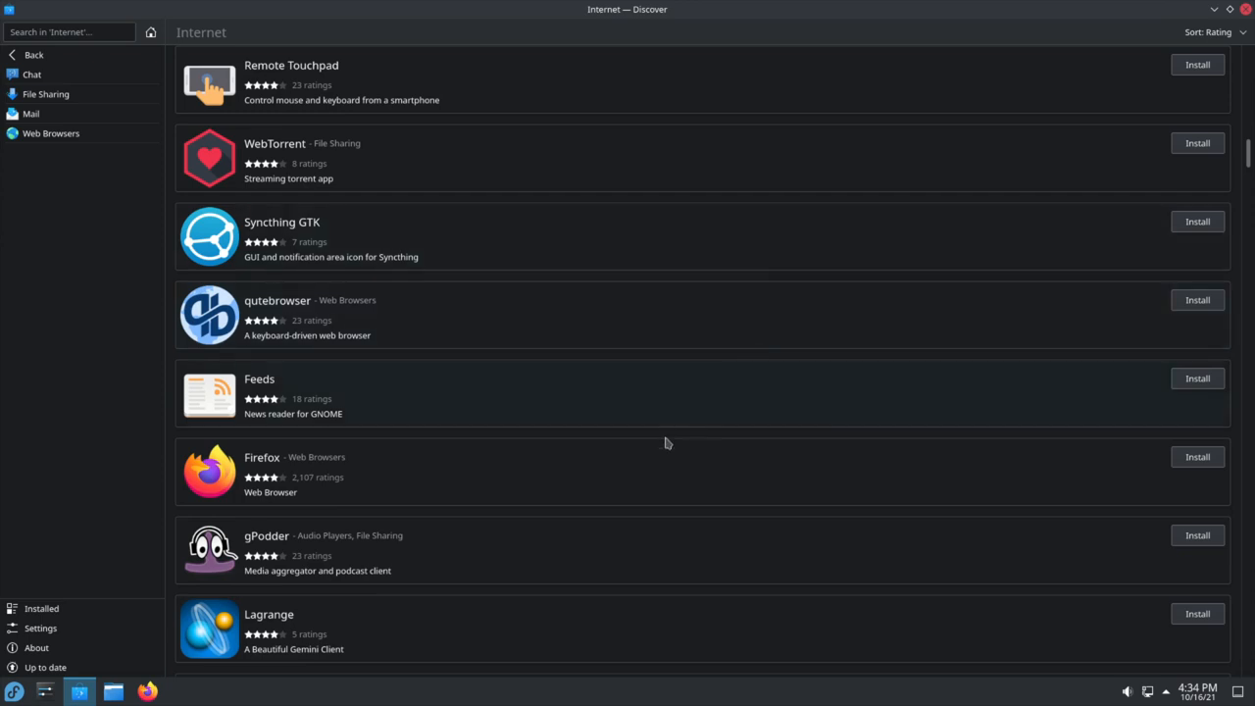
scroll("down", 3)
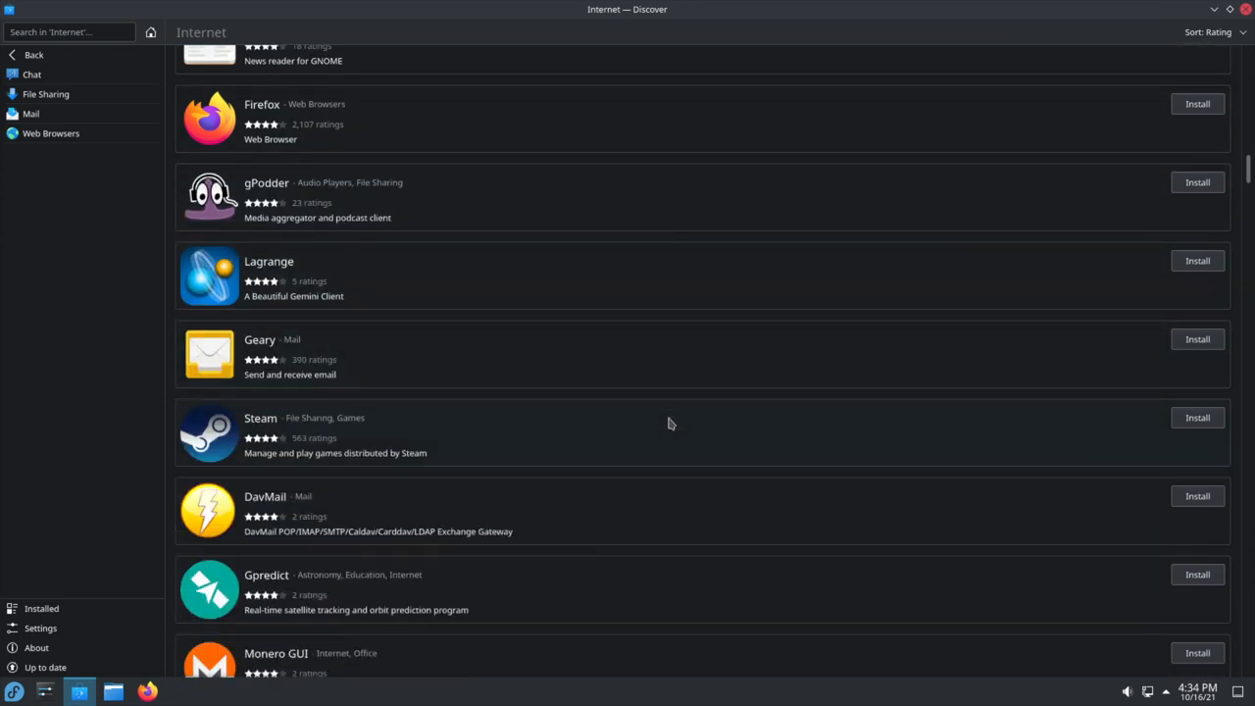
scroll("down", 3)
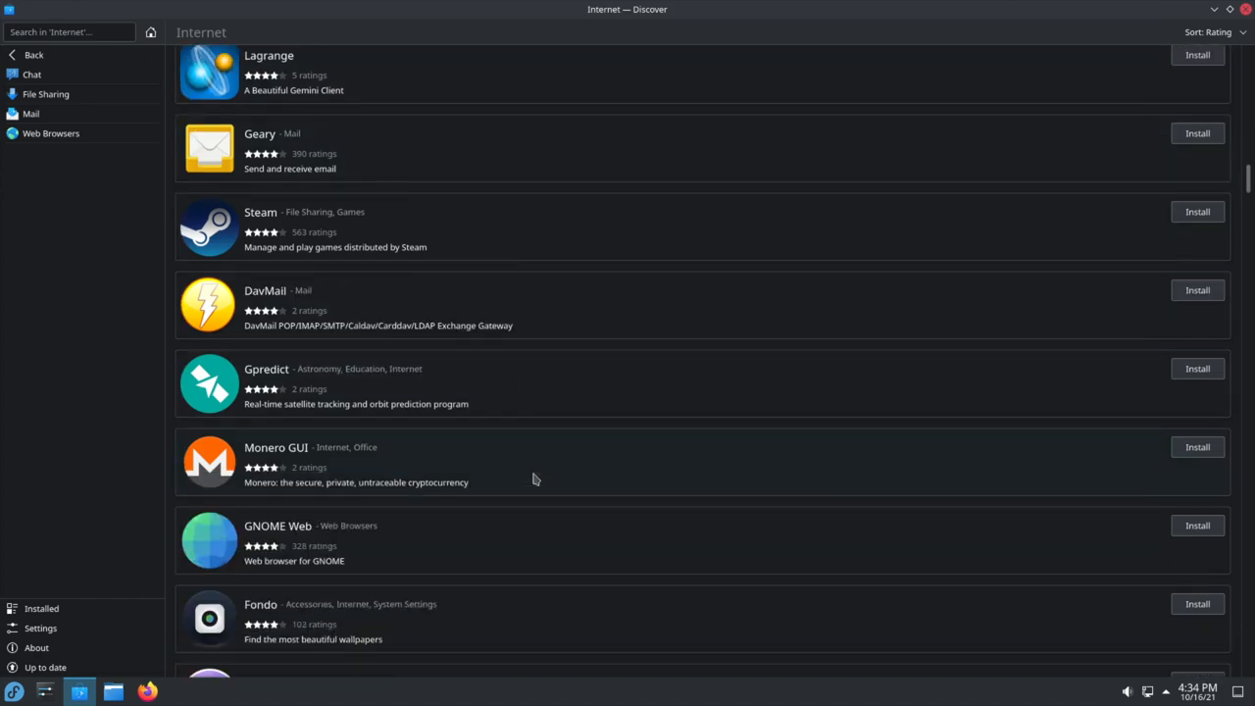
scroll("down", 3)
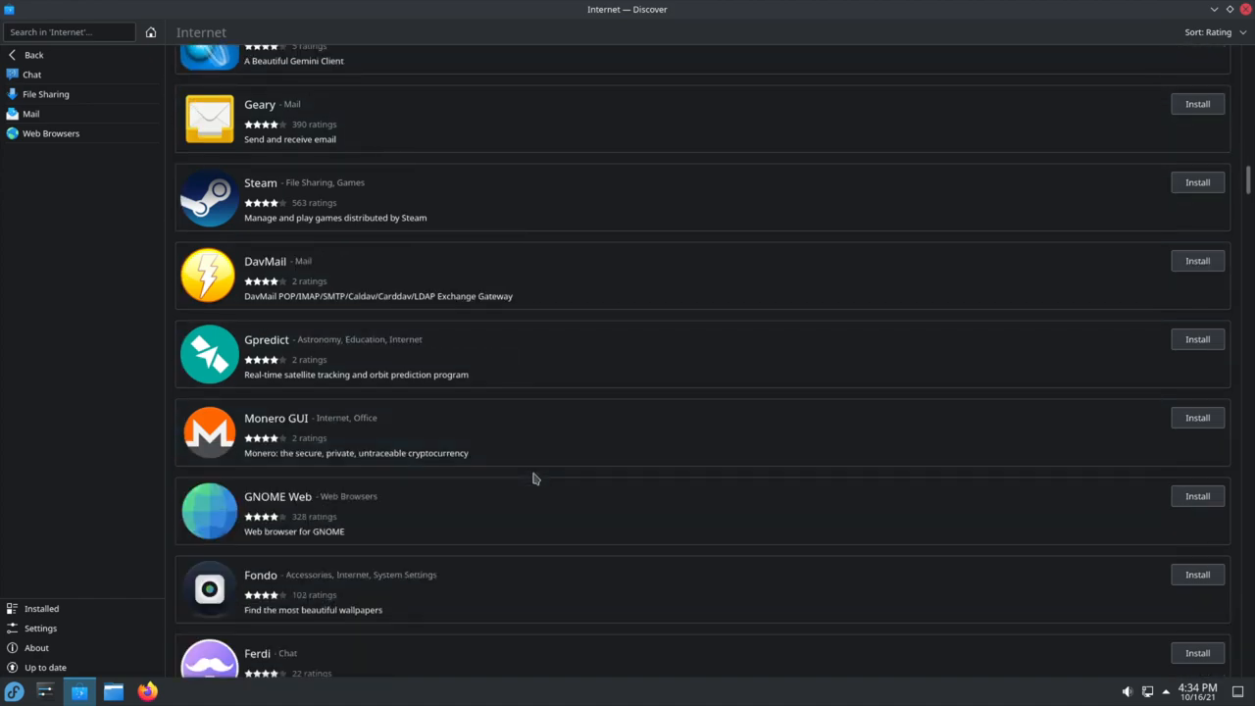
scroll("down", 3)
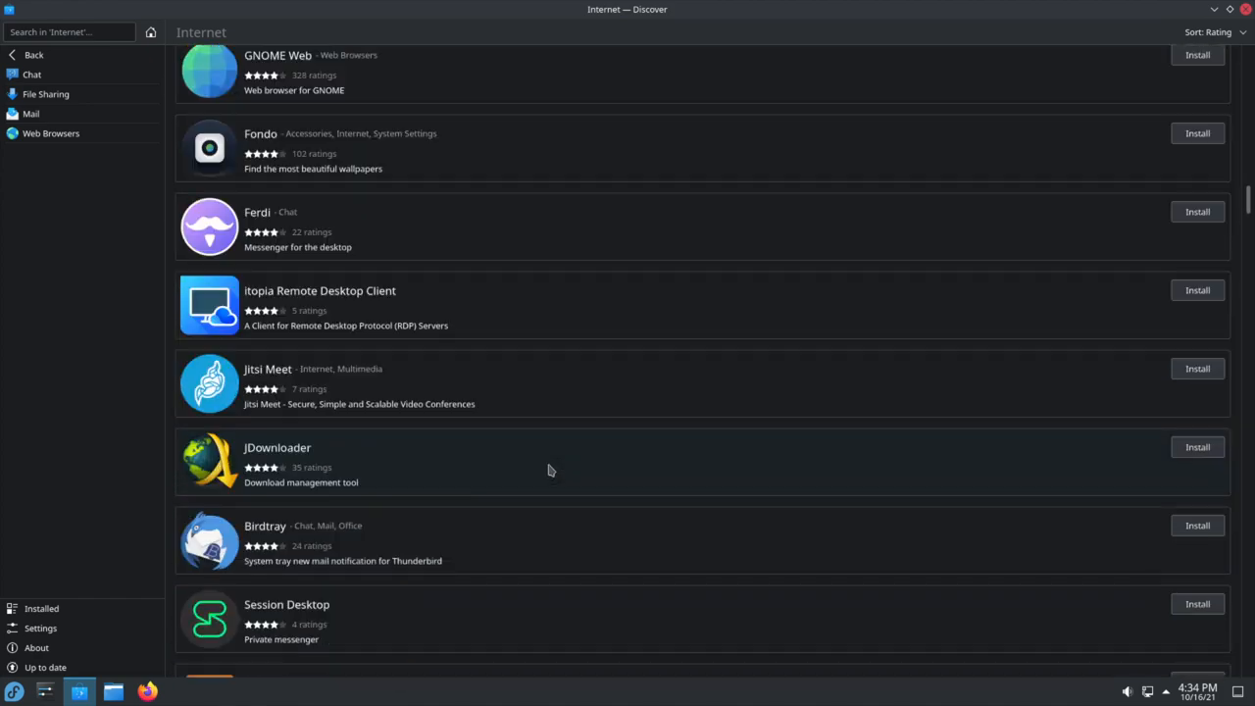
scroll("down", 3)
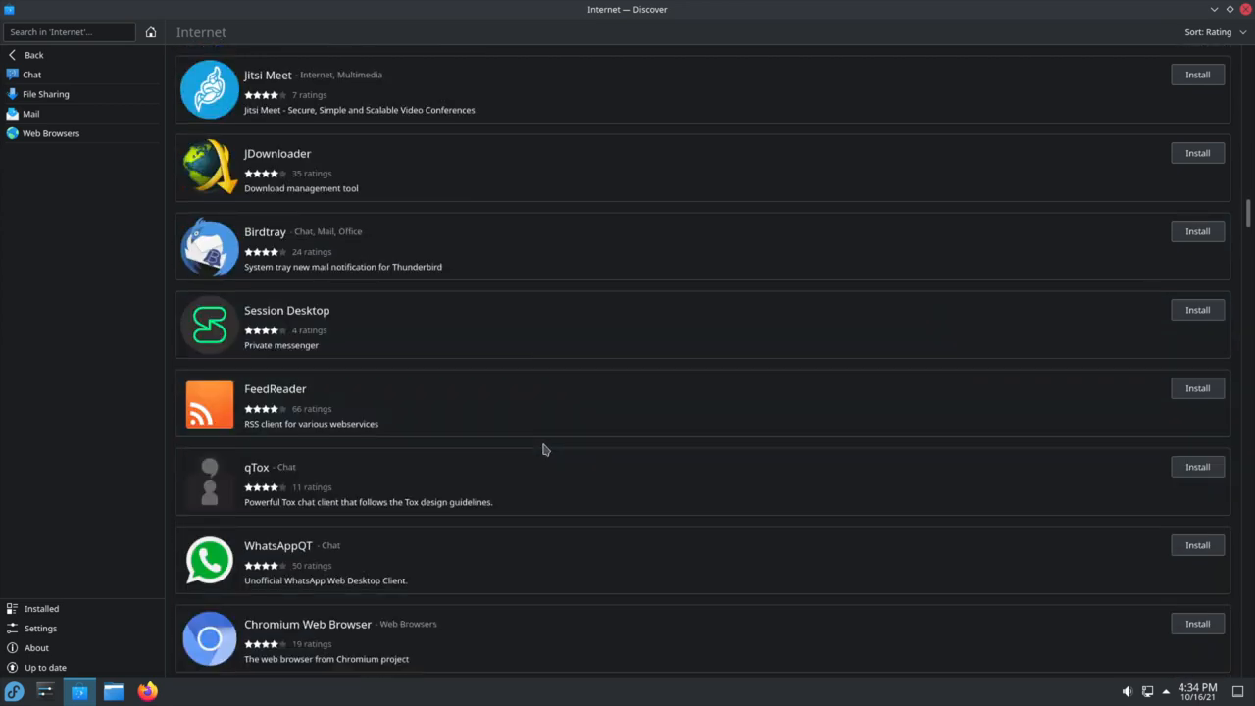
scroll("down", 3)
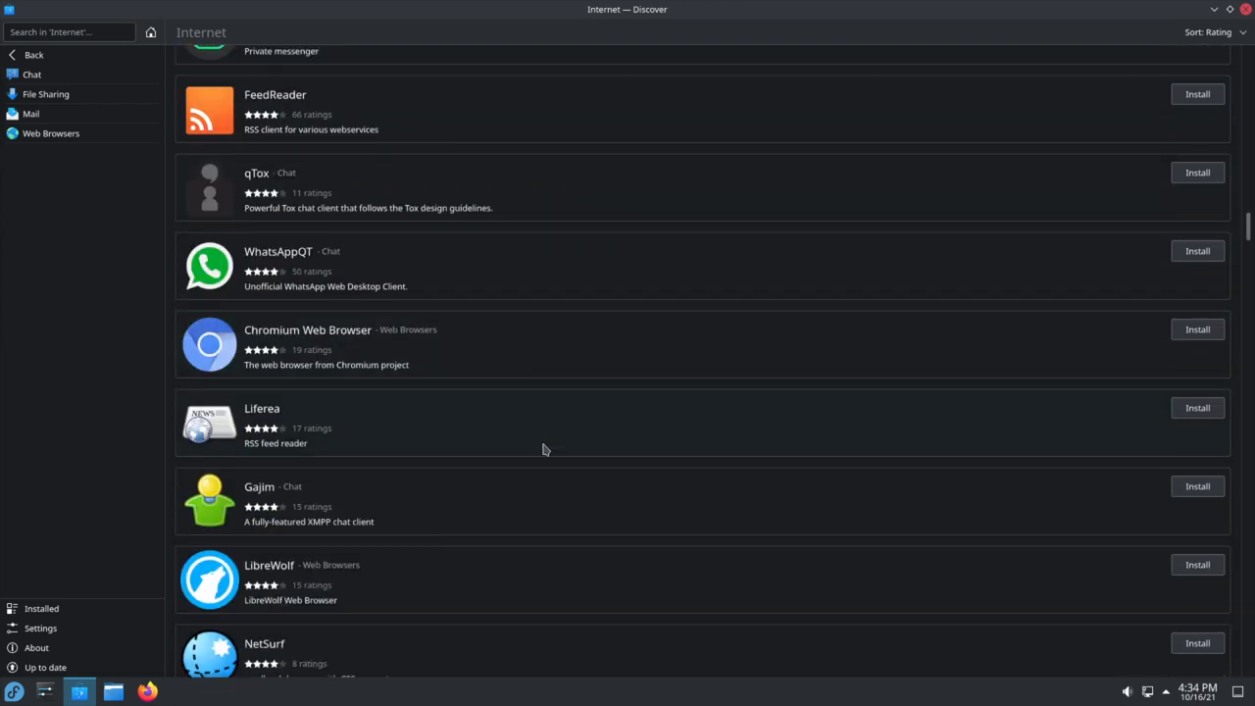
scroll("down", 3)
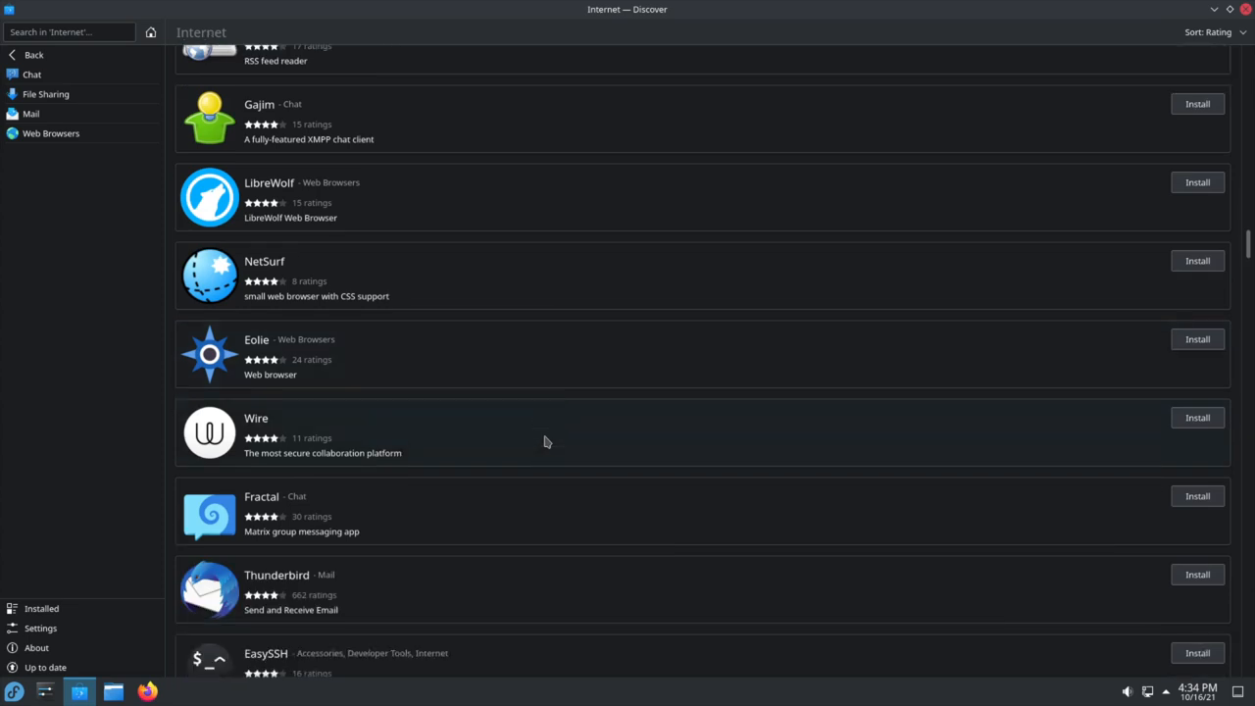
scroll("down", 3)
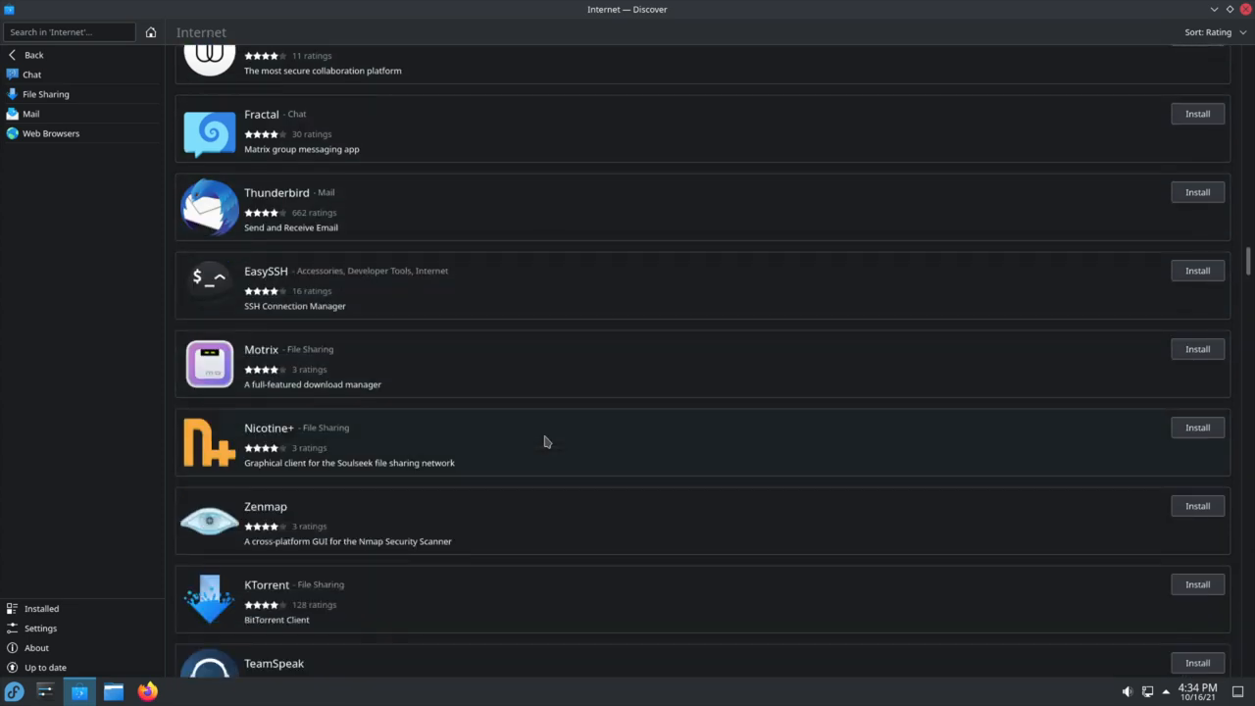
scroll("down", 3)
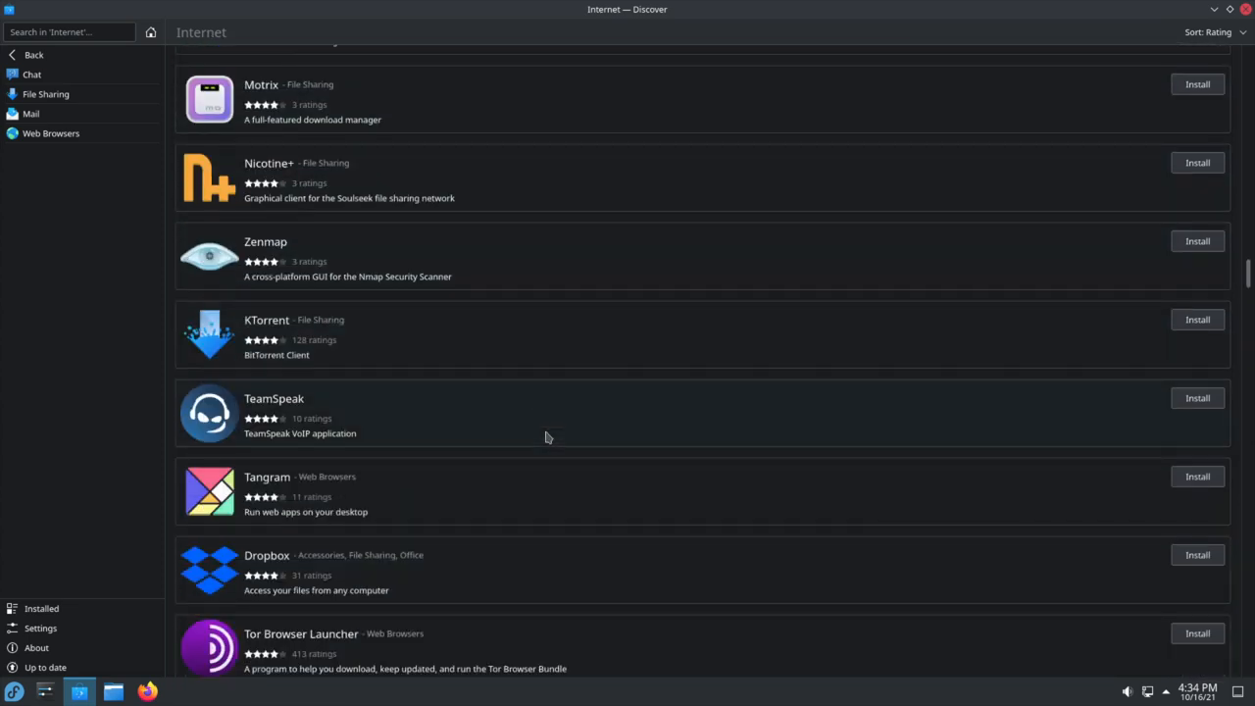
scroll("down", 3)
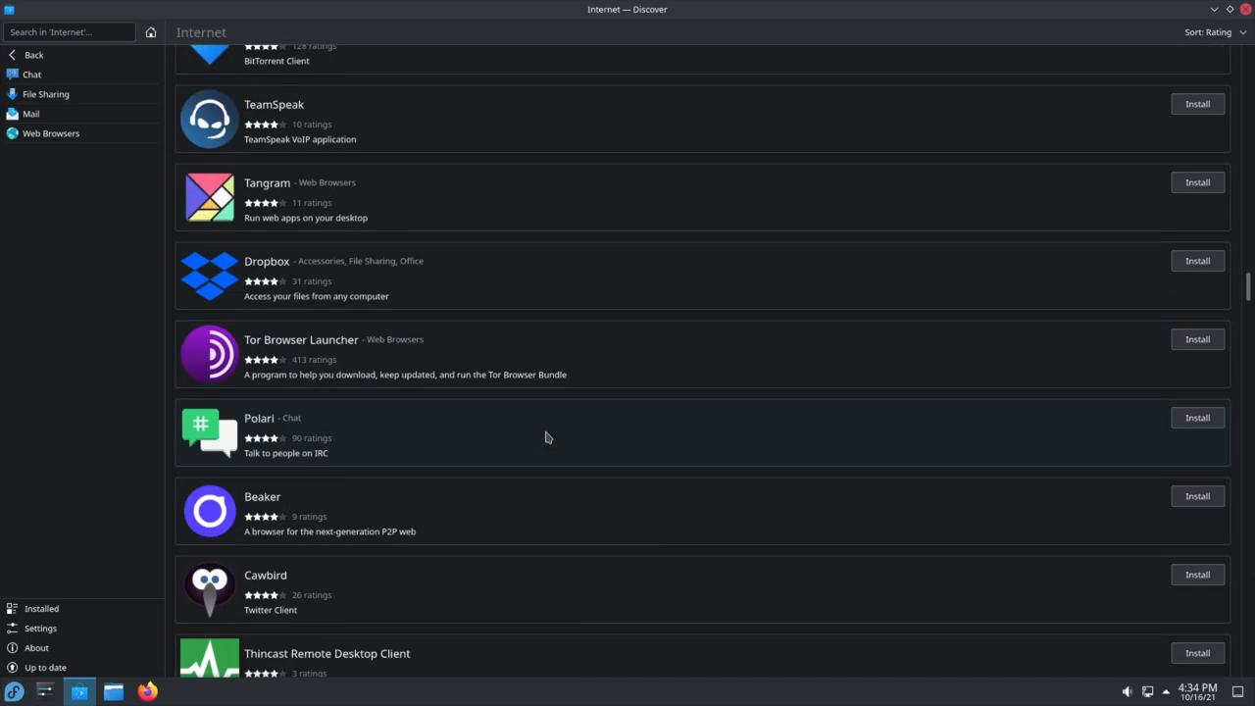
scroll("down", 3)
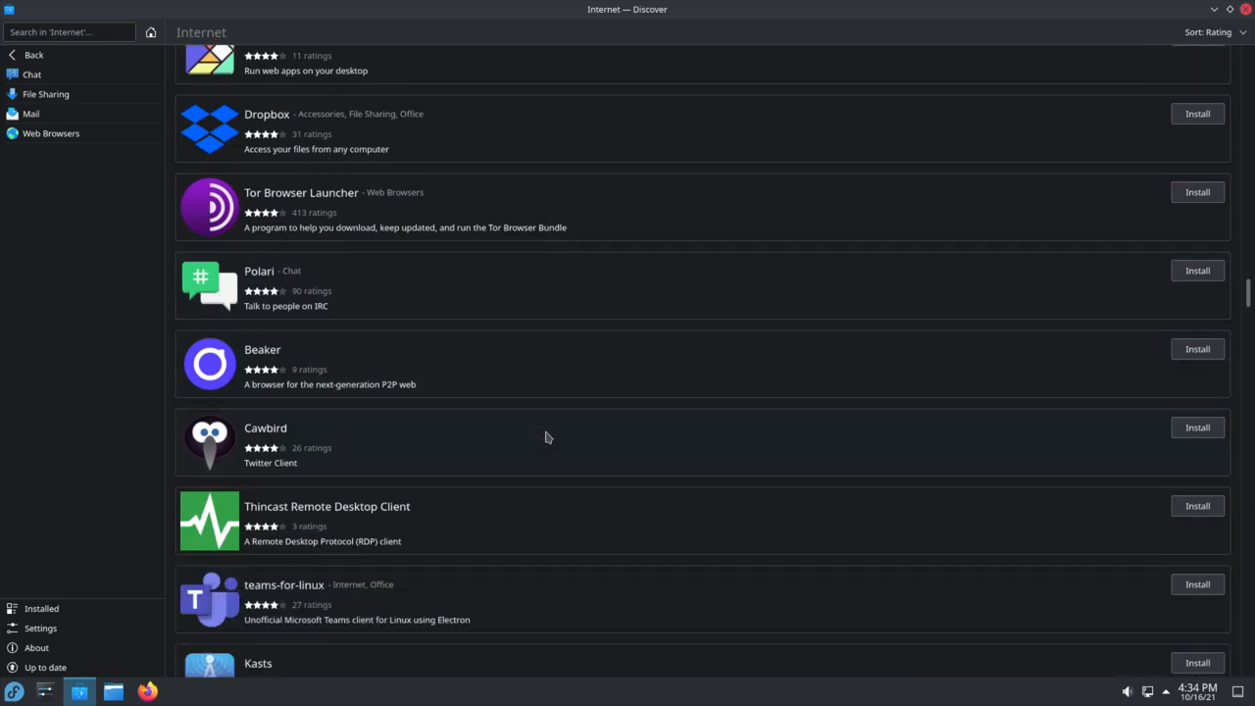
scroll("down", 3)
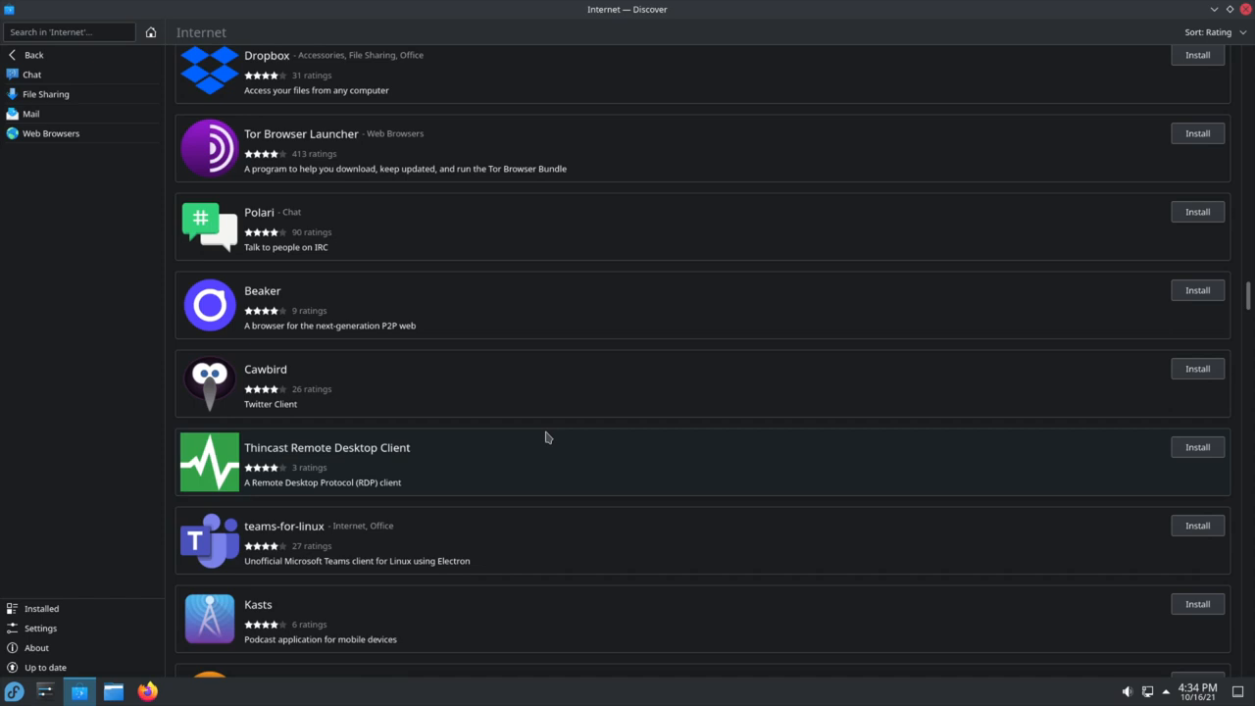
scroll("down", 3)
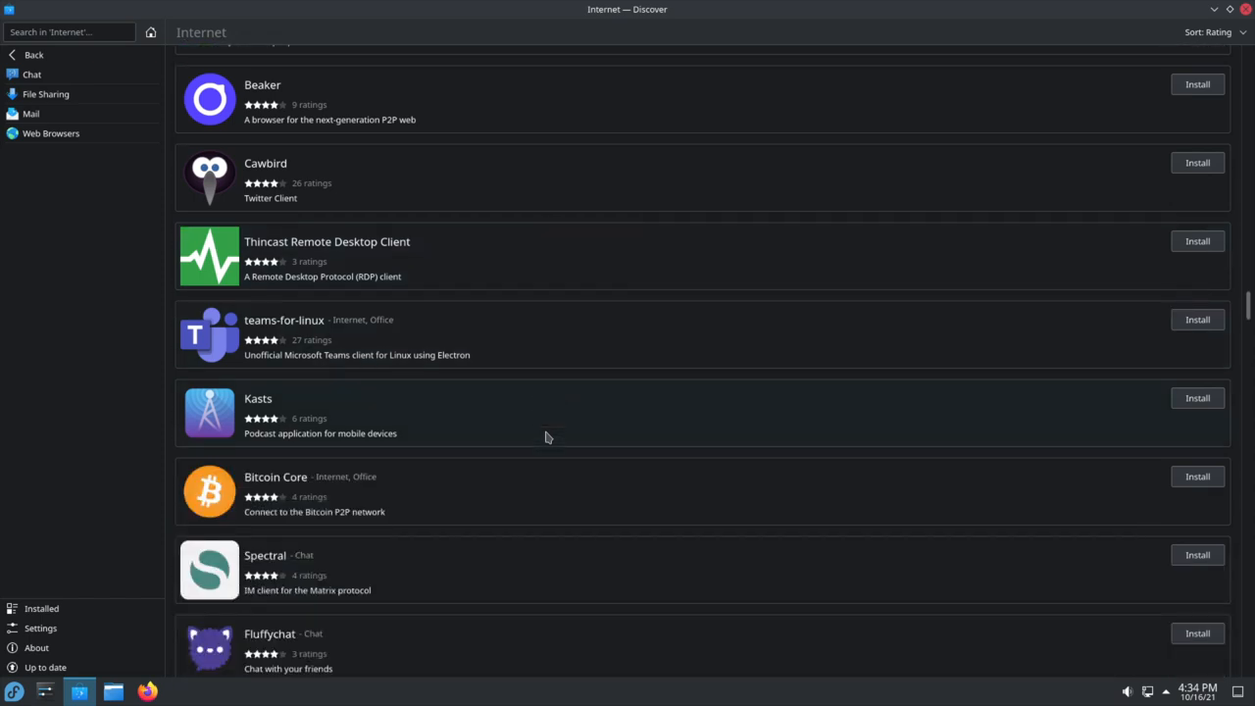
scroll("down", 3)
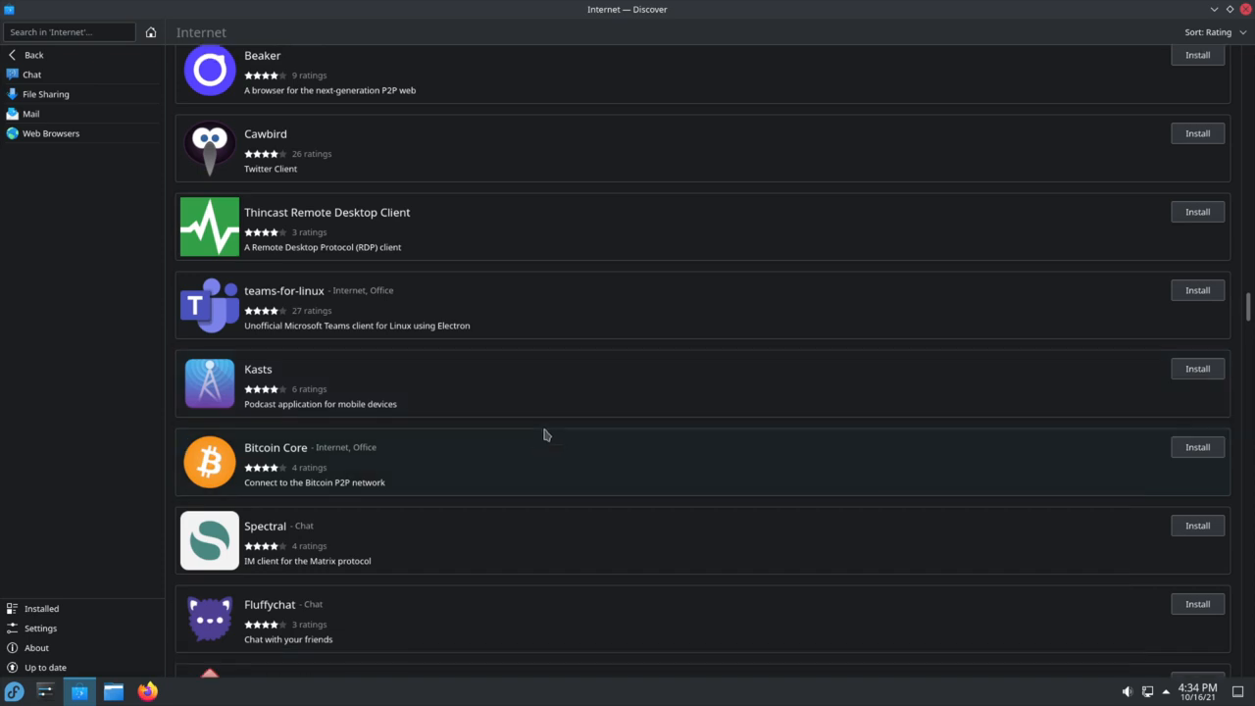
mouse_move(557, 439)
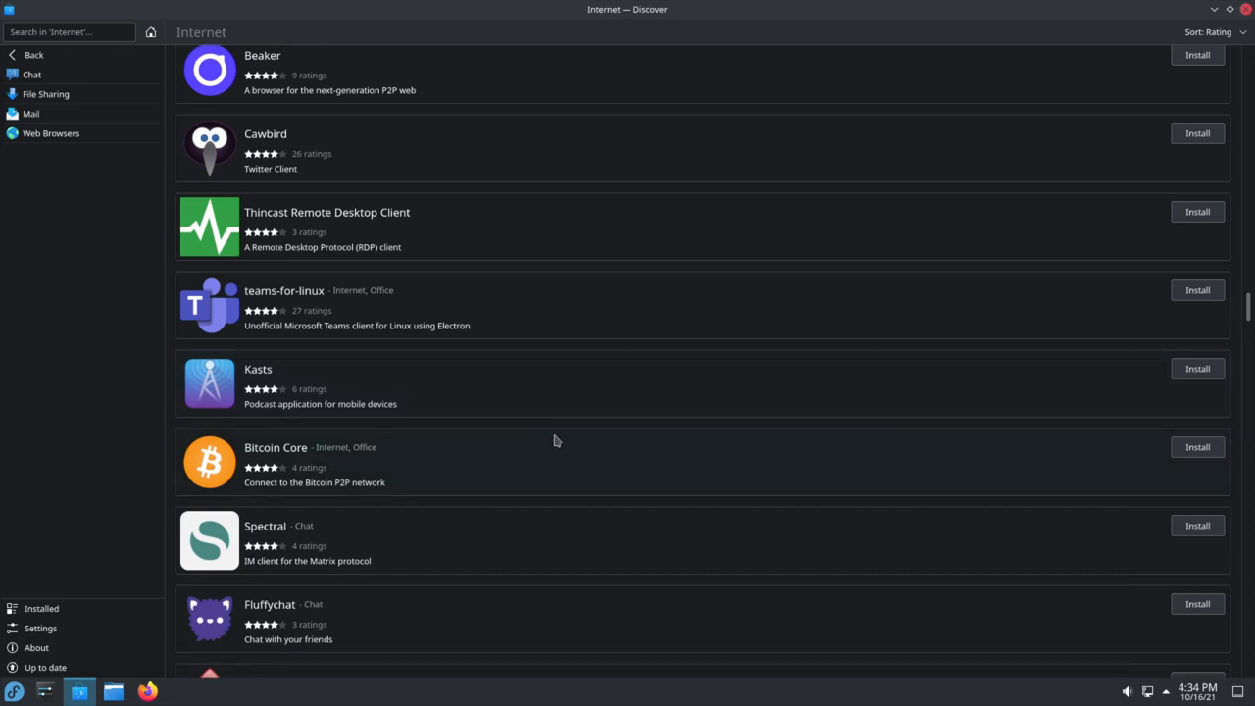
scroll("down", 3)
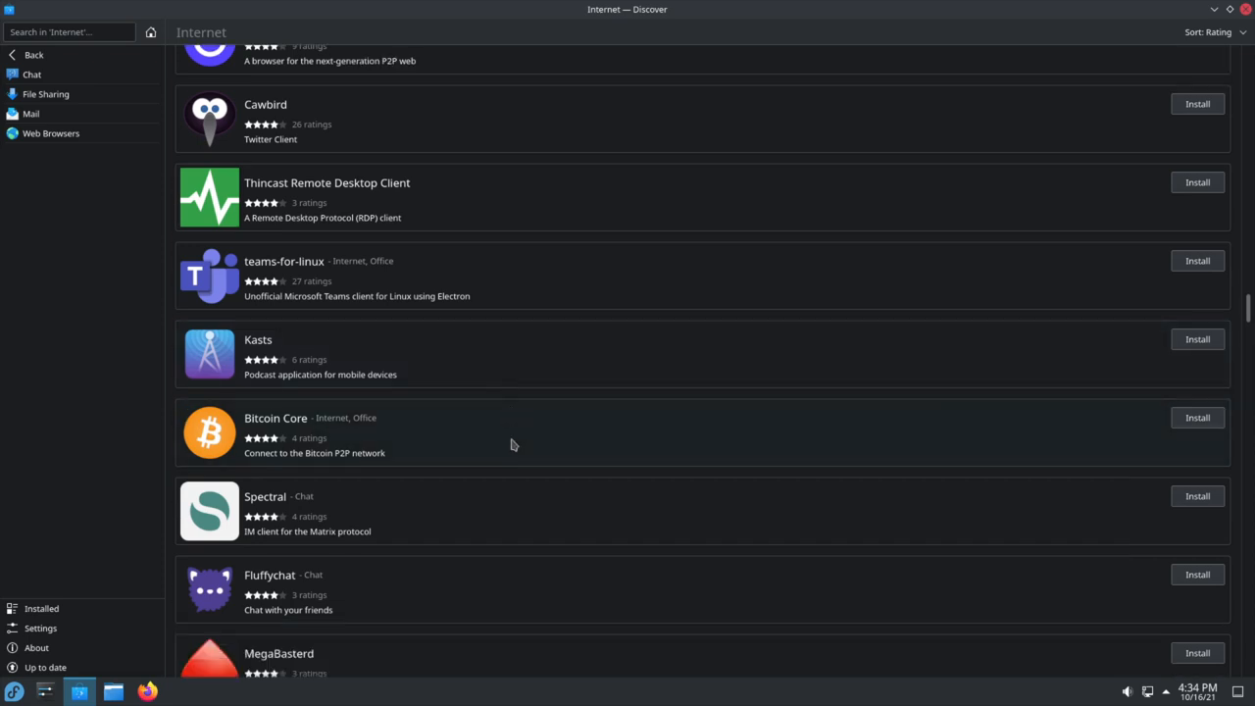
scroll("down", 3)
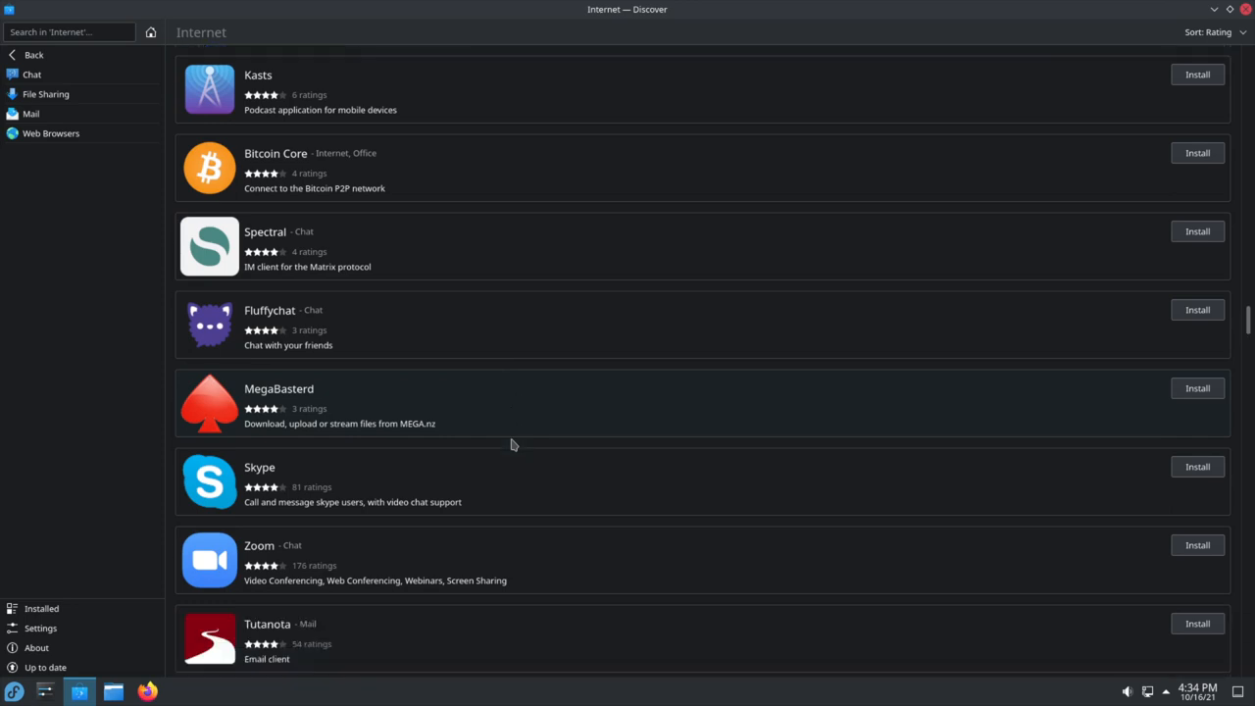
scroll("down", 3)
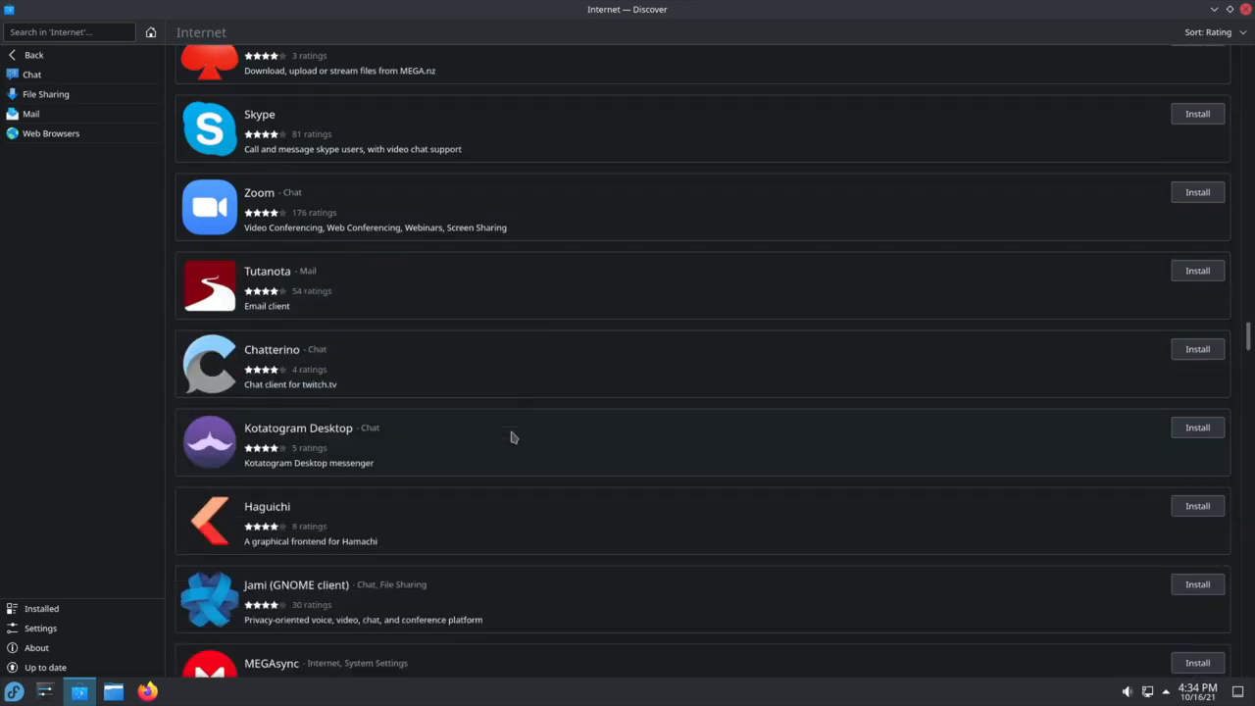
scroll("down", 3)
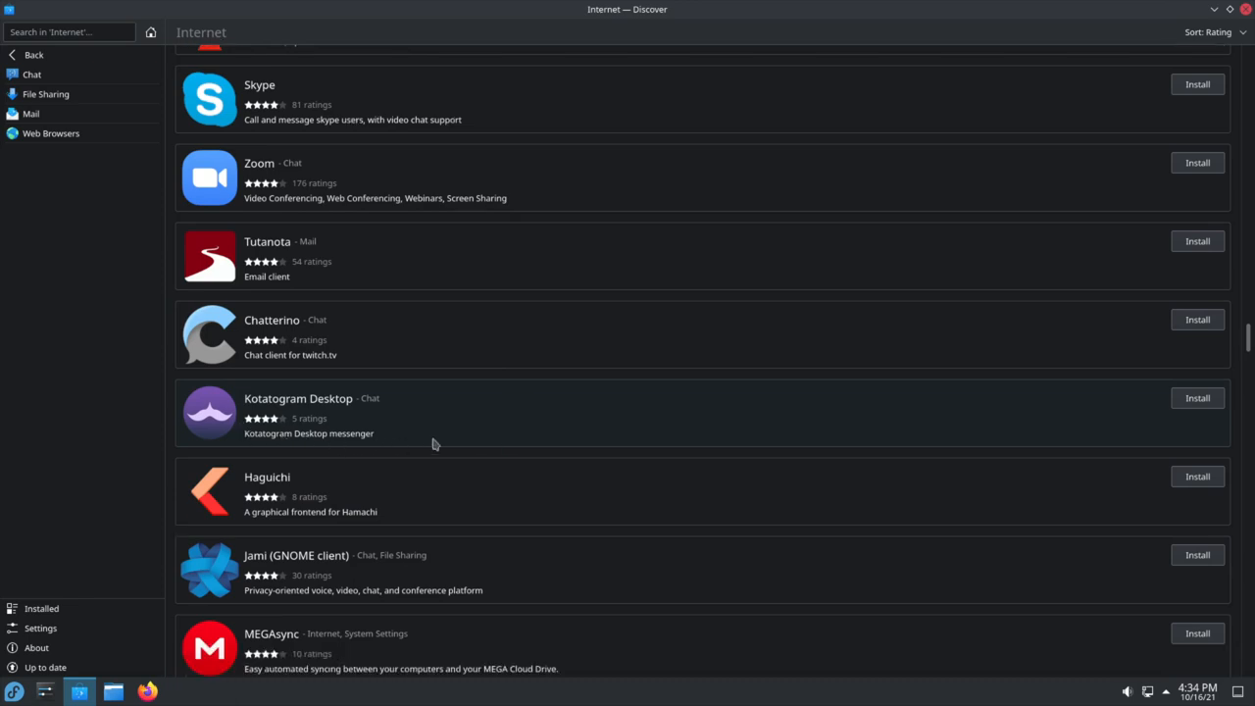
scroll("down", 3)
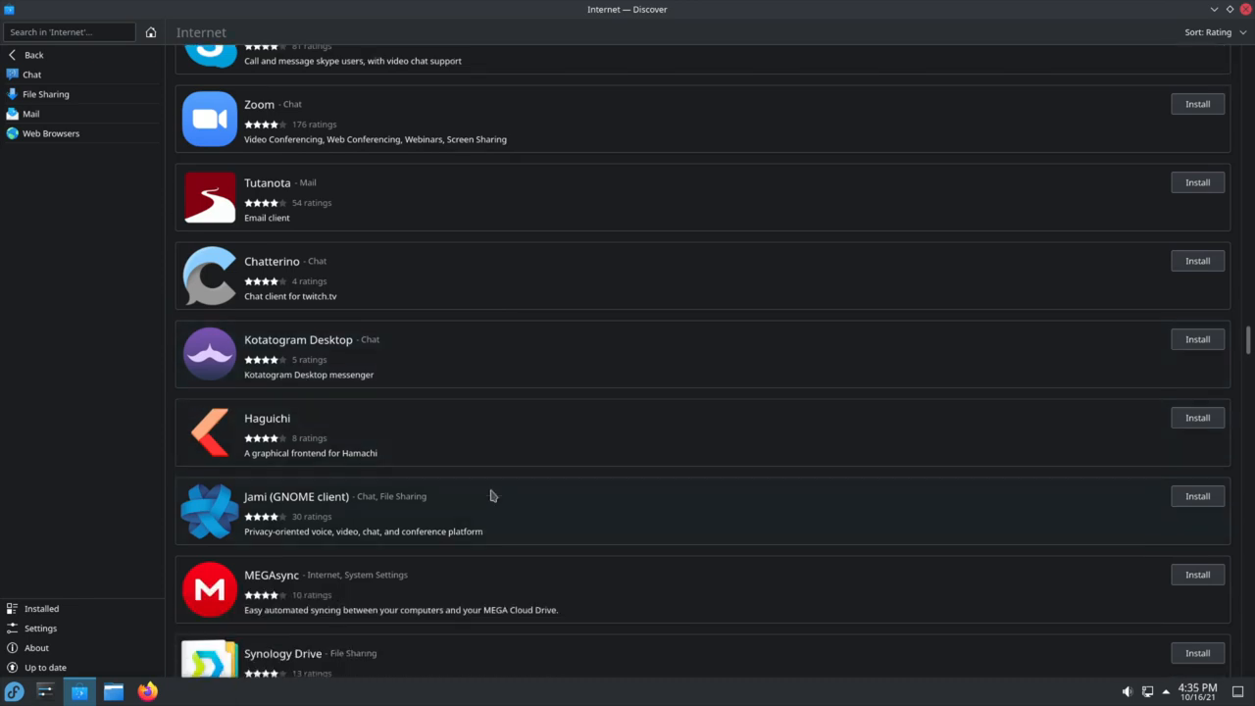
scroll("down", 3)
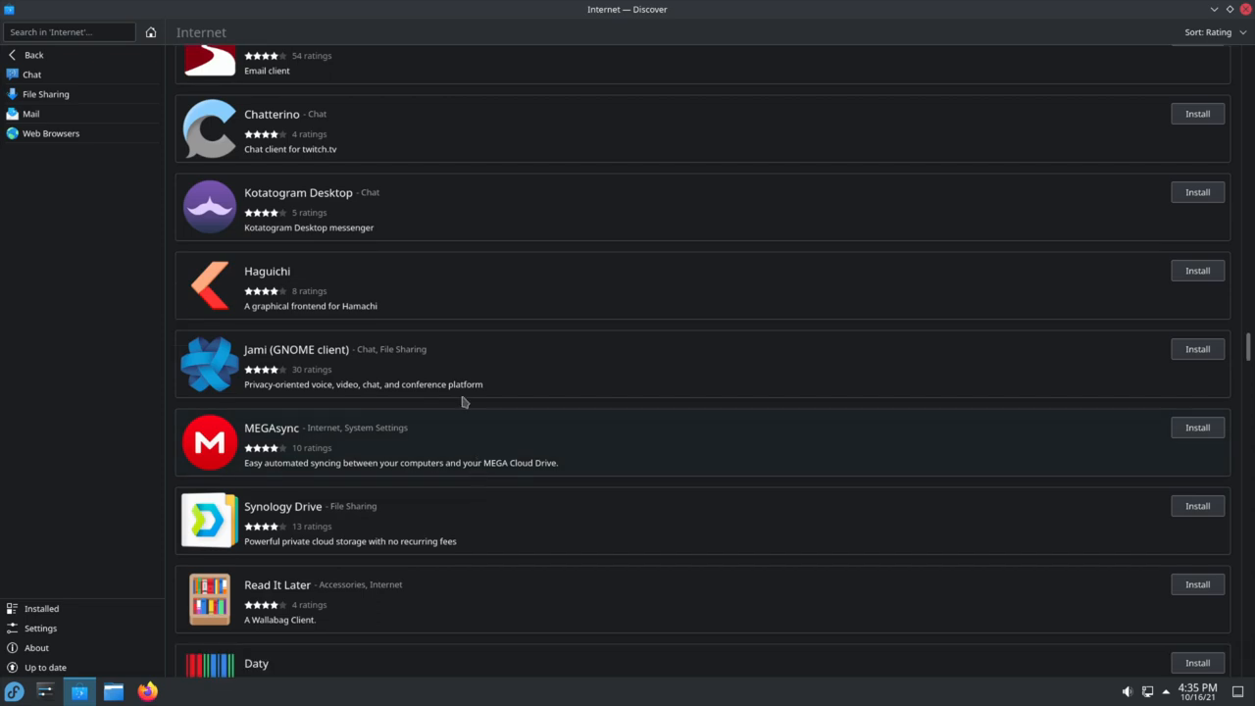
Step: Search Discover for kontact and kmail (nothing found), then for kdenlive
left_click(68, 31)
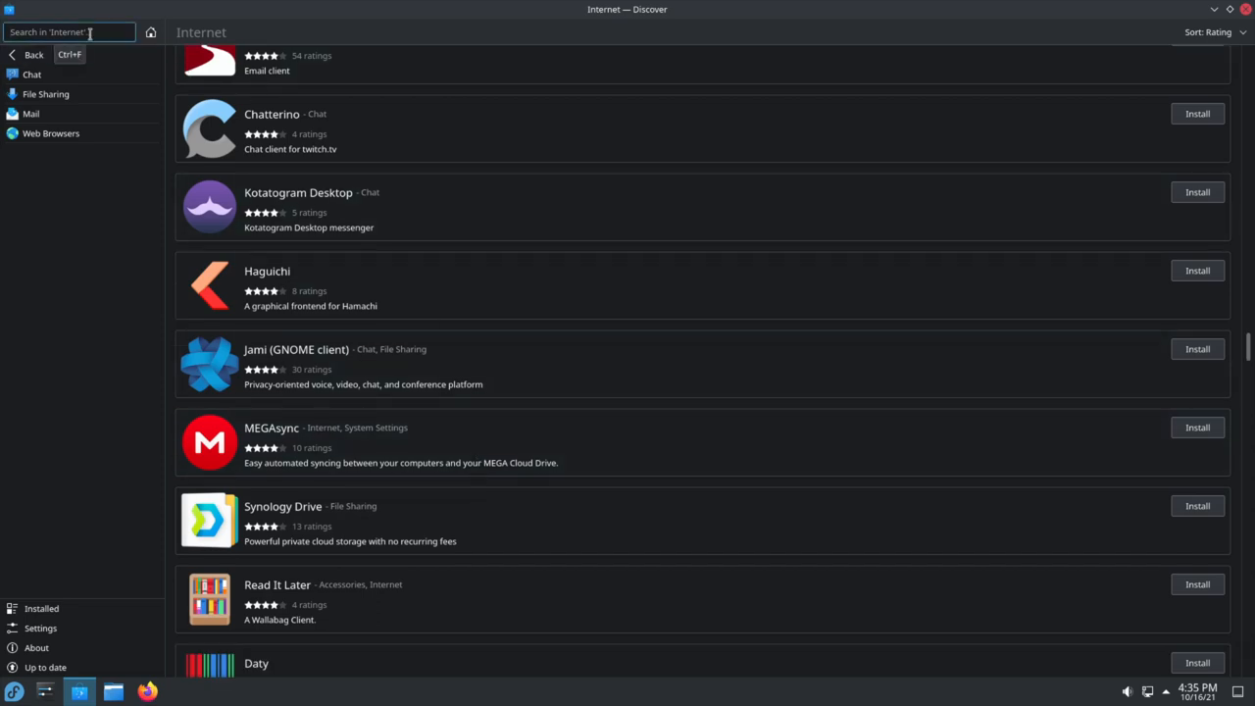
type("kontact")
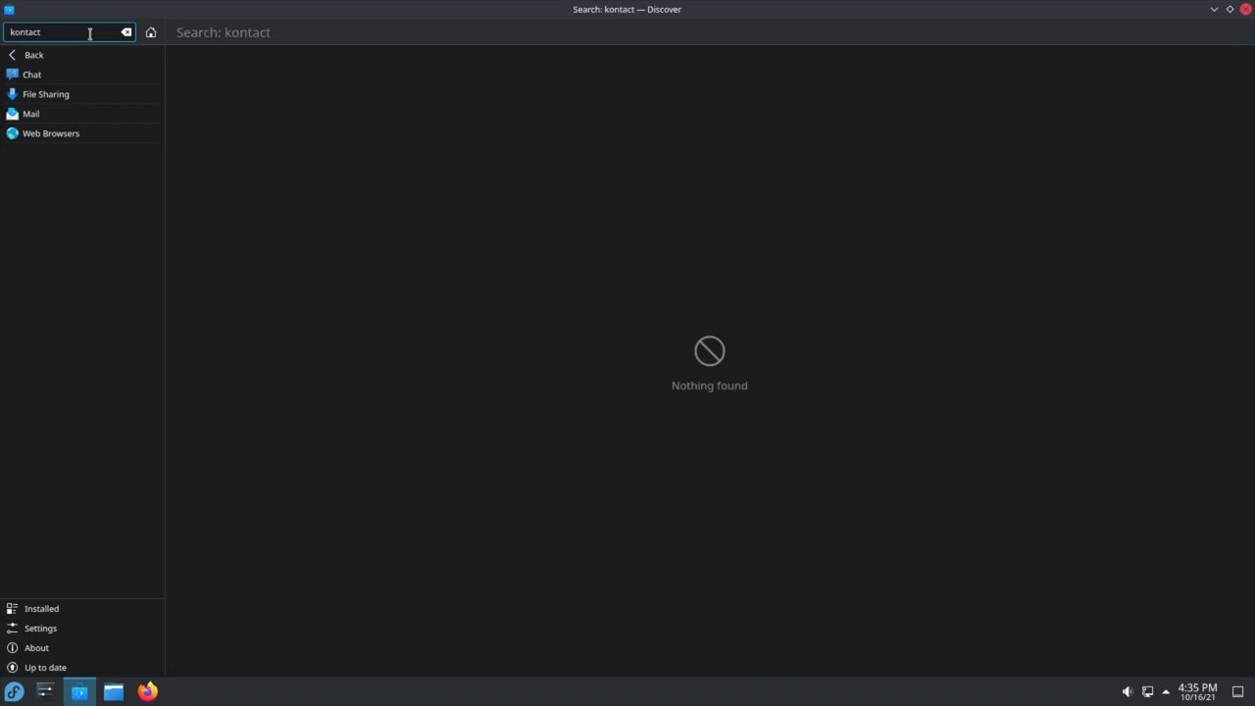
type("kmail")
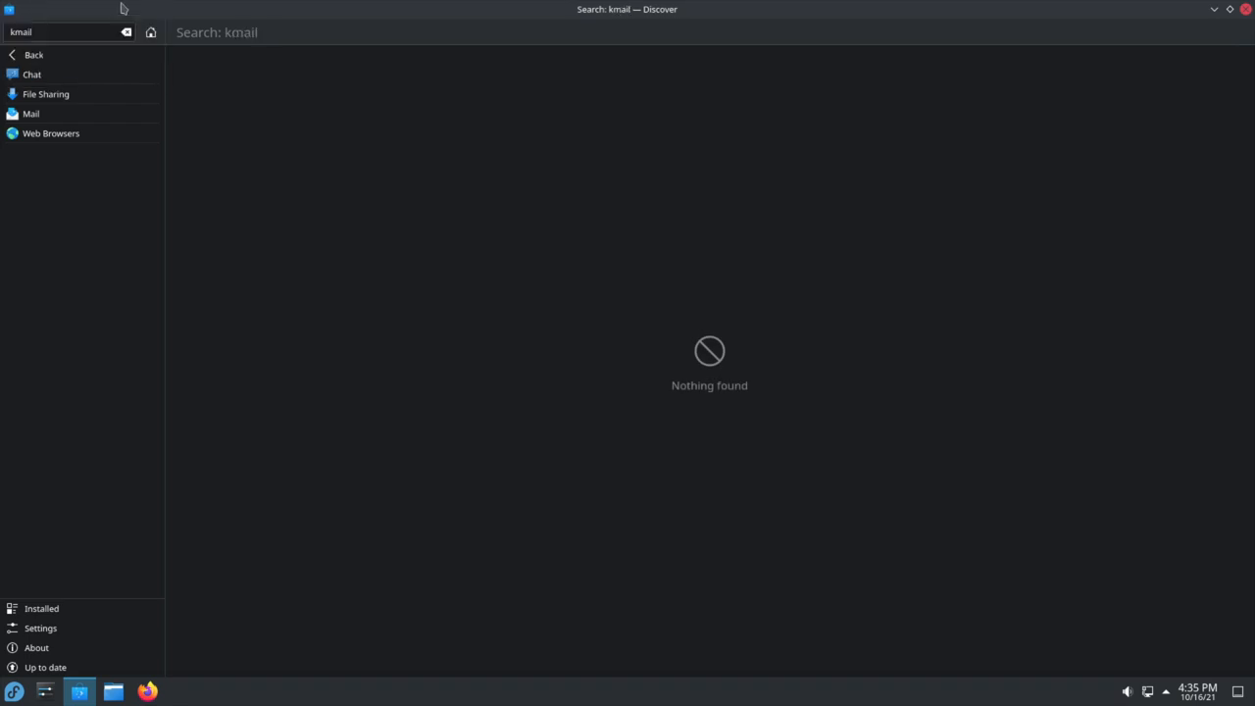
left_click(63, 31)
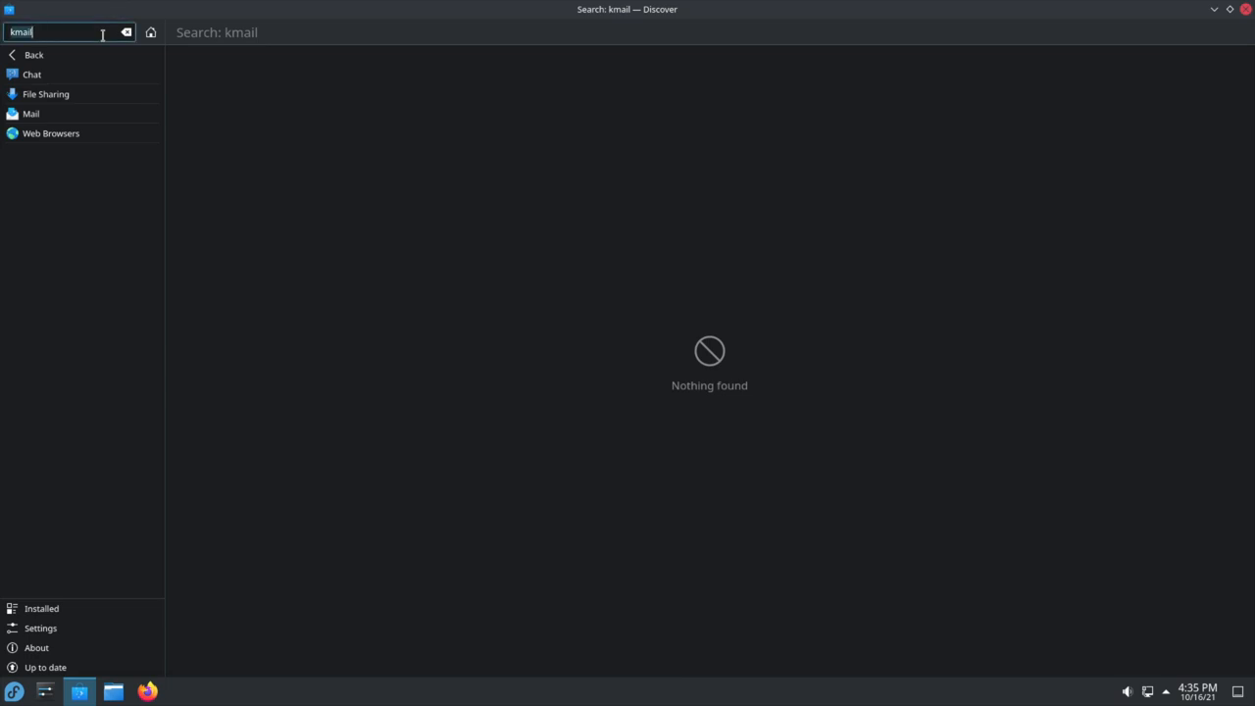
key("BackSpace")
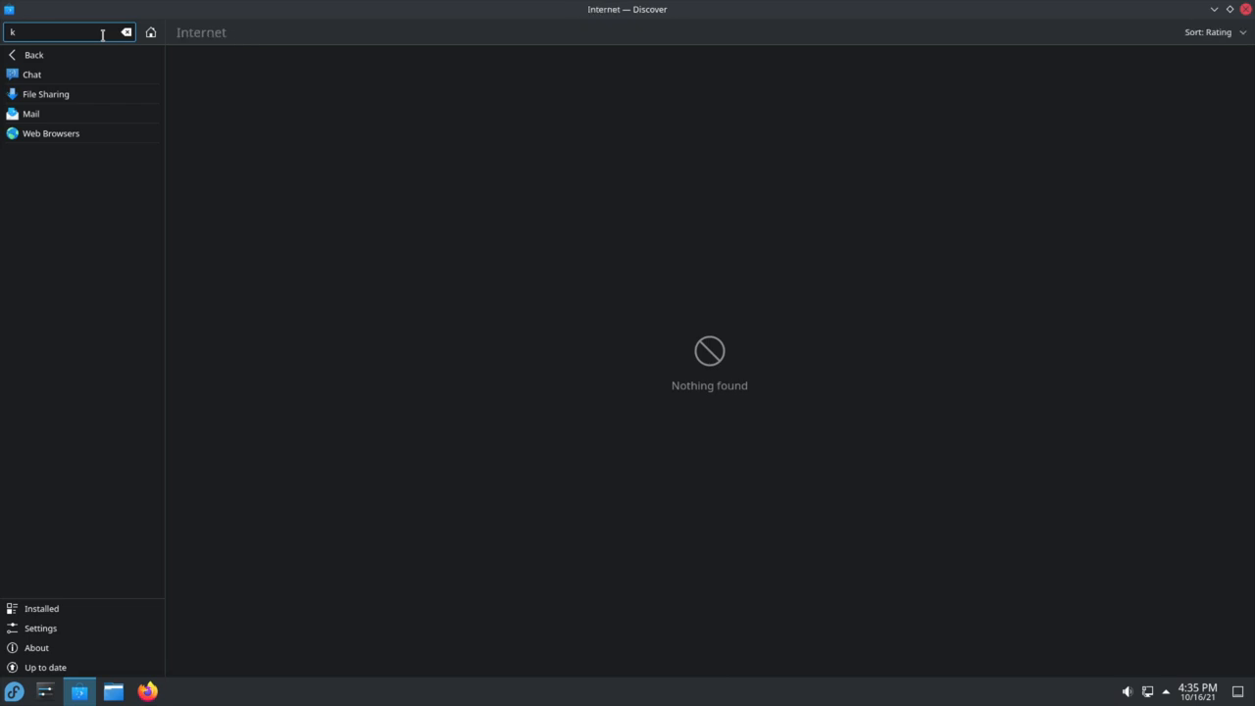
type("den")
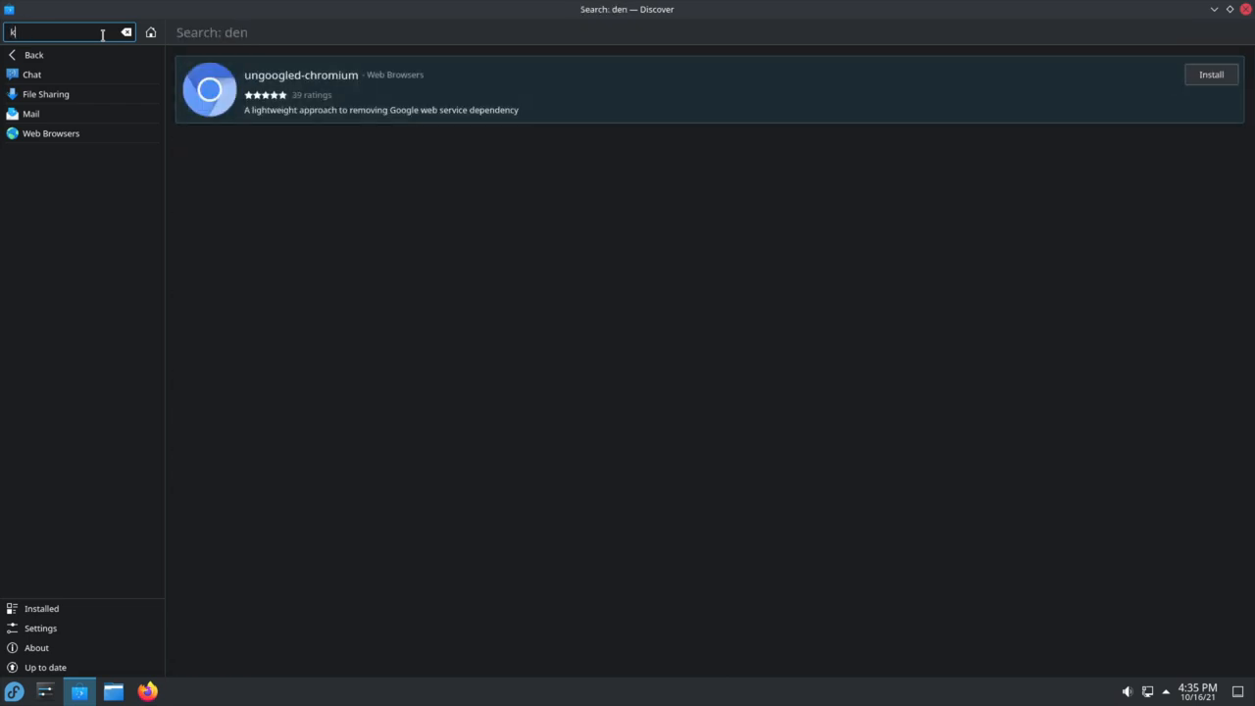
type("kdenlive")
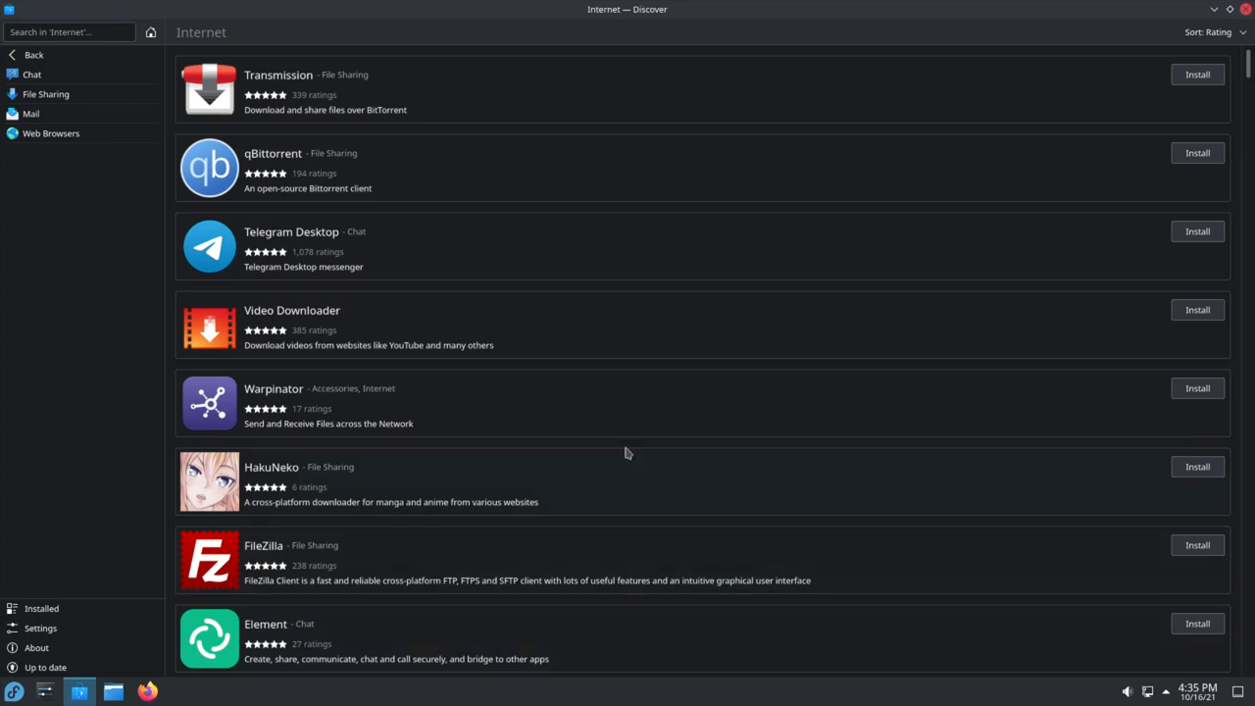
mouse_move(431, 367)
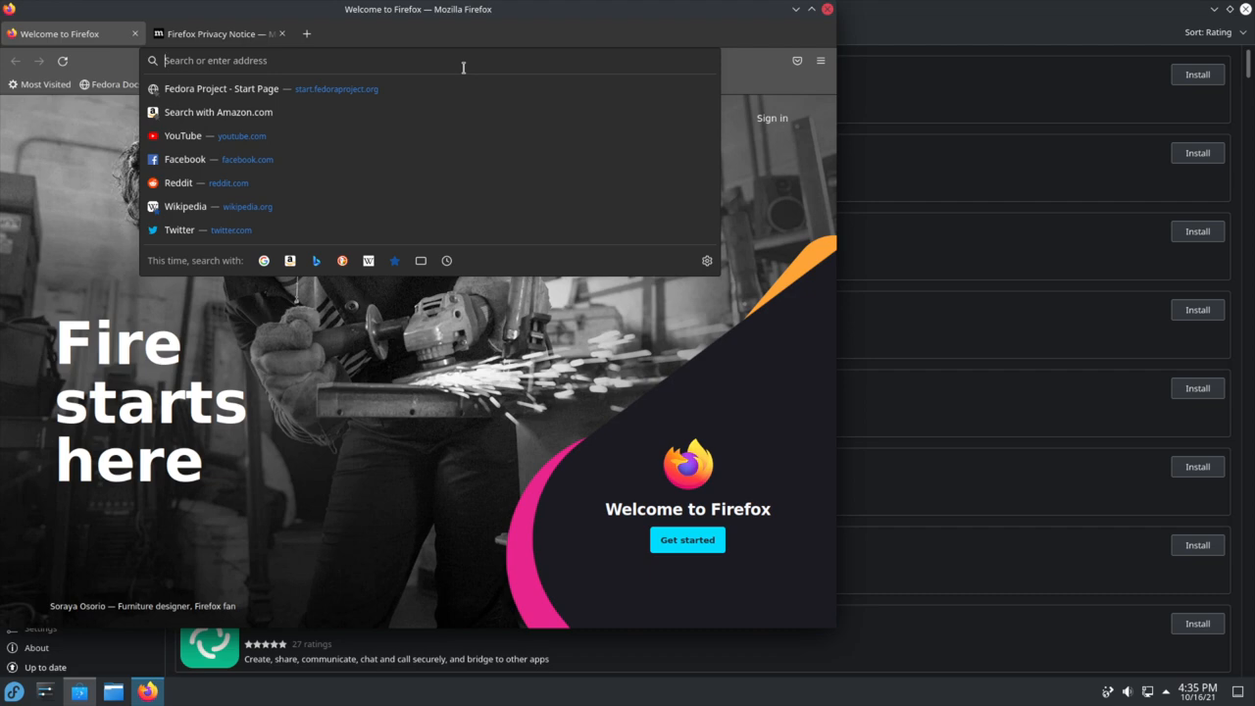
Step: Search the web for 'kde flatpak' and open the KDE Community Wiki Flatpak guide
type("kde+flatpak")
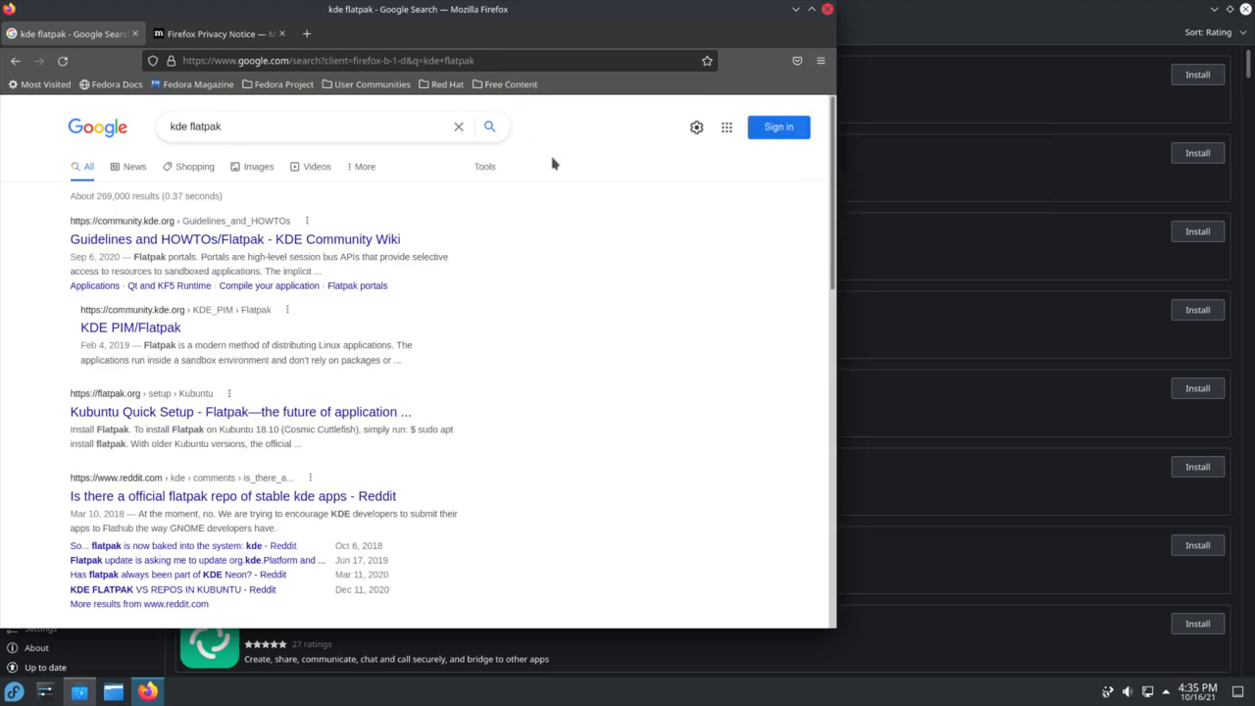
left_click(236, 239)
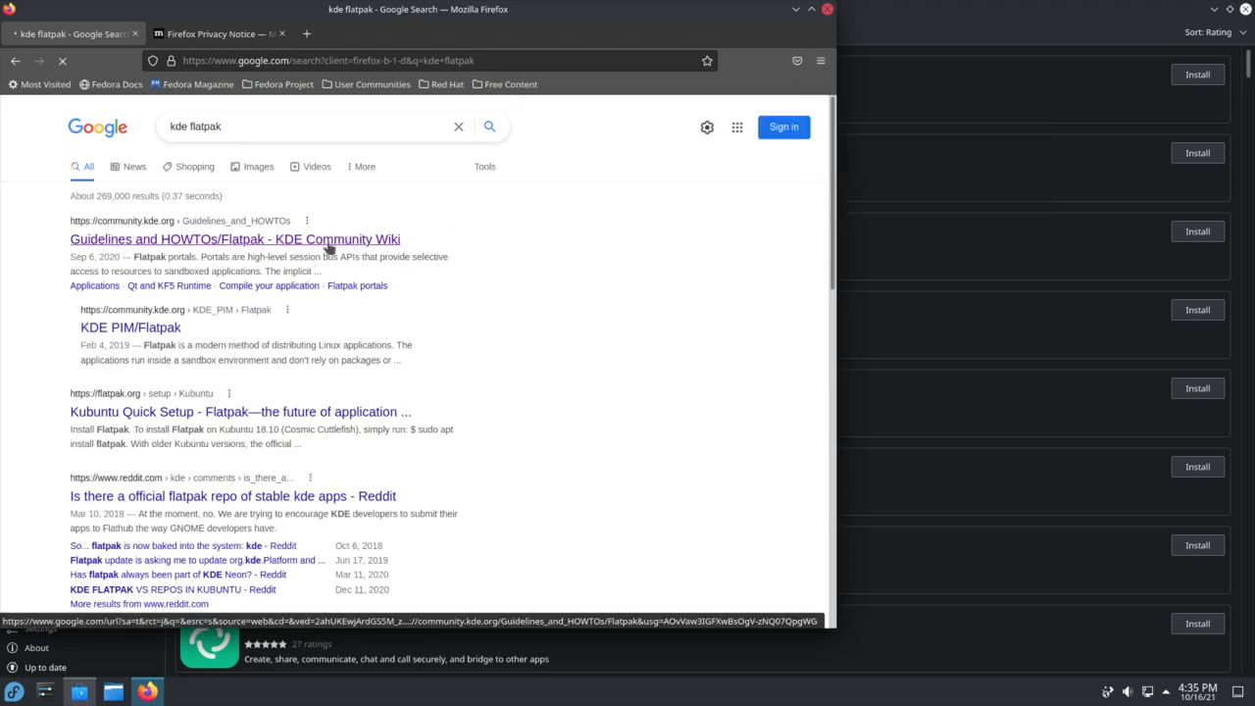
left_click(235, 239)
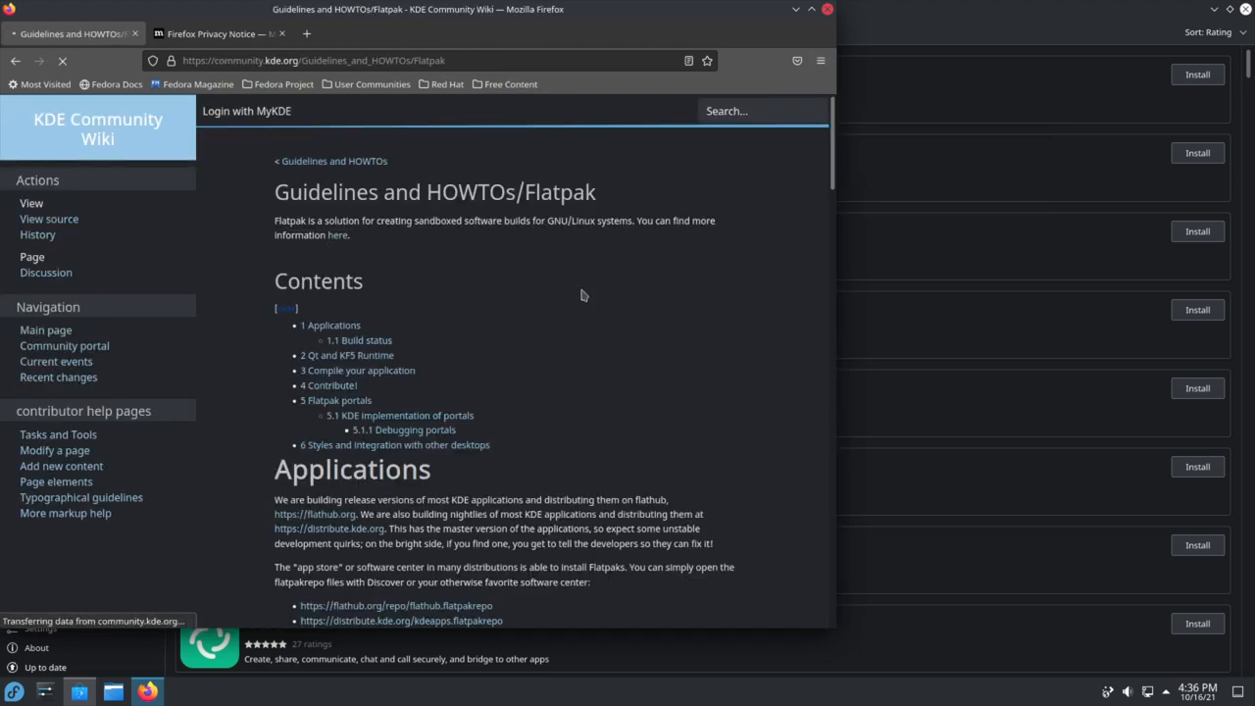
Step: Read down the Flatpak guidelines page to its compile section and start a new address entry
scroll("down", 3)
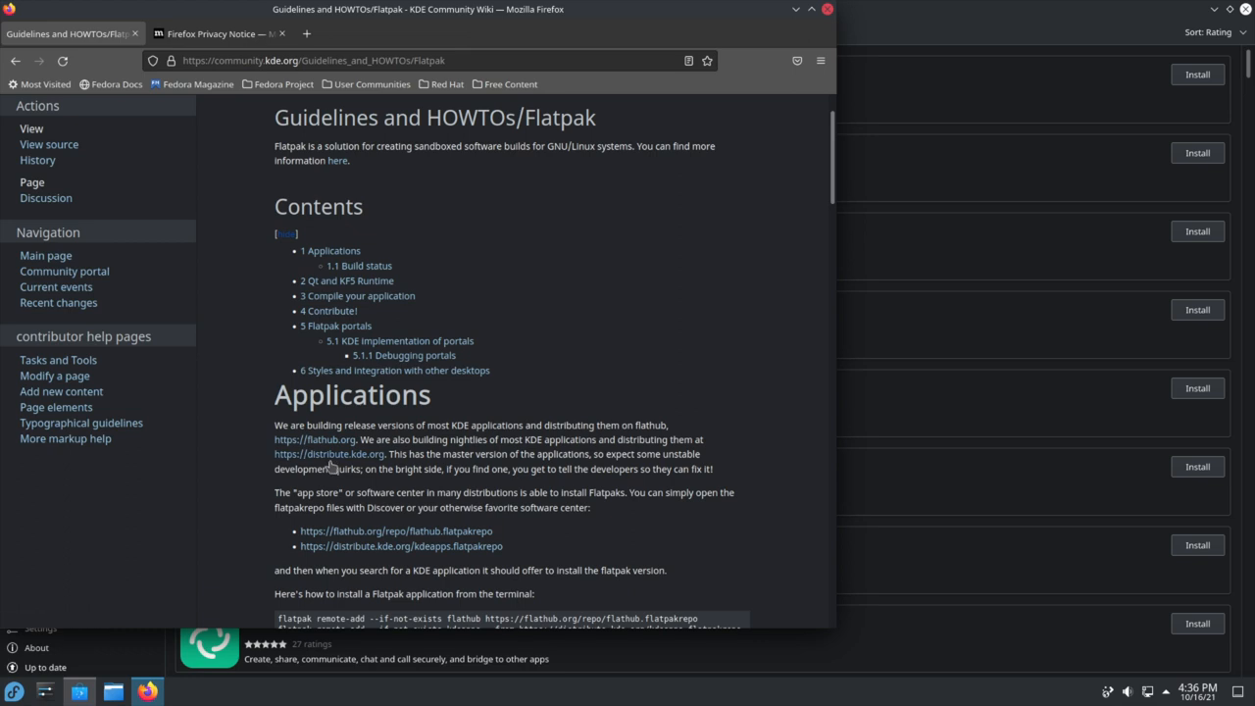
mouse_move(330, 467)
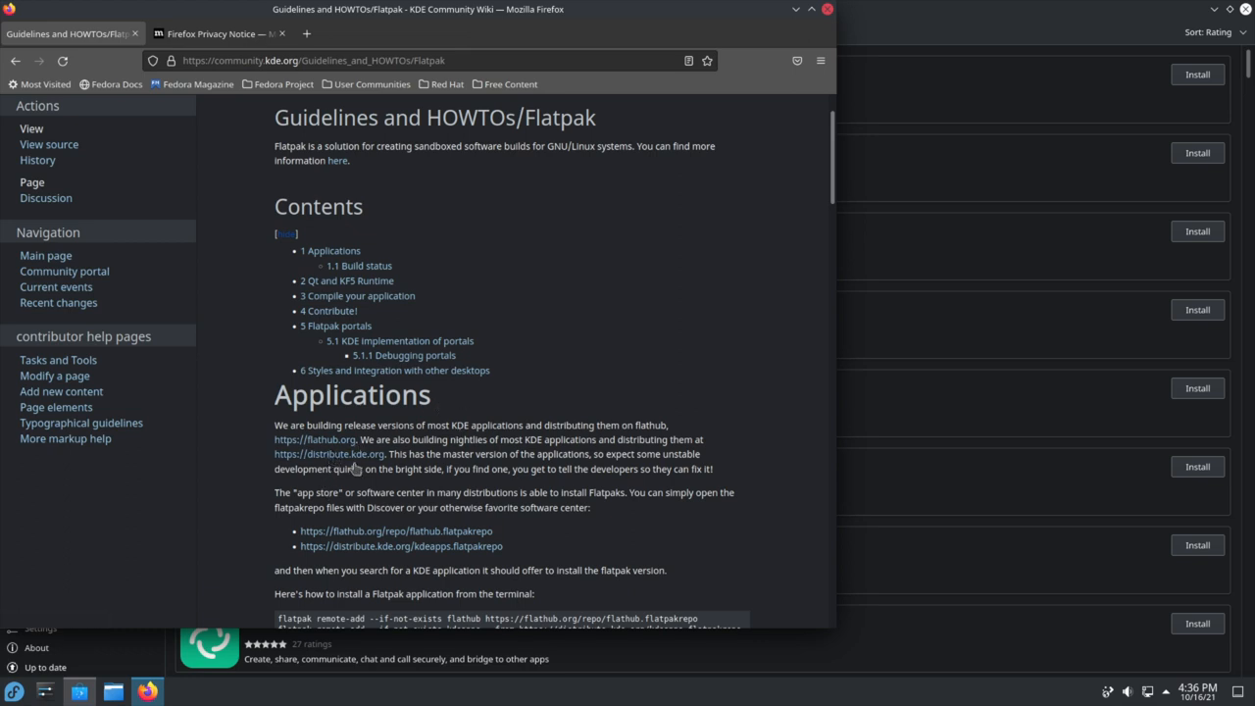
scroll("down", 3)
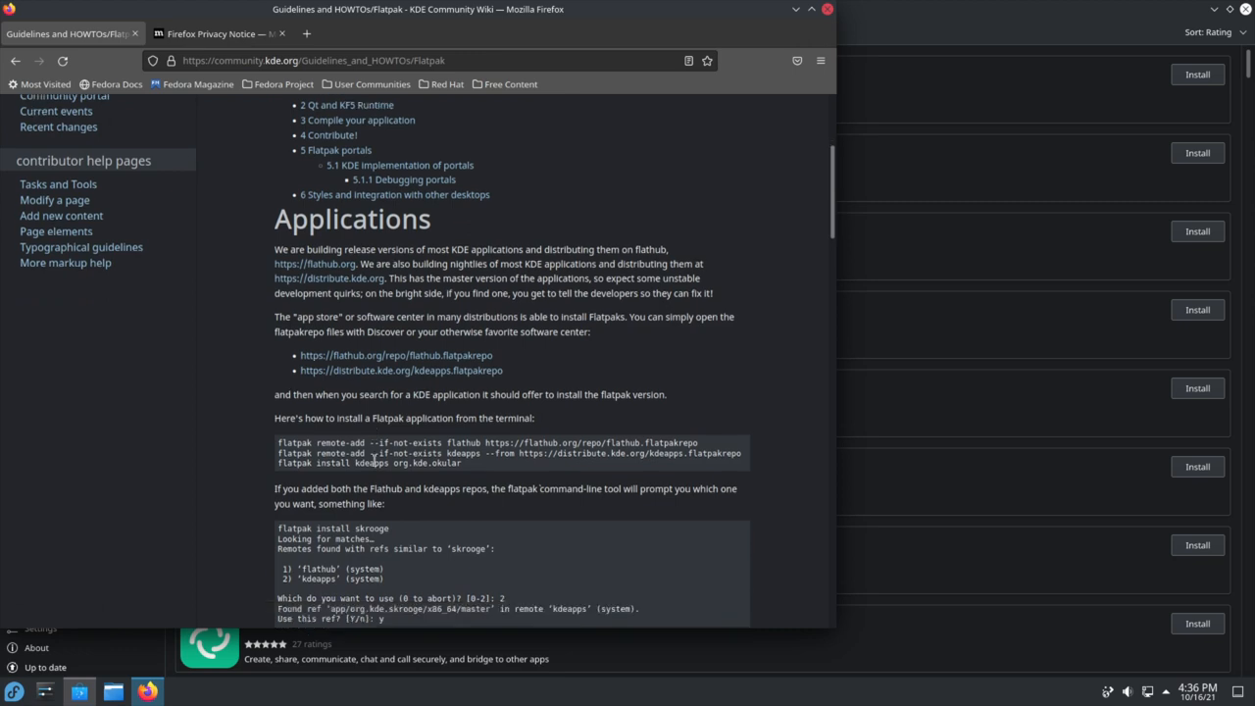
scroll("down", 3)
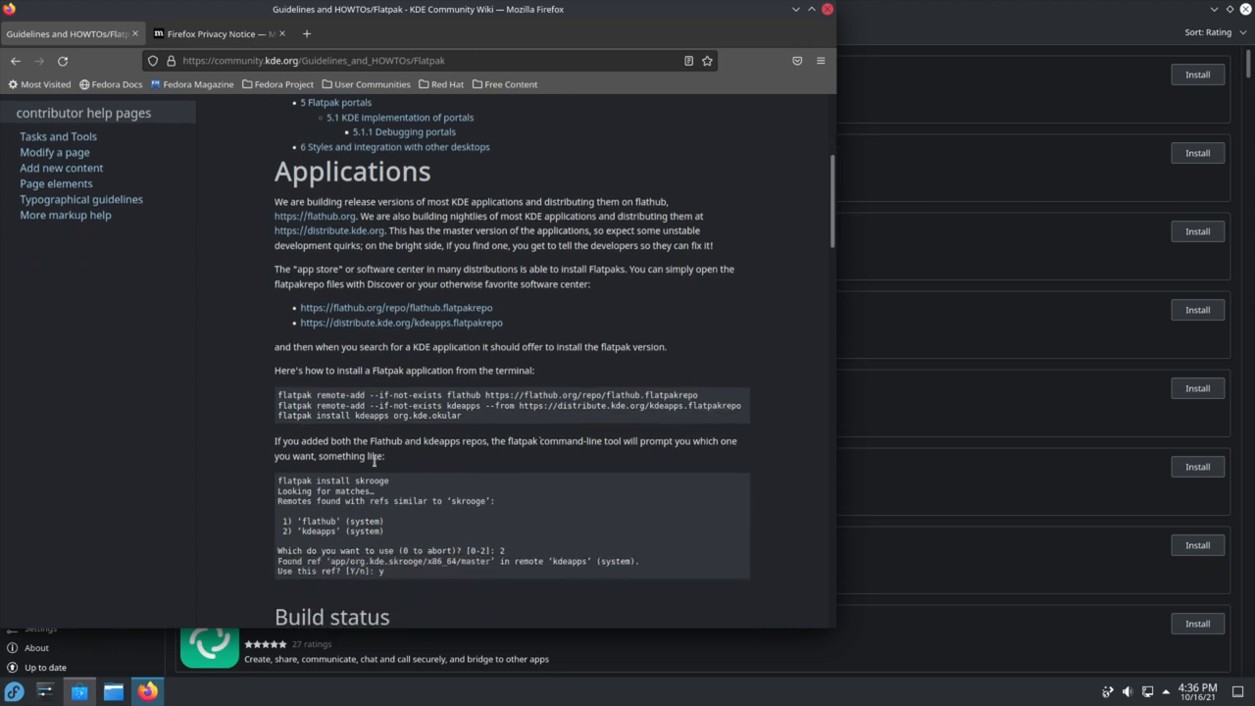
scroll("down", 3)
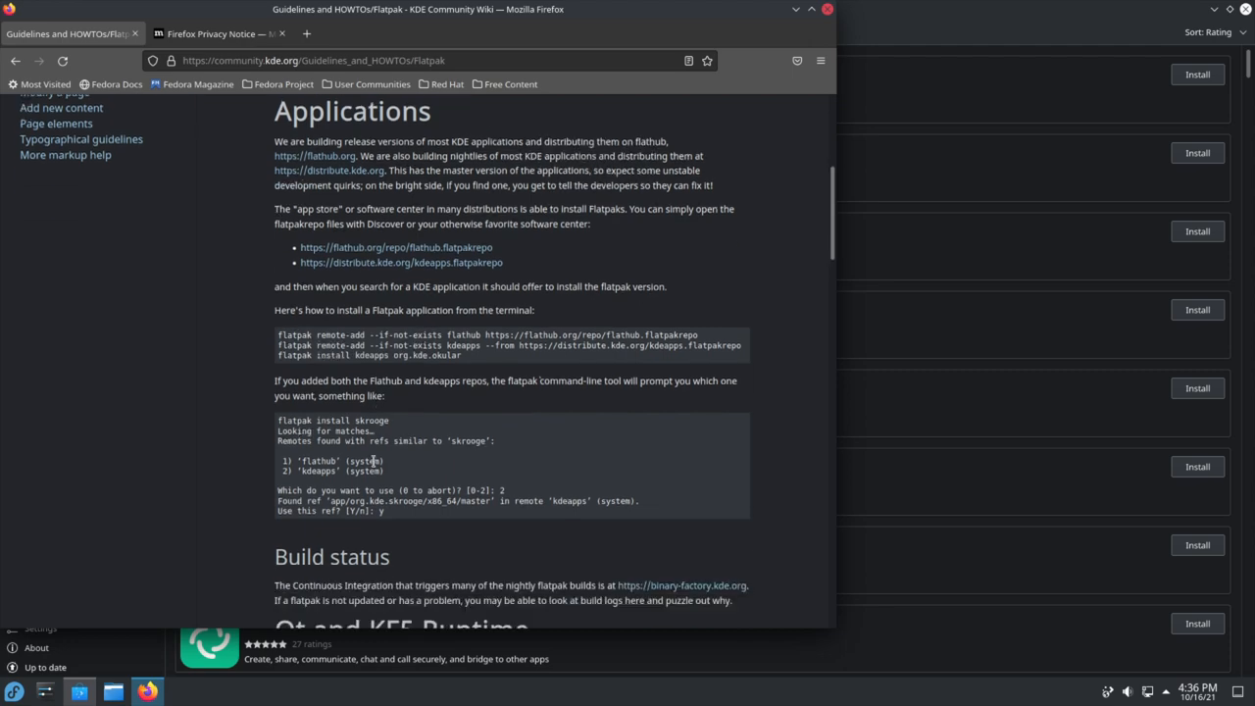
scroll("down", 3)
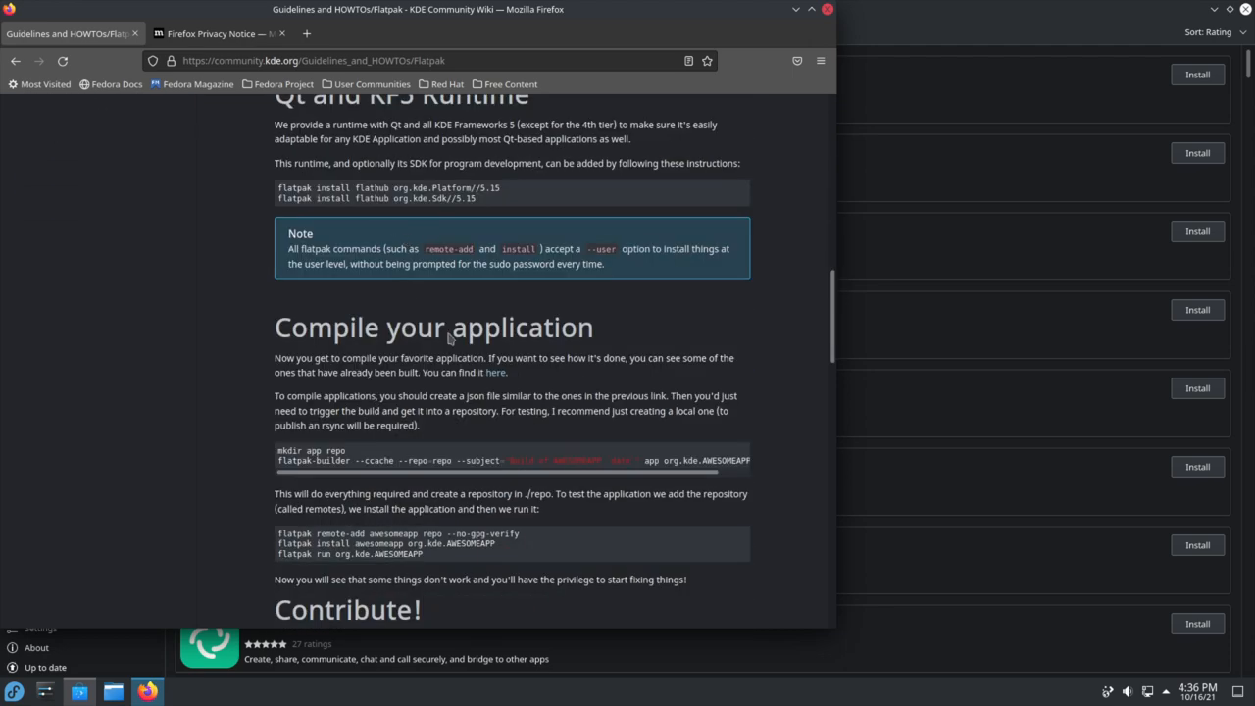
left_click(453, 34)
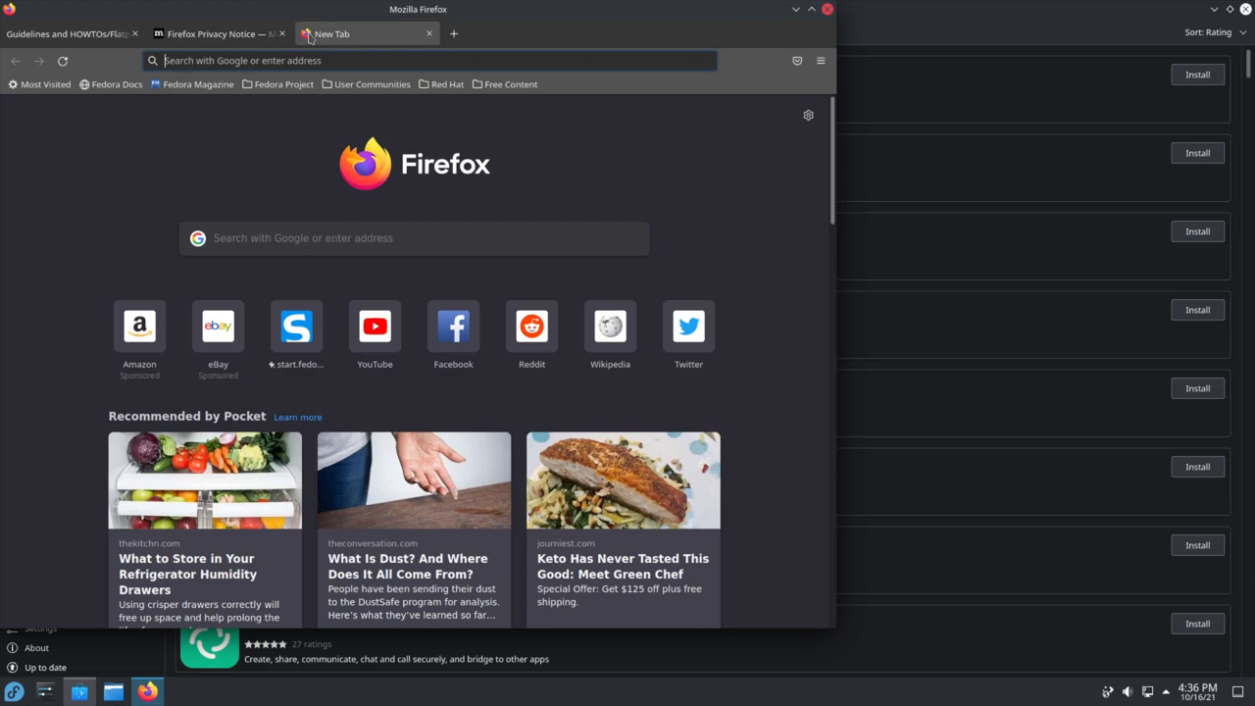
Step: Go to flathub.org and search its app catalogue for kdenlive
type("flathu")
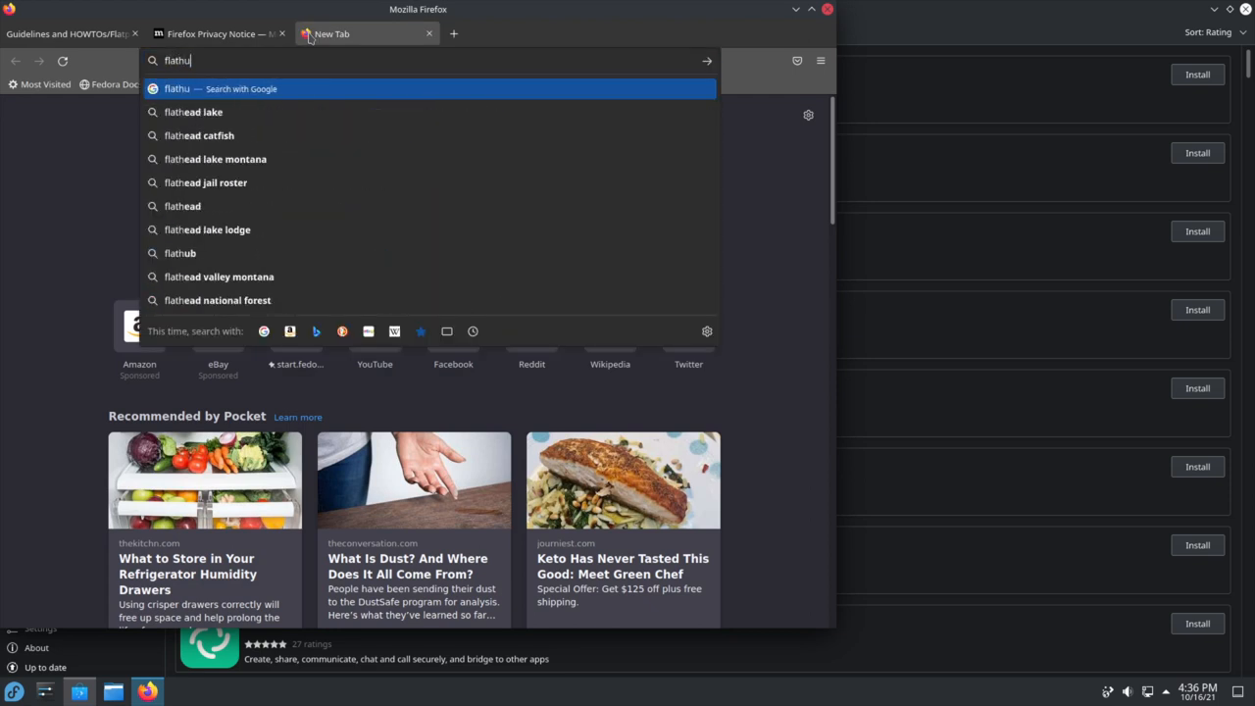
type("flathub.org/home")
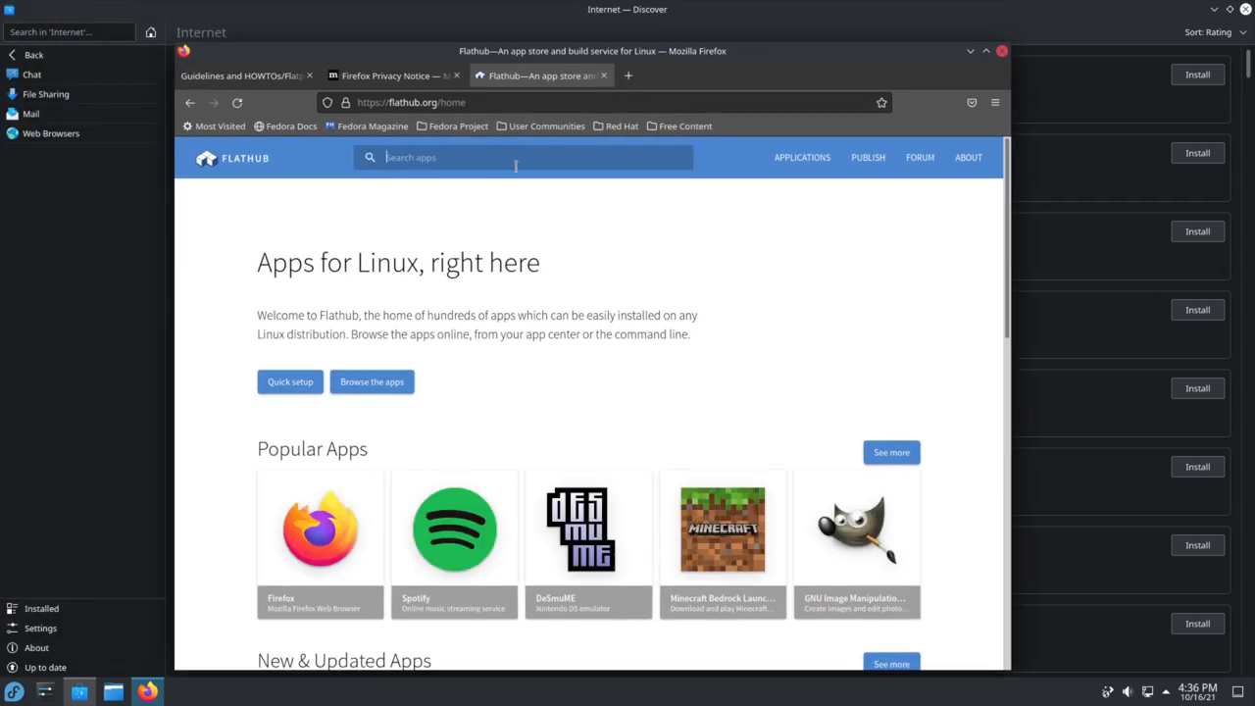
type("k")
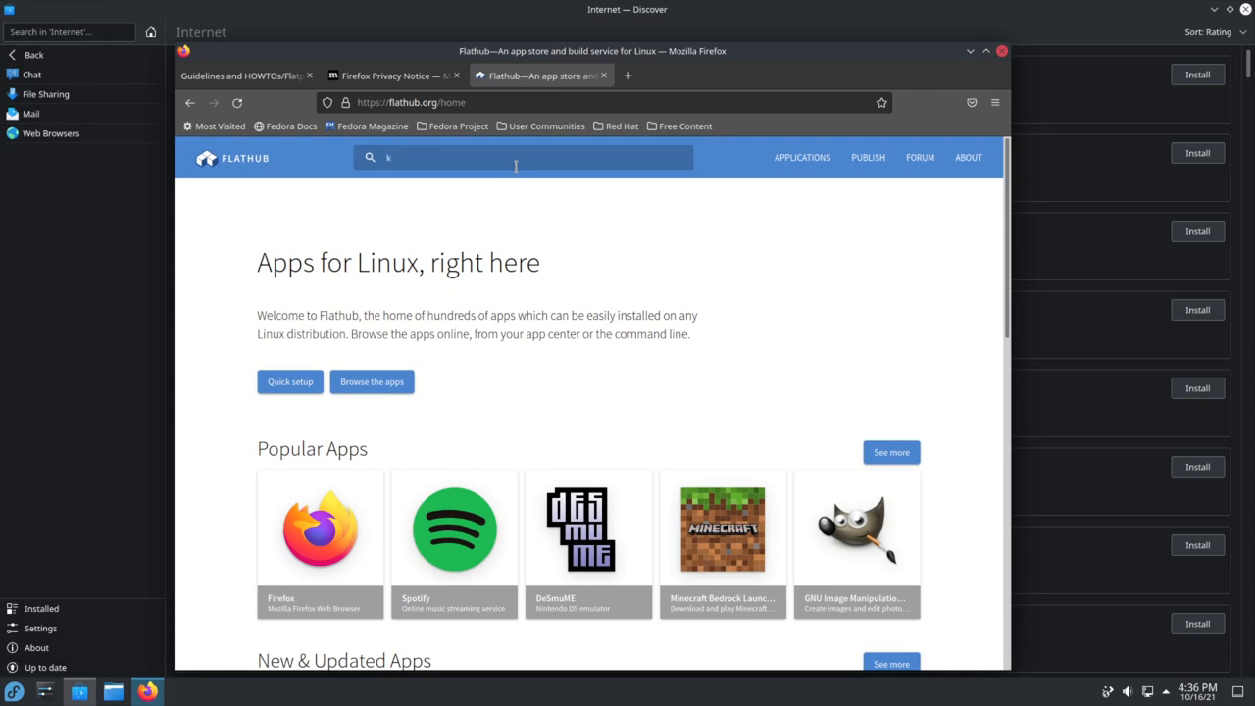
type("denlive")
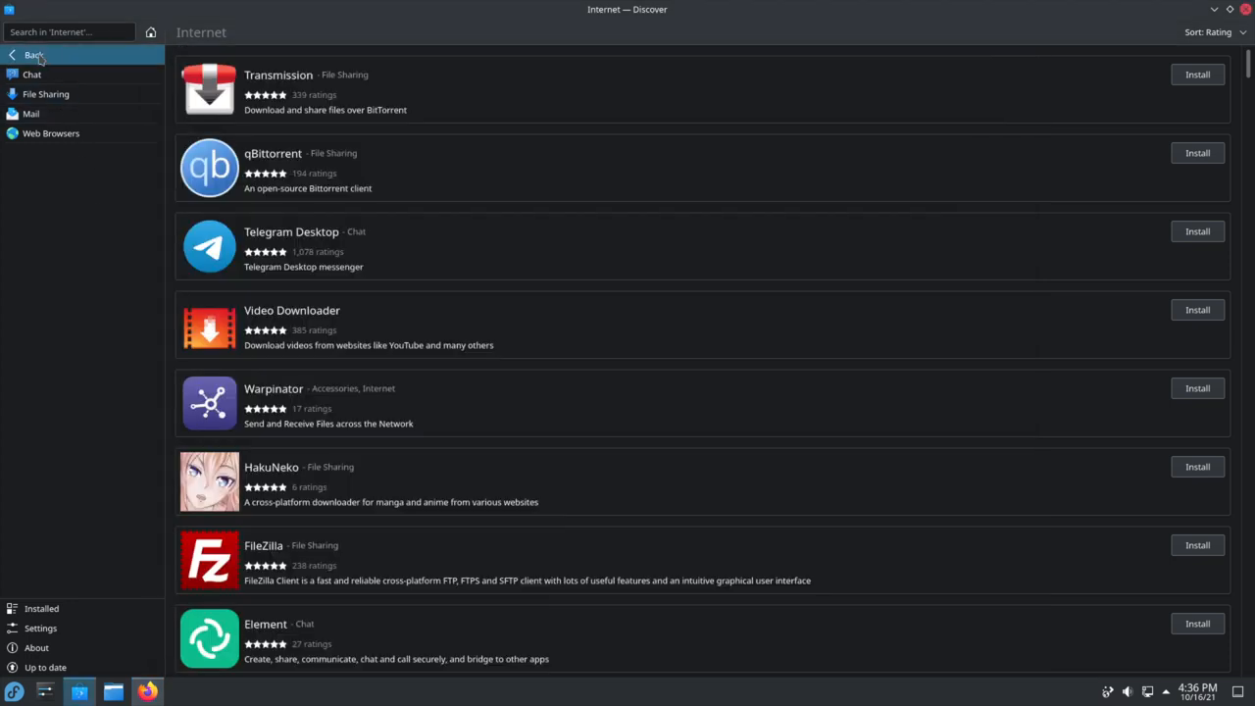
Step: Show Discover's Settings page with Flatpak and firmware sources, briefly viewing About
left_click(33, 55)
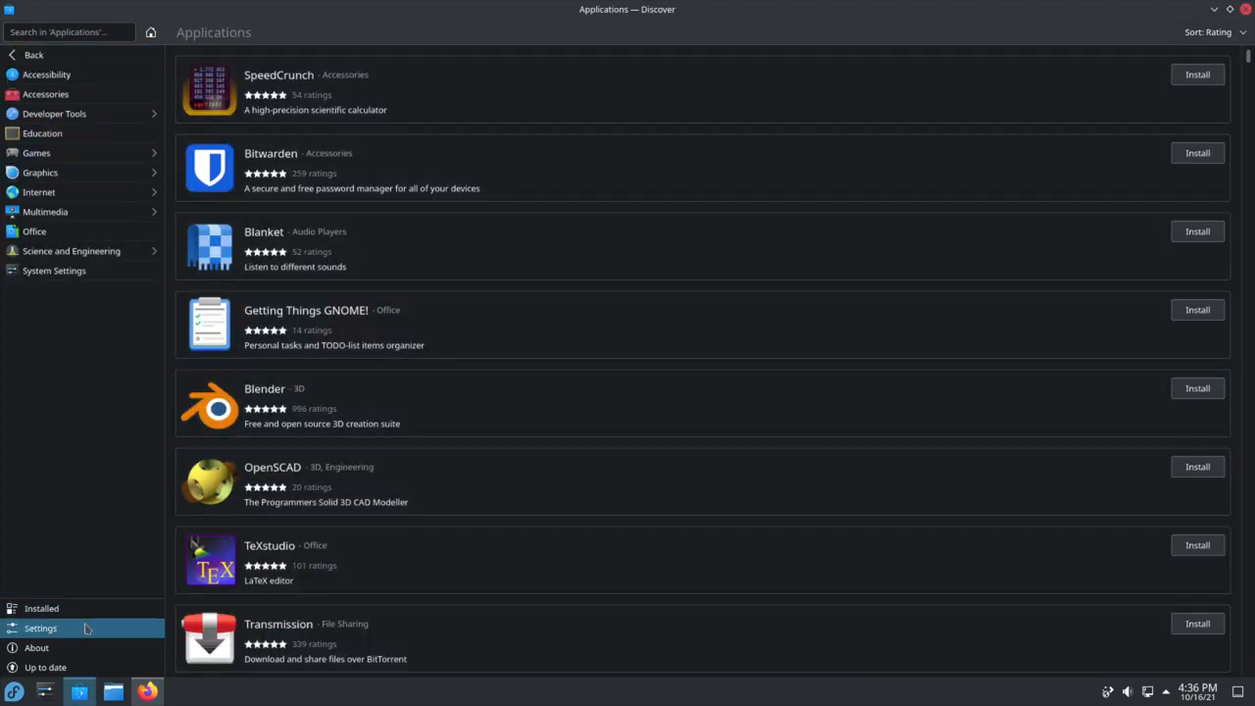
left_click(39, 627)
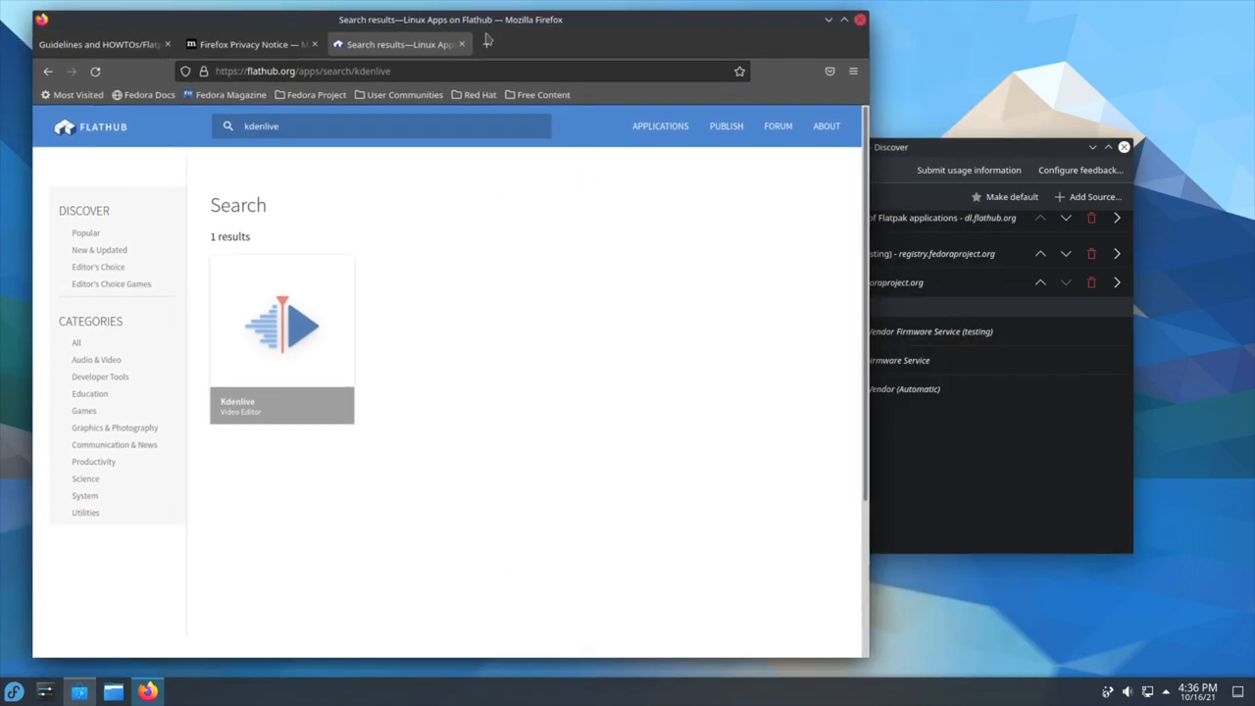
left_click(643, 504)
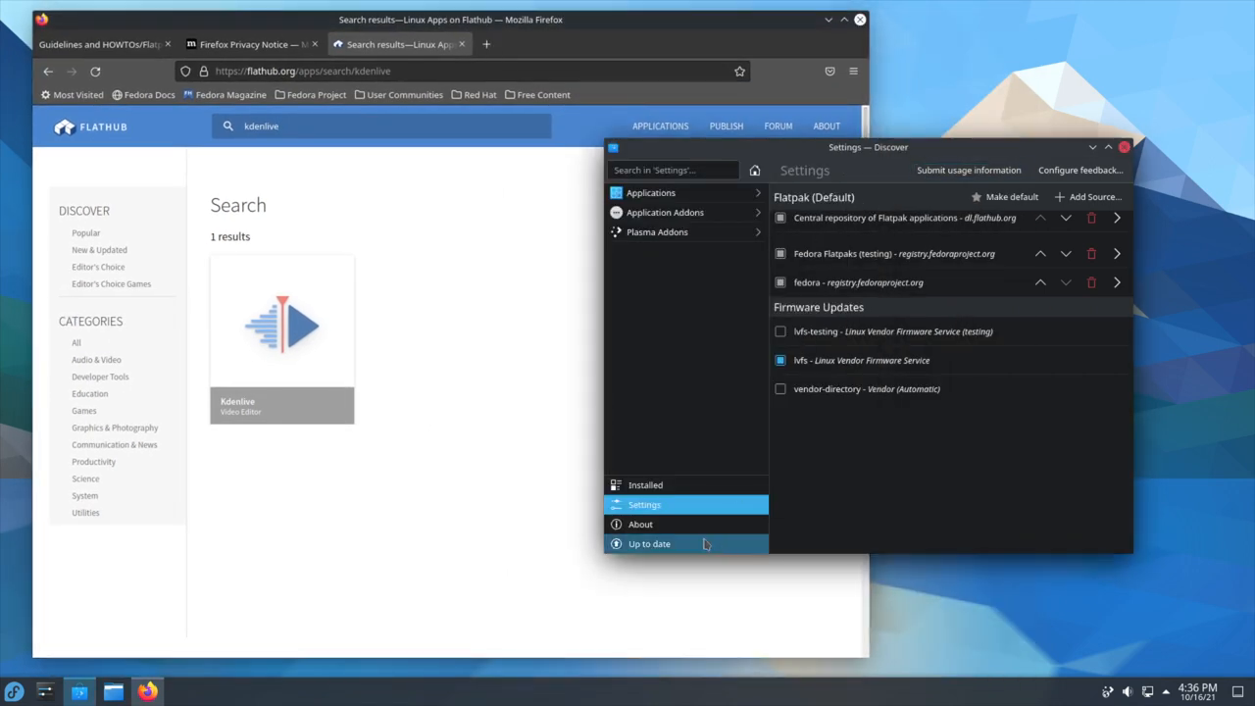
left_click(639, 524)
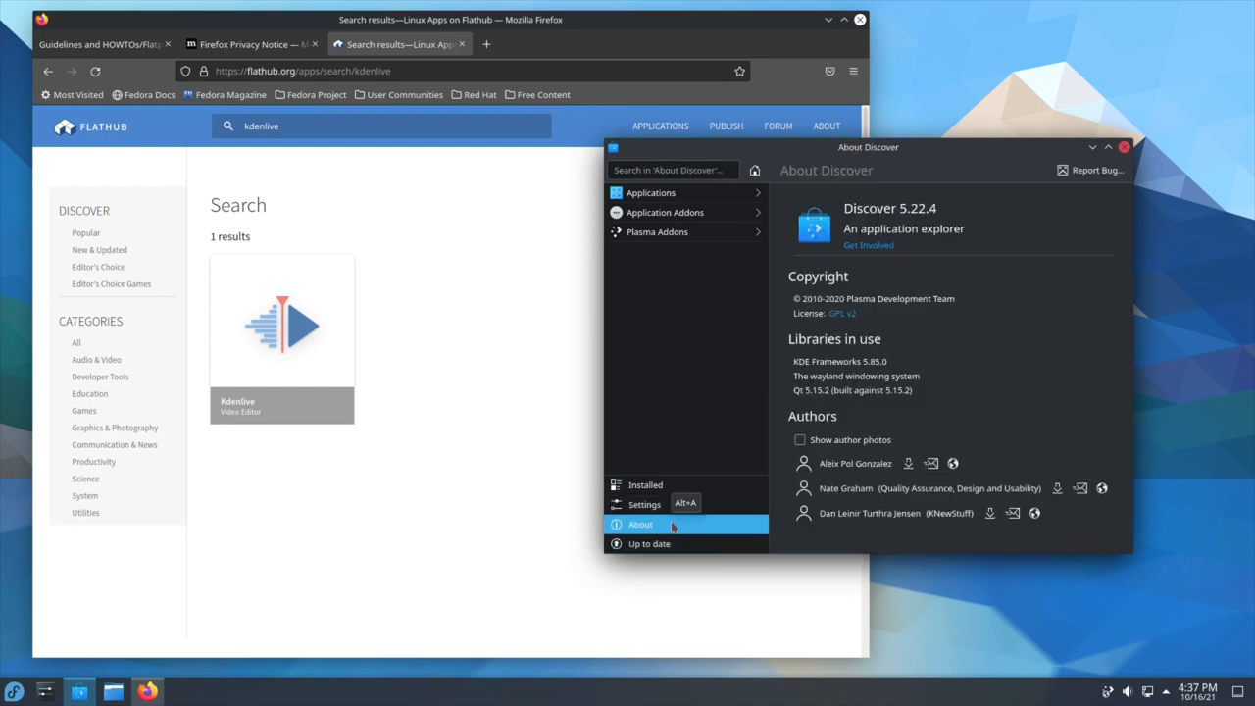
left_click(643, 504)
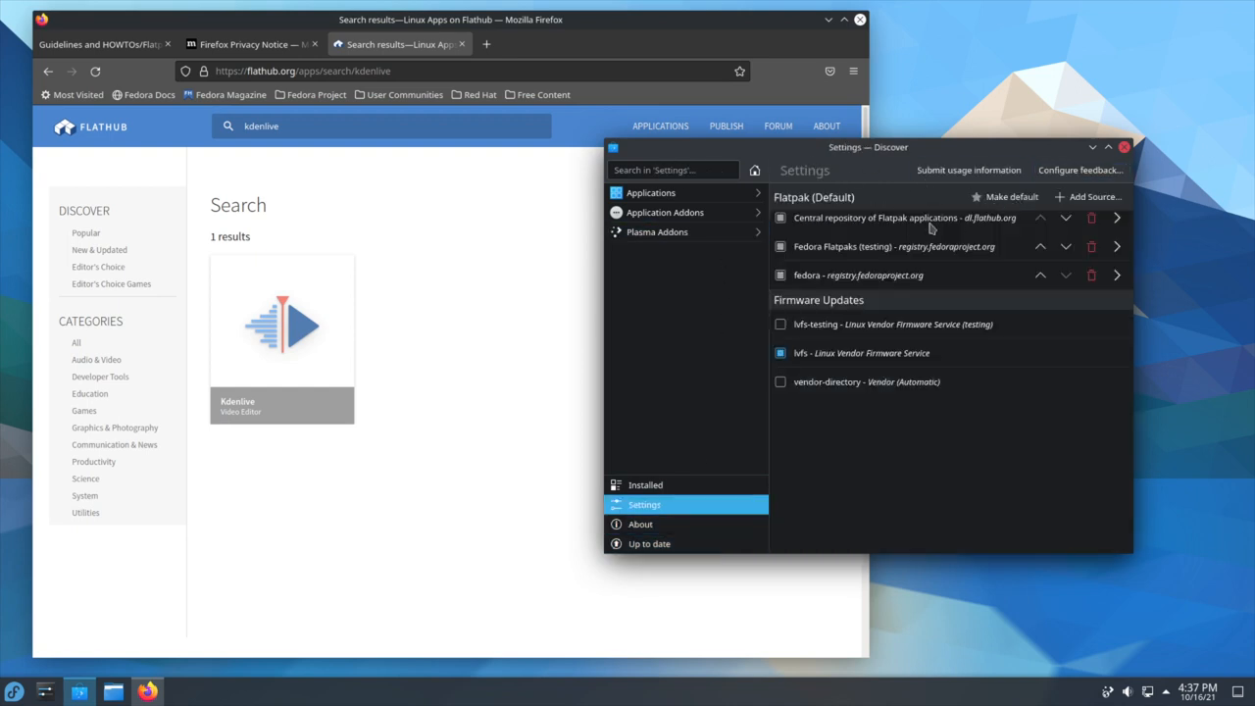
mouse_move(451, 315)
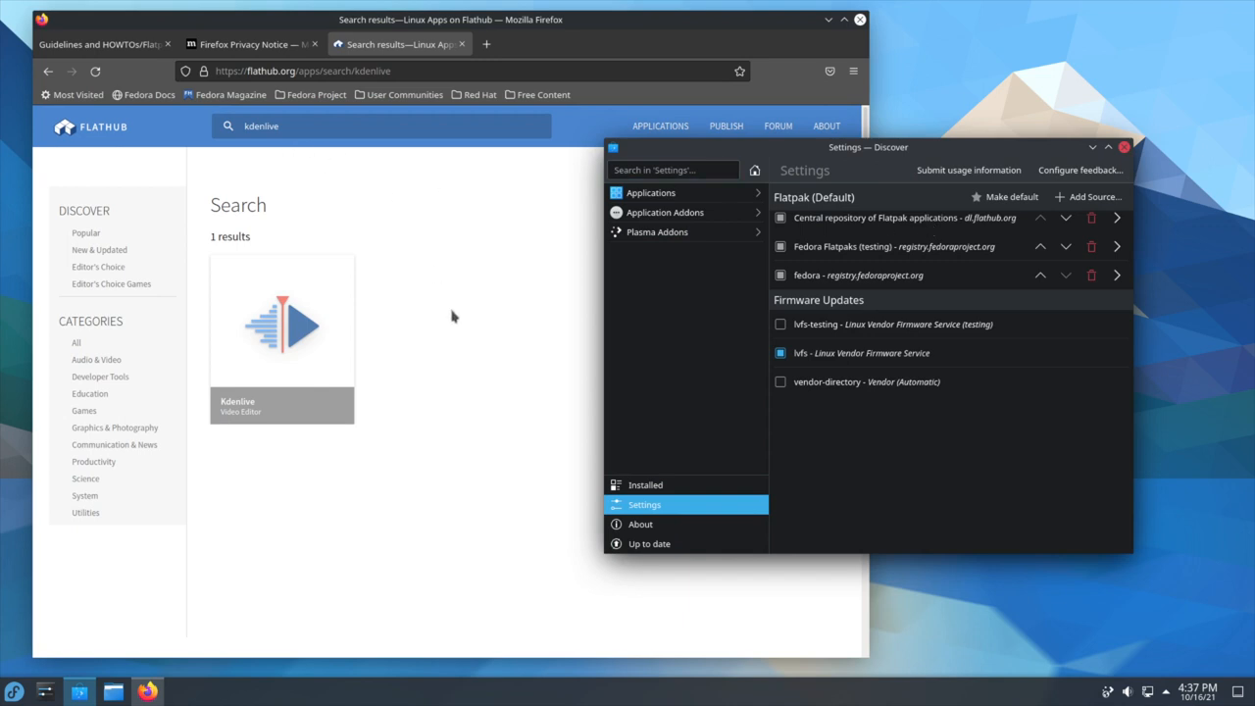
Step: Read Flathub's About page, then go to its Applications catalogue of popular apps
left_click_drag(866, 147, 981, 153)
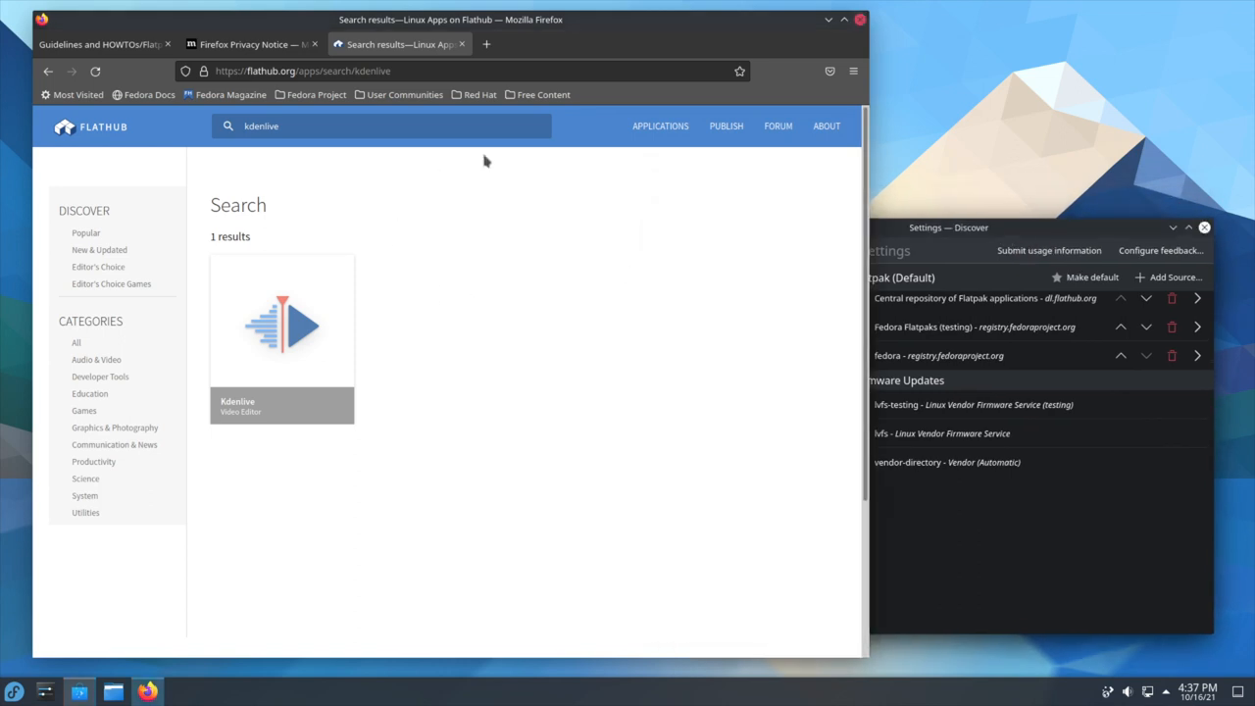
mouse_move(659, 126)
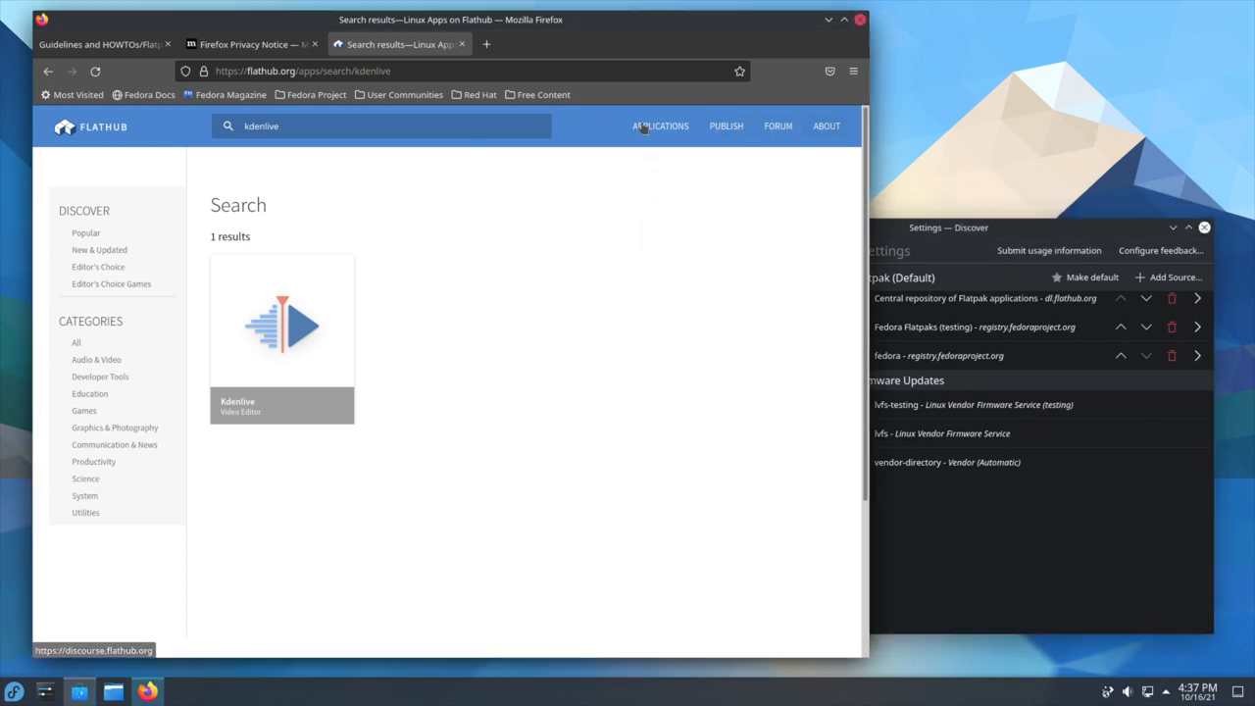
left_click(826, 125)
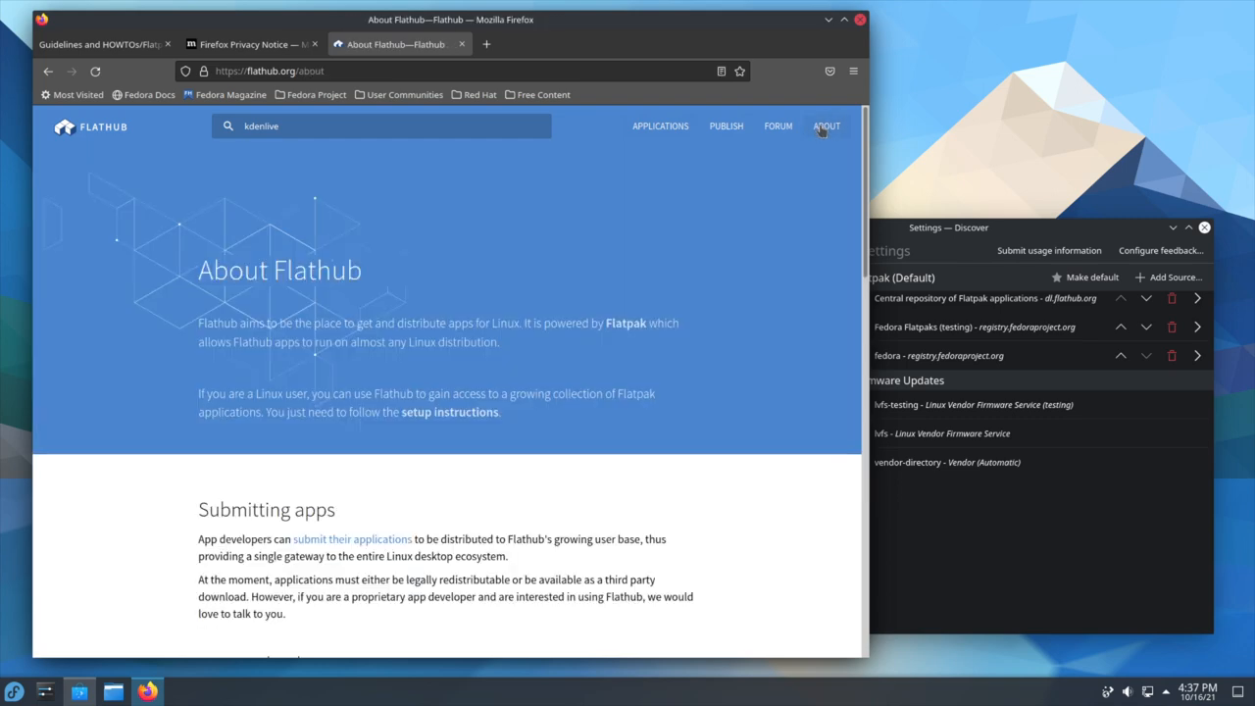
mouse_move(627, 314)
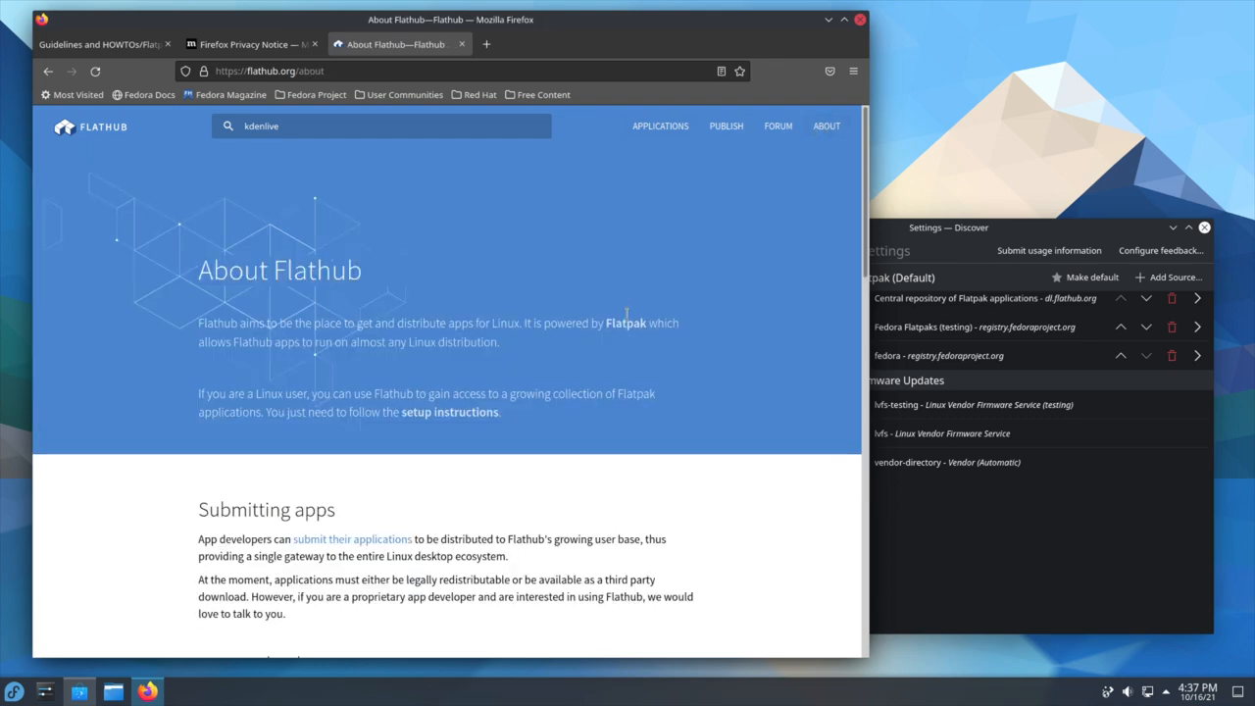
scroll("down", 3)
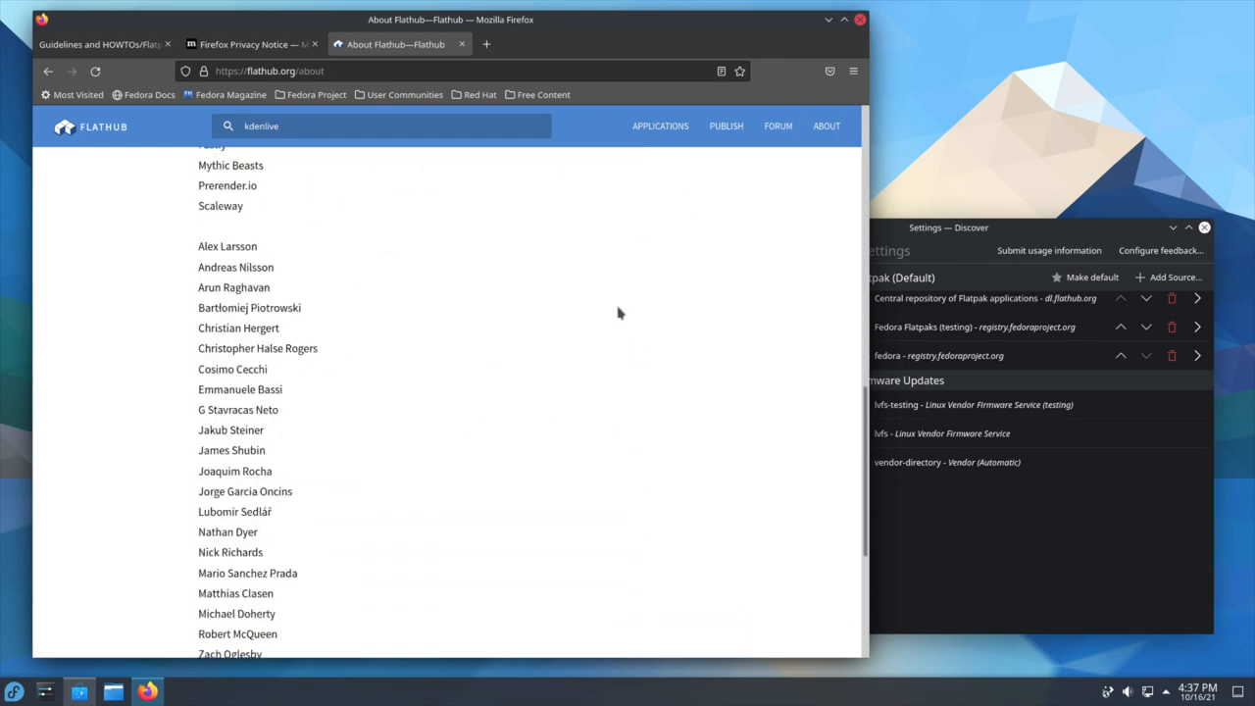
scroll("down", 3)
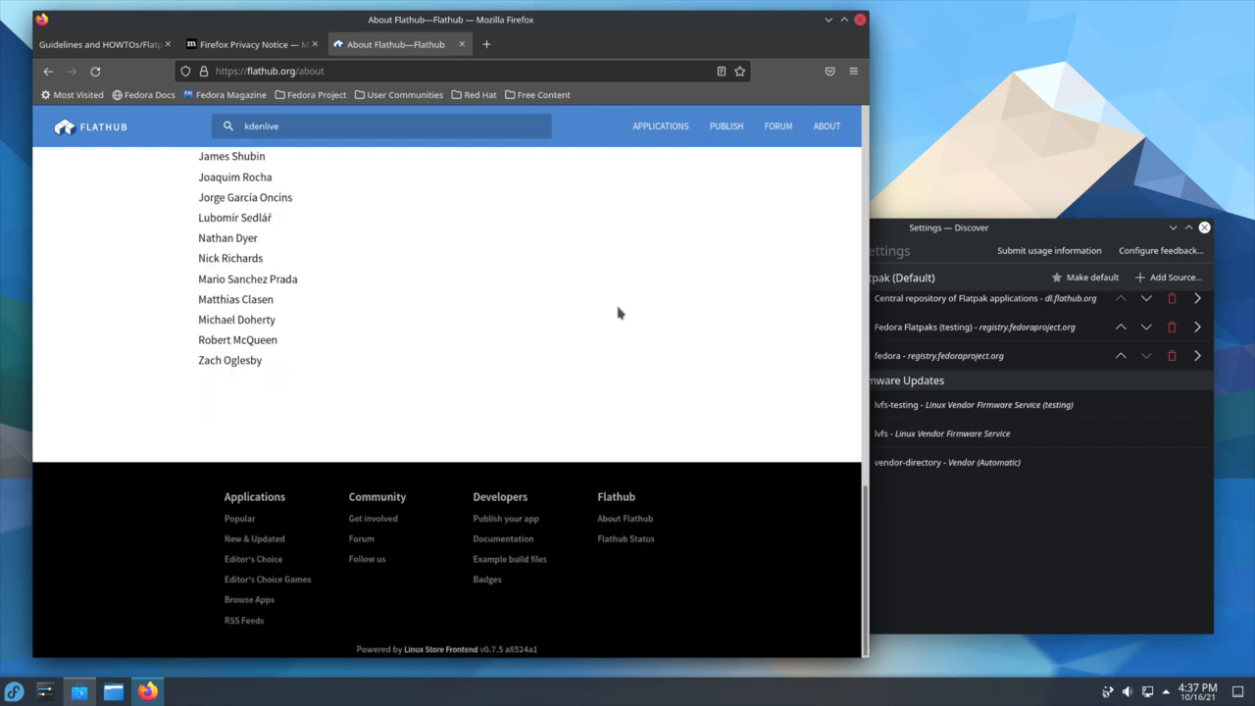
mouse_move(627, 472)
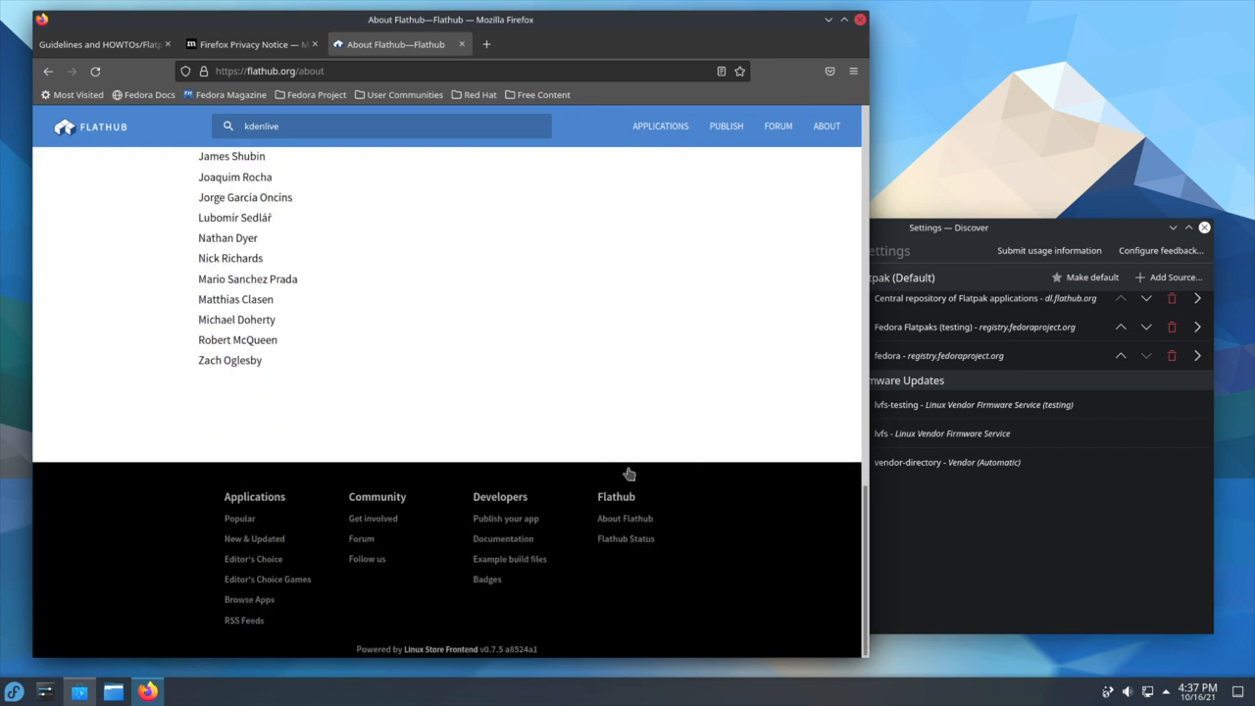
mouse_move(702, 451)
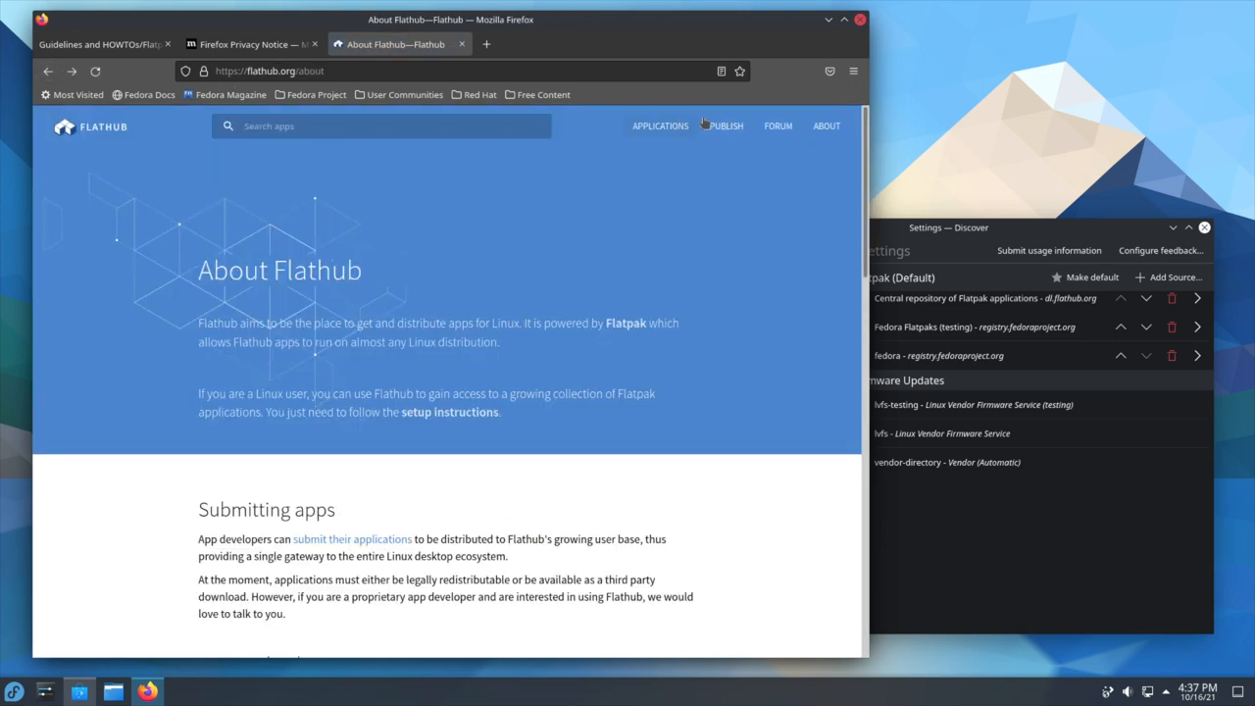
left_click(659, 126)
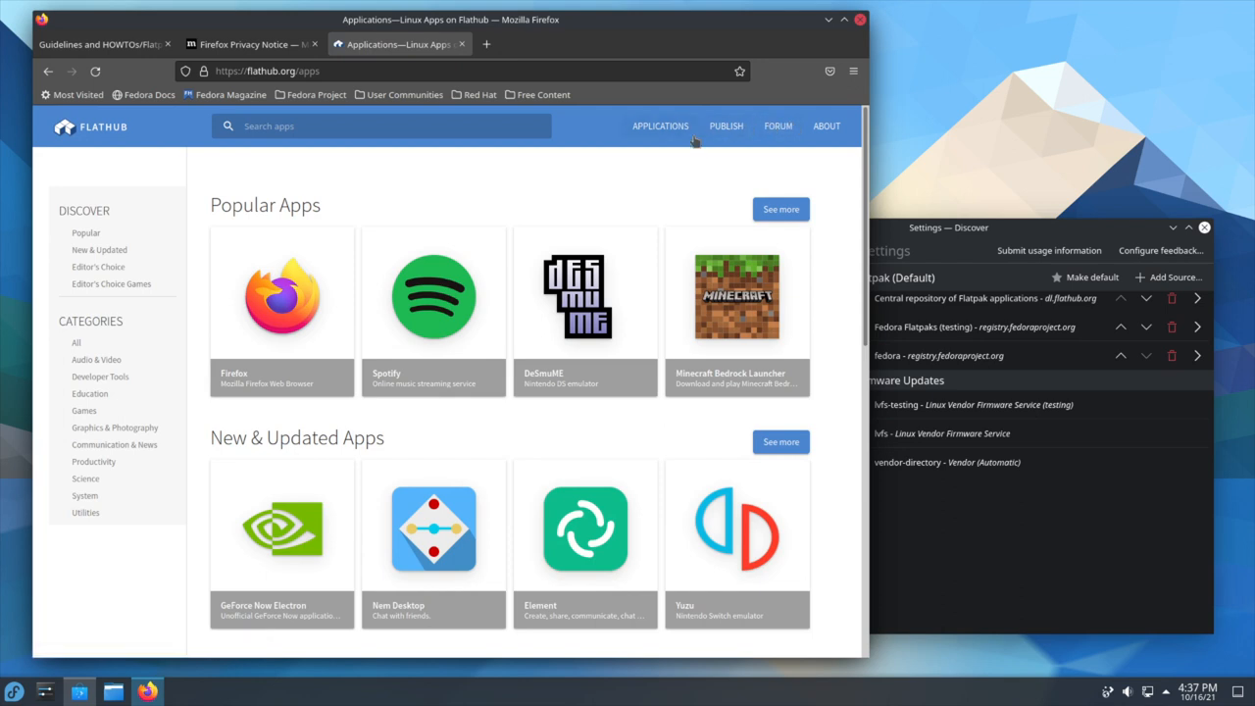
mouse_move(696, 141)
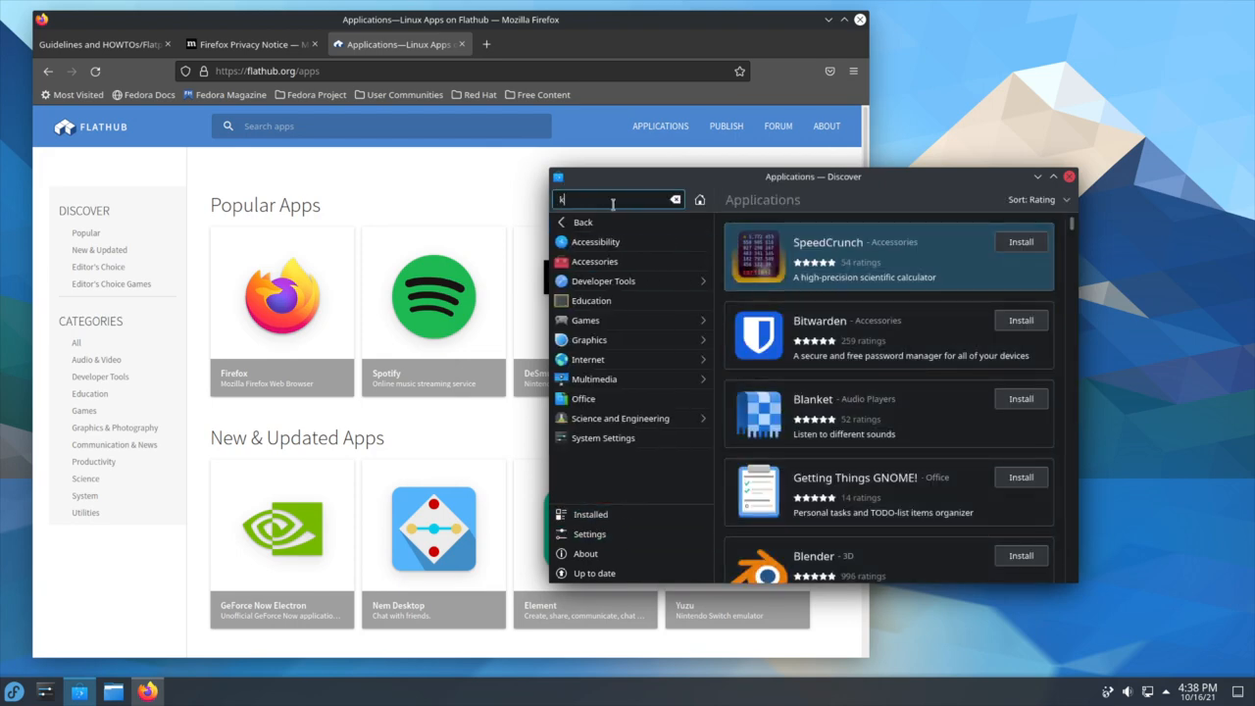
Step: Search Discover for 'kdenlive' then 'kontact', and return to the Featured home page
type("denlive")
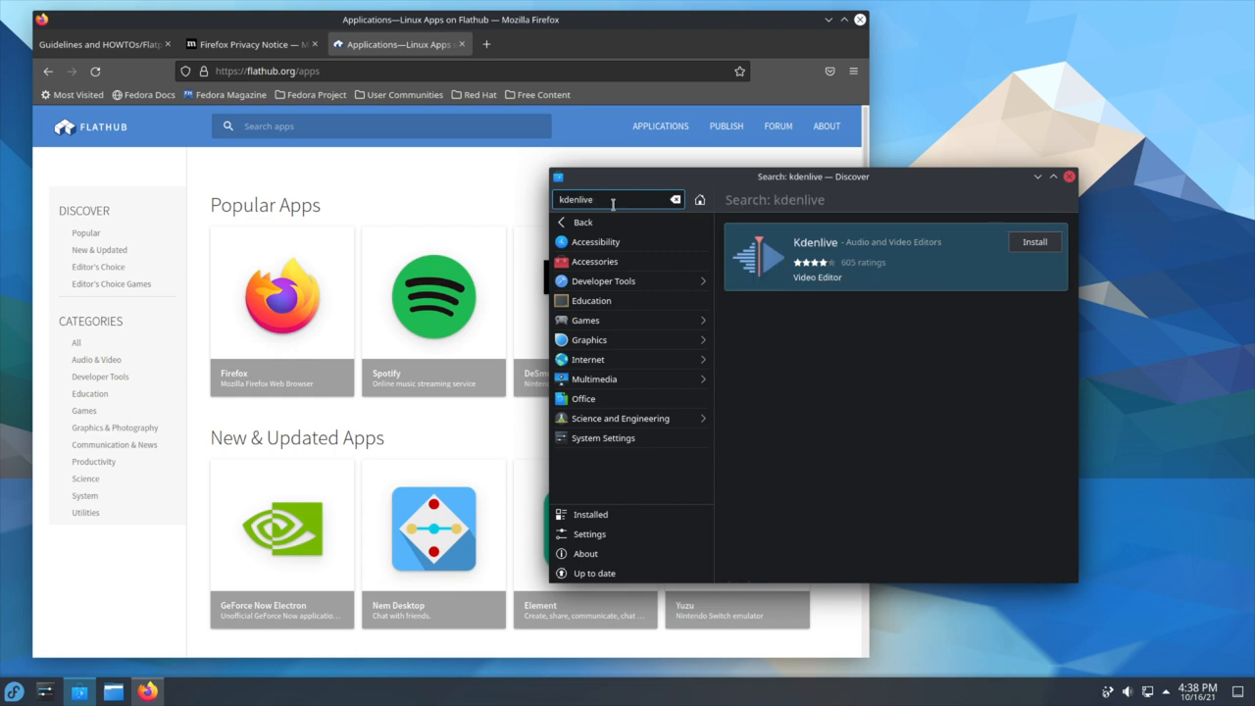
triple_click(616, 200)
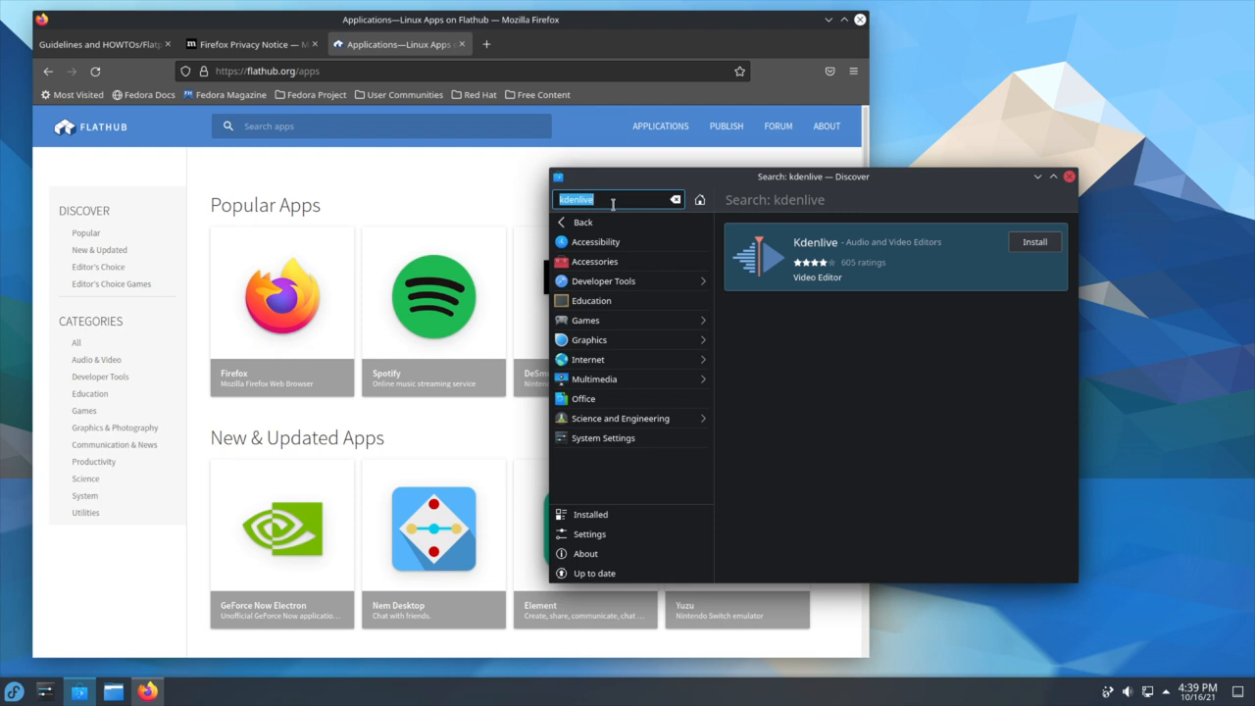
type("kontact")
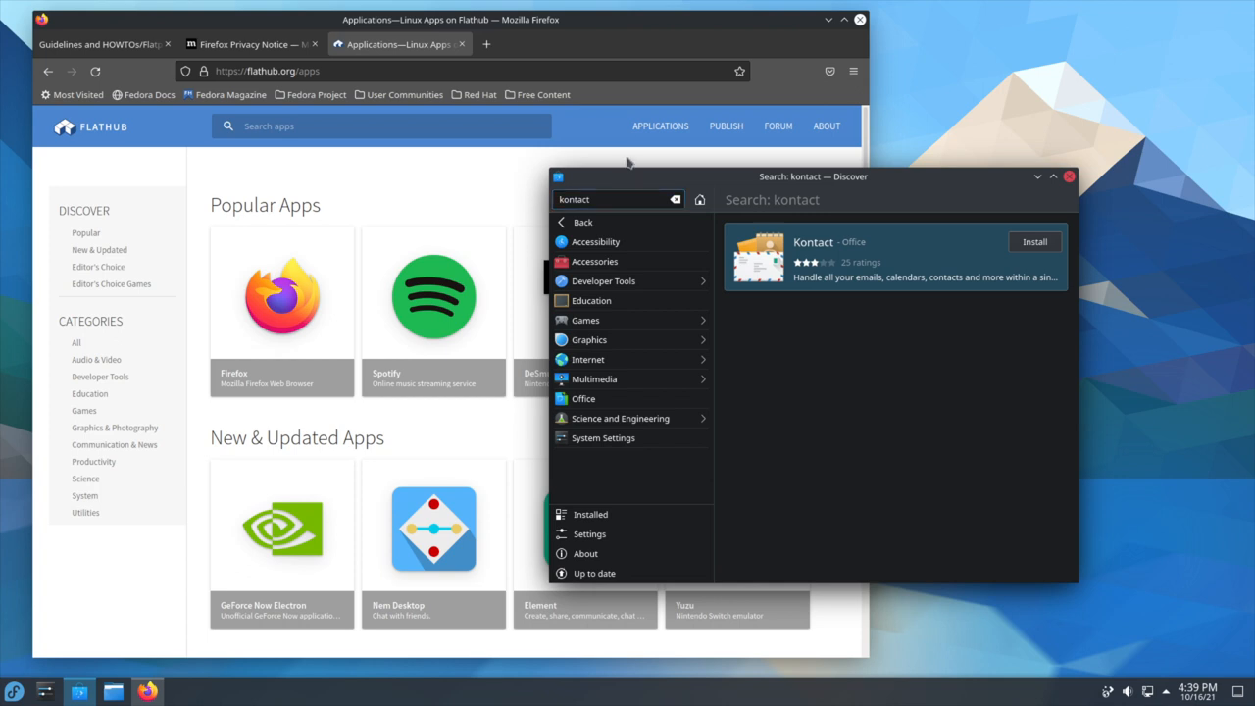
mouse_move(627, 260)
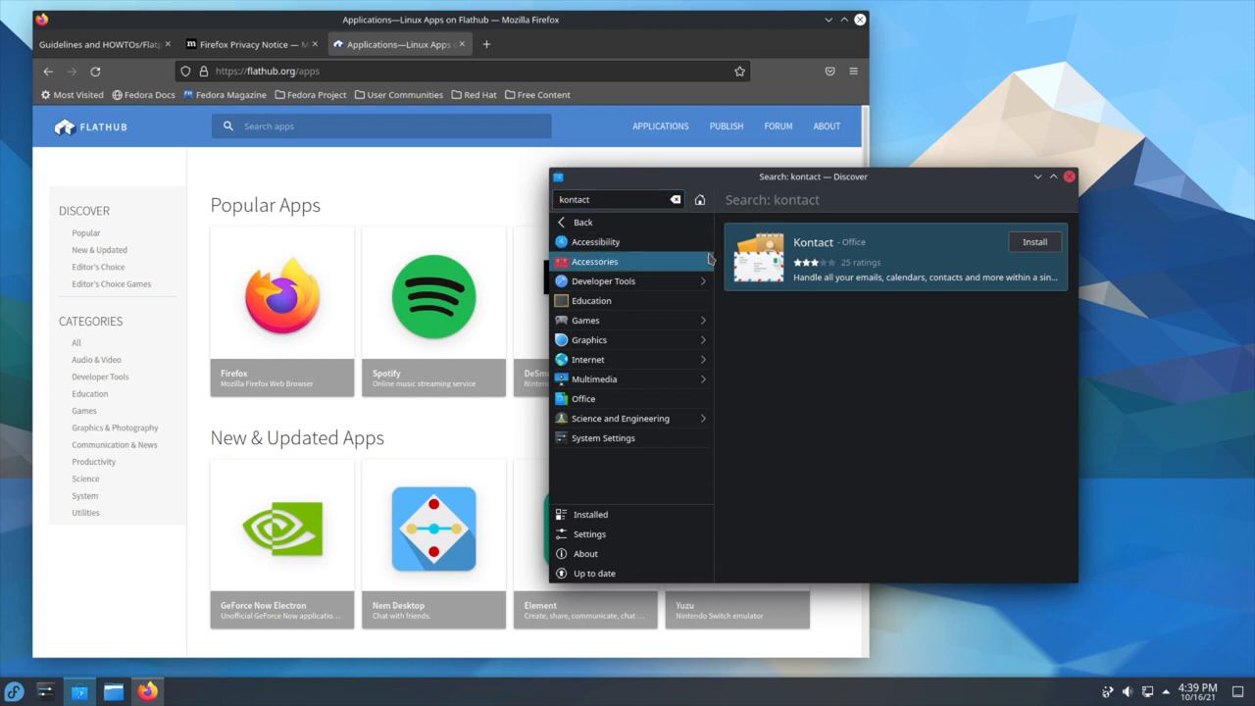
left_click(585, 222)
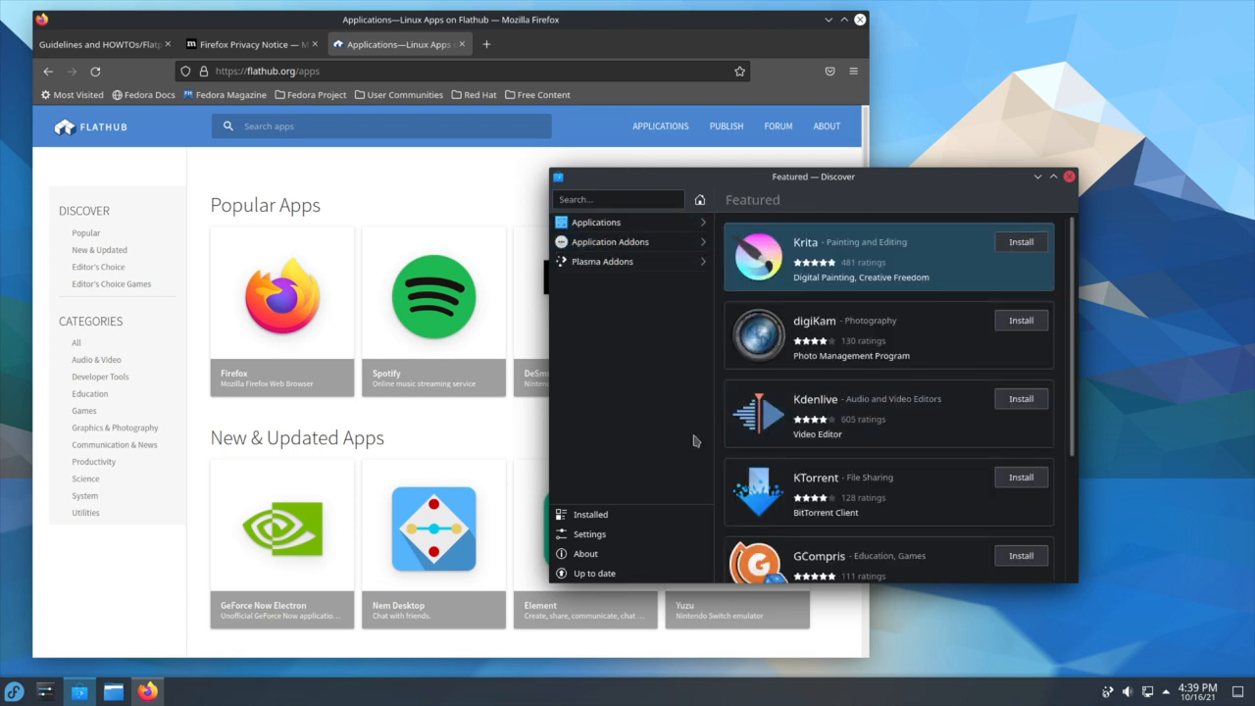
Step: Install Krita from the Featured list and launch it
scroll("down", 3)
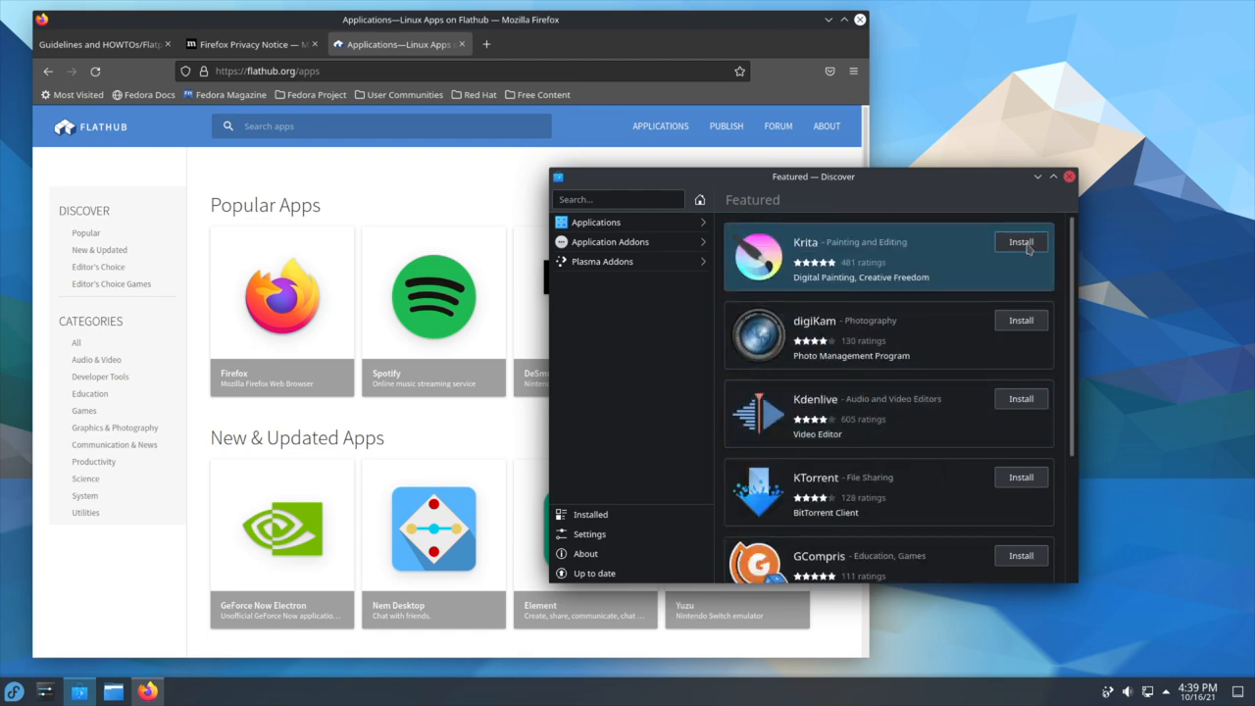
left_click(1020, 243)
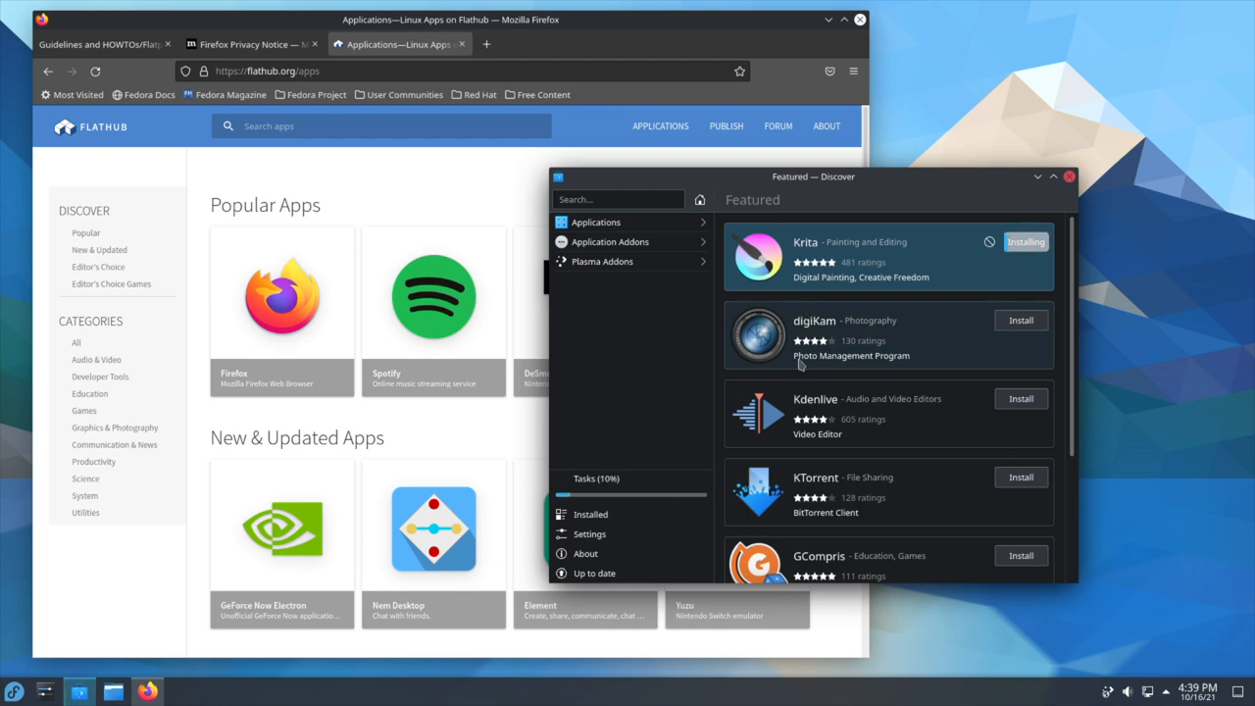
mouse_move(891, 392)
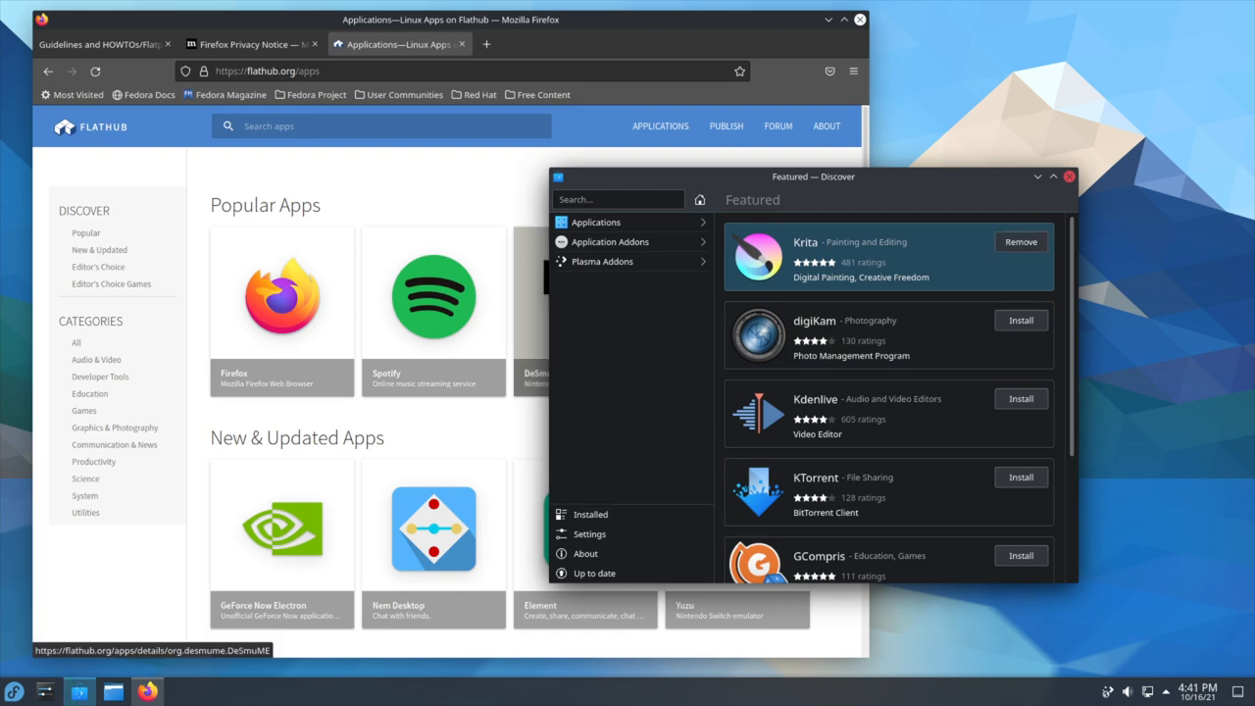
mouse_move(817, 263)
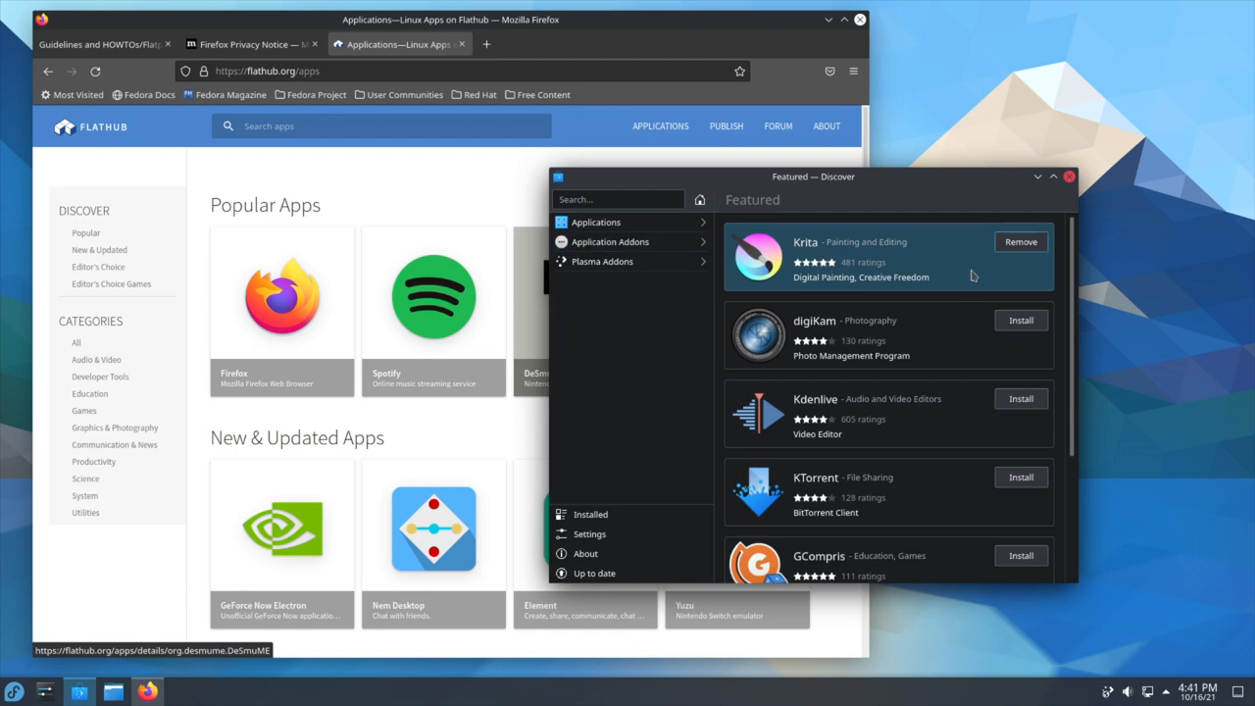
left_click(14, 691)
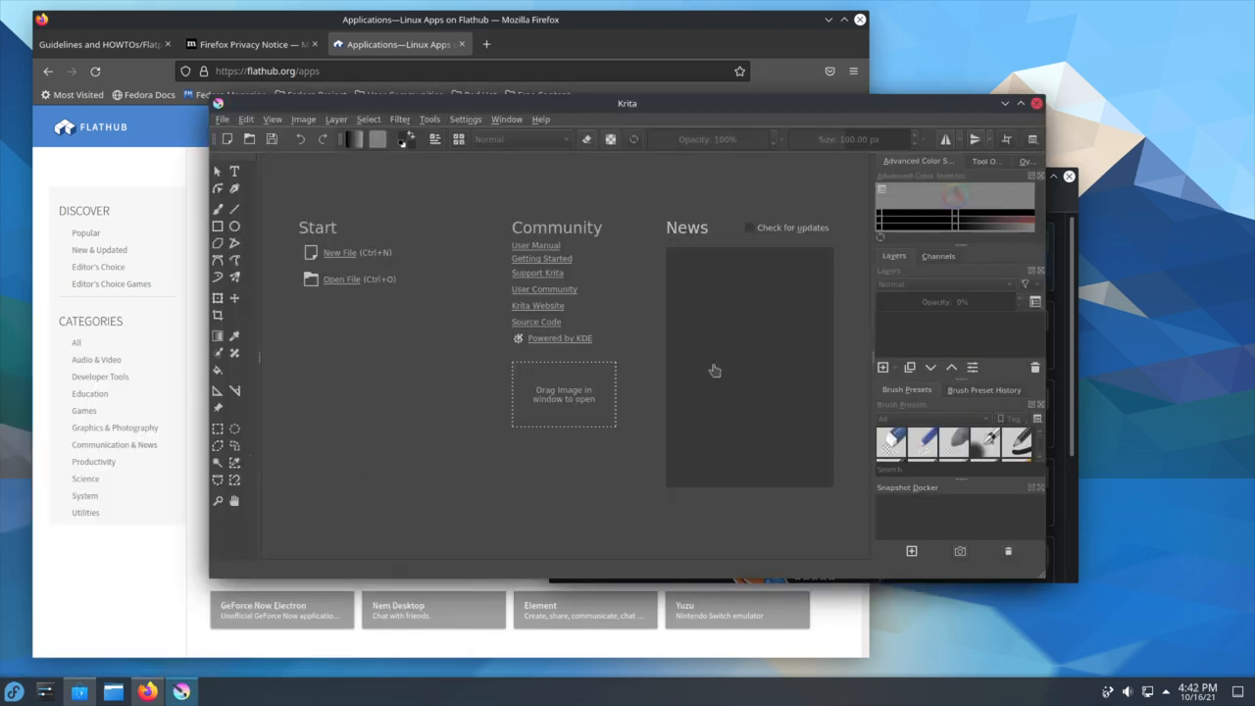
left_click(1019, 102)
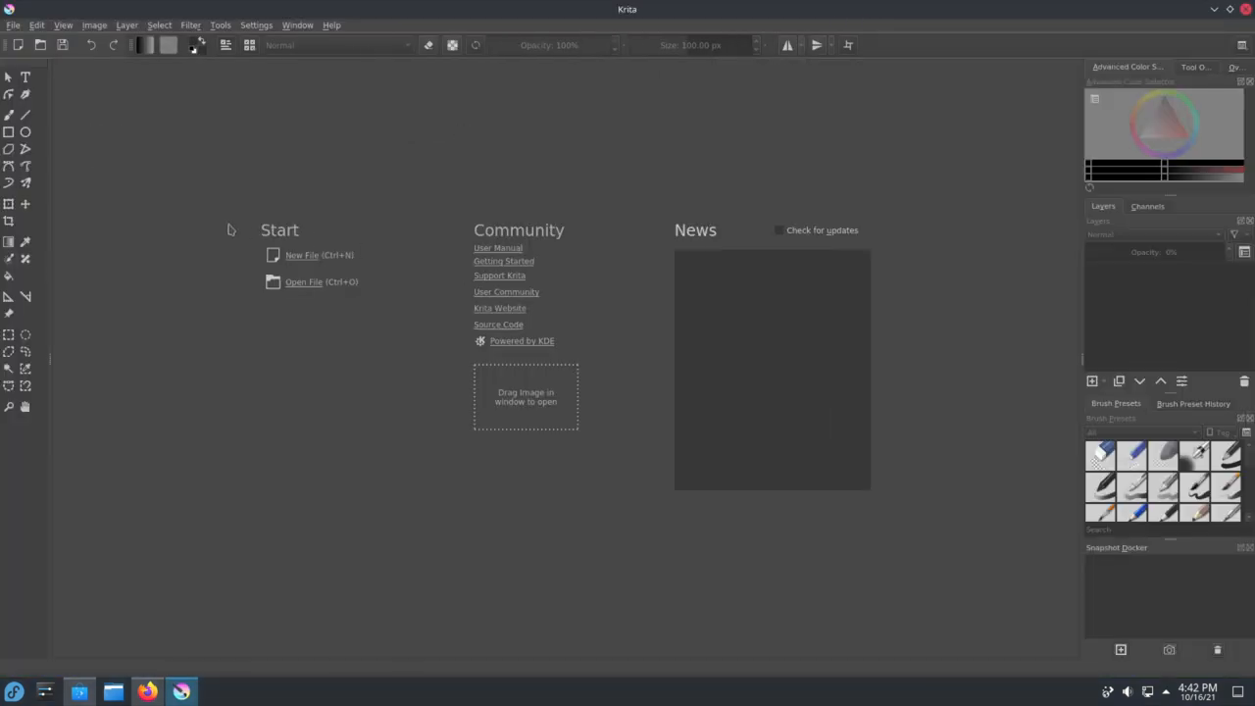
left_click(302, 255)
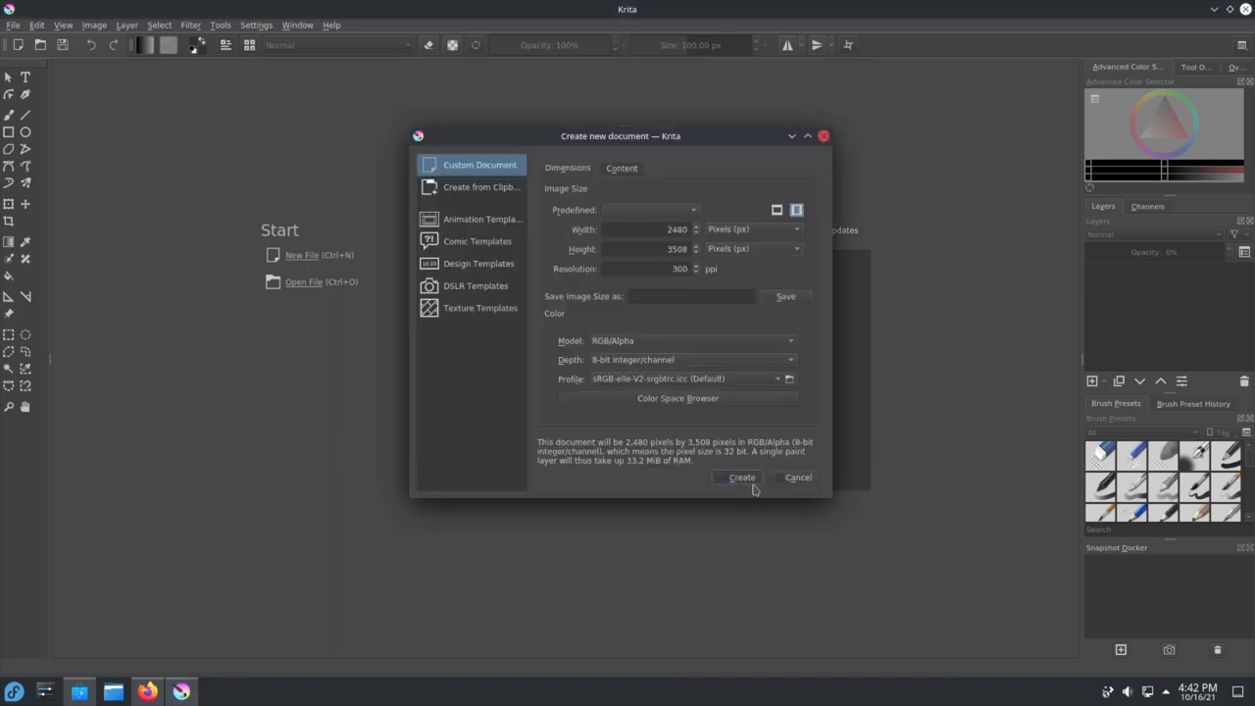
left_click(742, 476)
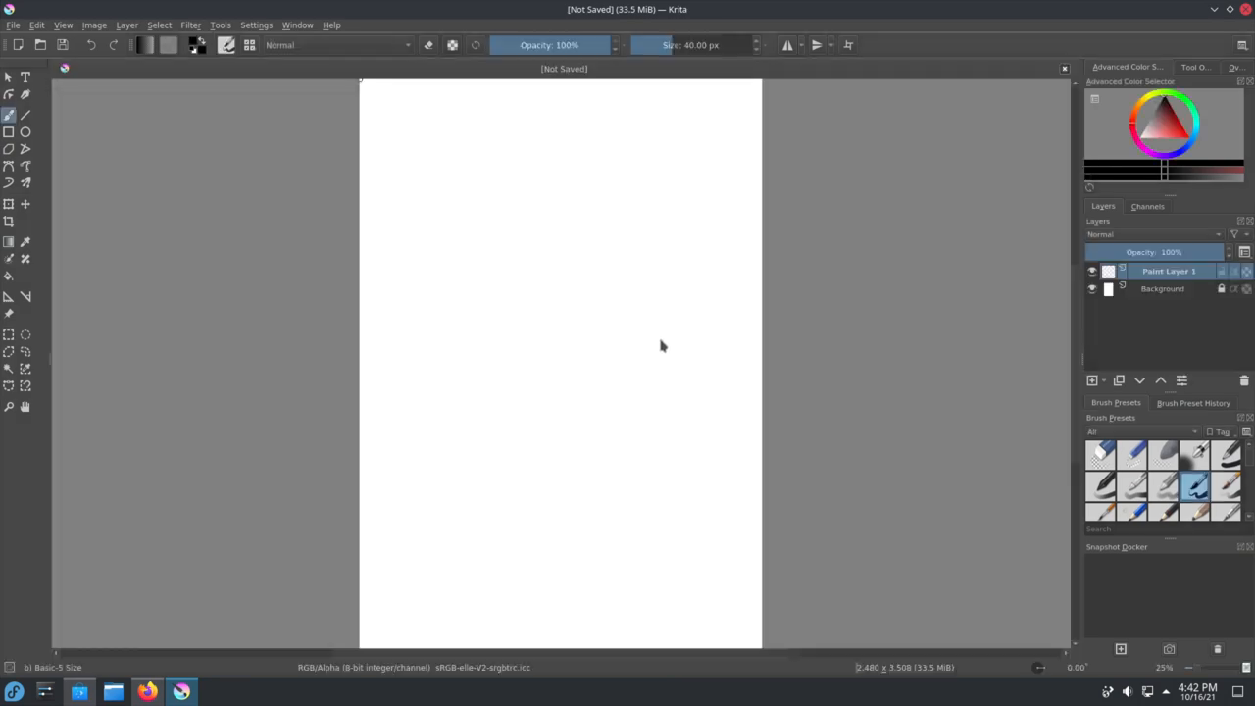
left_click_drag(533, 186, 624, 369)
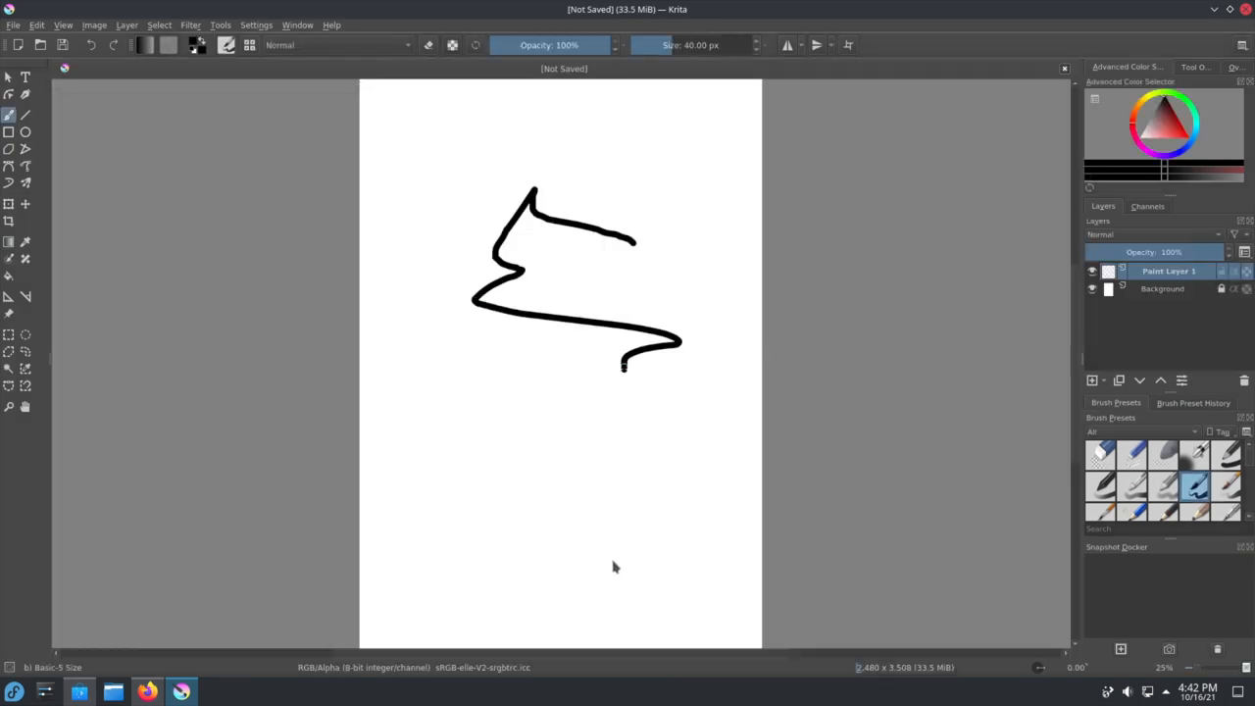
left_click_drag(623, 369, 598, 569)
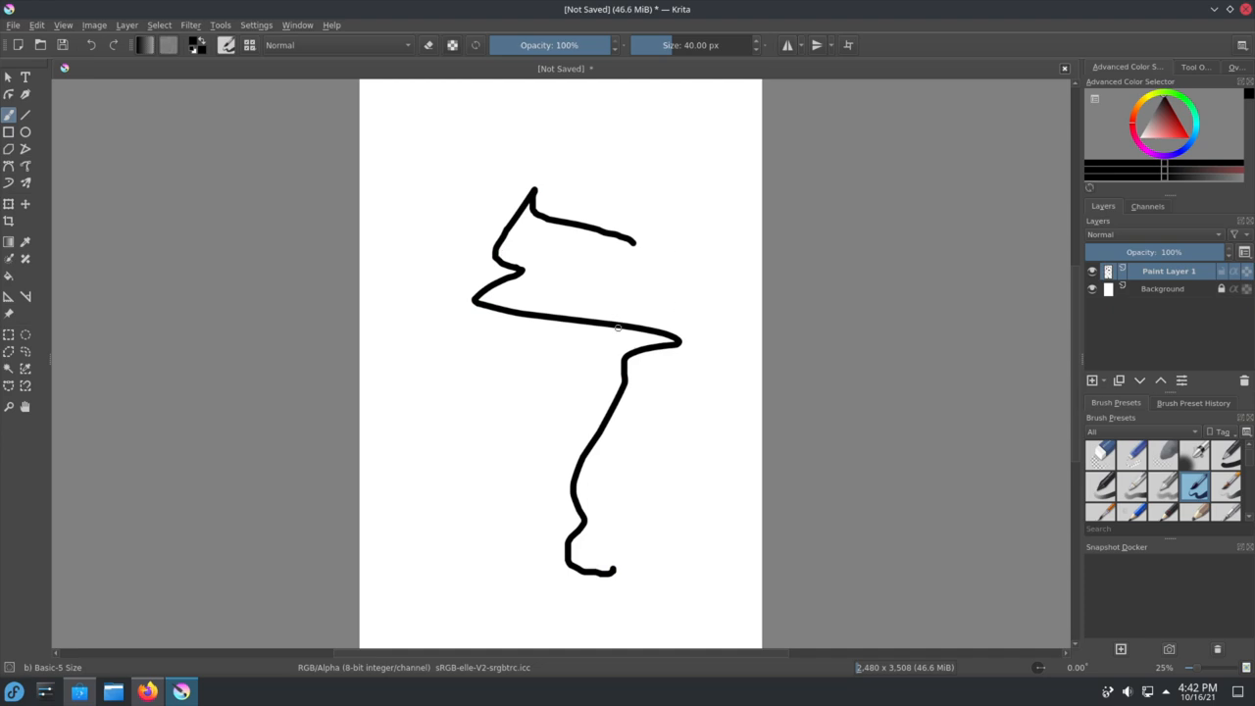
mouse_move(372, 363)
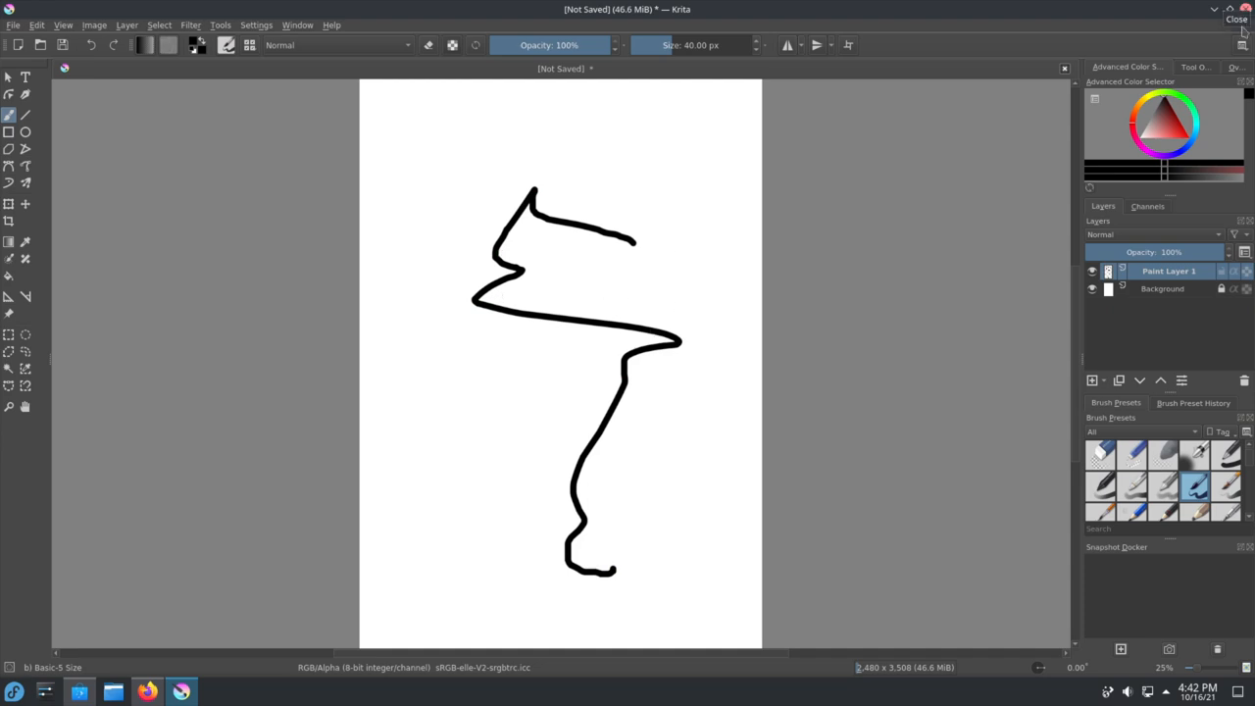
left_click(1236, 20)
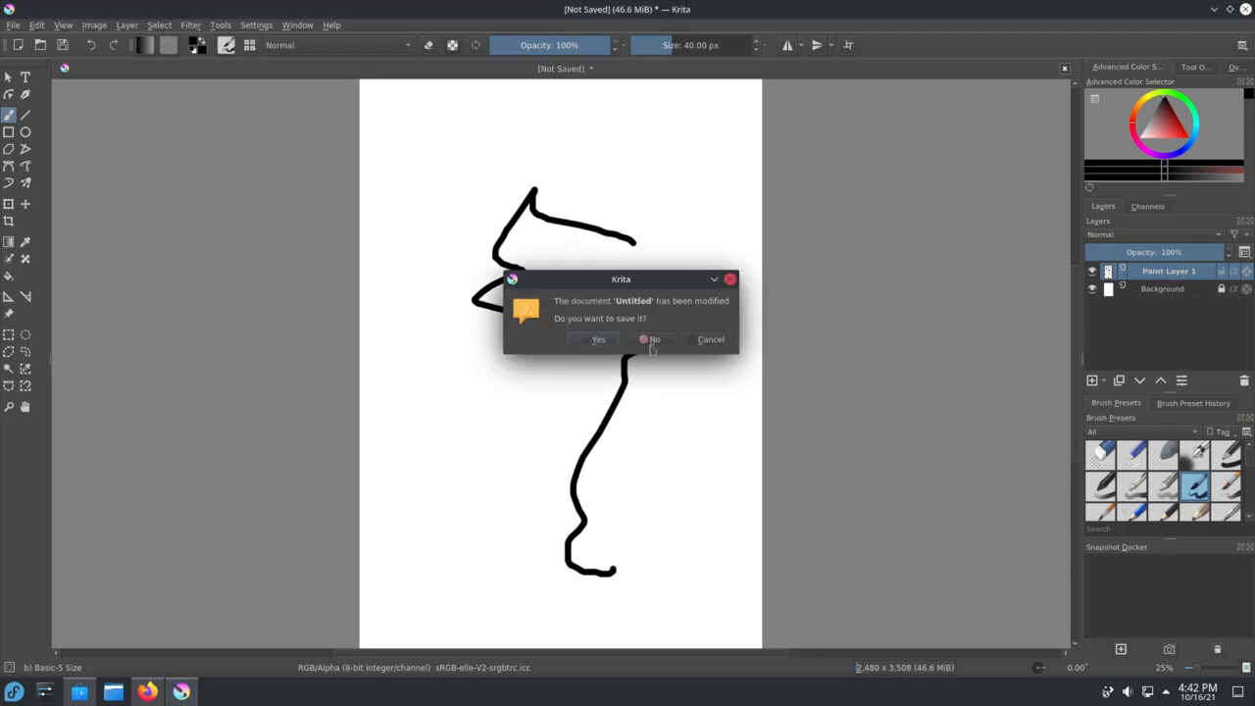
left_click(653, 339)
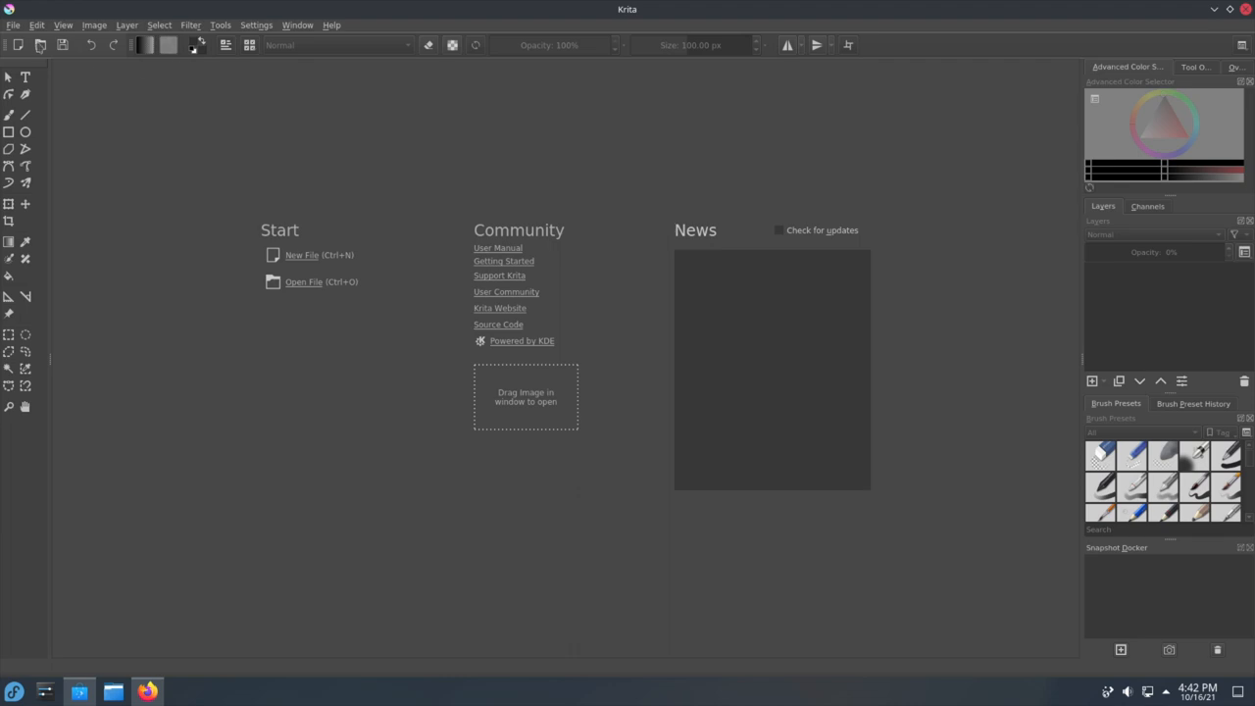
Step: Create a new blank document, draw a stroke, and start Save As
left_click(11, 23)
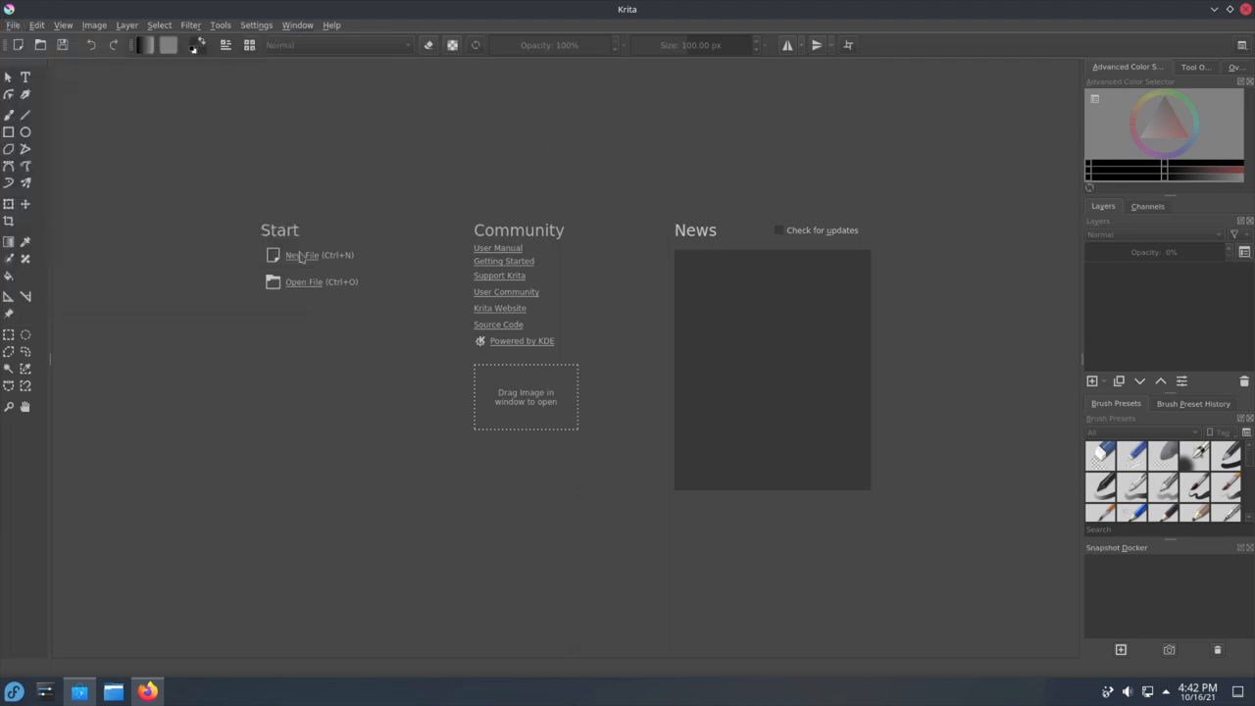
left_click(302, 255)
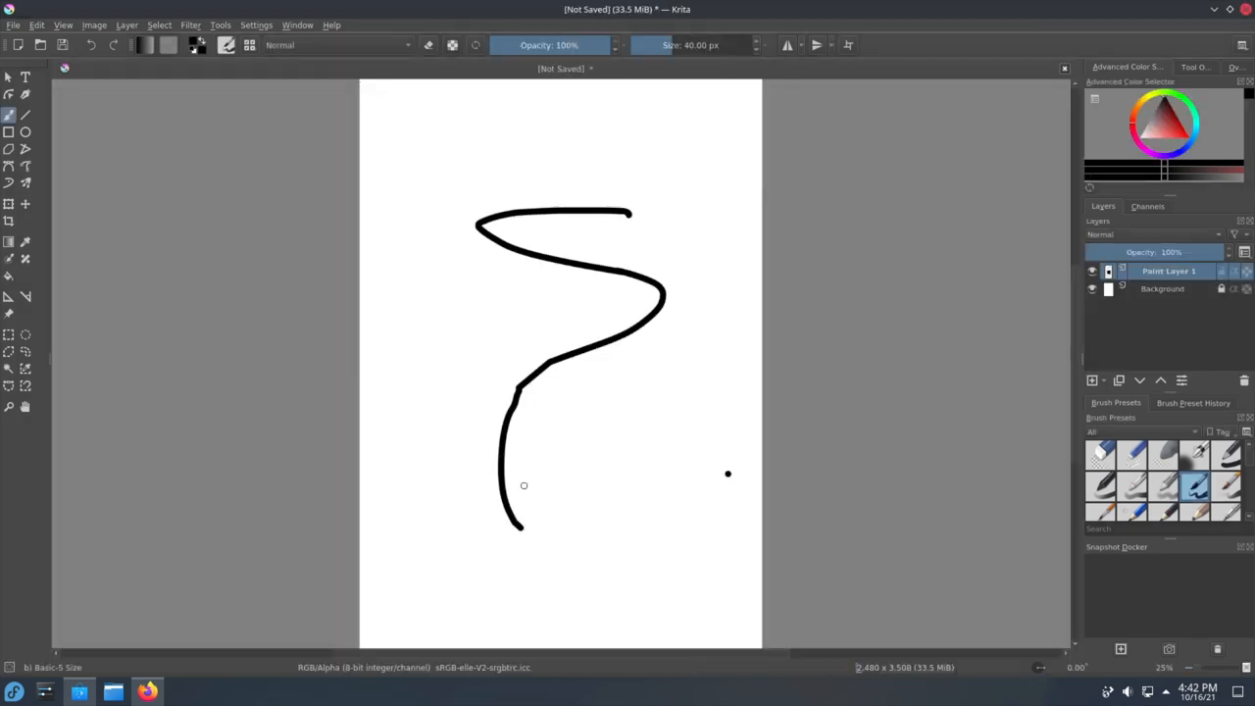
left_click(13, 24)
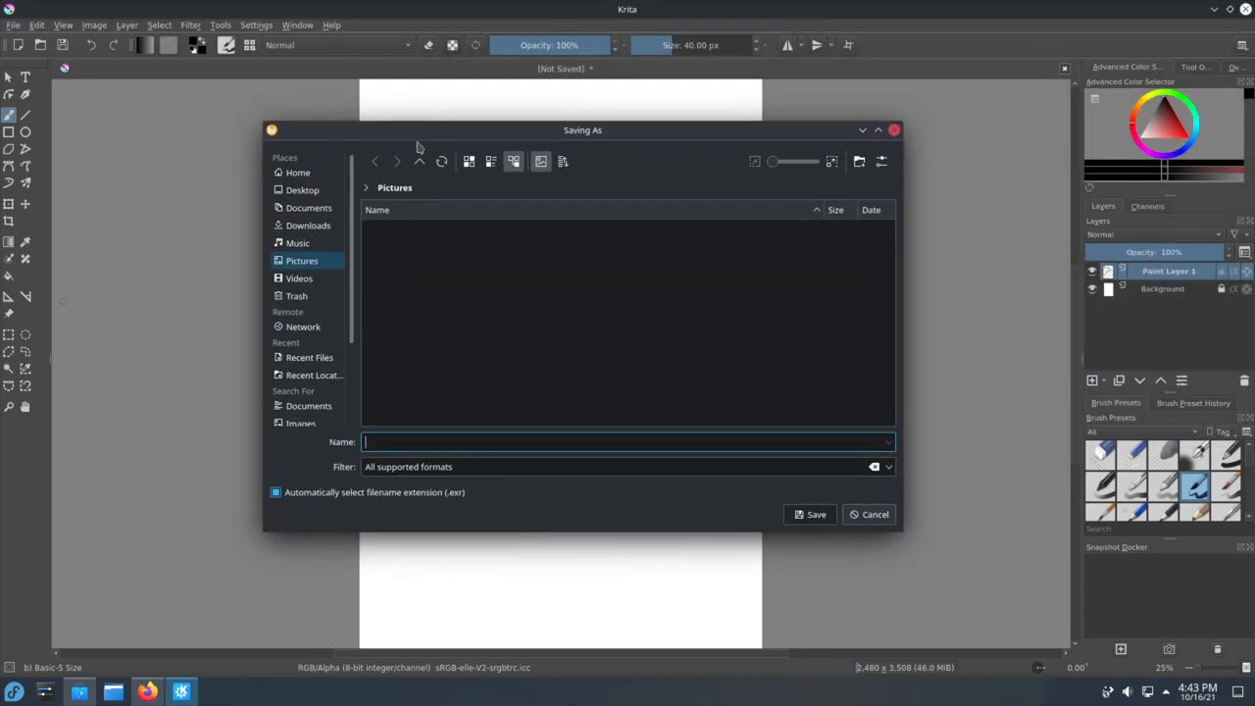
mouse_move(271, 129)
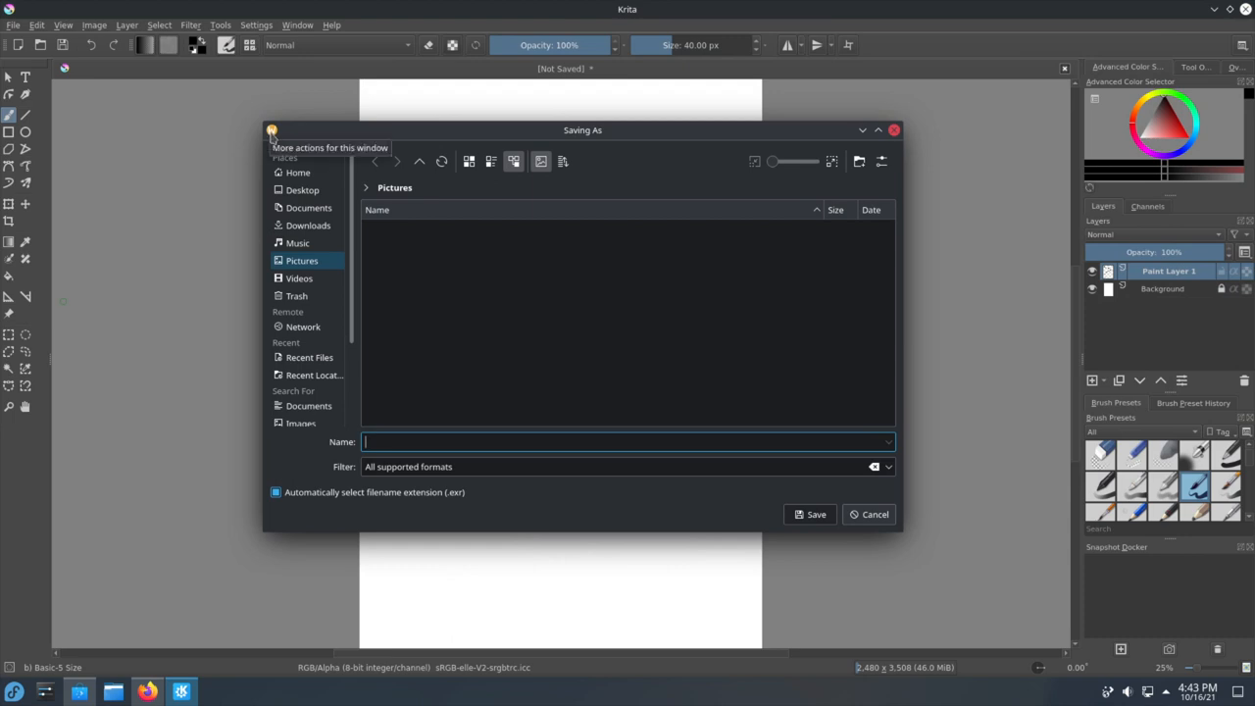
mouse_move(362, 161)
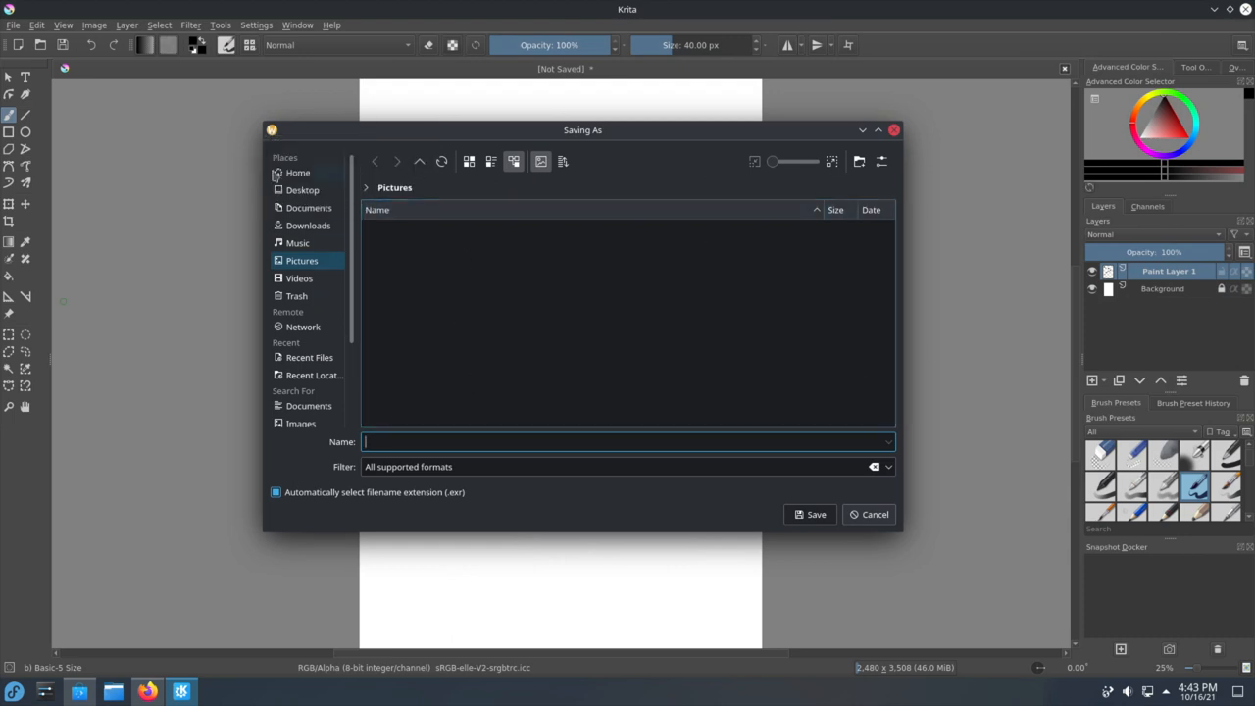
left_click(867, 513)
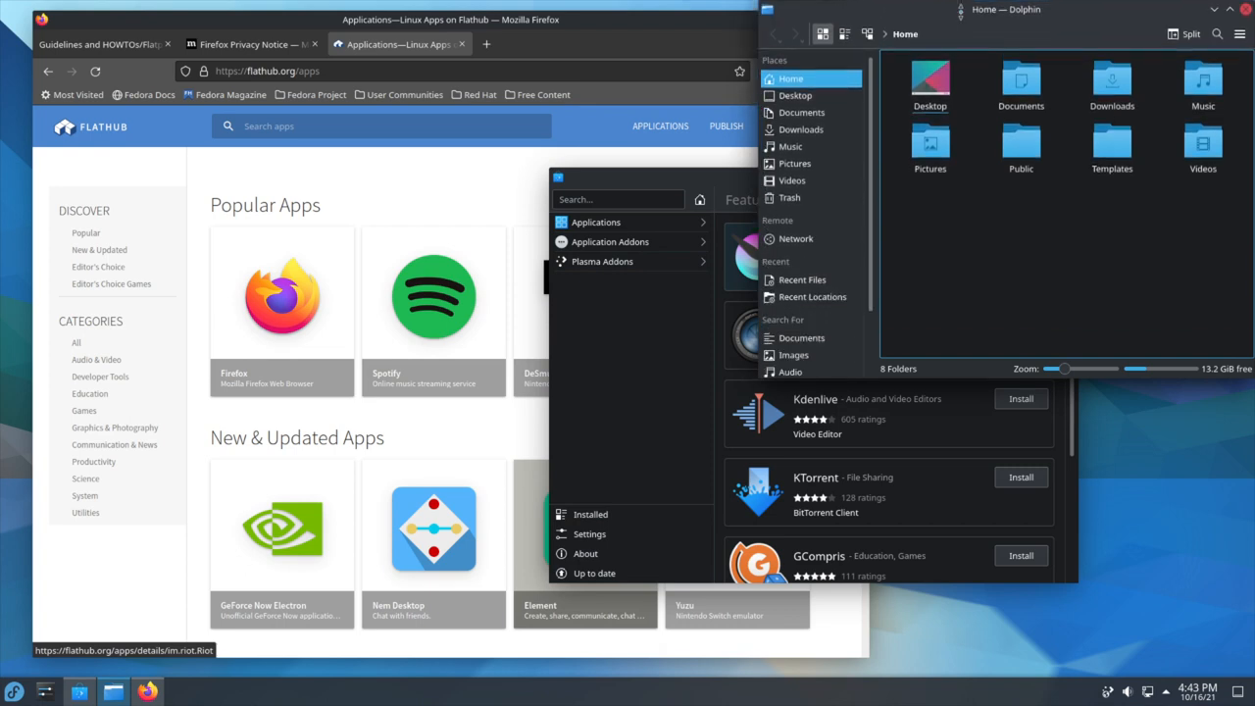
Step: Centre the Dolphin window, close its terminal panel, and maximize it
left_click_drag(1006, 8, 690, 122)
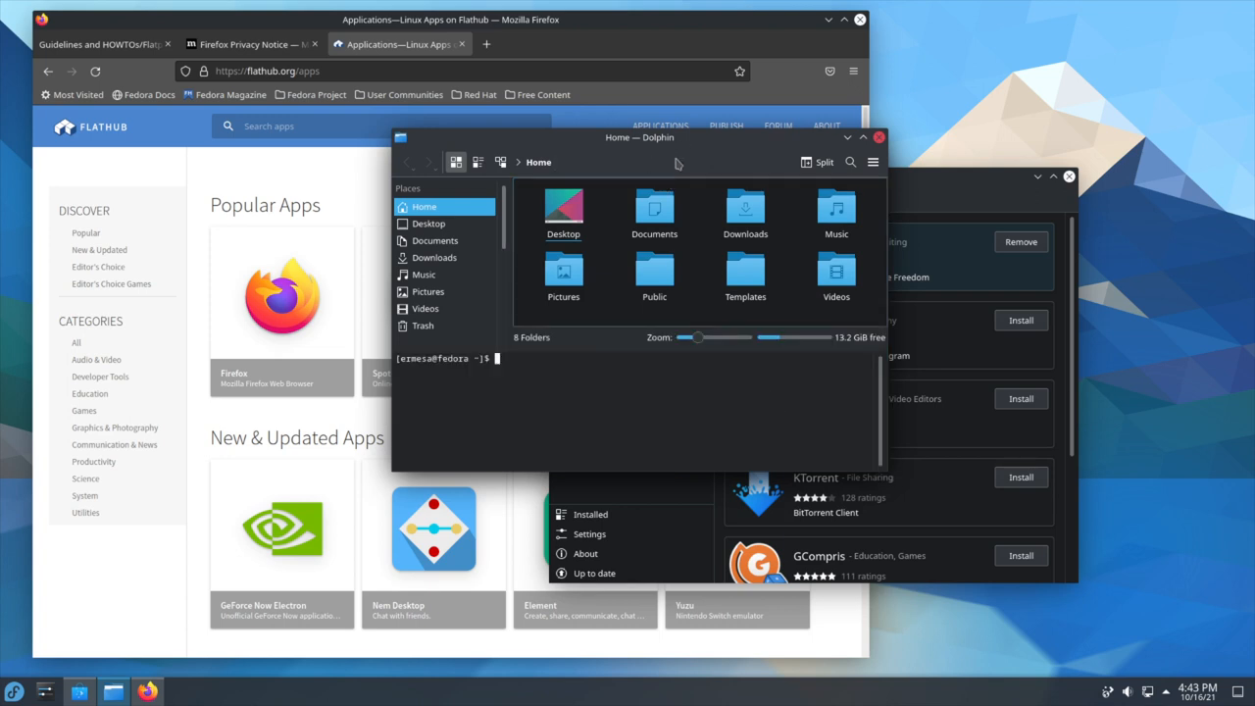
left_click(878, 137)
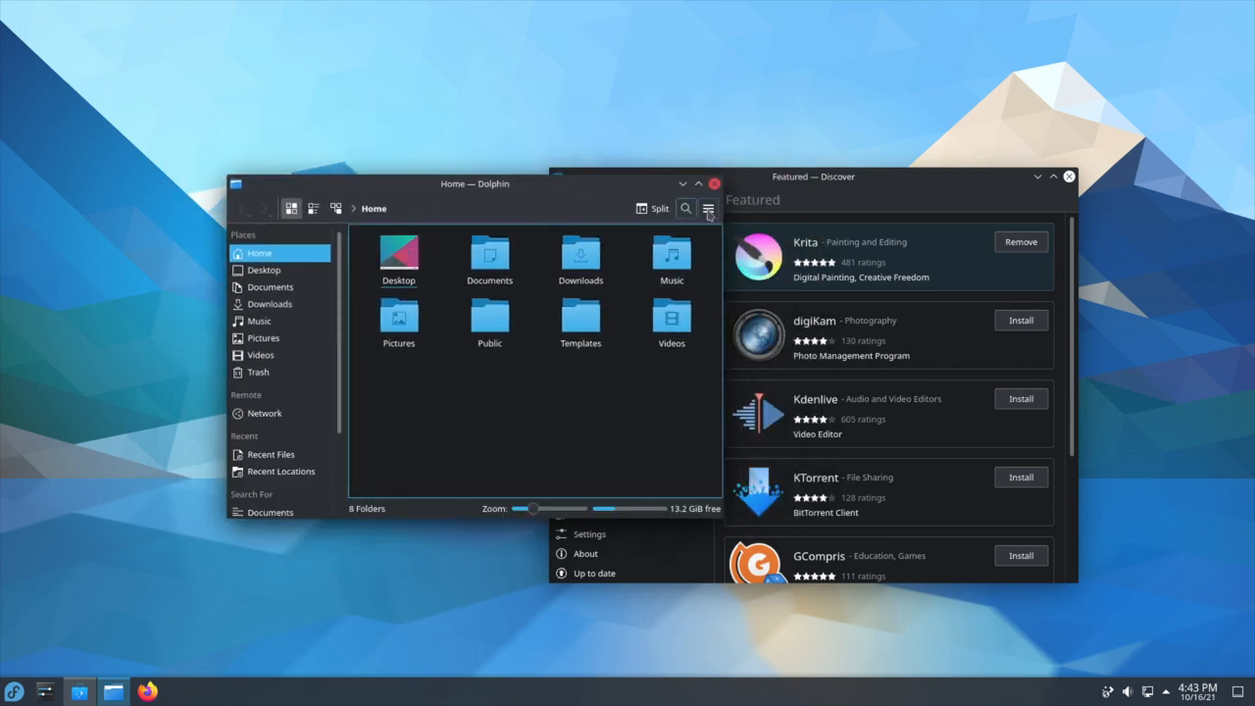
left_click(707, 208)
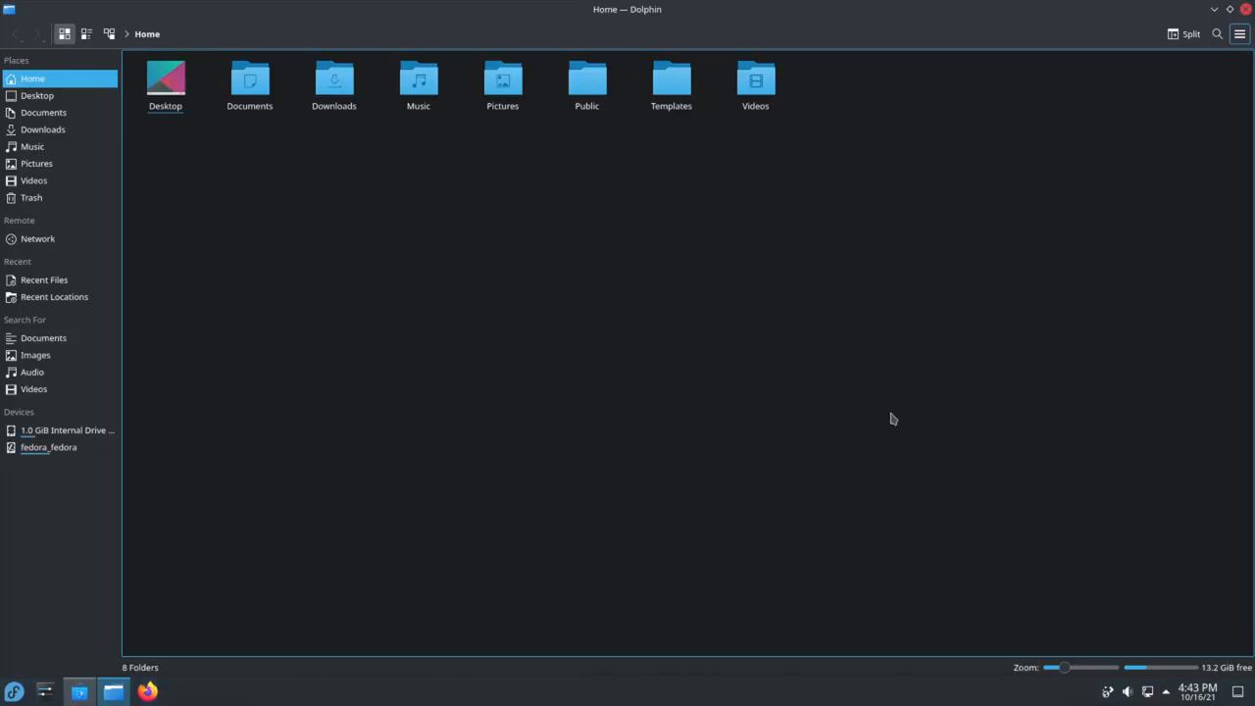
Step: Review Configure Dolphin's Status Bar and Behavior pages, then cancel without changes
left_click(1239, 33)
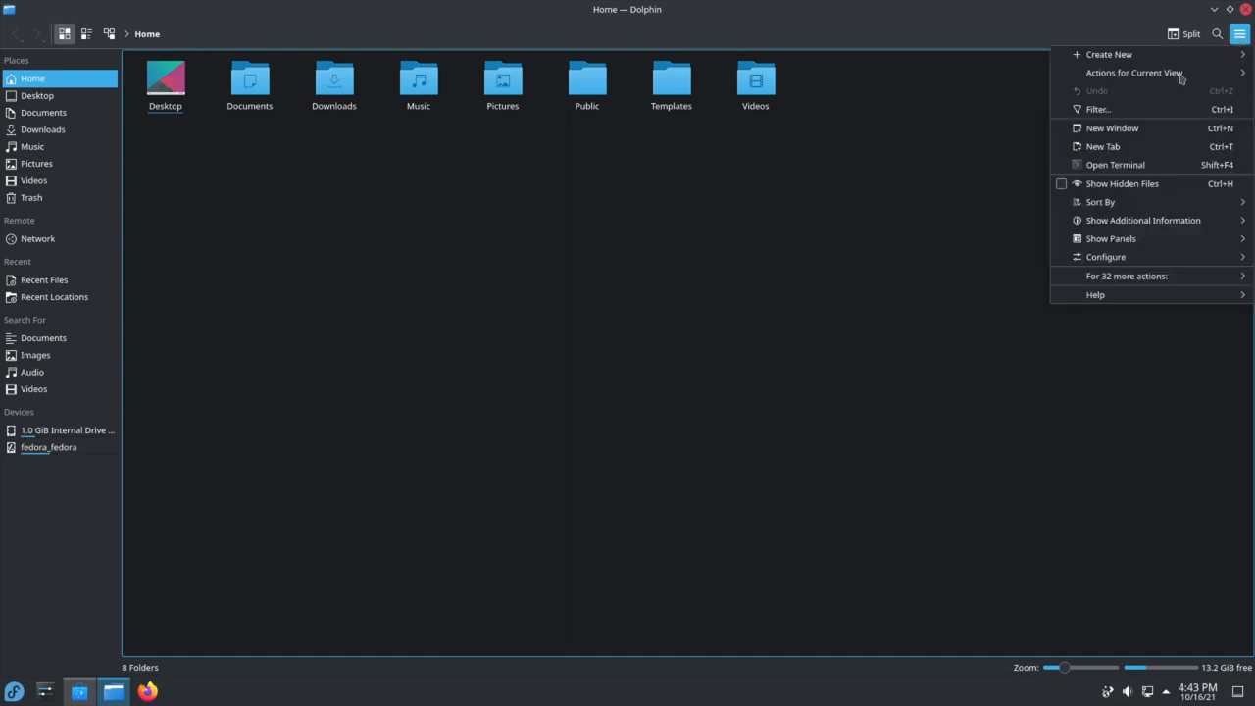
left_click(1094, 294)
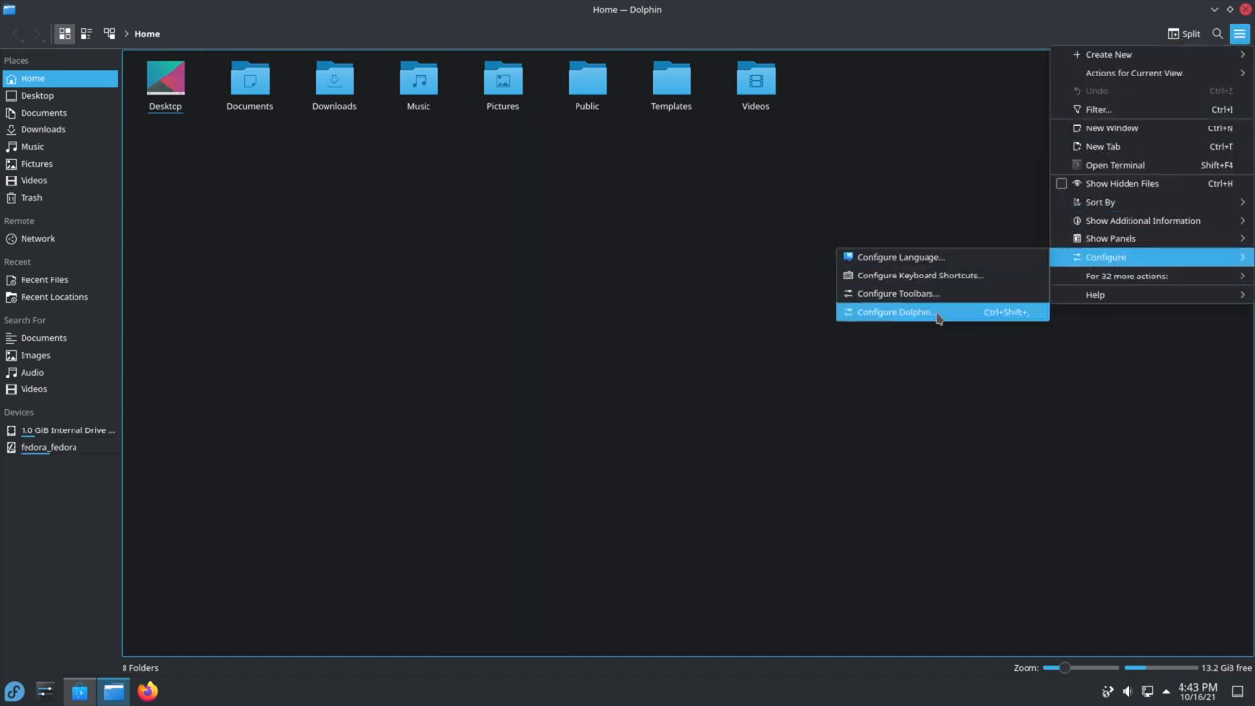
left_click(894, 310)
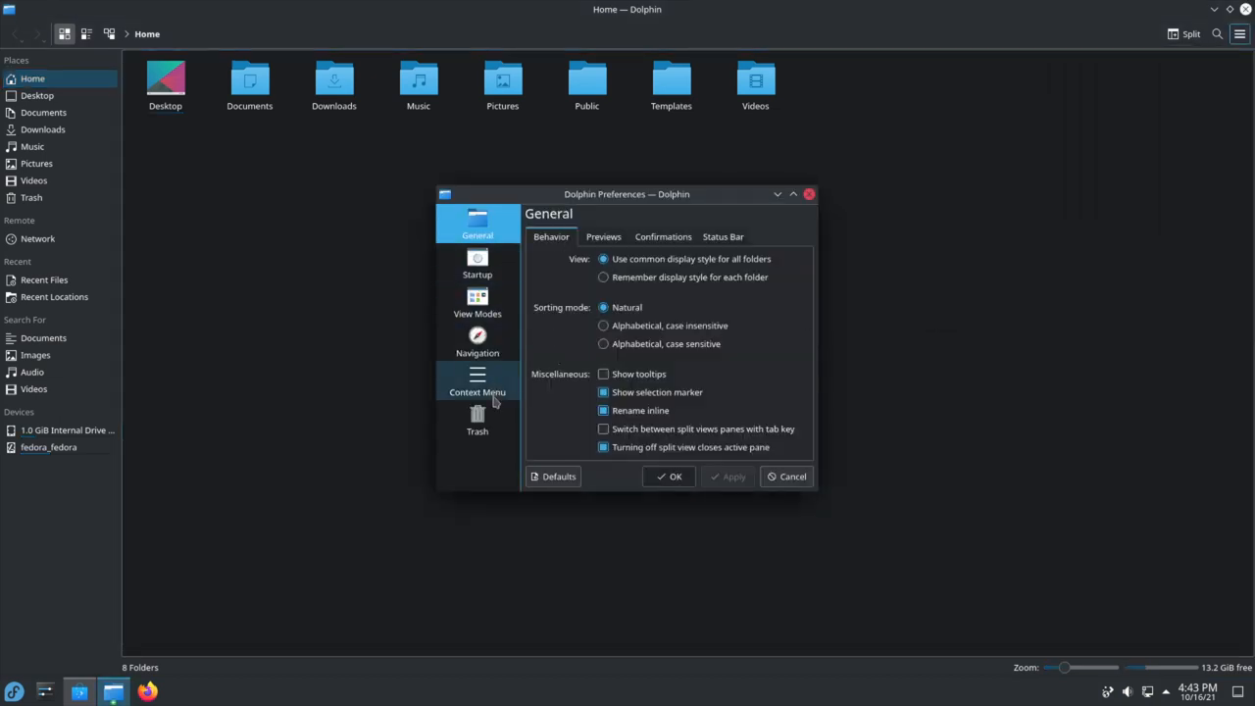
left_click(721, 235)
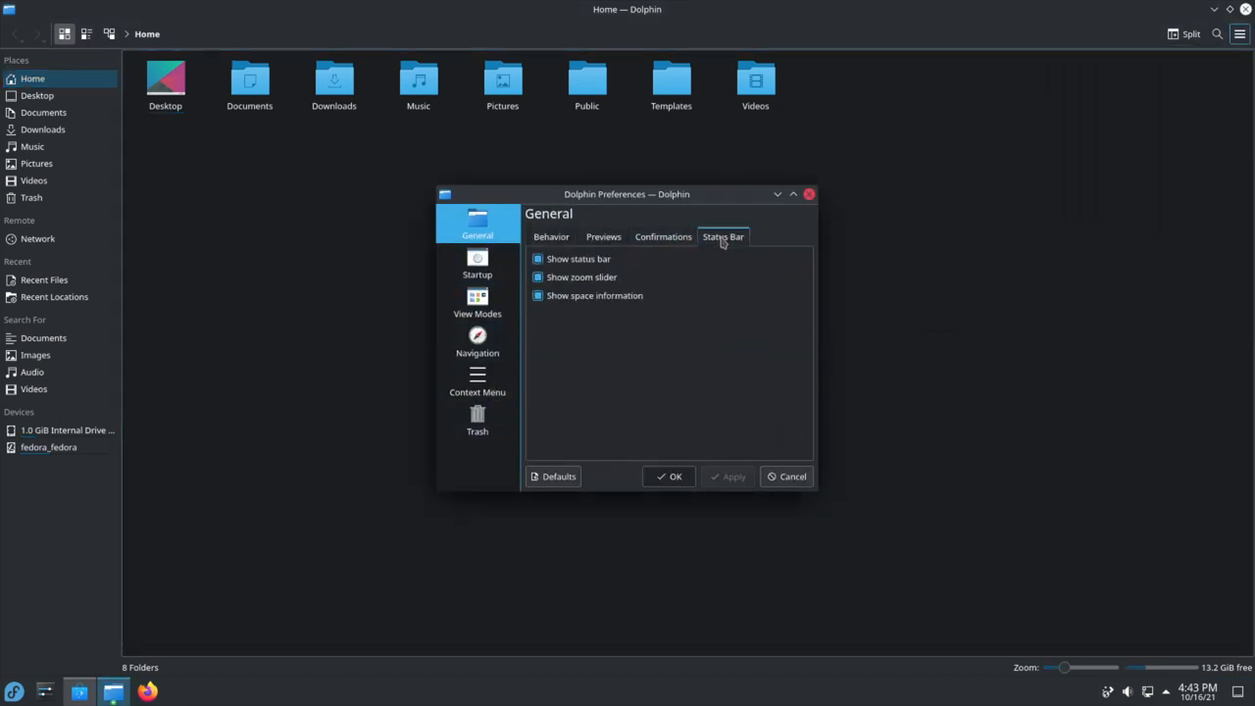
left_click(551, 236)
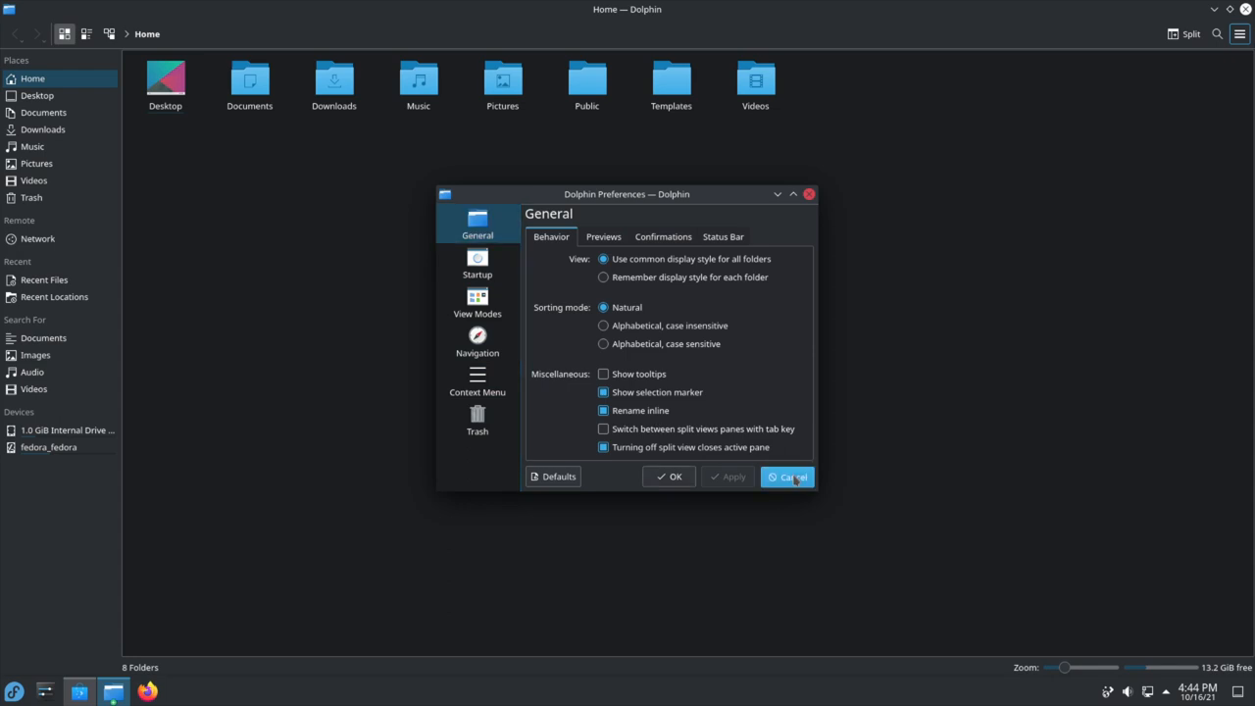
left_click(788, 476)
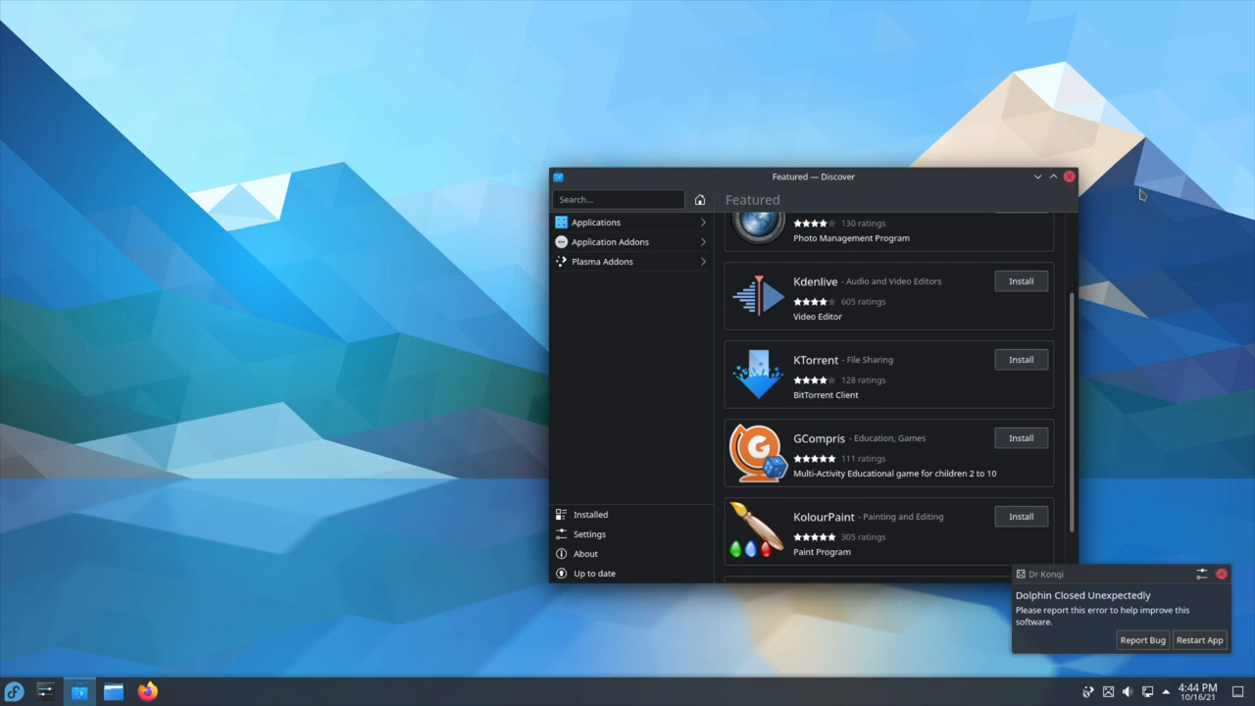
mouse_move(1149, 573)
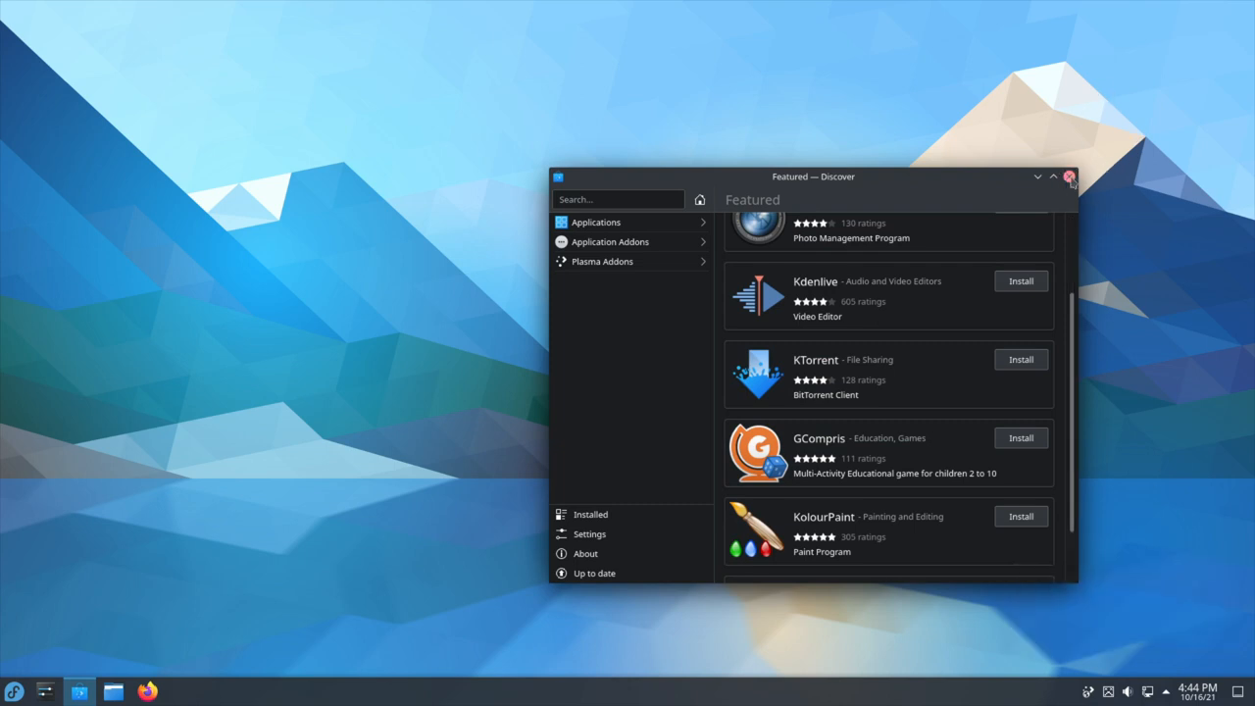
Step: Close the Discover window, leaving the empty Plasma desktop
left_click(1071, 176)
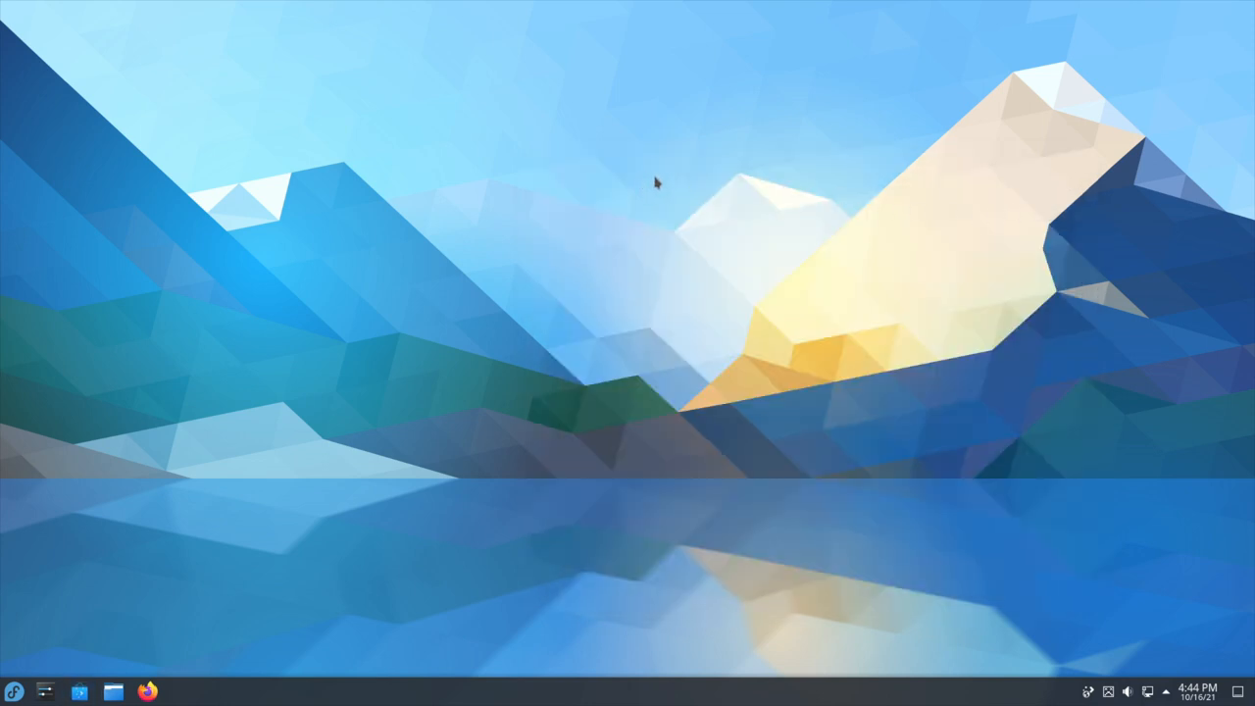
mouse_move(226, 530)
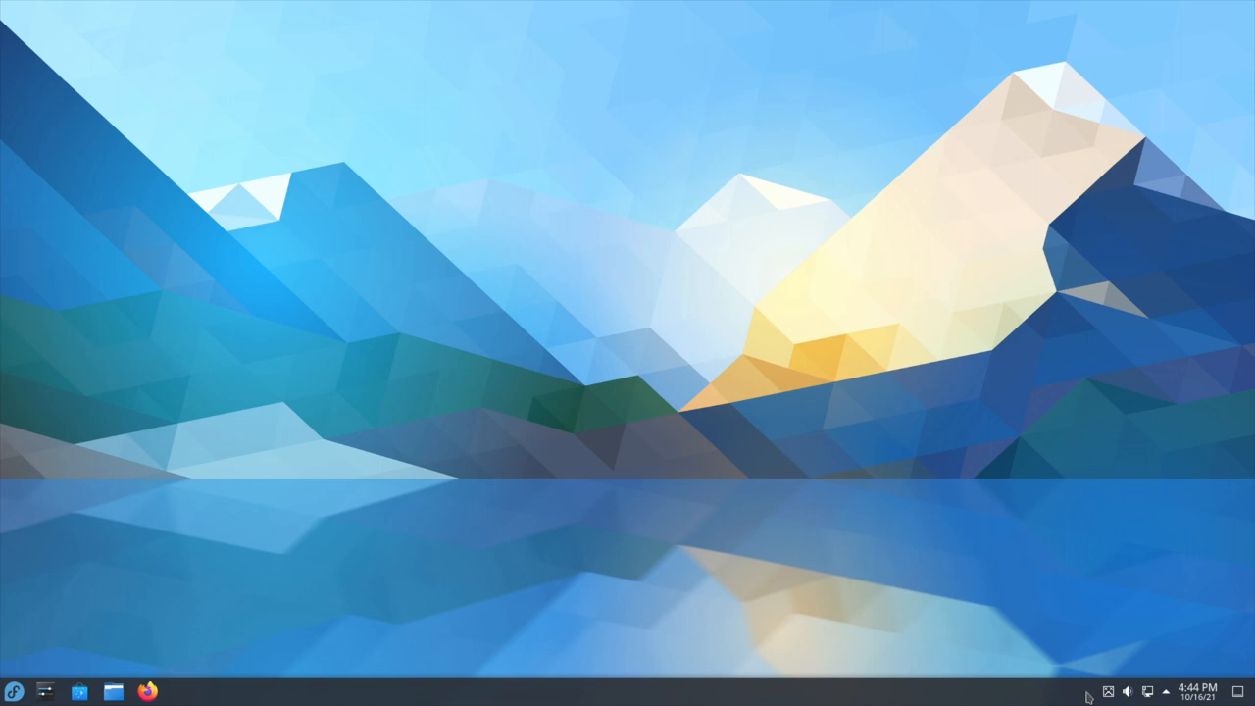
mouse_move(1160, 702)
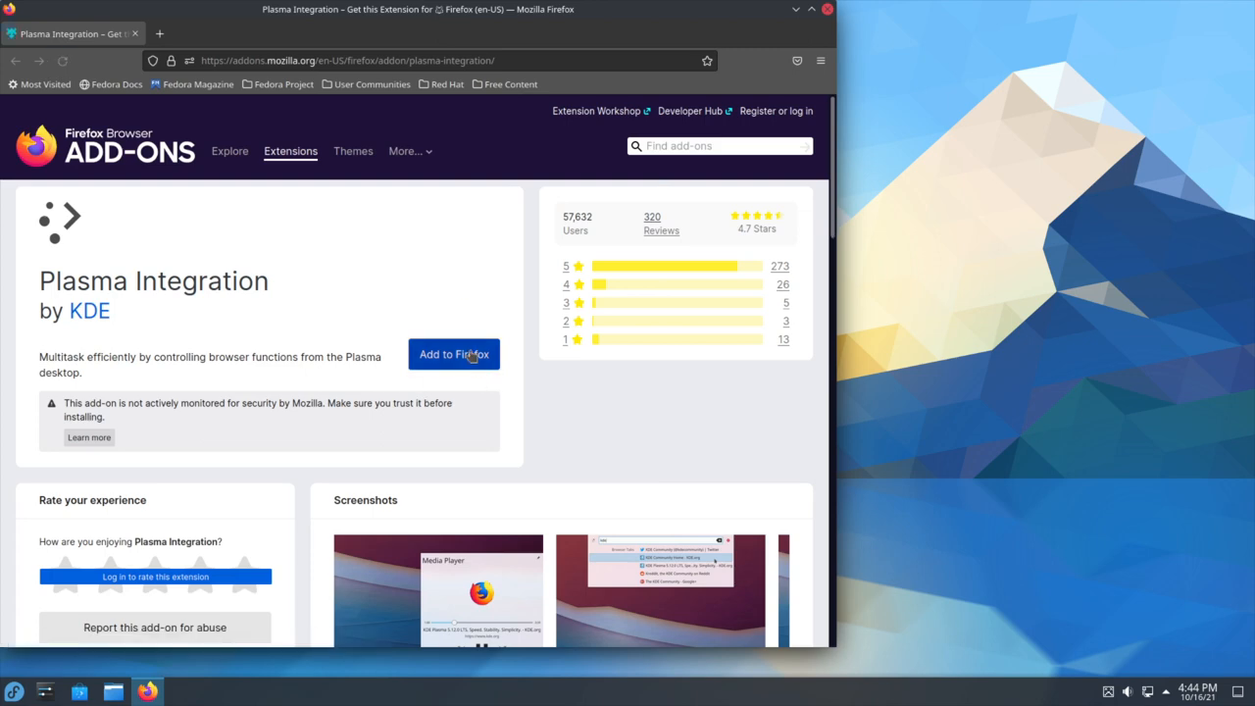
Step: Add the Plasma Integration extension to Firefox and accept its permissions
left_click(453, 353)
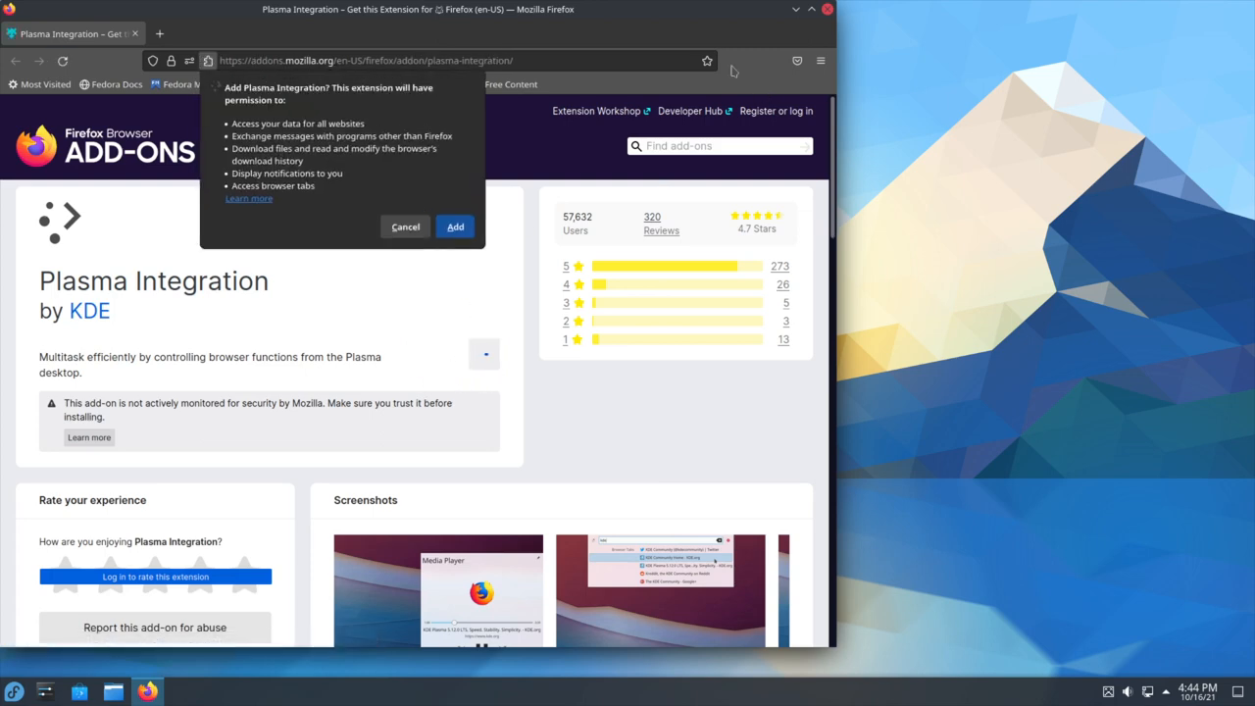
left_click(455, 228)
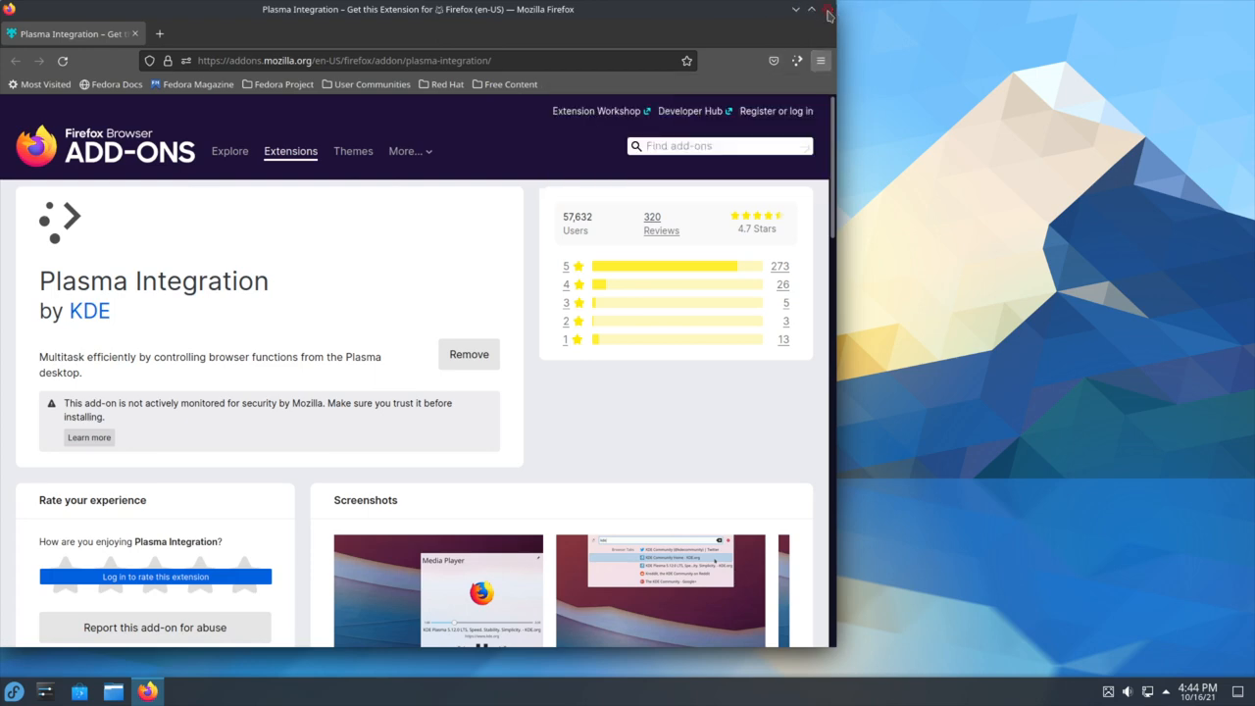
left_click(827, 8)
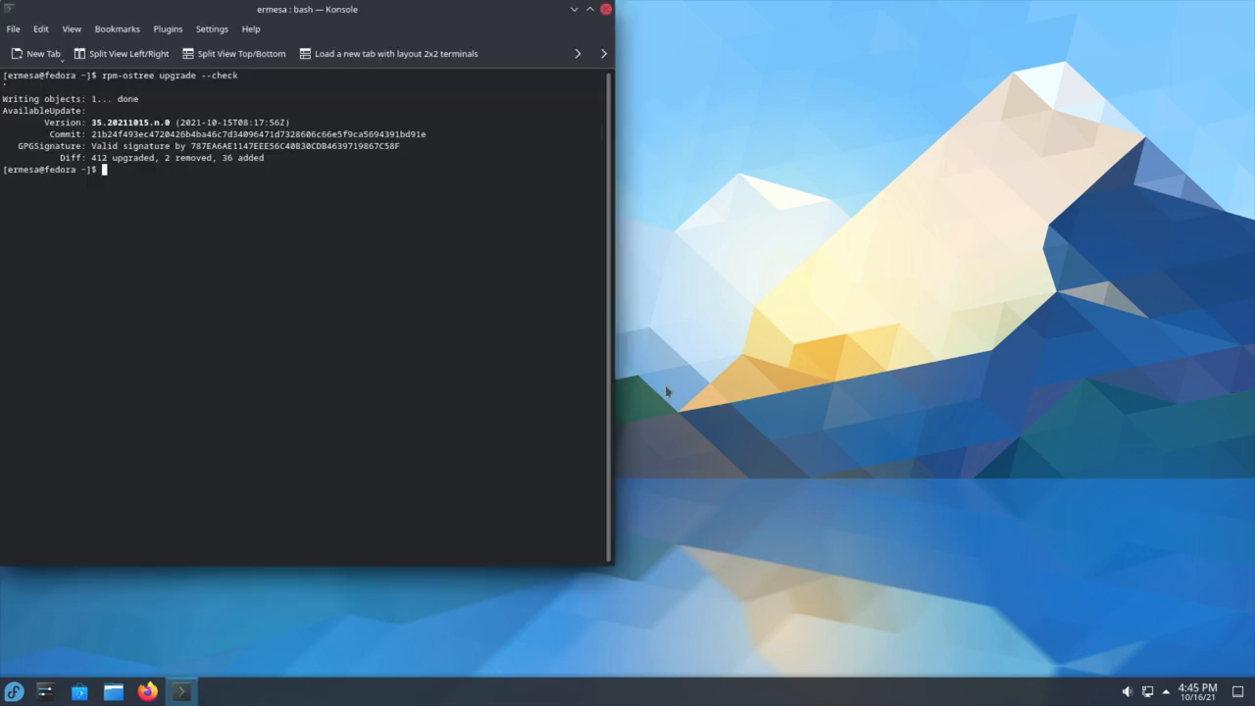
Step: Focus the Konsole window showing the rpm-ostree upgrade --check output
left_click(242, 53)
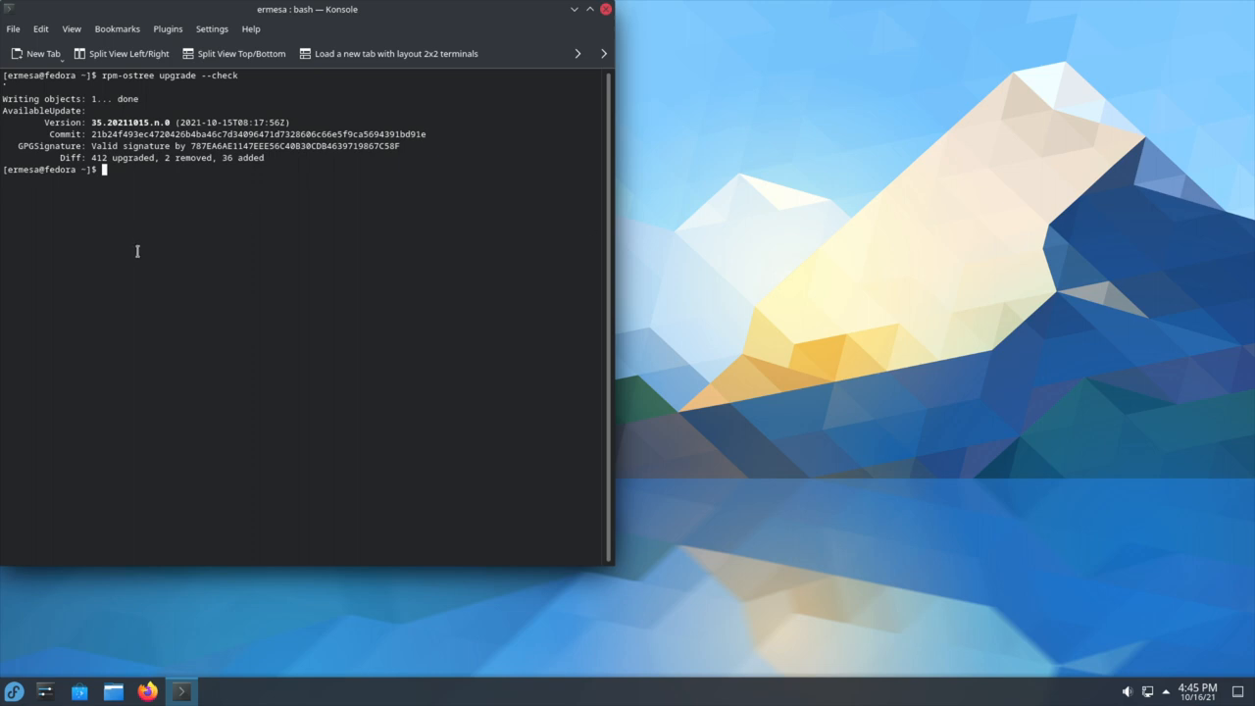
Step: Run rpm-ostree upgrade and scroll through the upgraded, removed and added package lists
type("rpm-ostree upgrade --check")
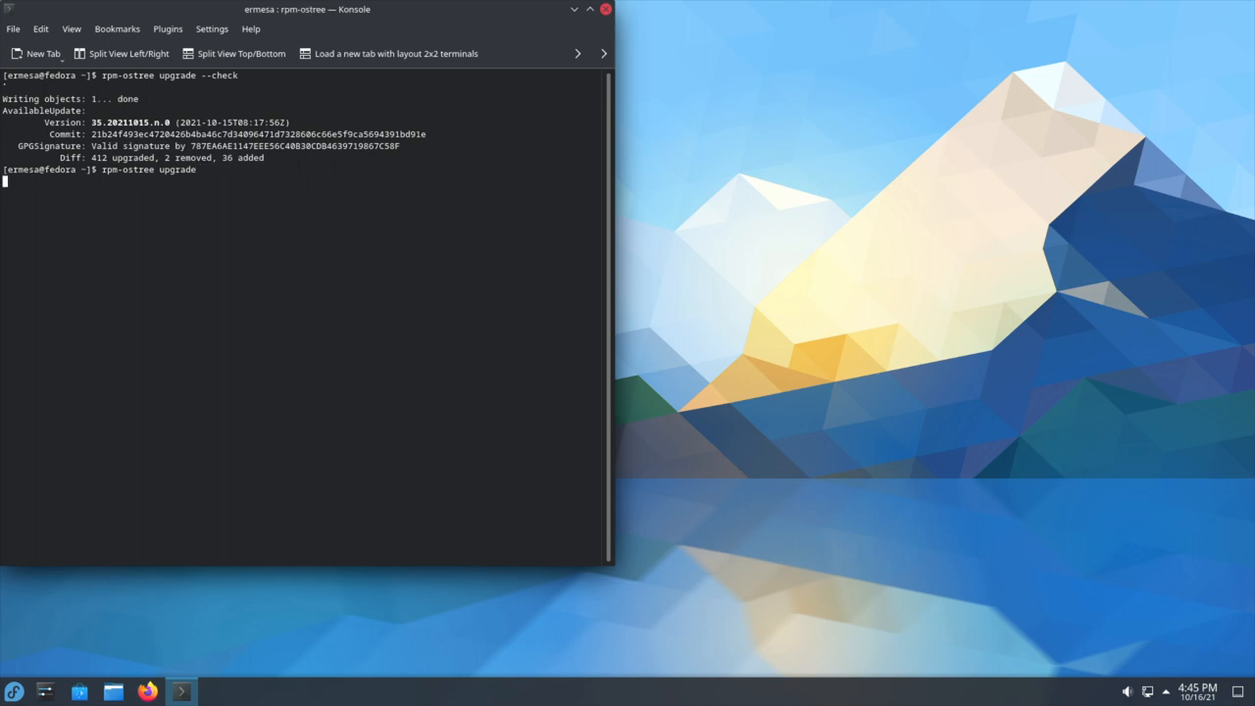
key("Return")
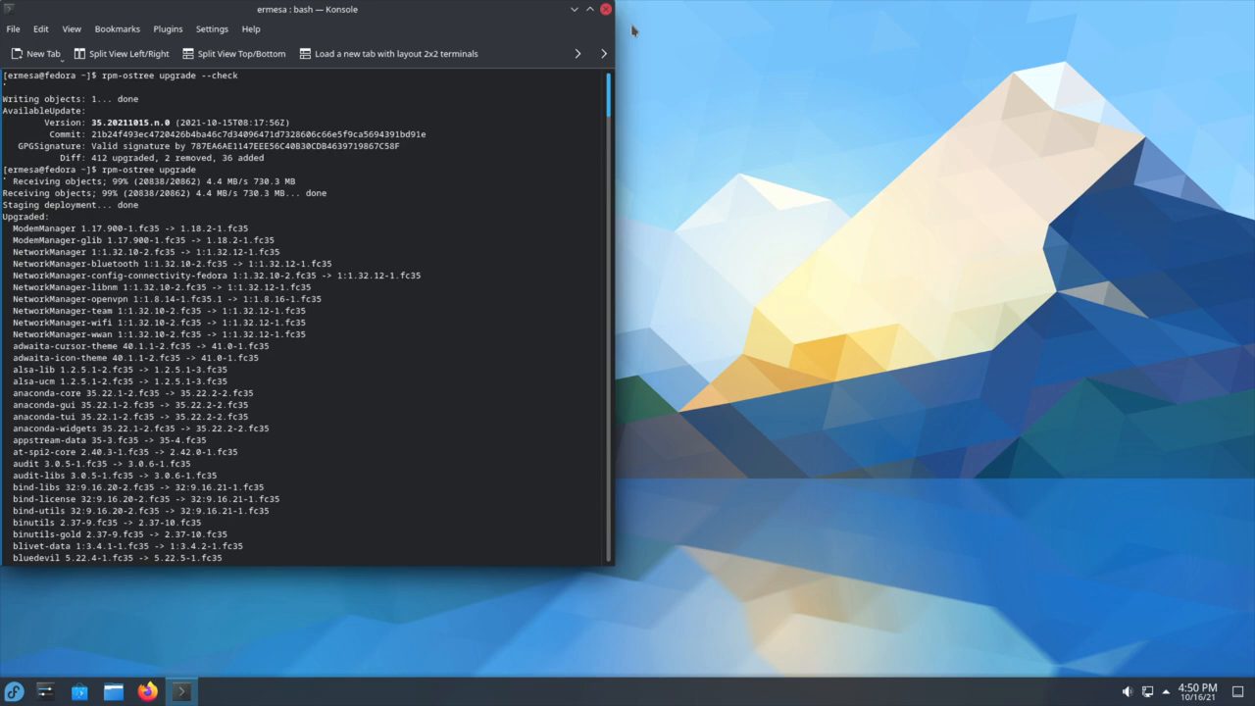
scroll("down", 3)
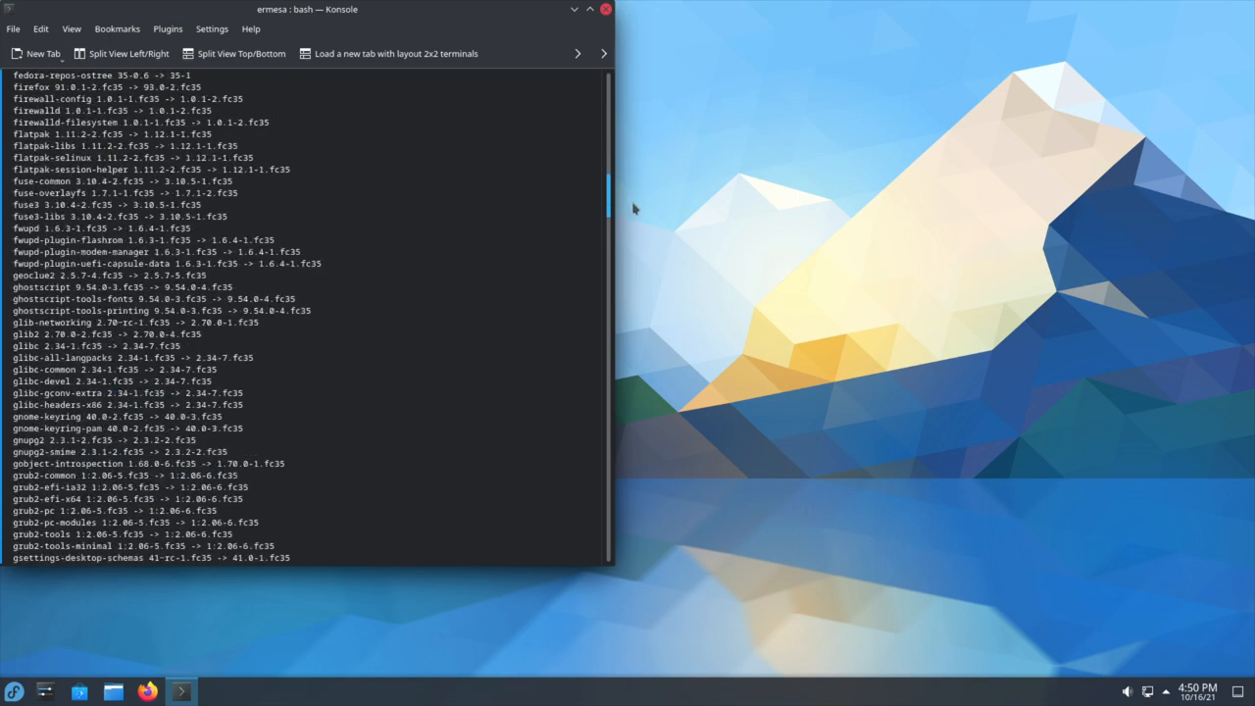
scroll("down", 3)
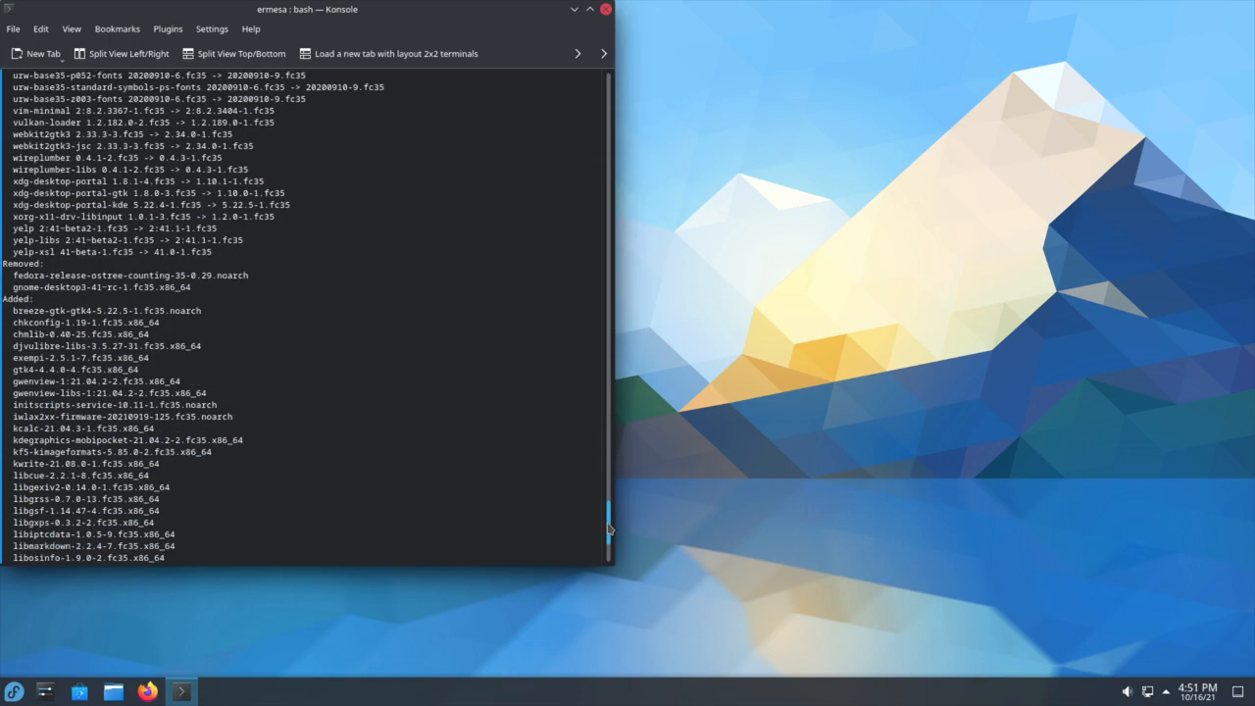
scroll("down", 3)
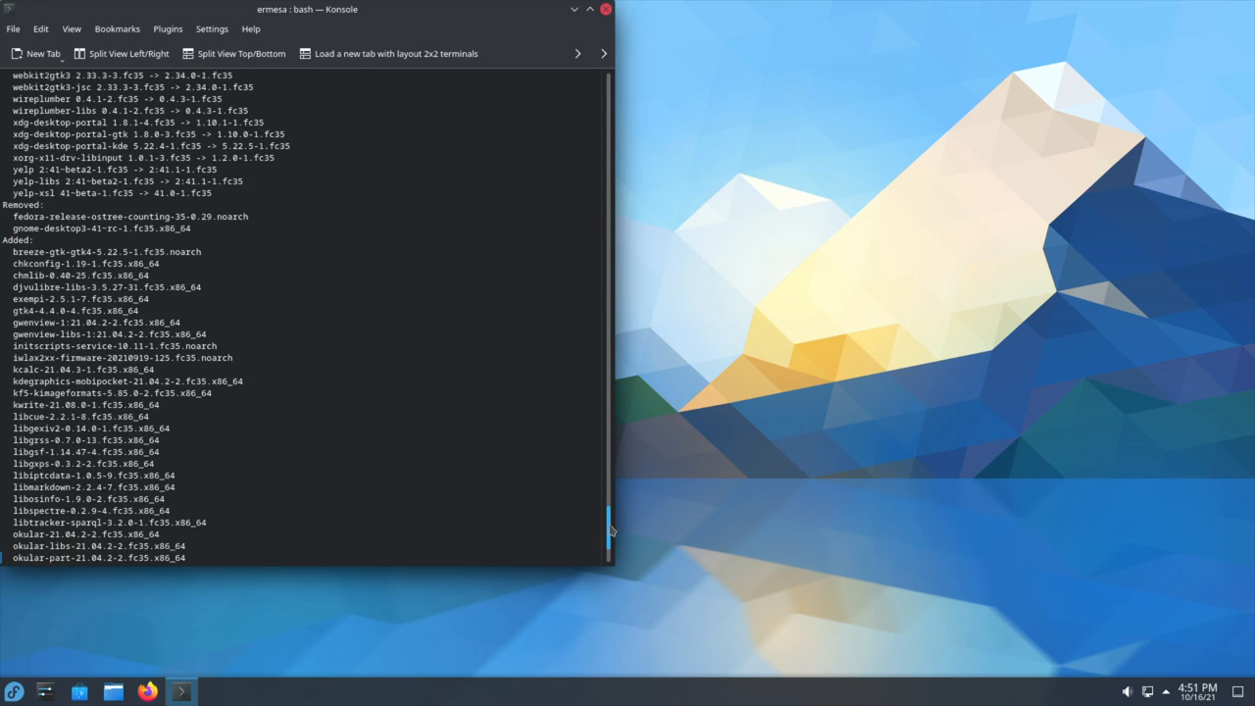
scroll("down", 3)
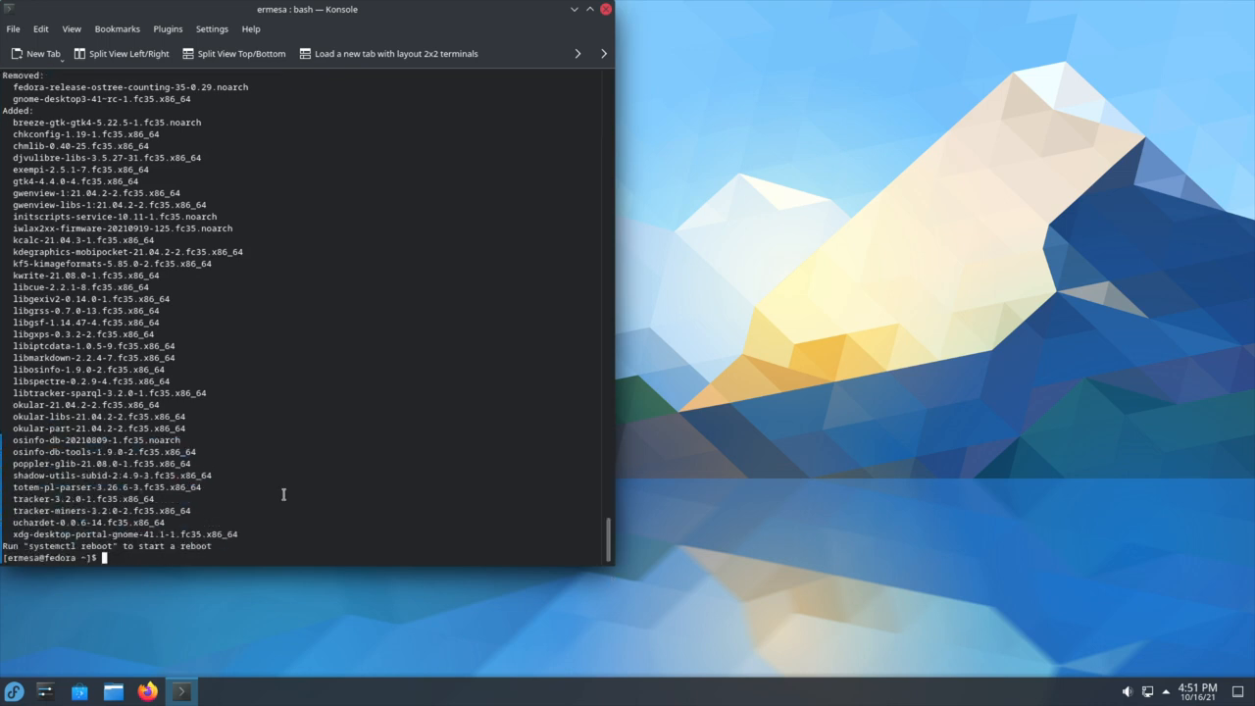
mouse_move(353, 486)
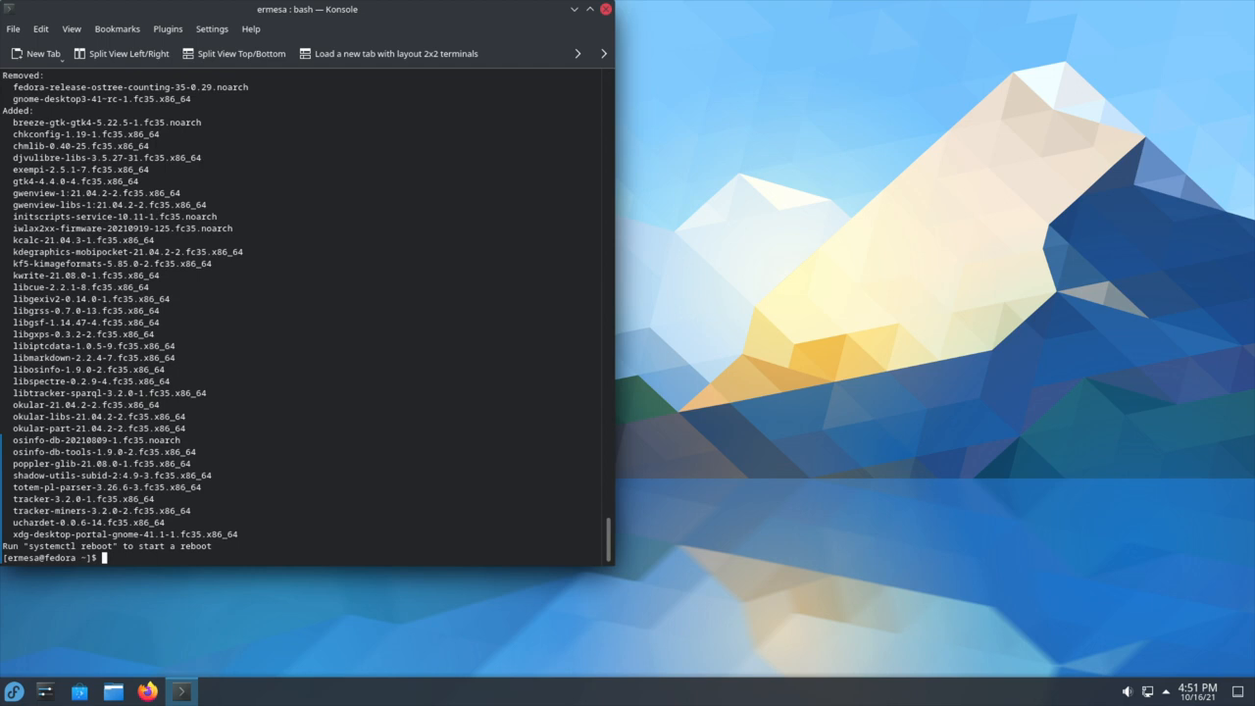
Step: Reboot the system with systemctl reboot to boot the new deployment
type("system")
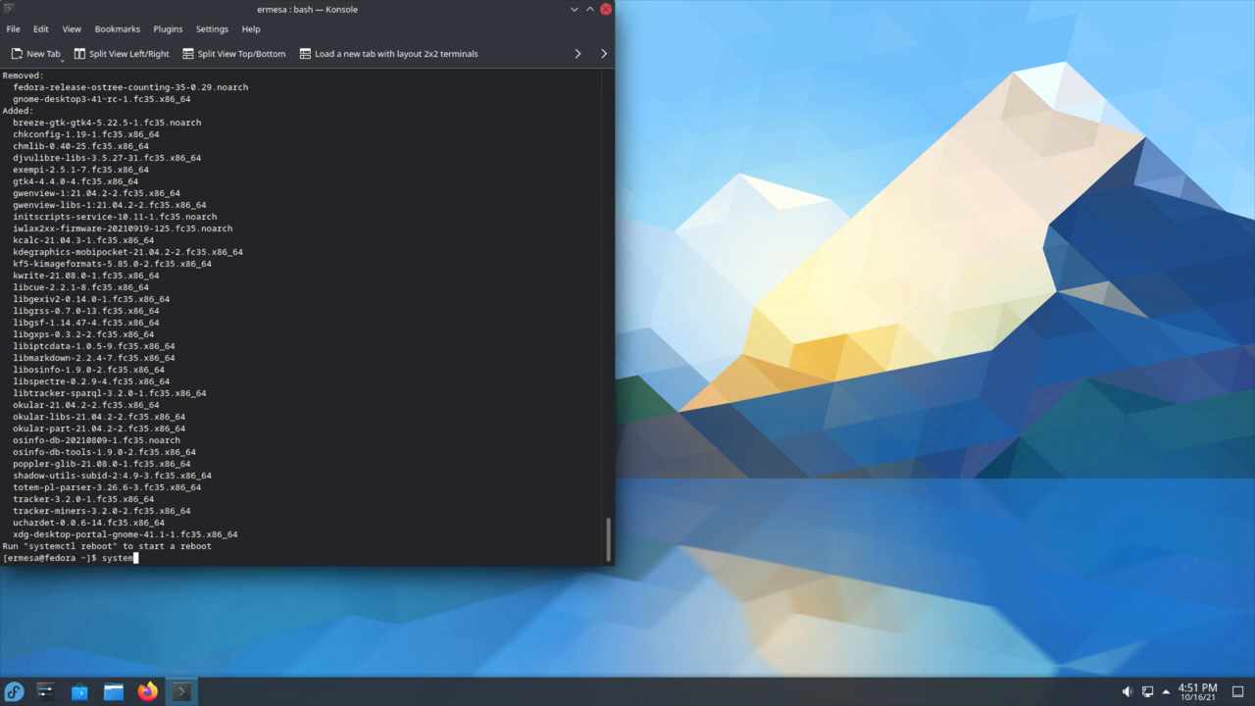
type("ctl reboot")
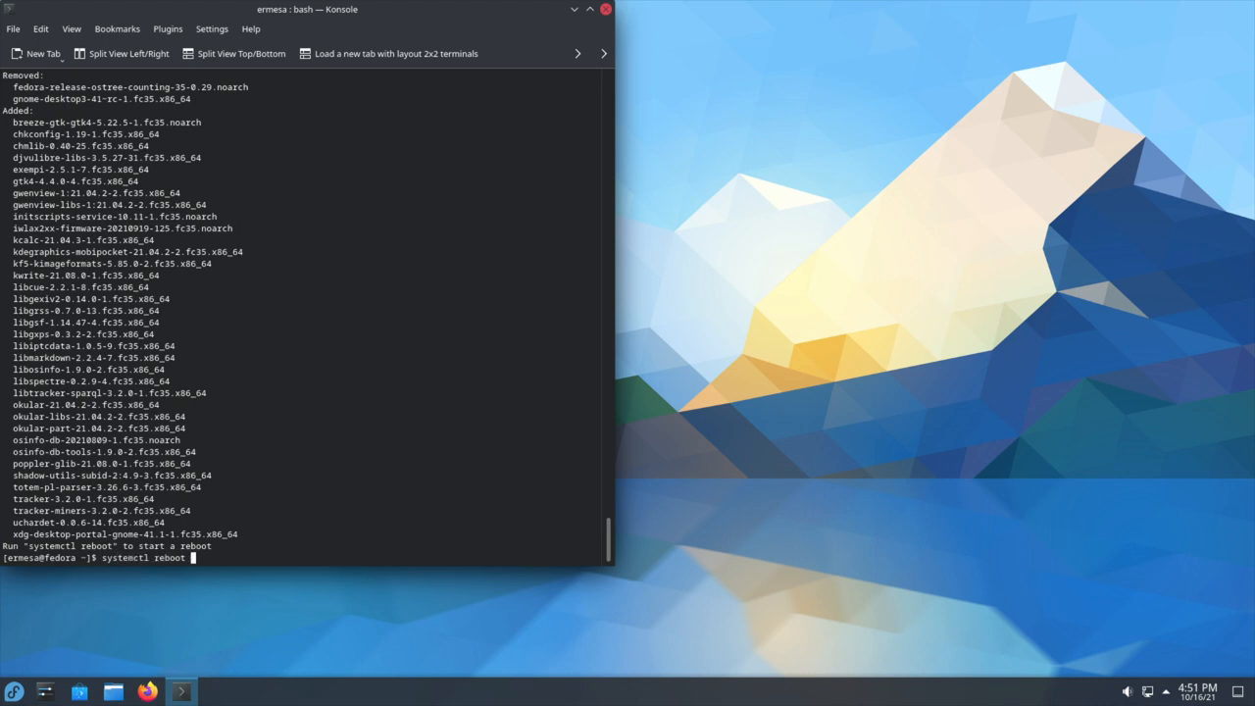
key("Return")
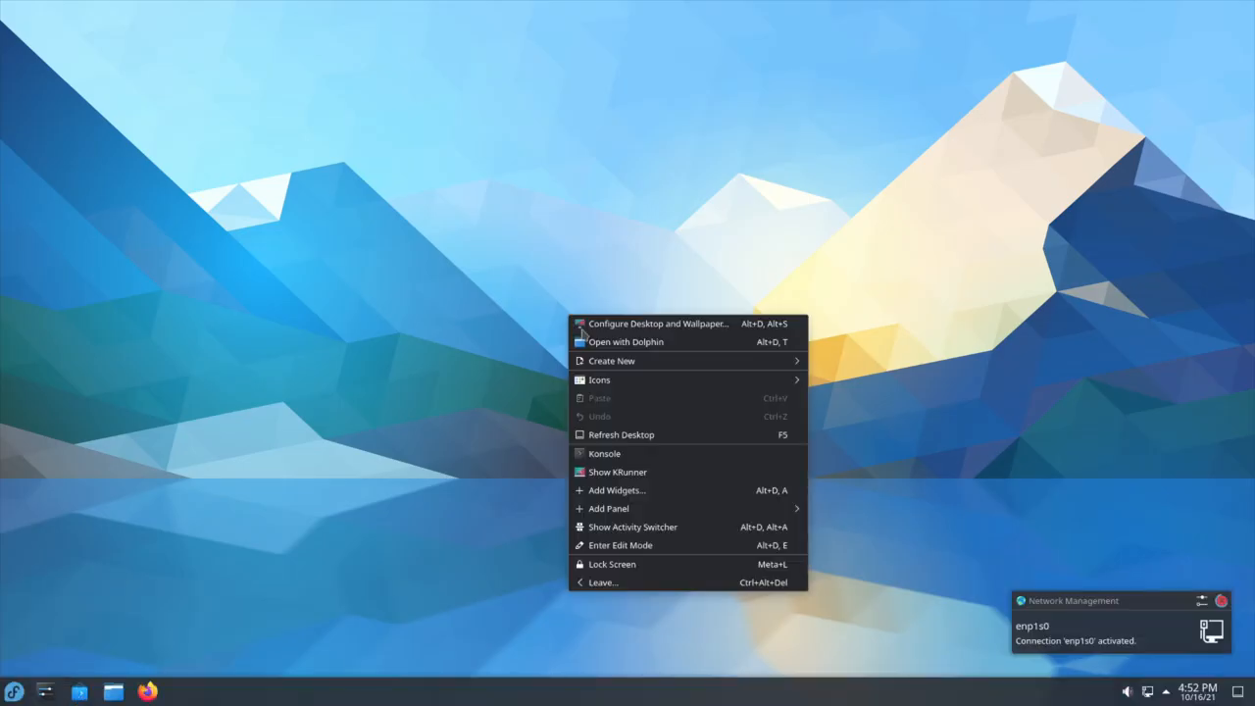
Step: Reopen Konsole from the desktop and enter flatpak --help and rpm-ostree status
left_click(631, 455)
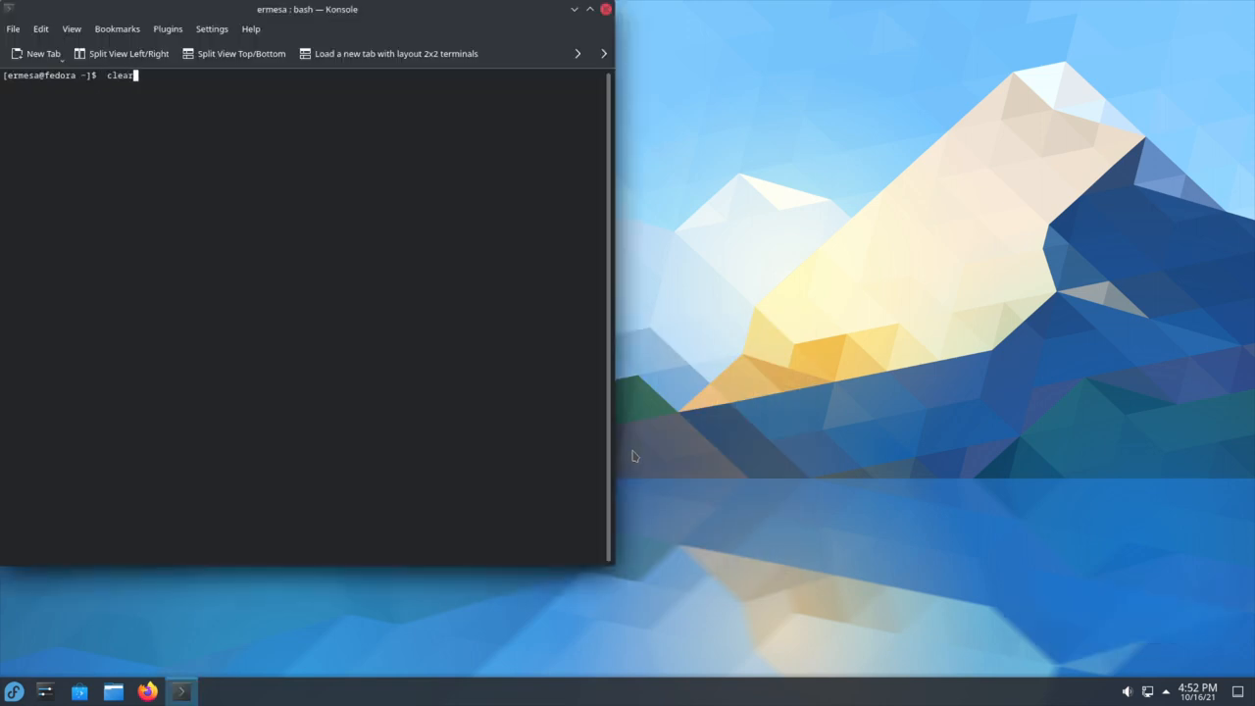
type("flatpak --help")
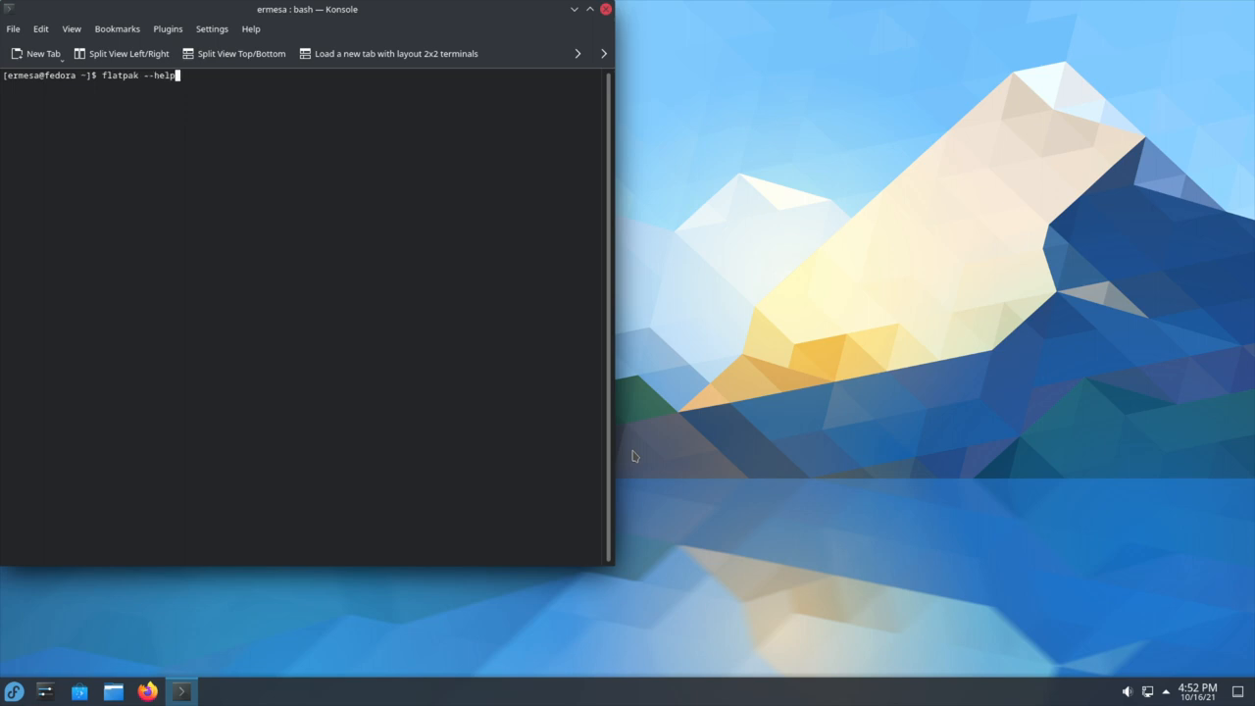
type("rpm-ostree status")
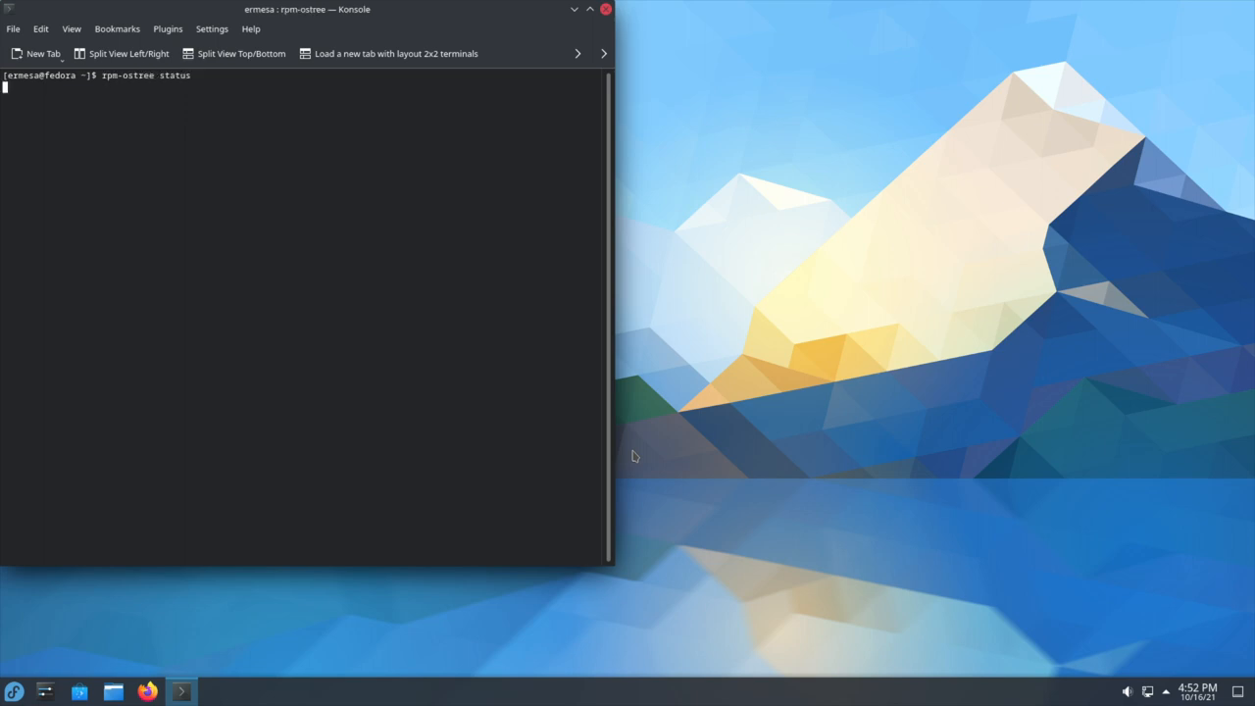
mouse_move(690, 498)
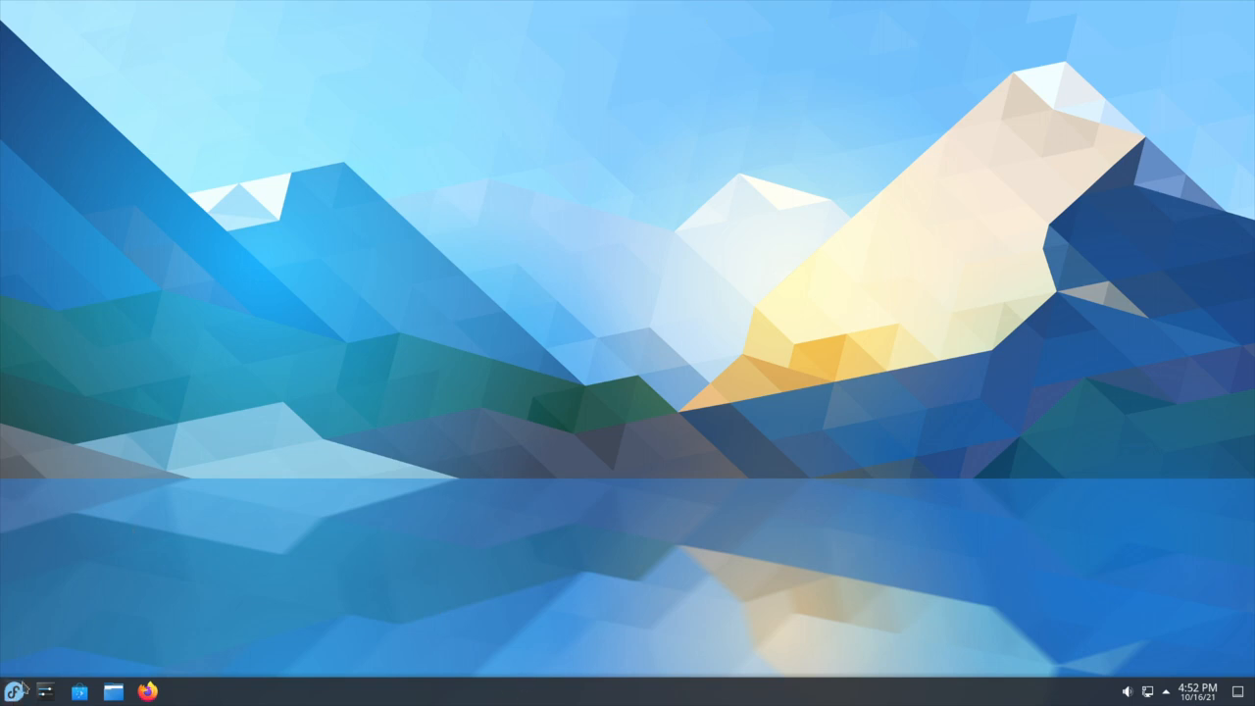
left_click(14, 690)
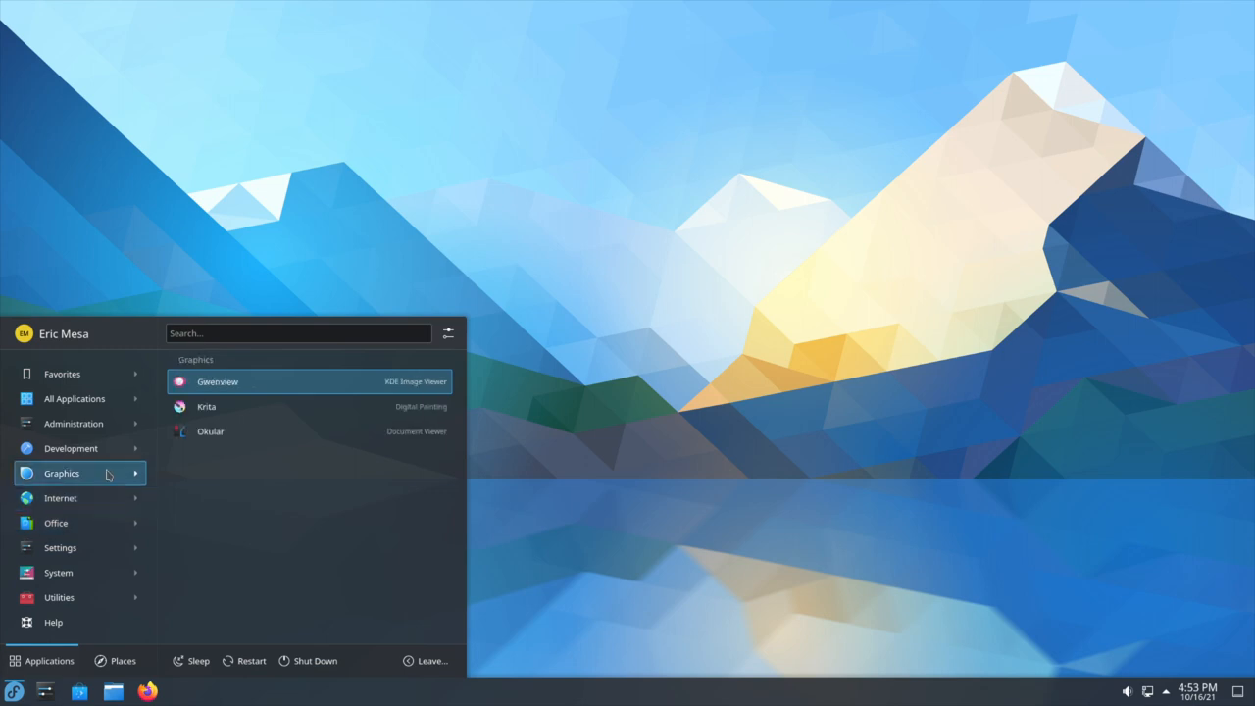
mouse_move(261, 406)
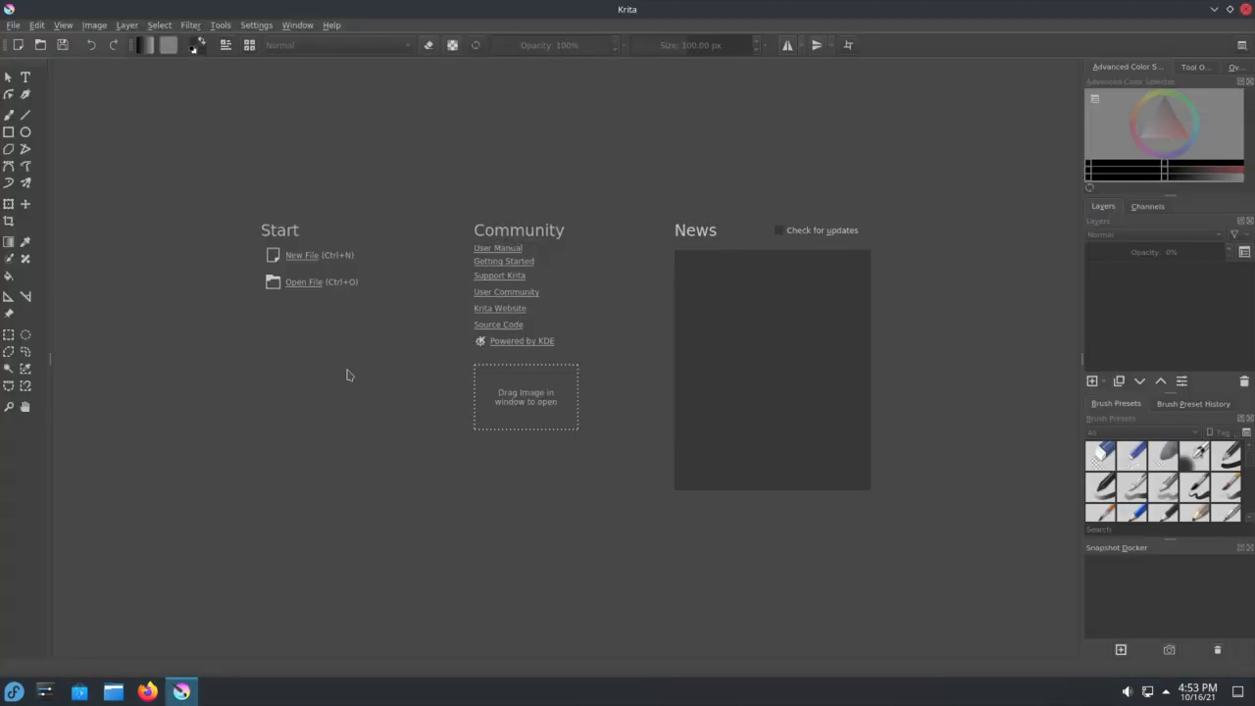
mouse_move(19, 27)
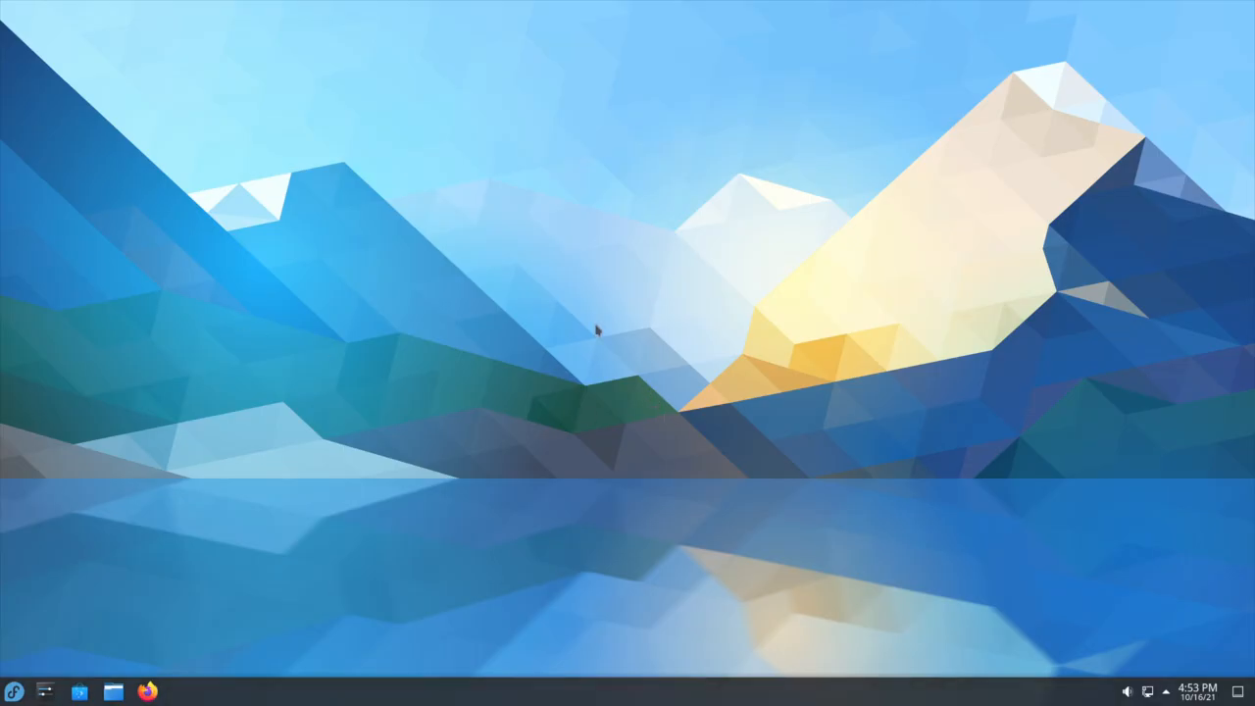
right_click(596, 332)
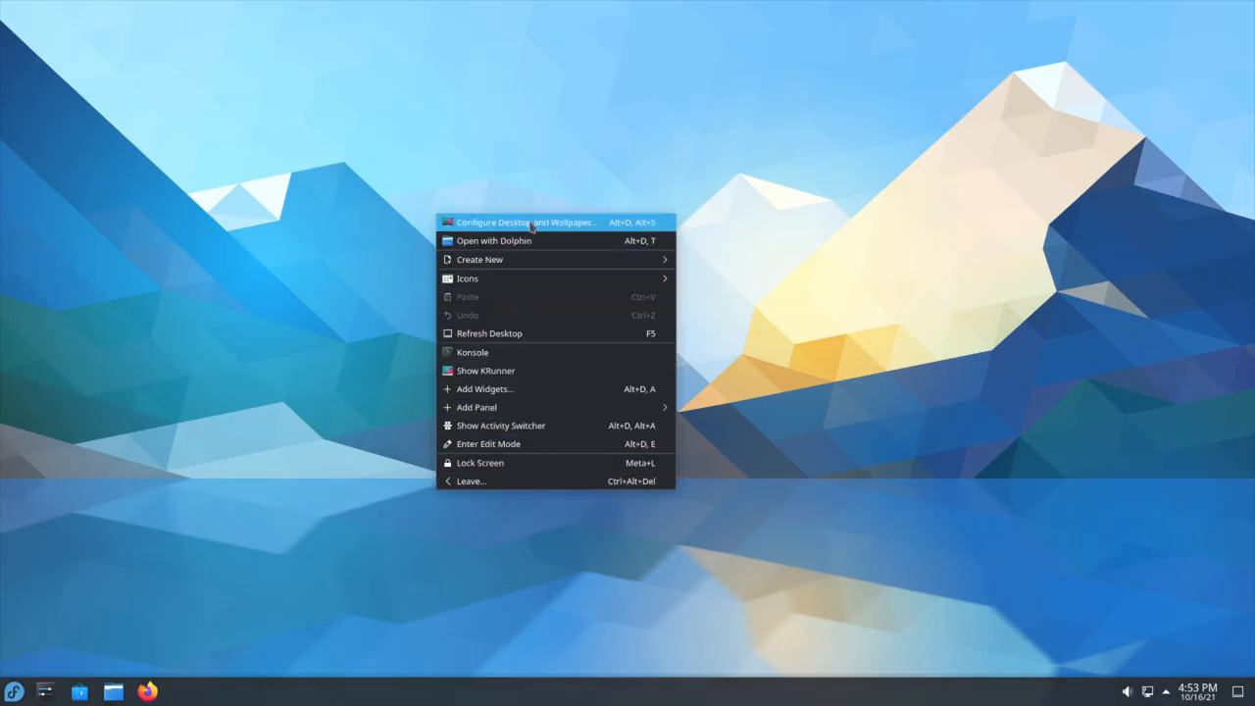
left_click(526, 222)
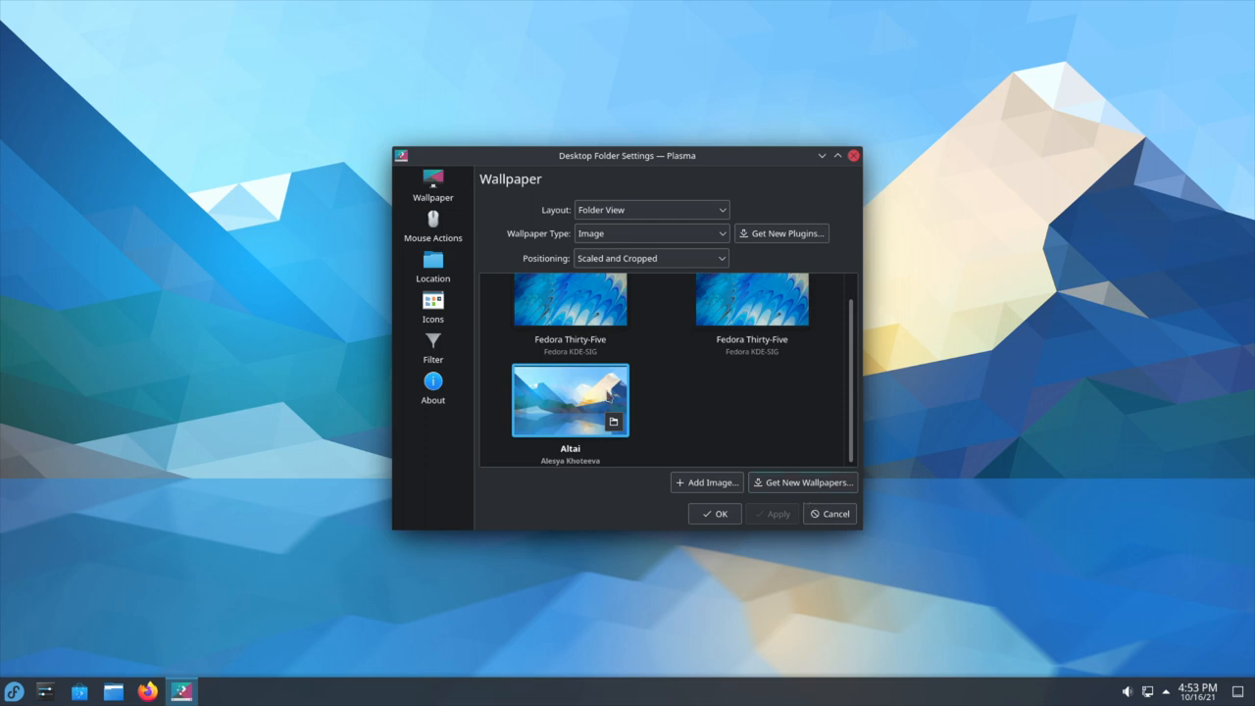
left_click(714, 513)
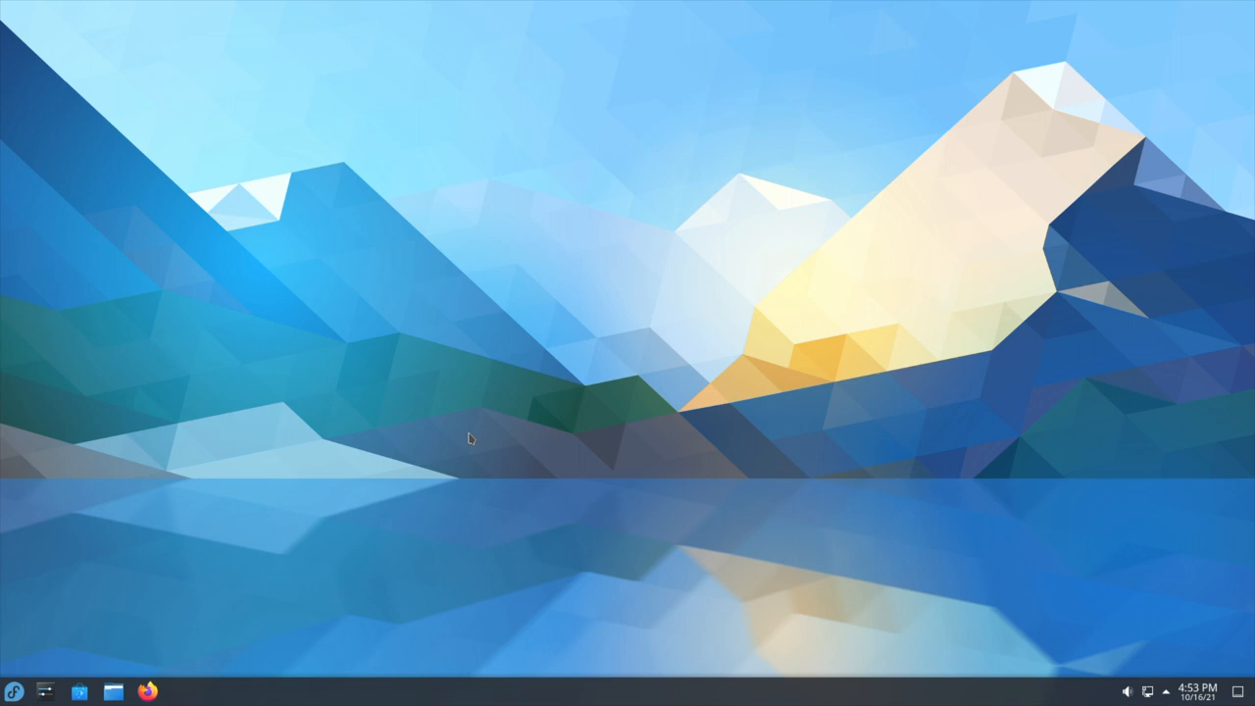
mouse_move(240, 303)
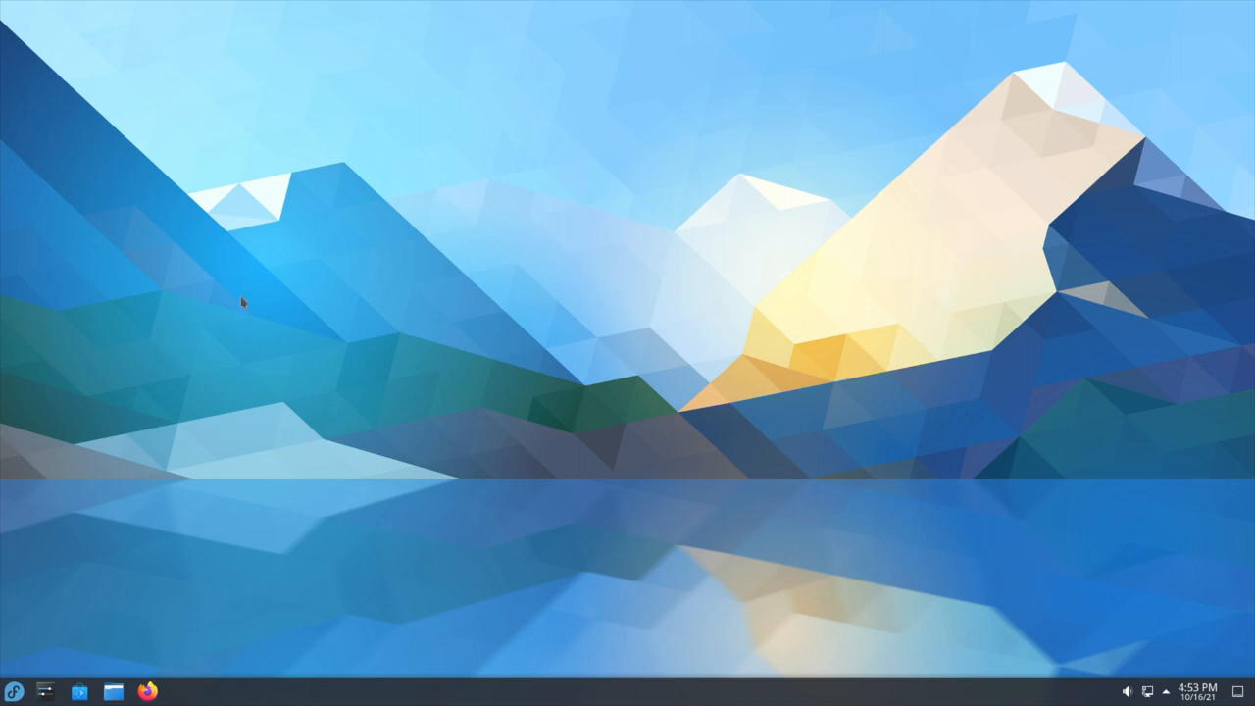
left_click(12, 690)
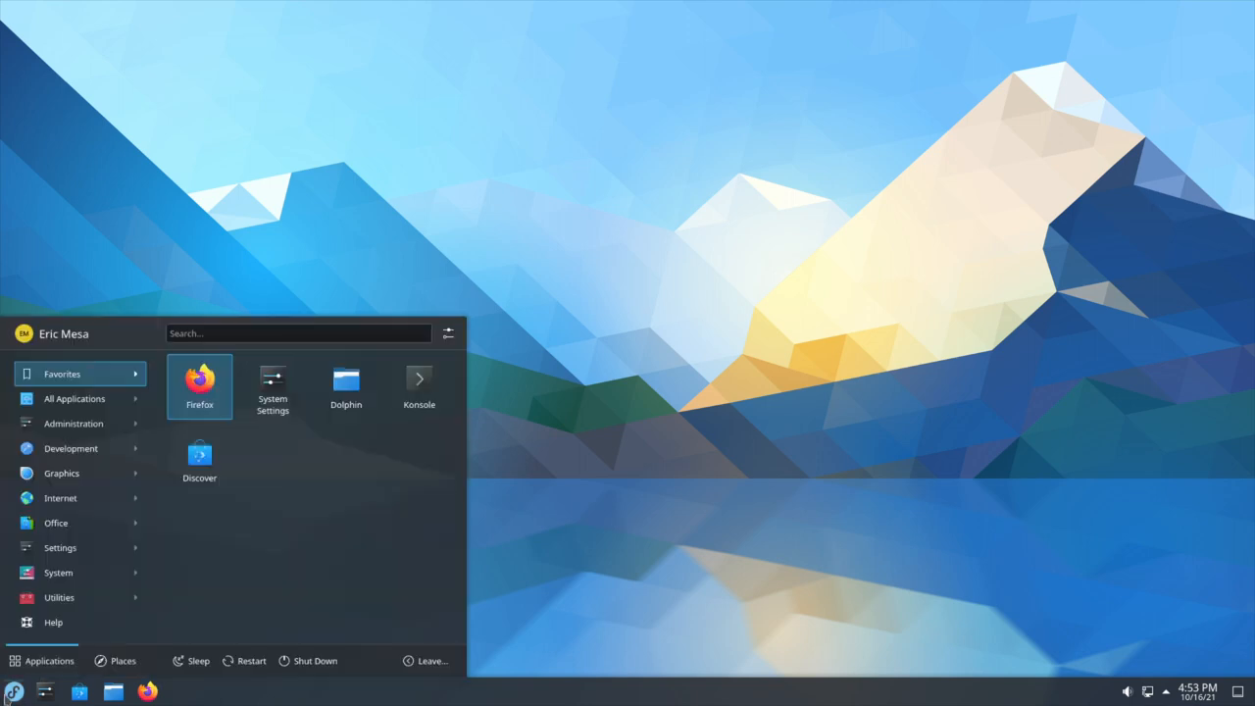
left_click(74, 424)
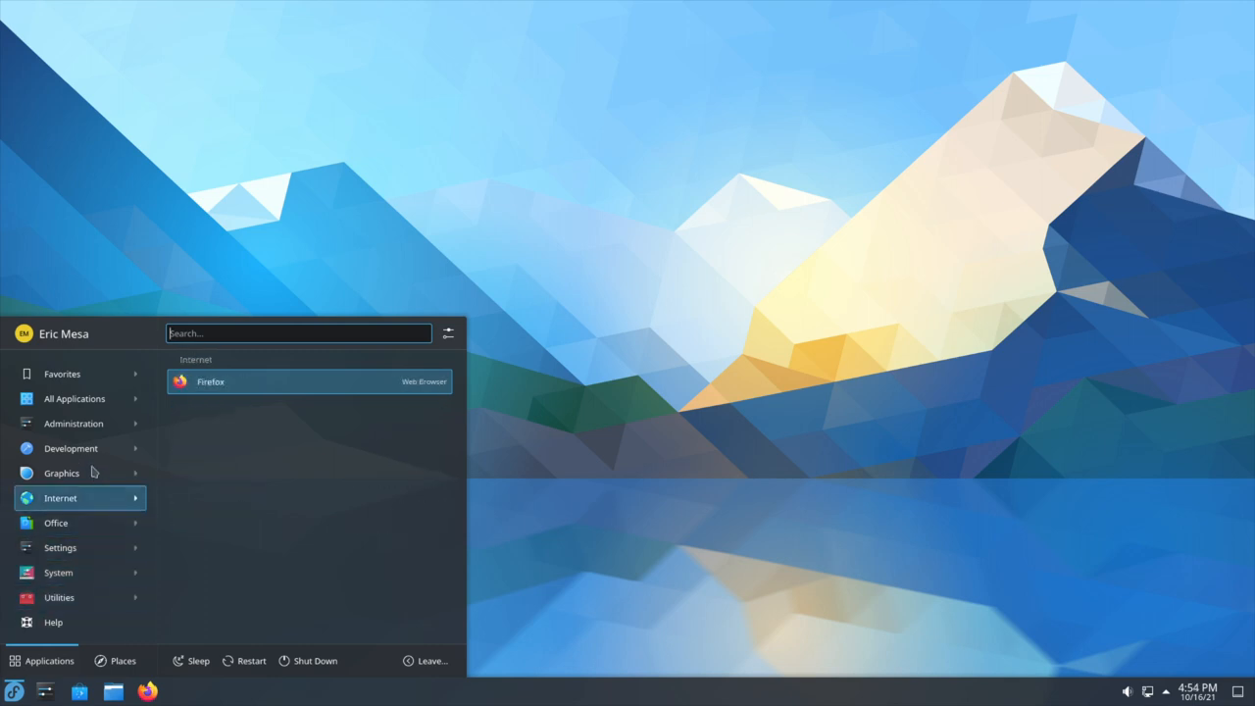
left_click(74, 398)
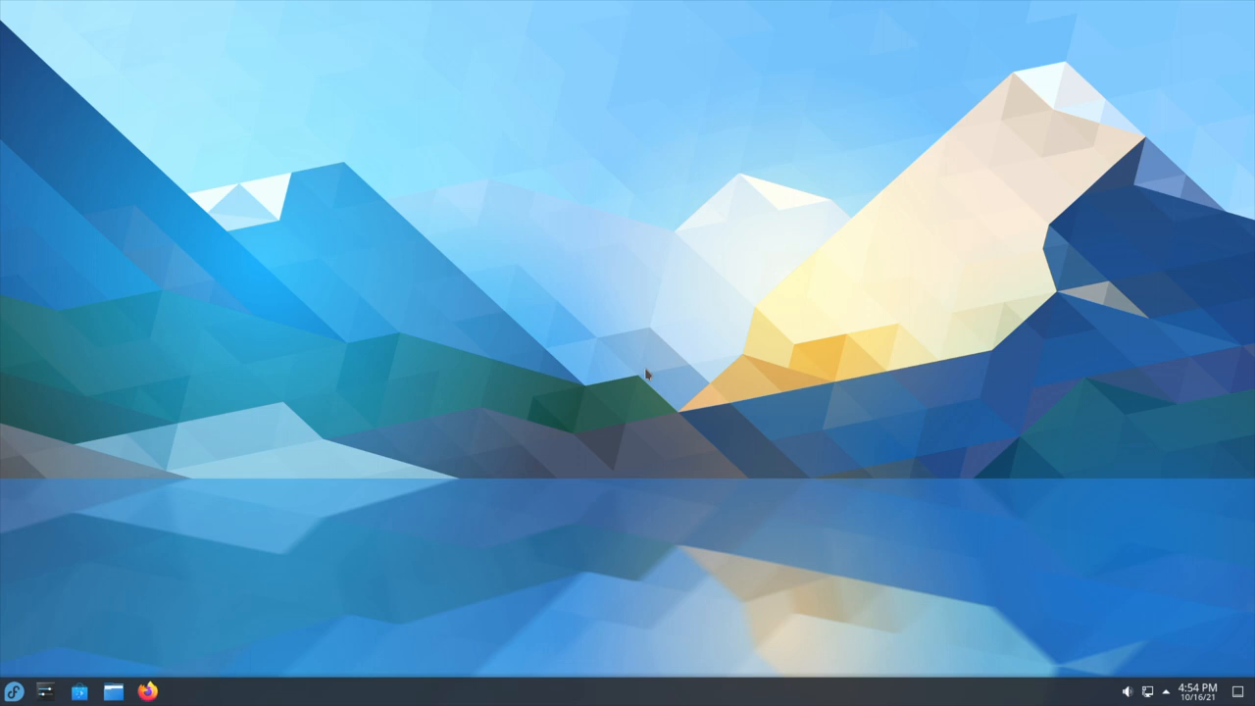
mouse_move(1053, 538)
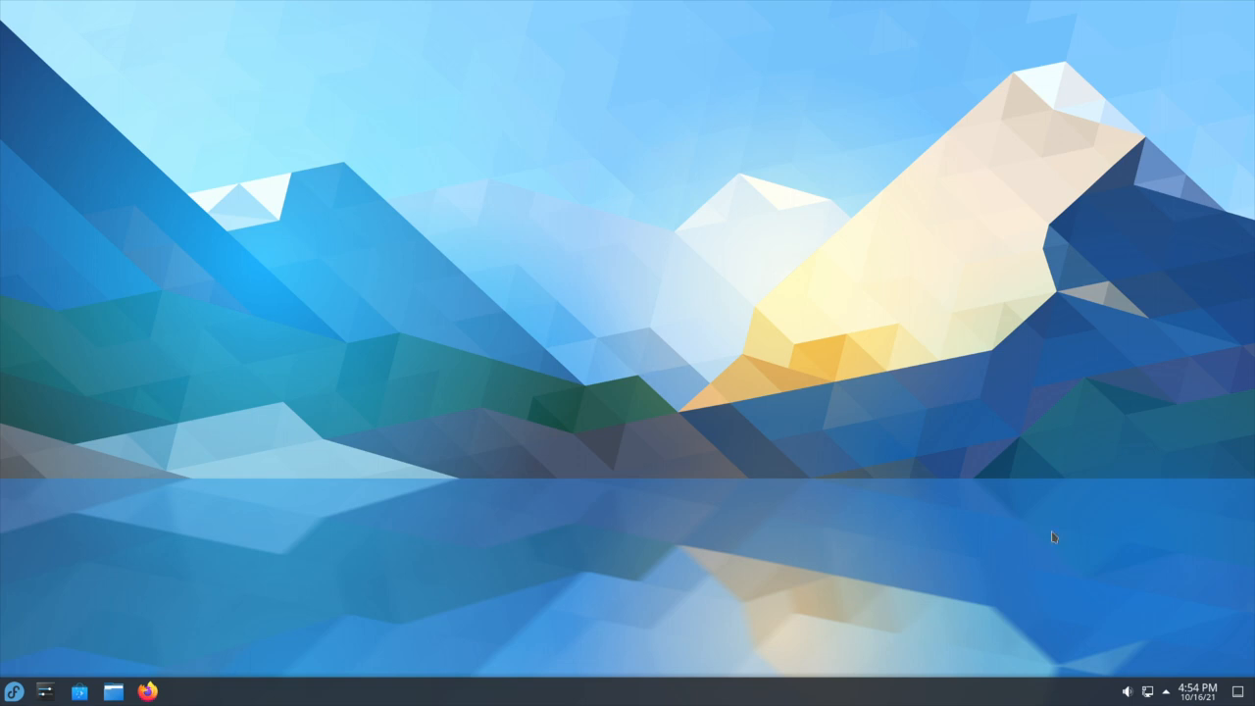